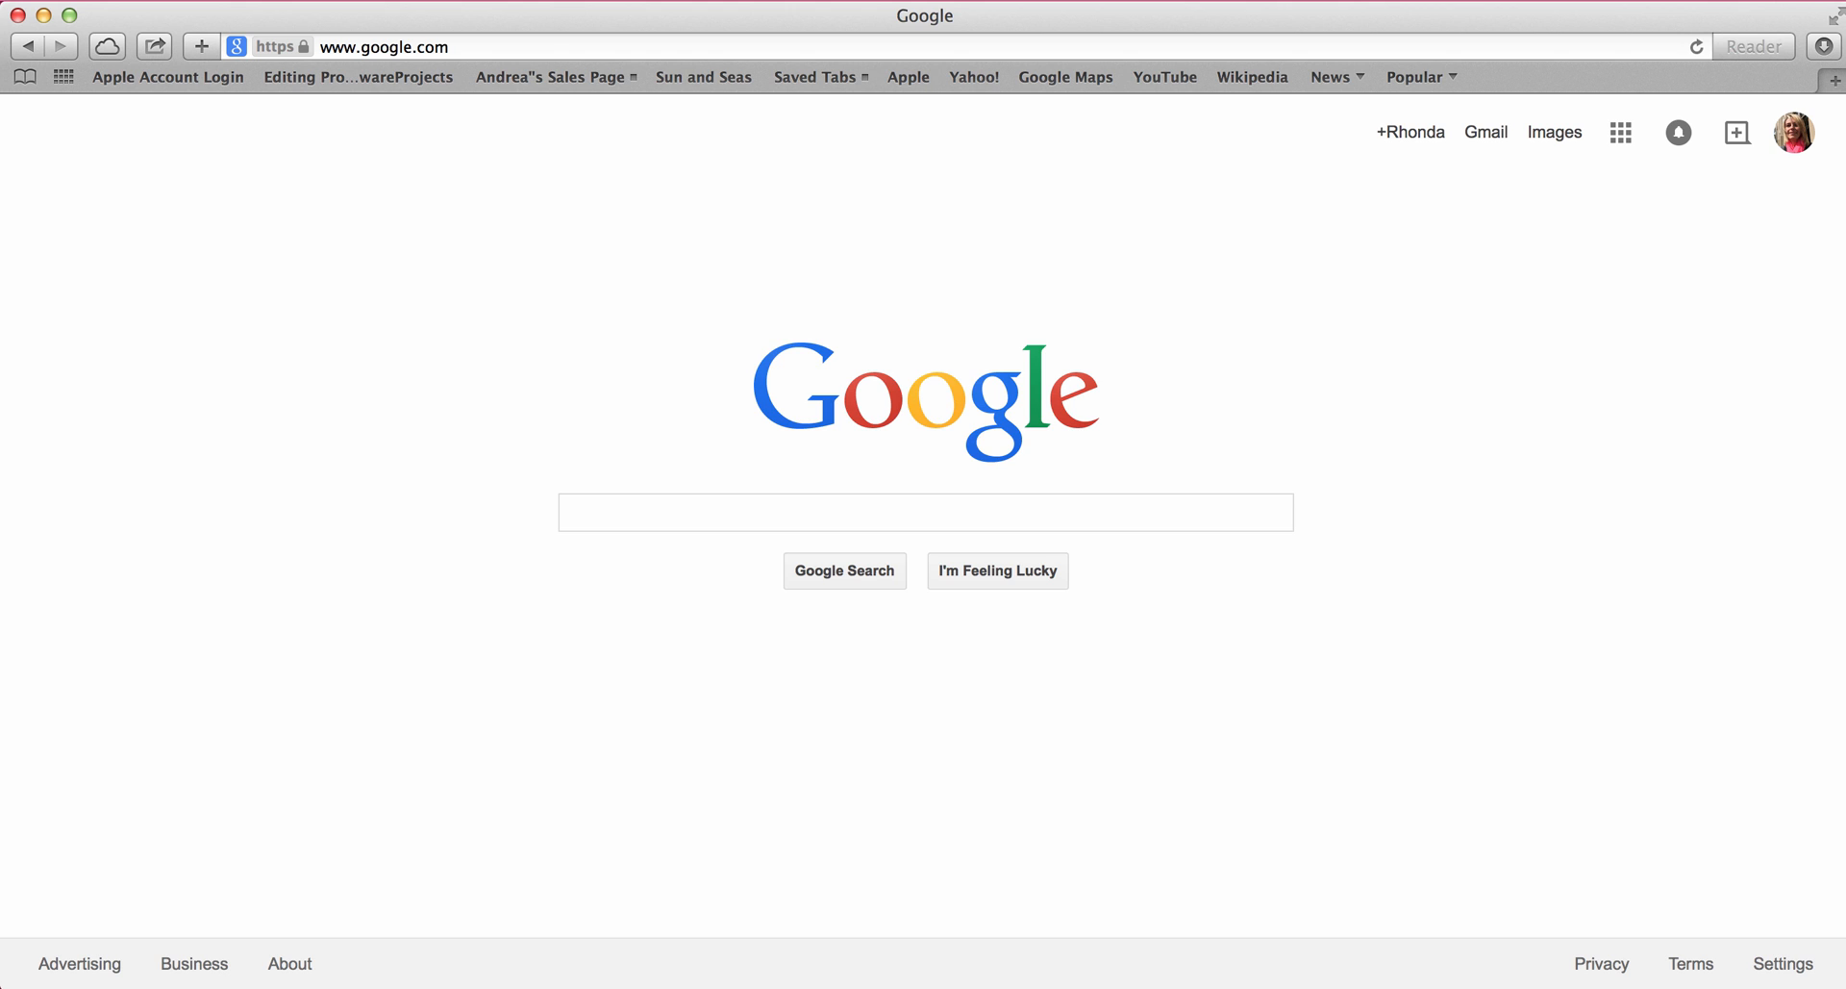
pyautogui.moveTo(1392, 931)
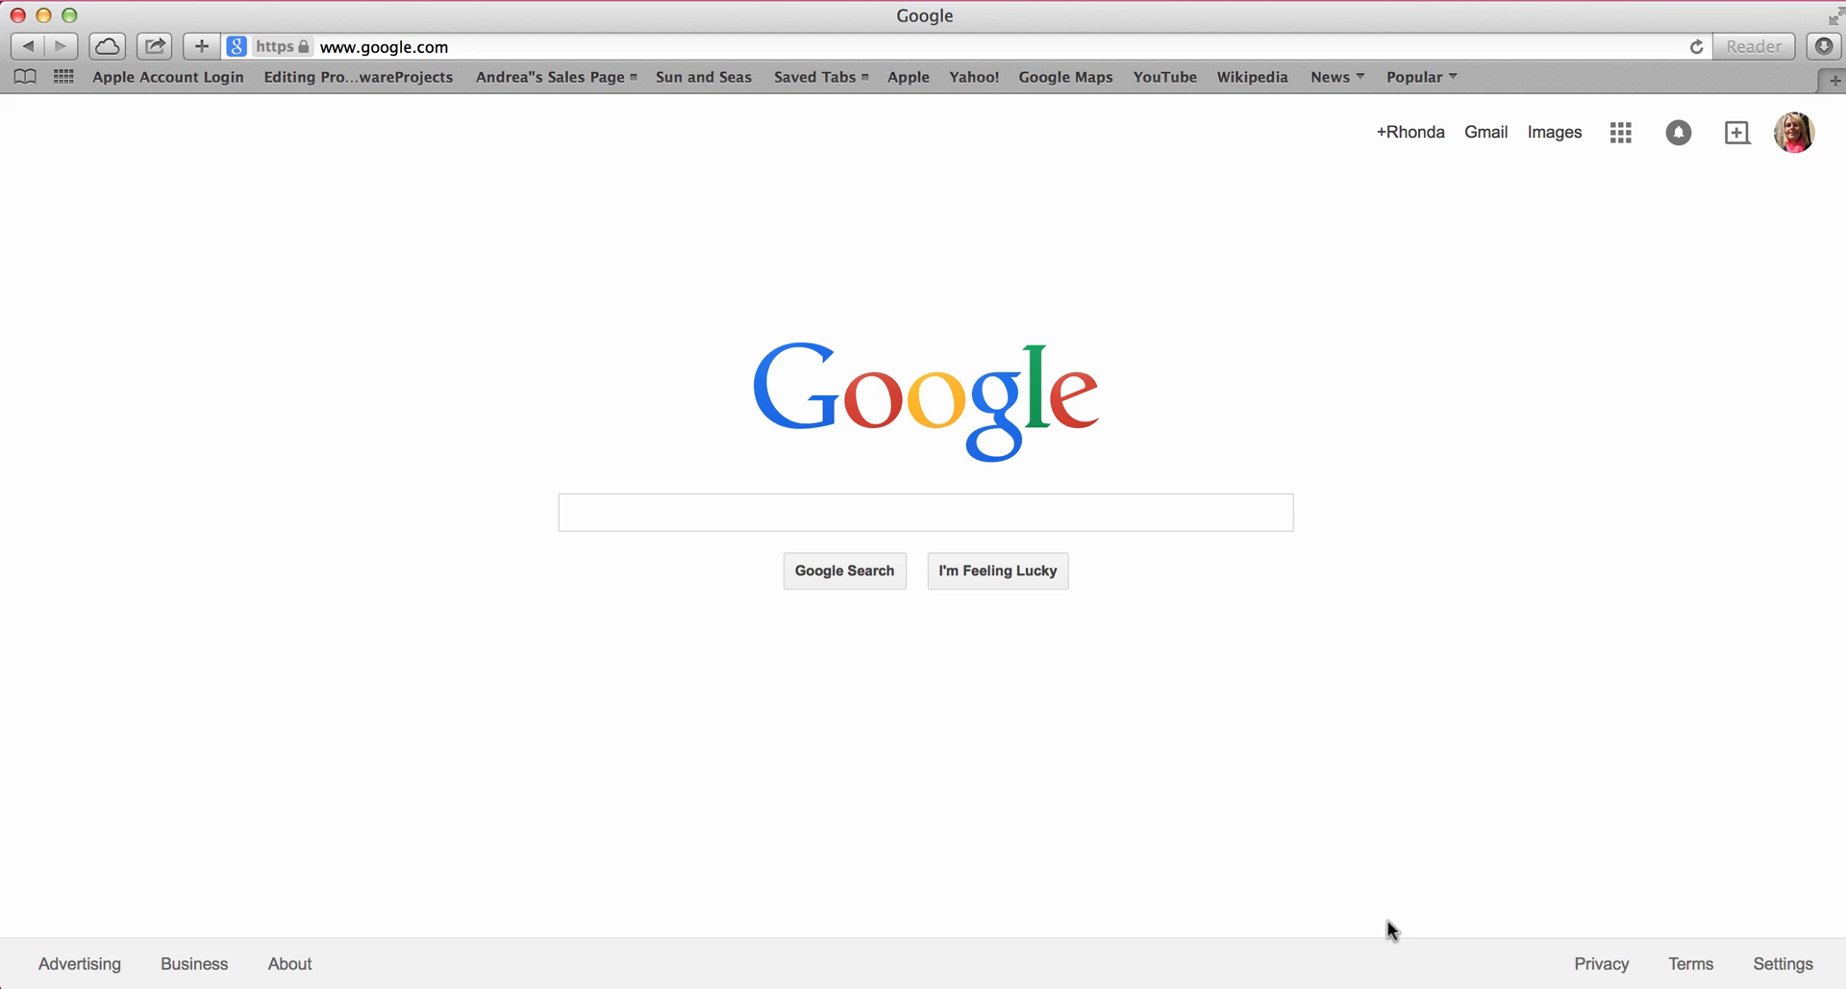
pyautogui.moveTo(1380, 833)
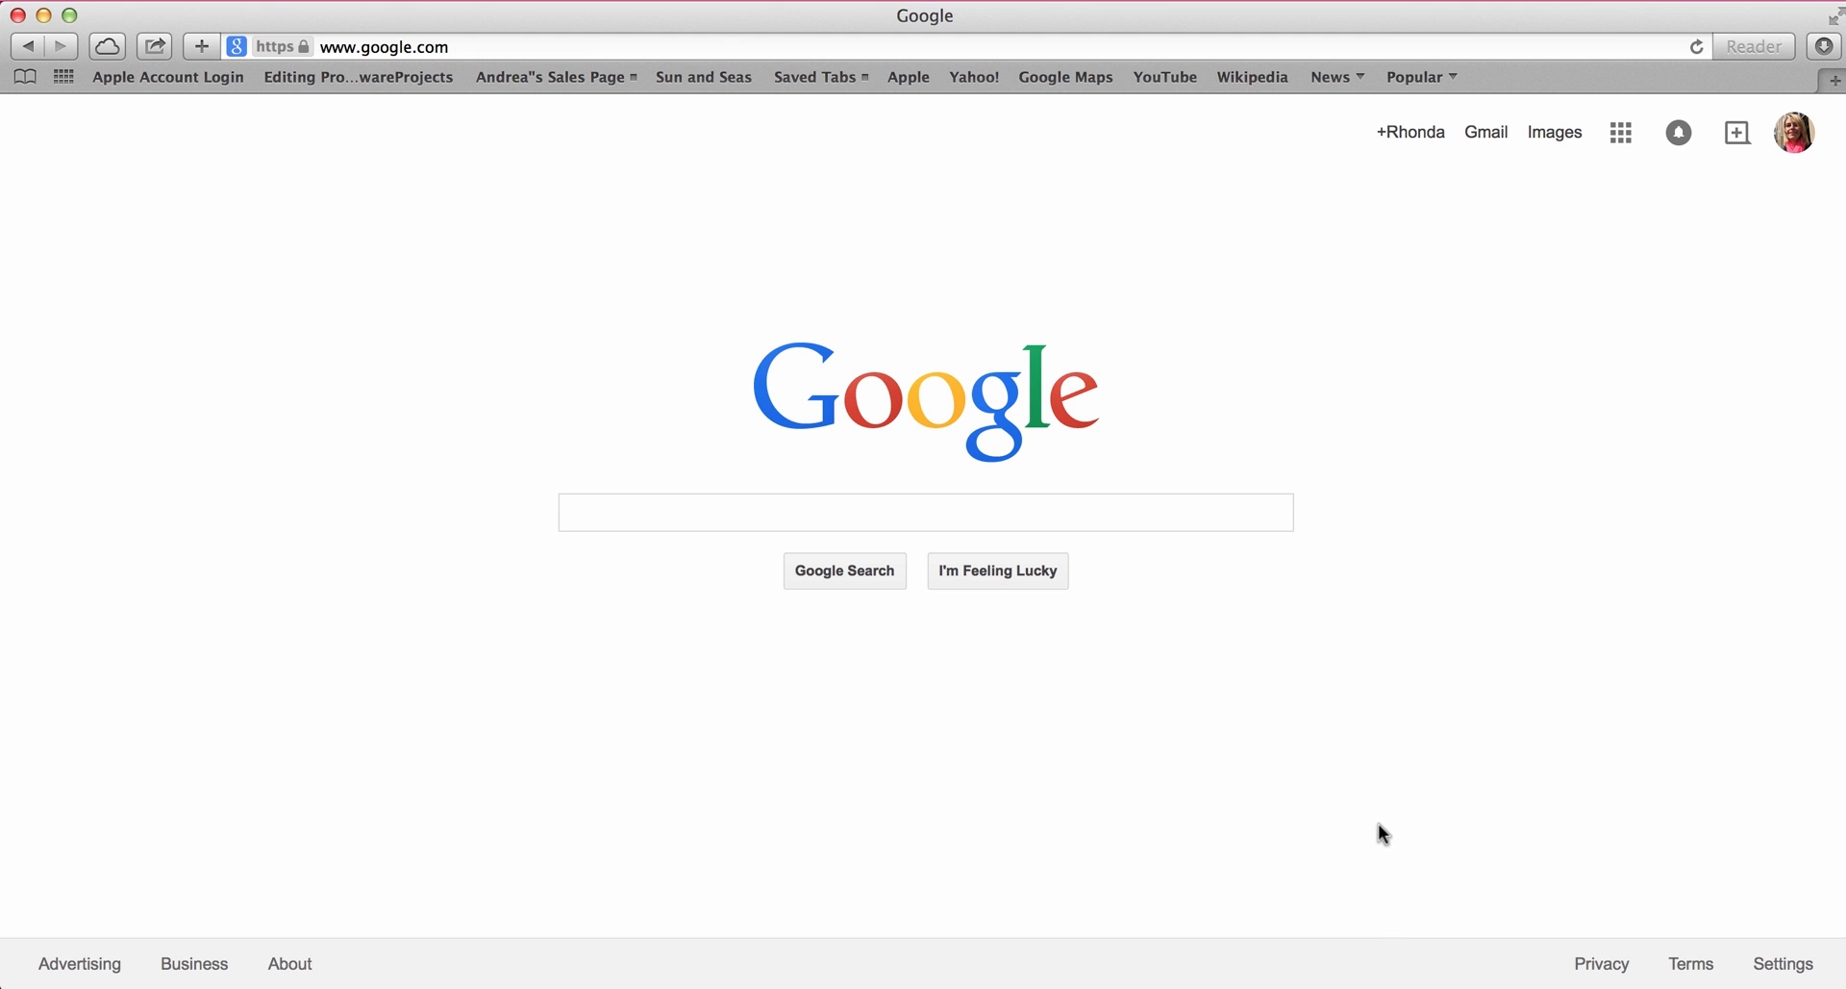
pyautogui.moveTo(1389, 612)
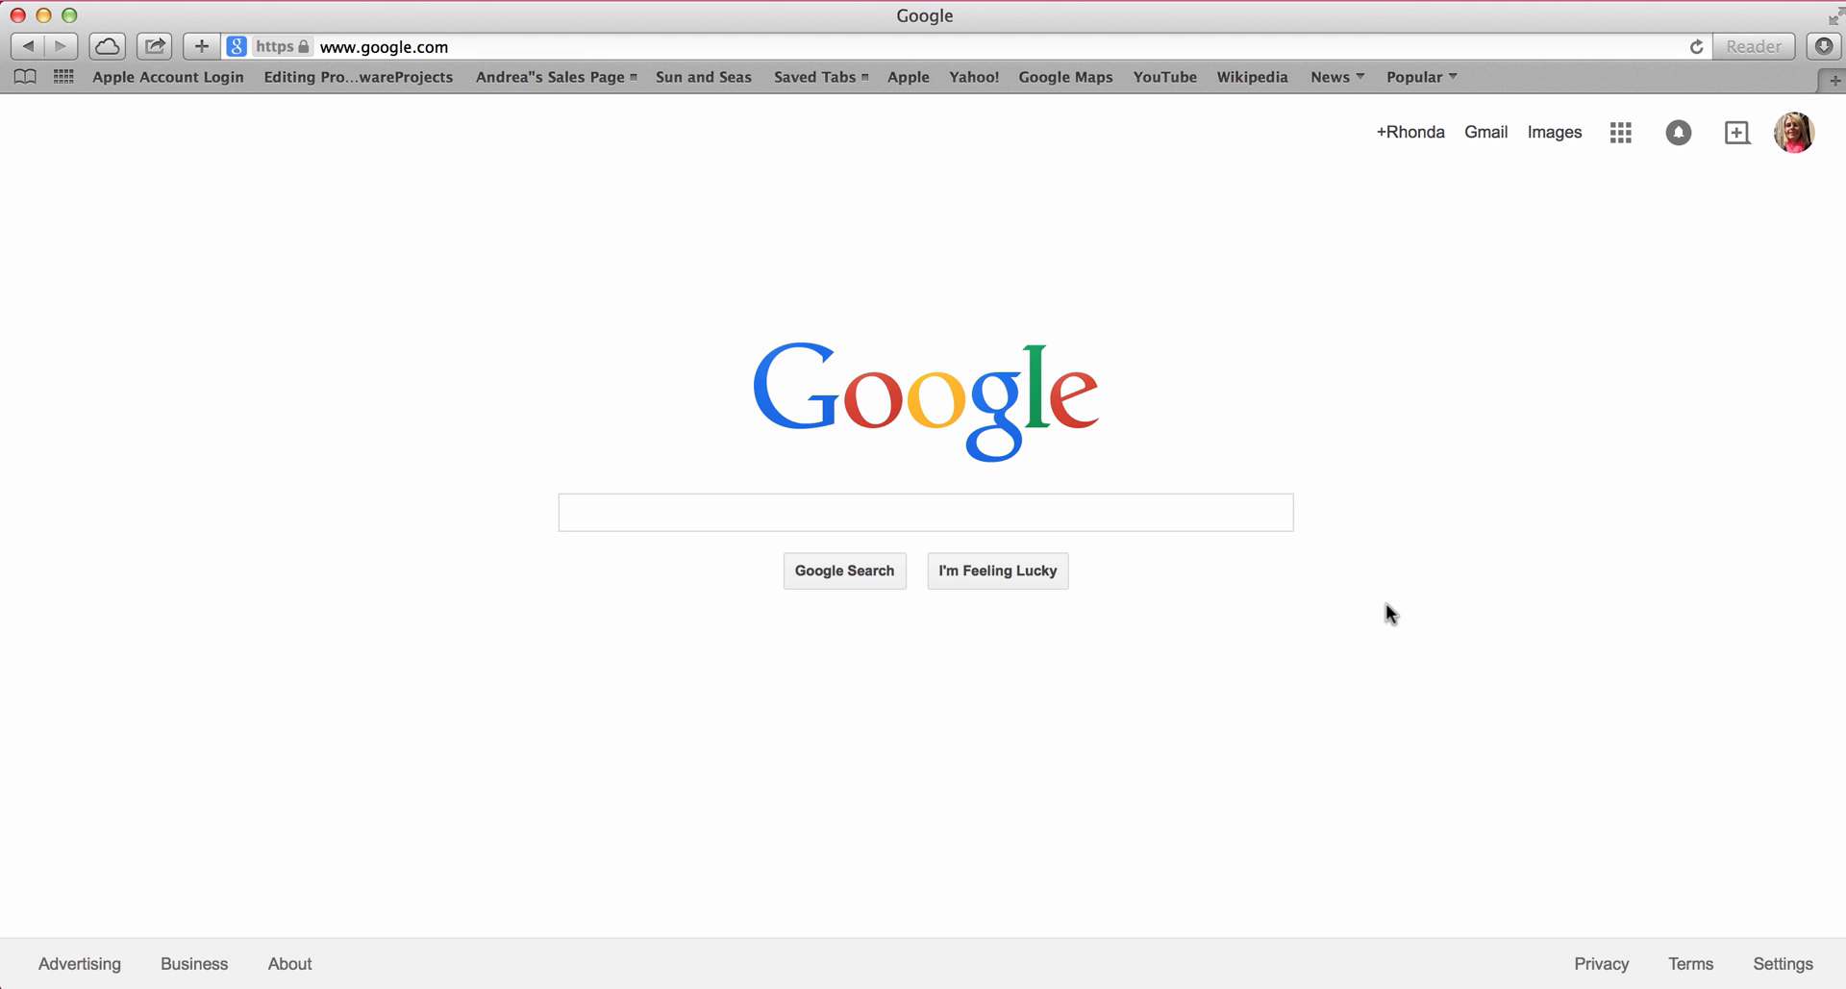
pyautogui.moveTo(1239, 463)
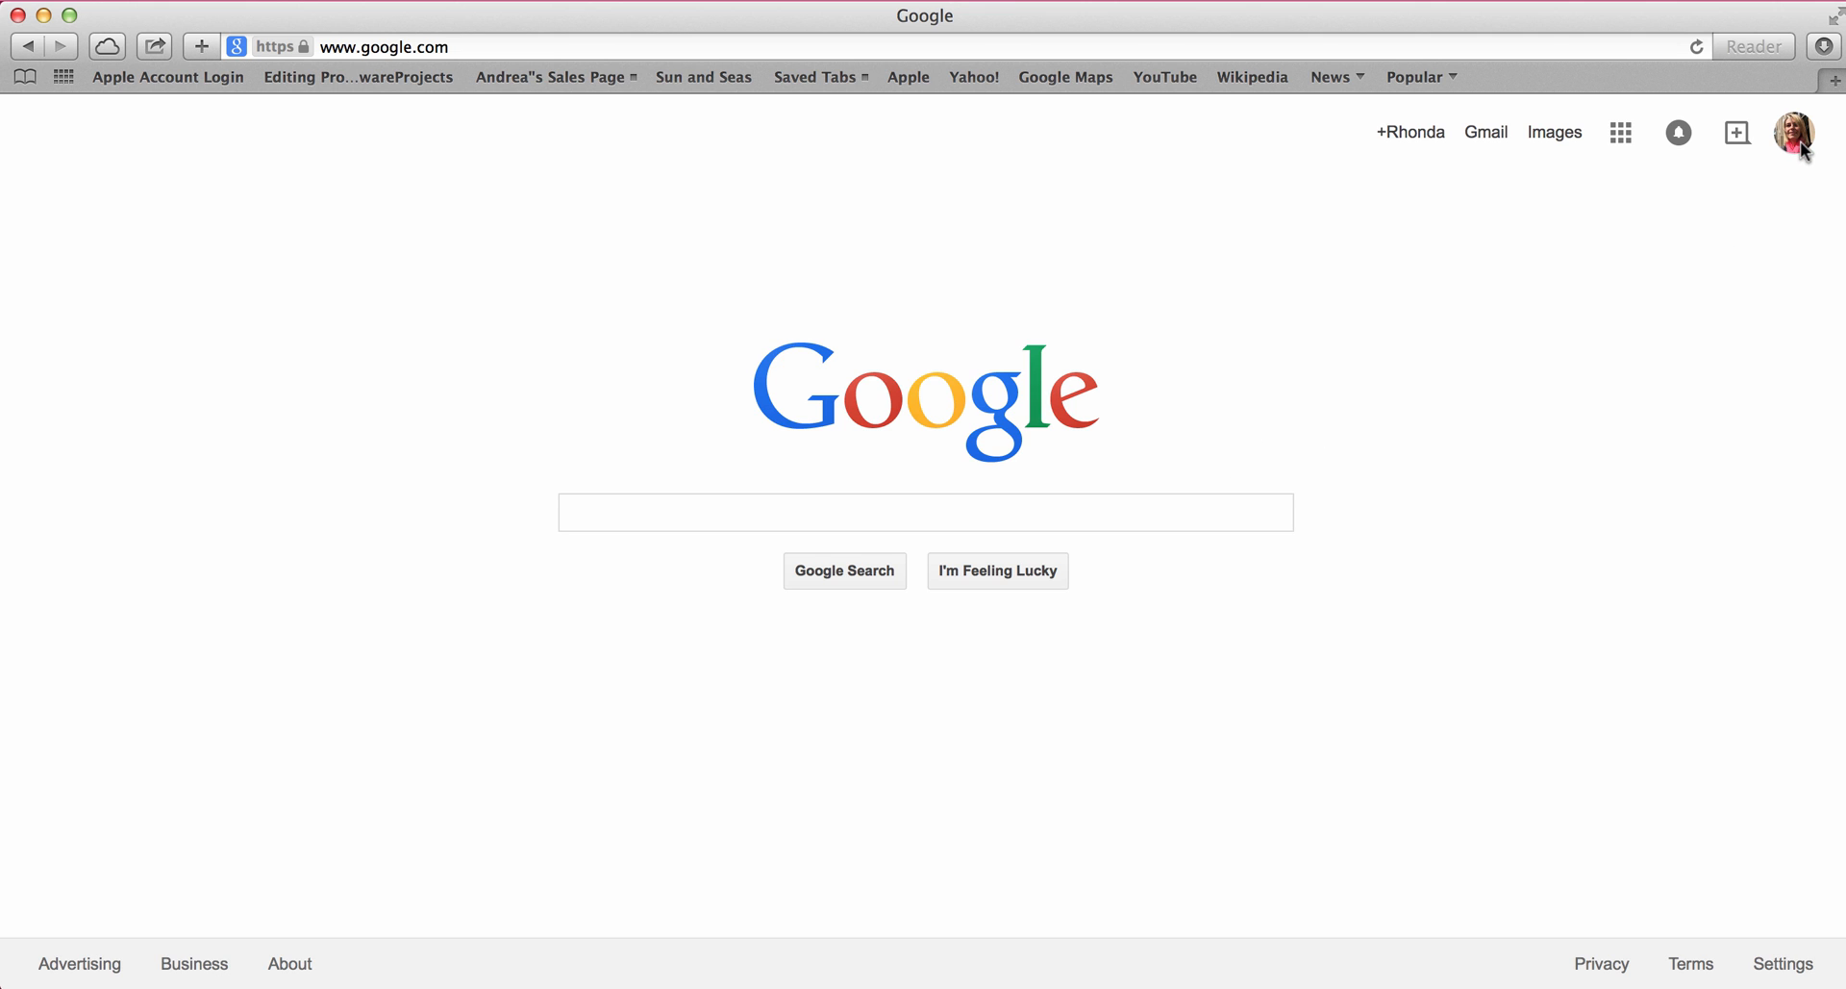
pyautogui.moveTo(1385, 144)
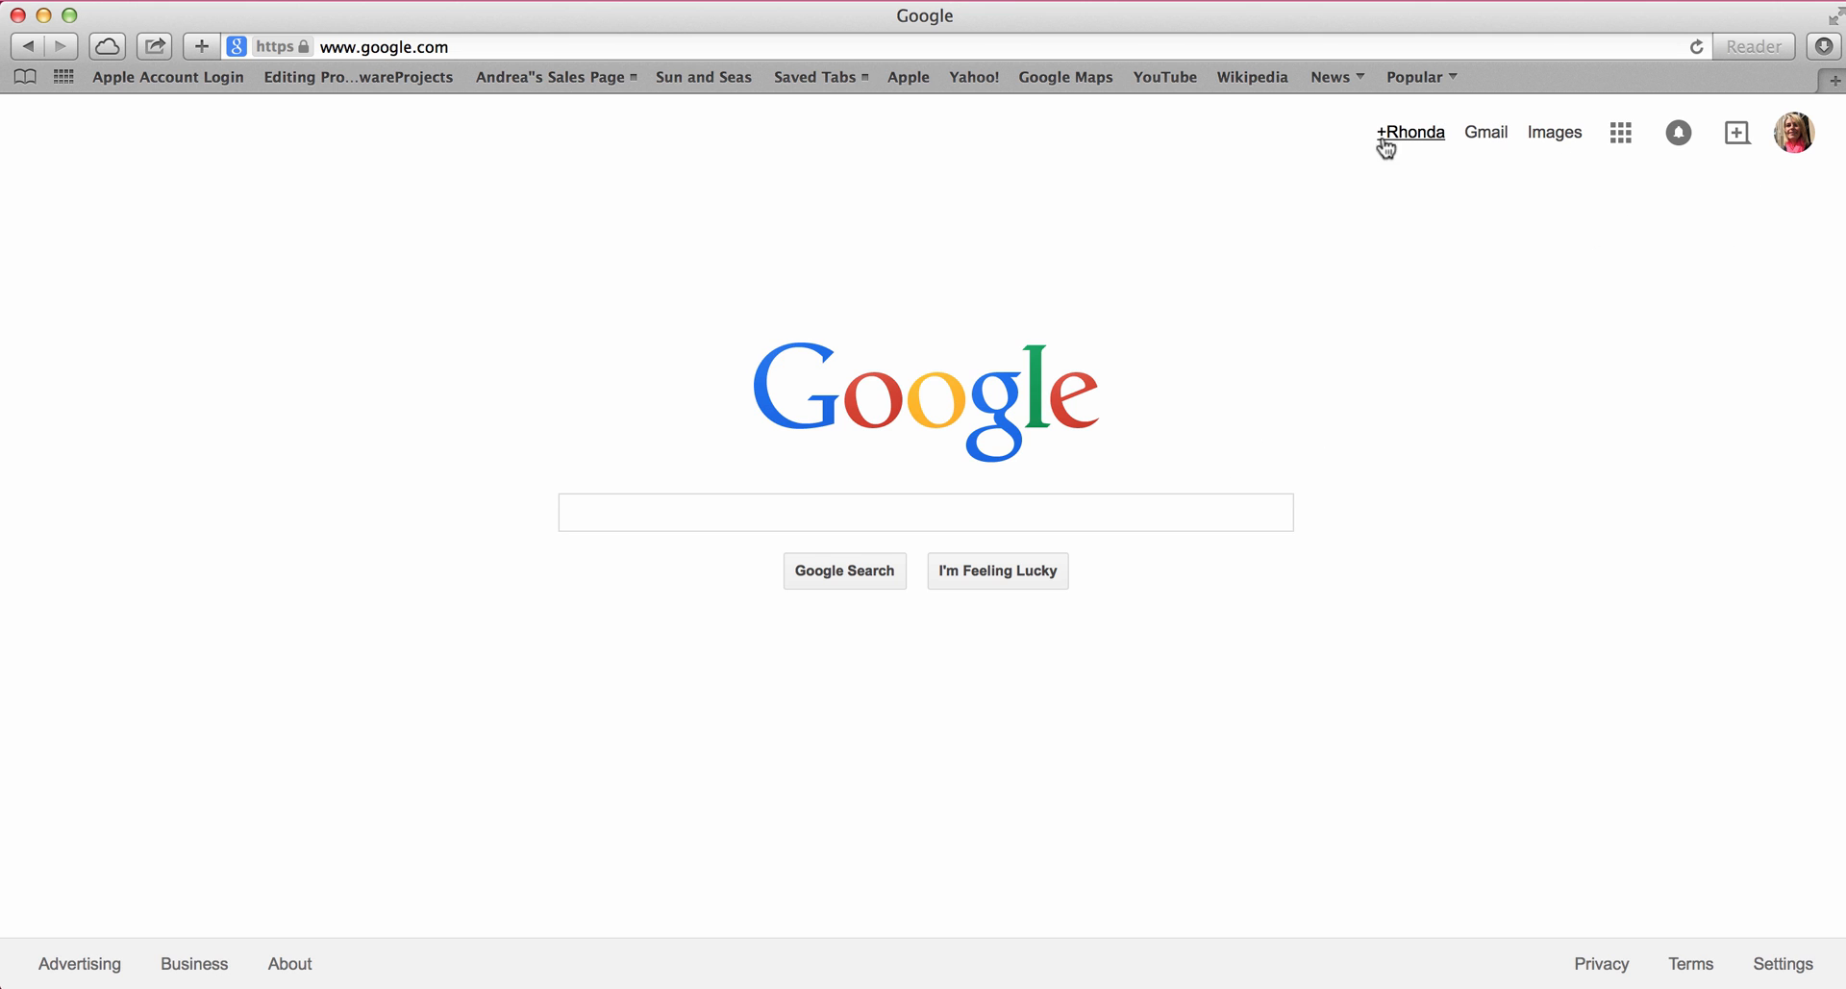
pyautogui.moveTo(1801, 148)
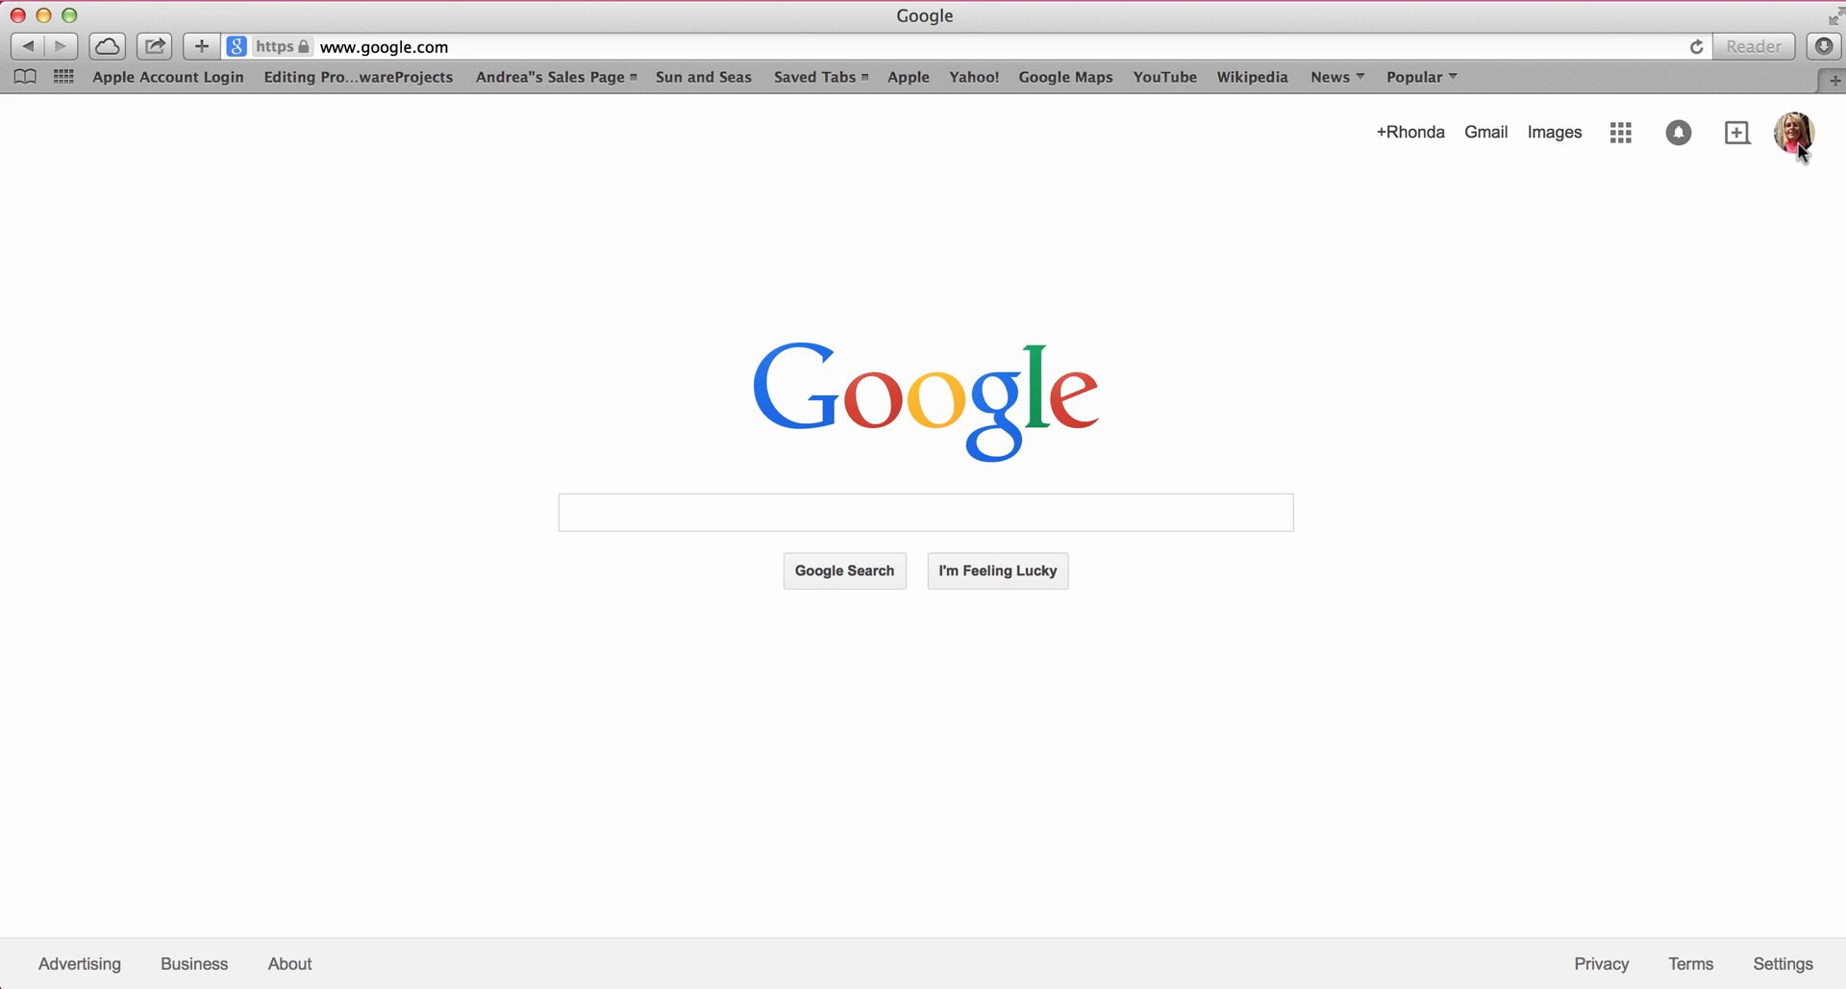
pyautogui.moveTo(1489, 145)
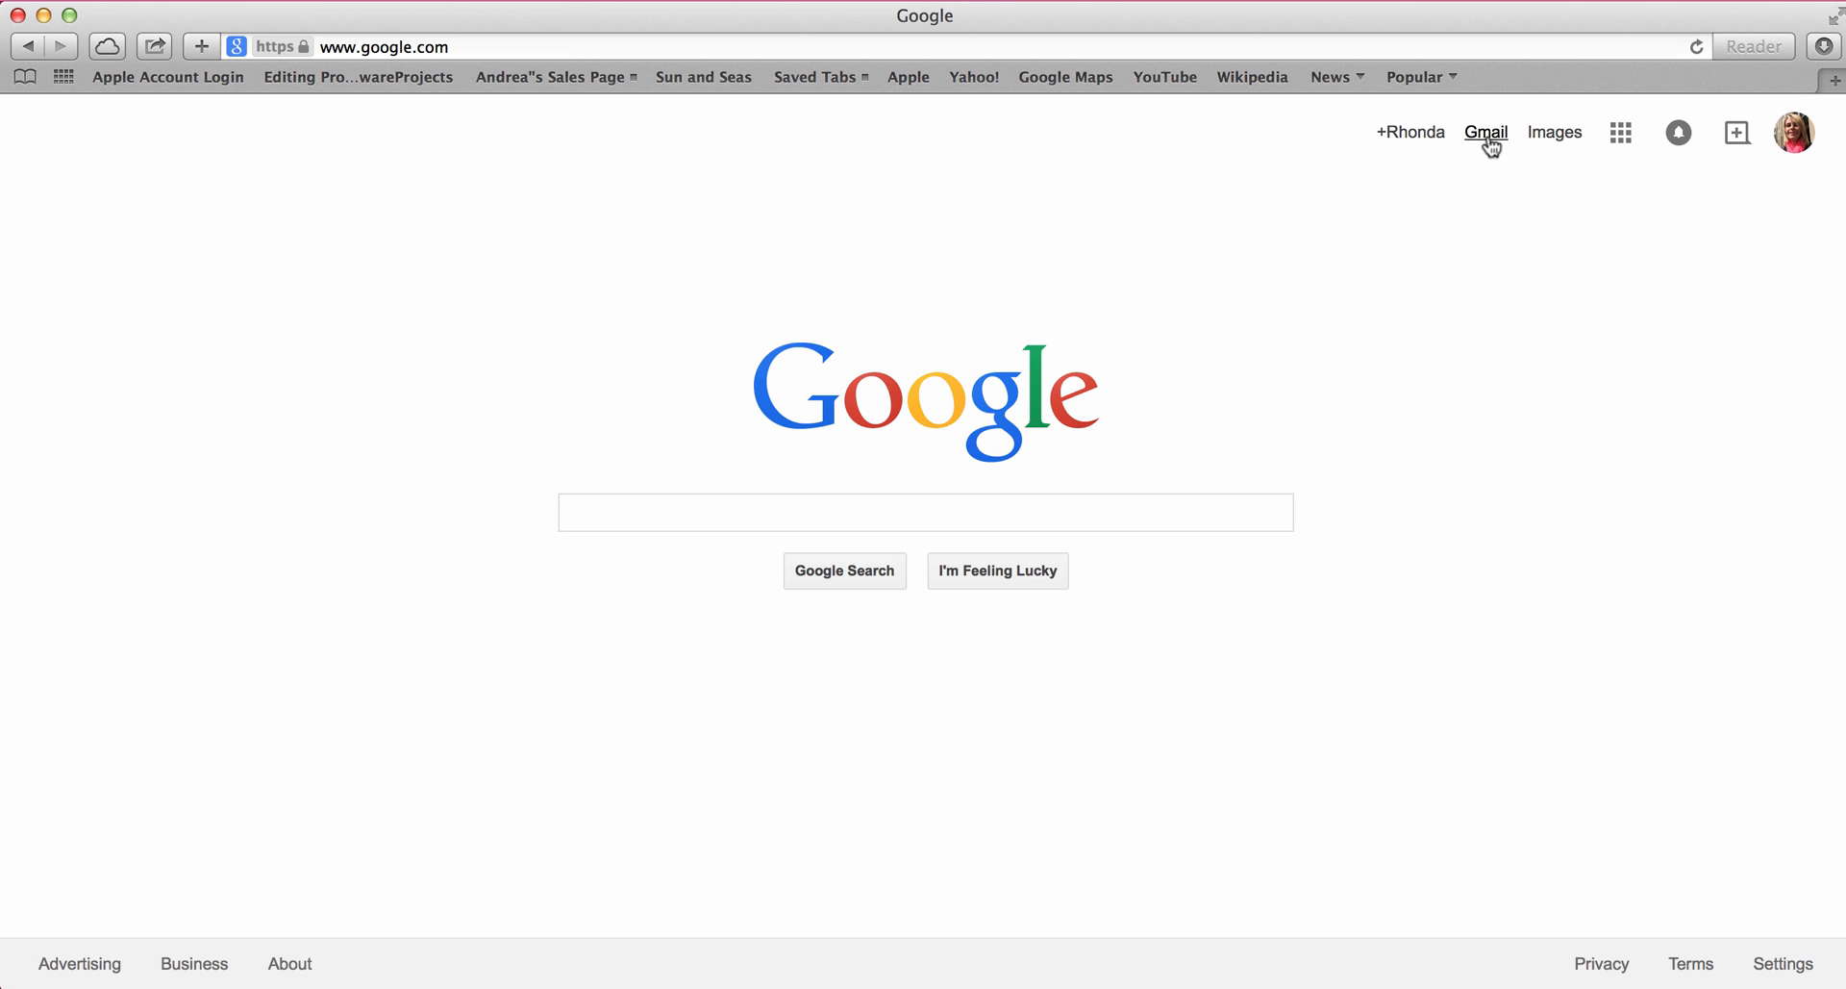
pyautogui.moveTo(1490, 243)
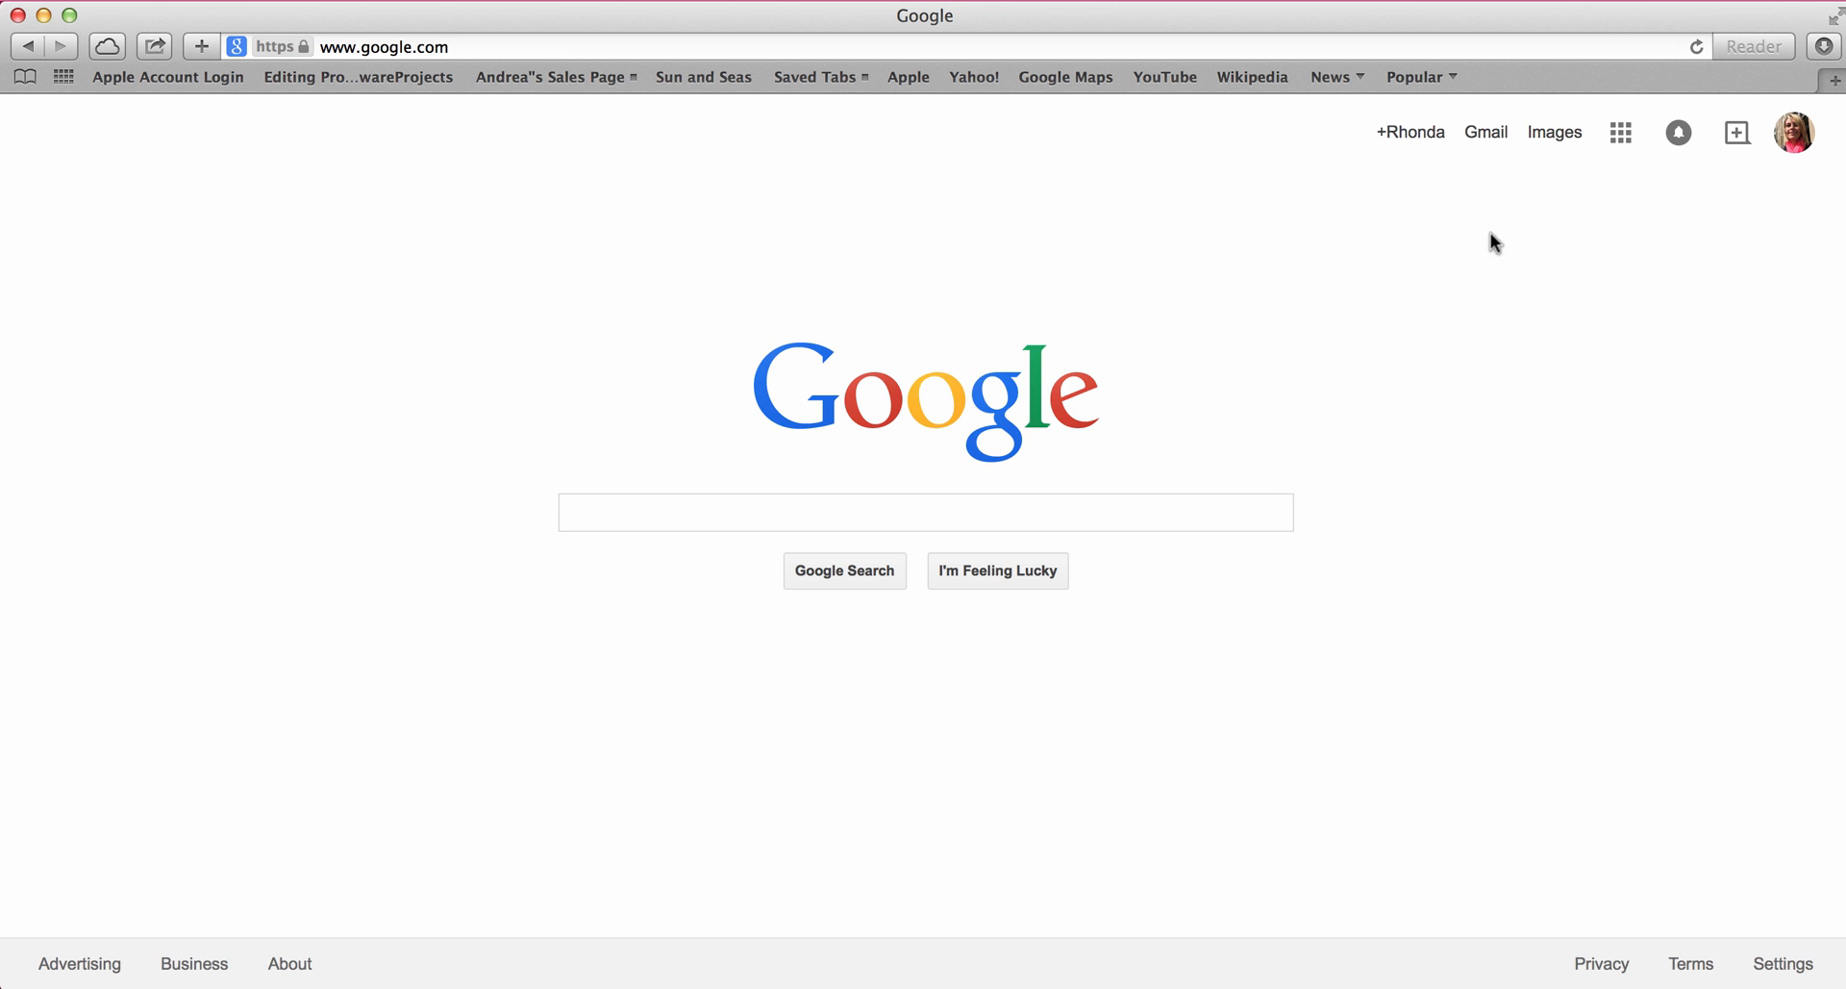
pyautogui.moveTo(1483, 145)
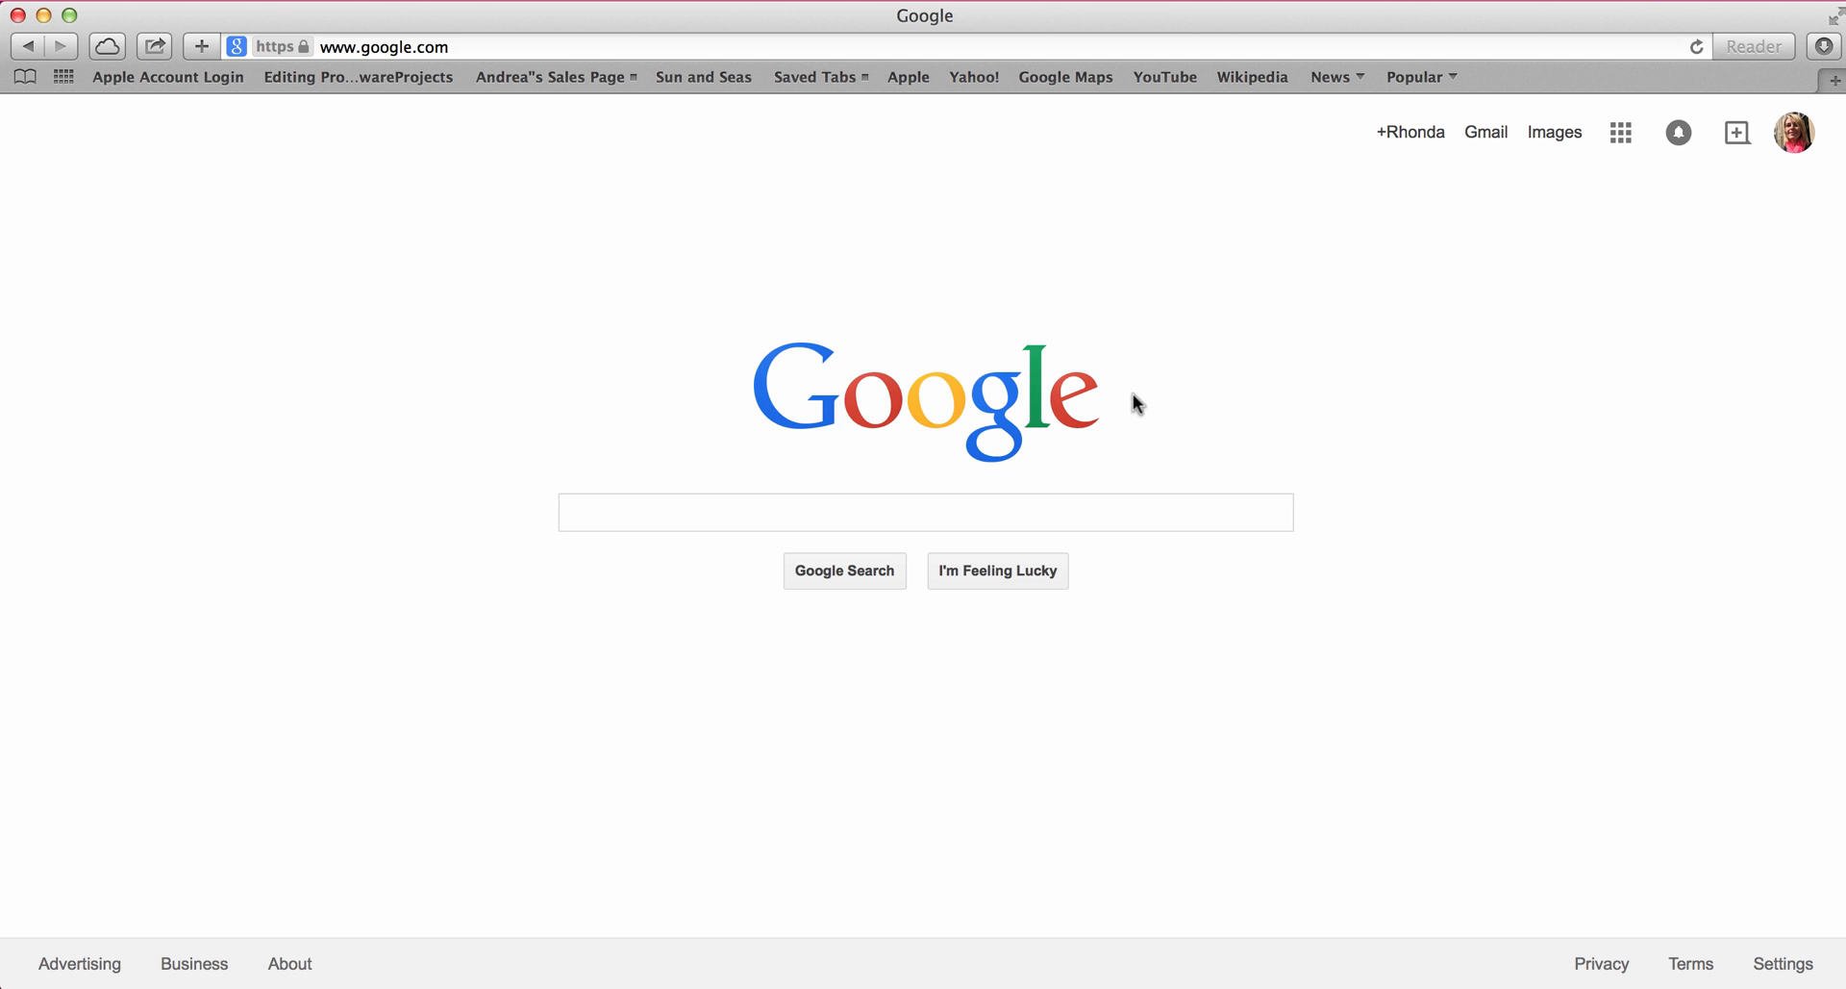
pyautogui.moveTo(1335, 338)
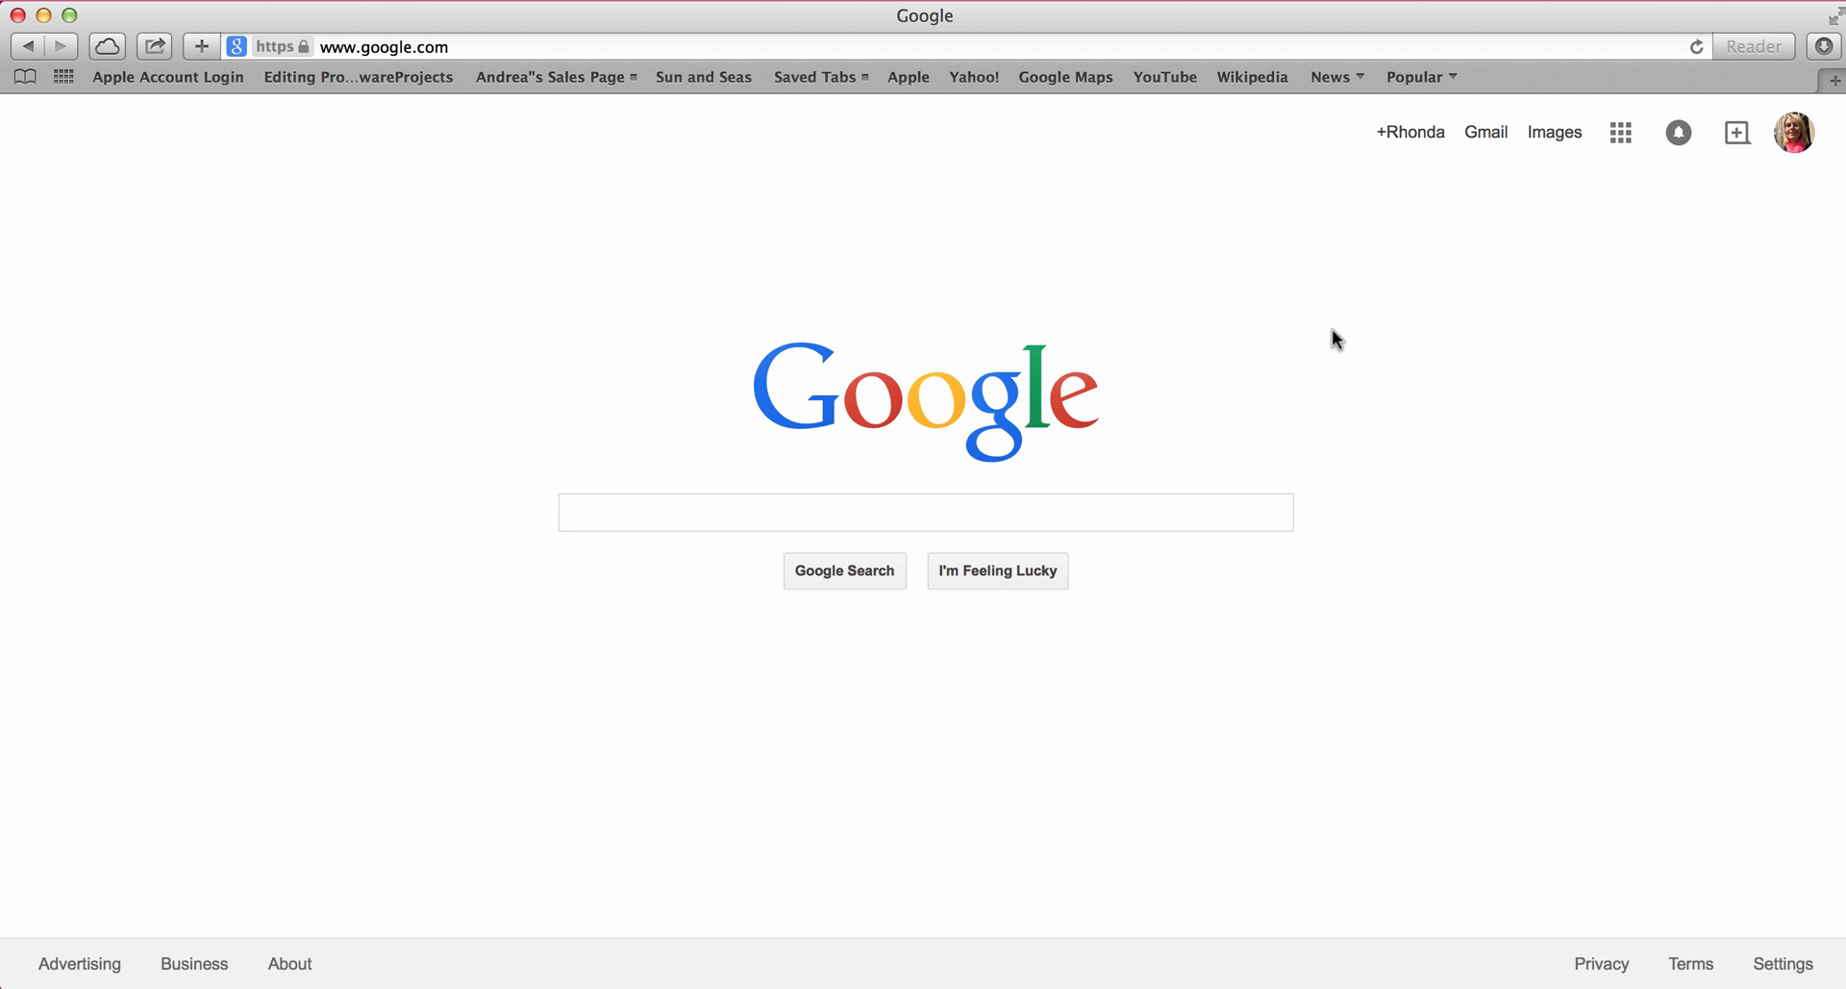
pyautogui.moveTo(1330, 341)
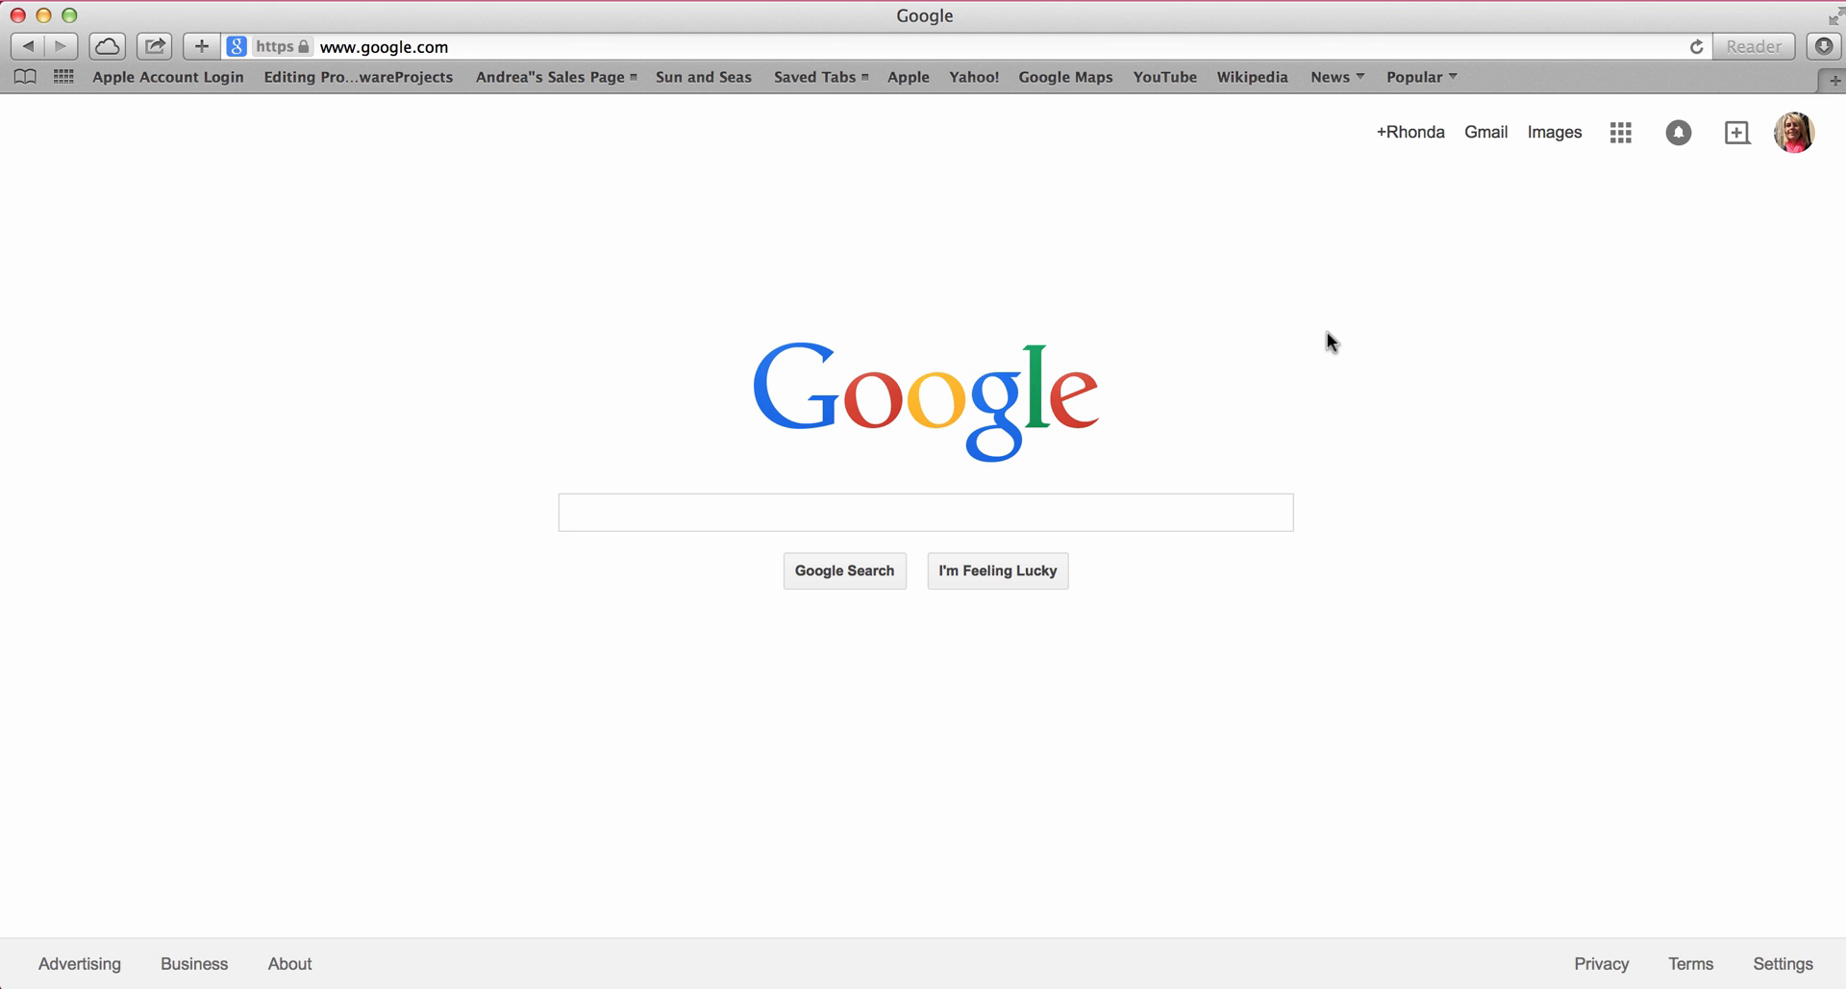
pyautogui.moveTo(1487, 142)
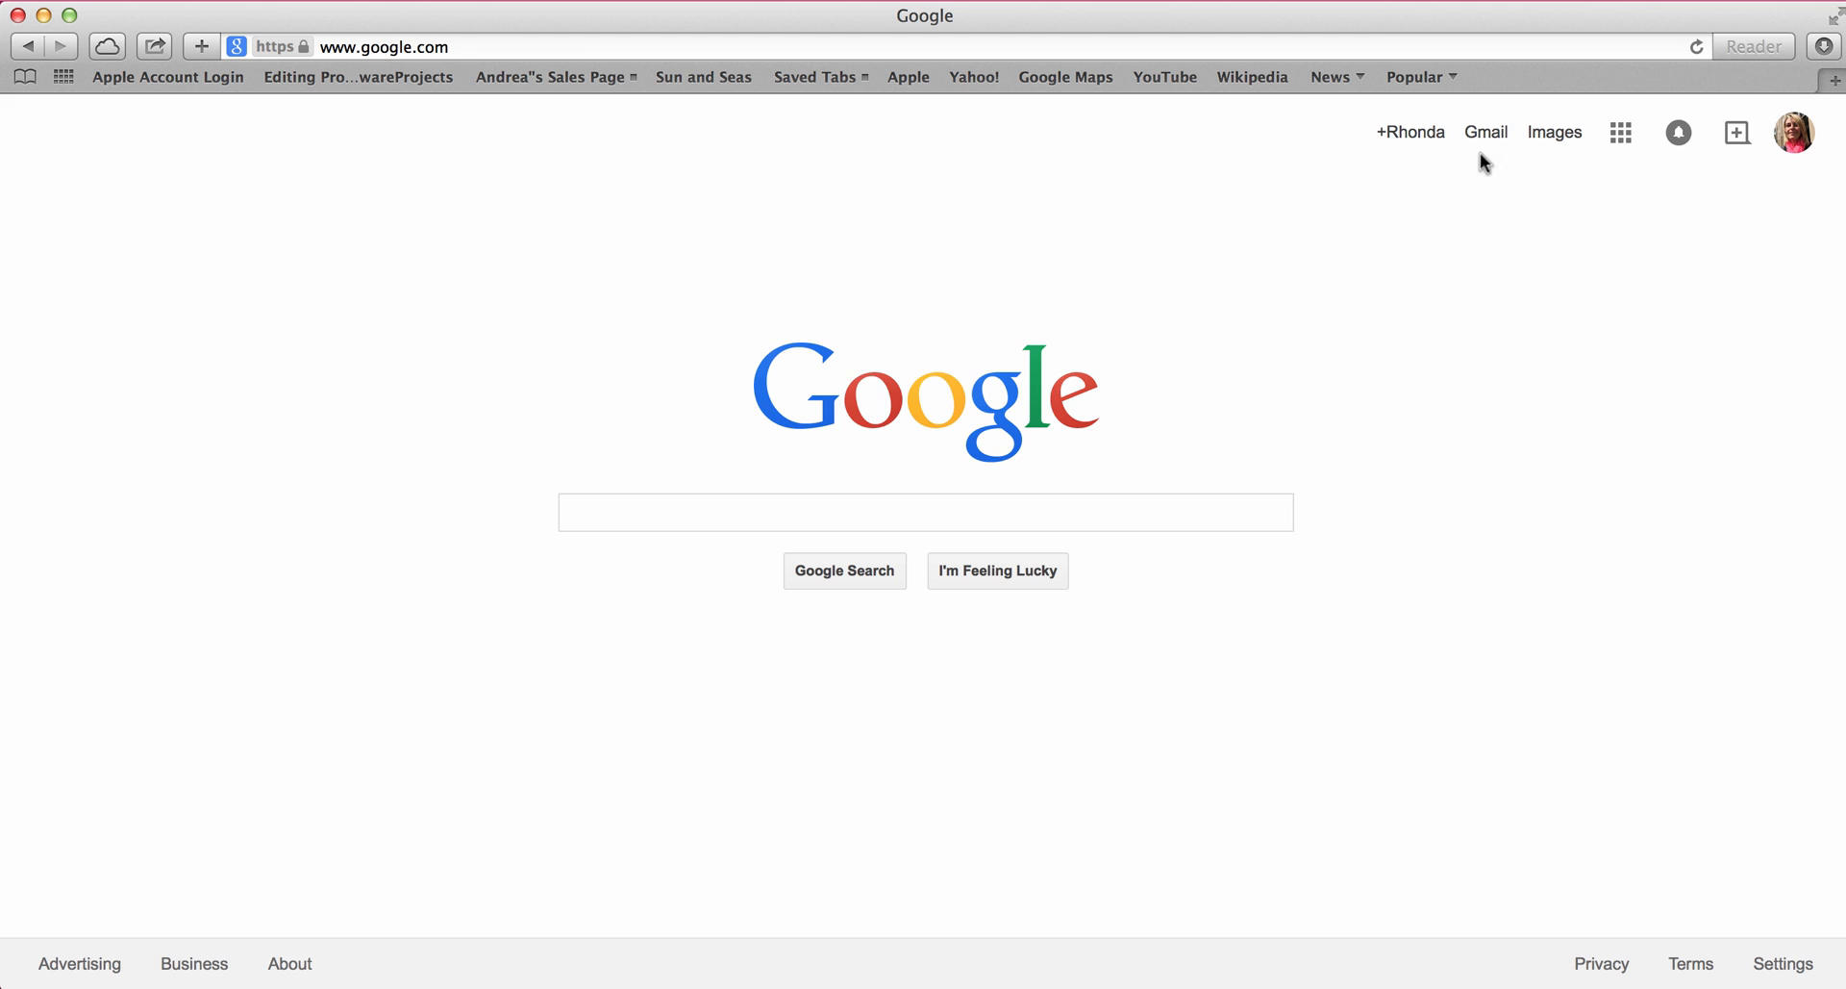
pyautogui.moveTo(1789, 188)
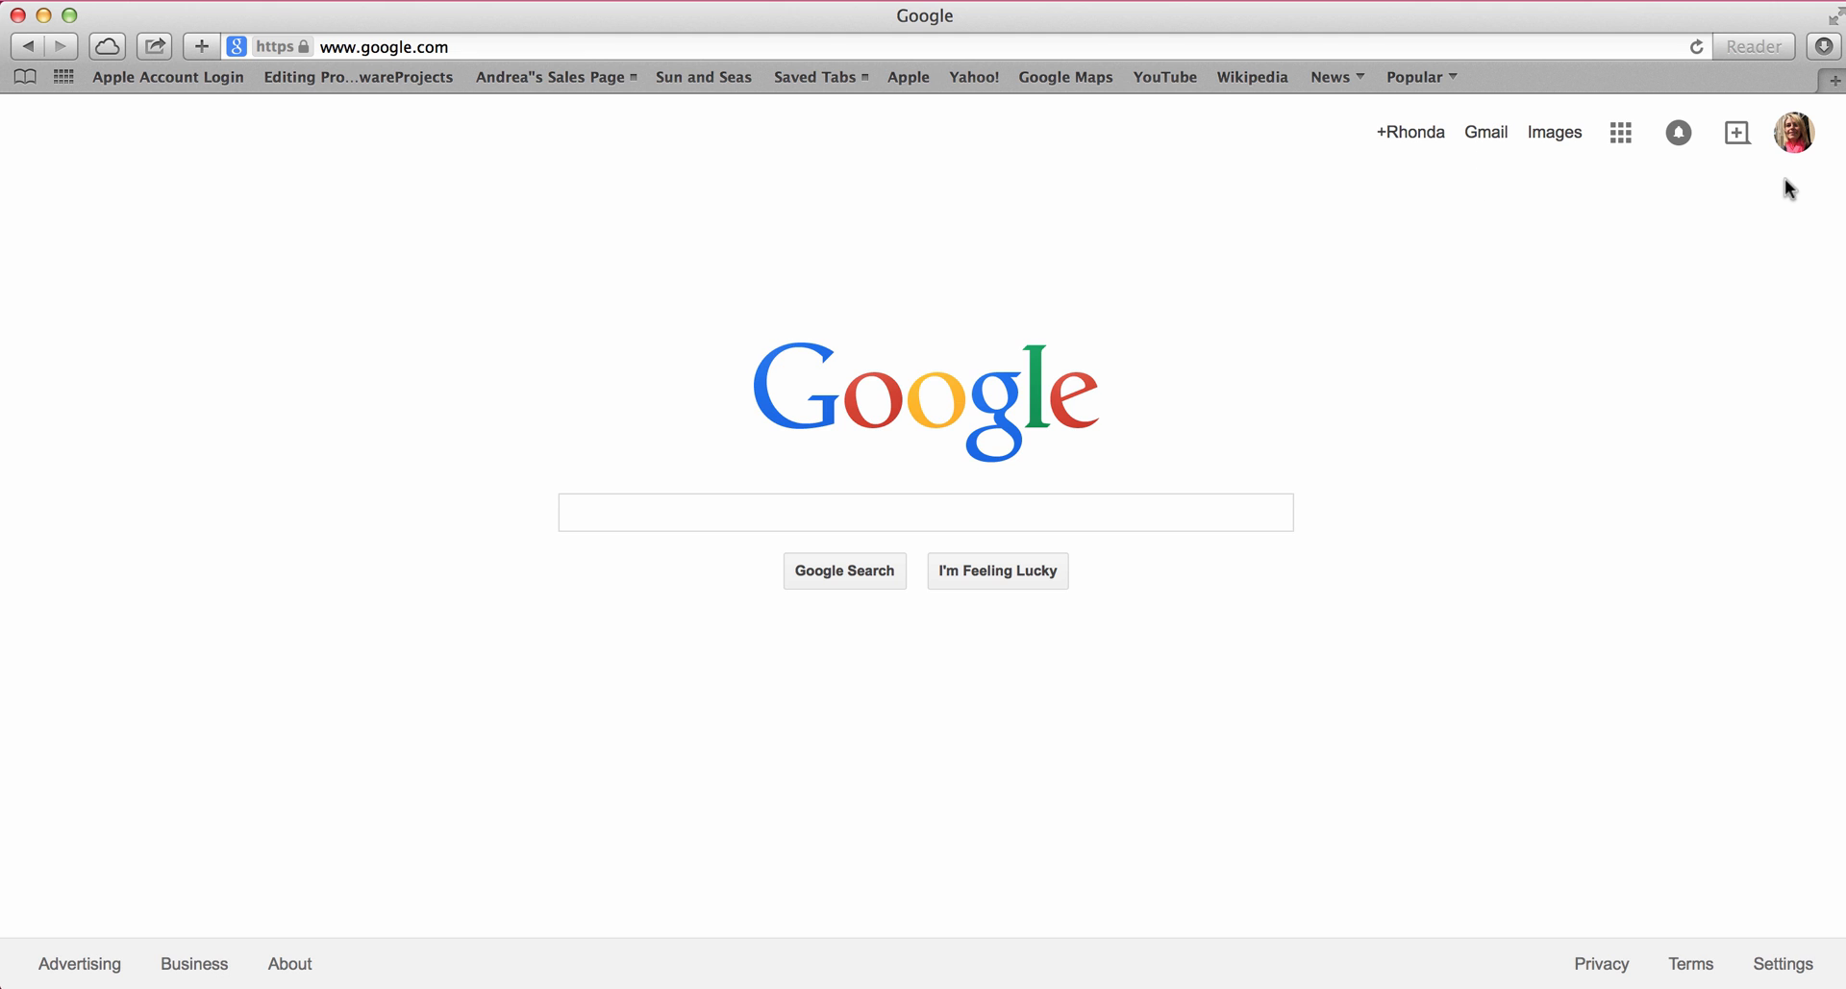
pyautogui.moveTo(1402, 144)
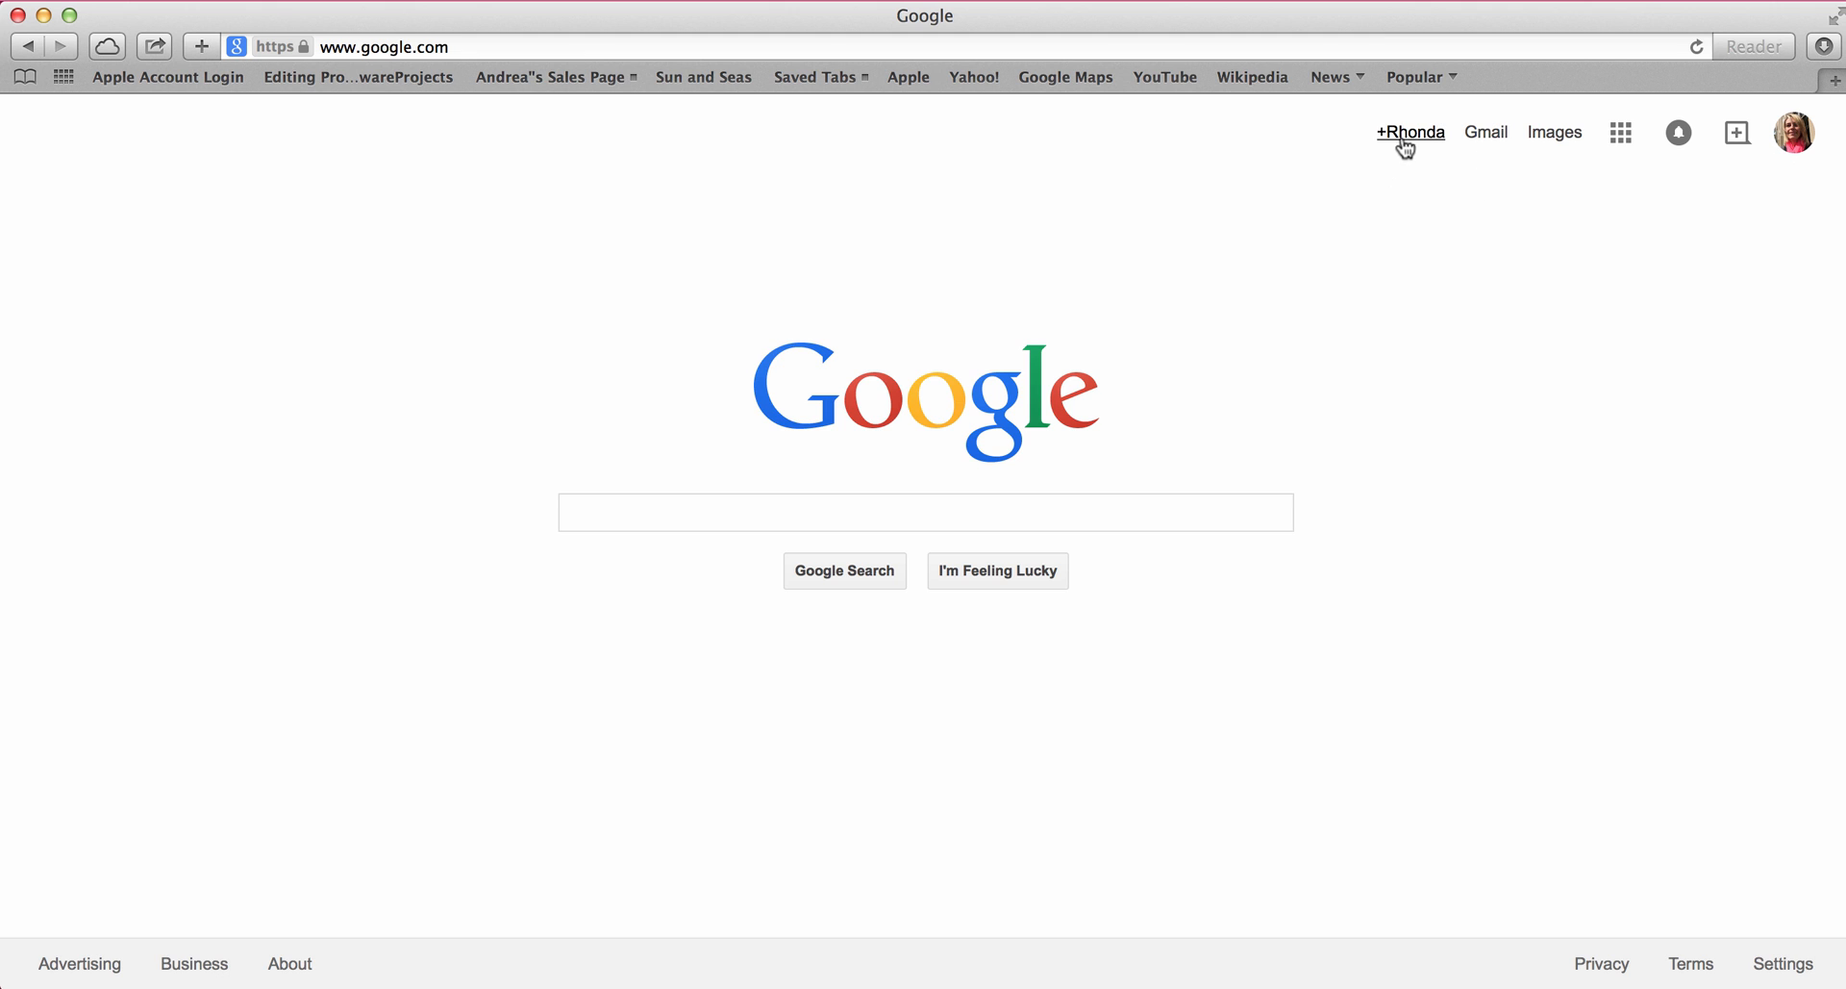
pyautogui.moveTo(1418, 145)
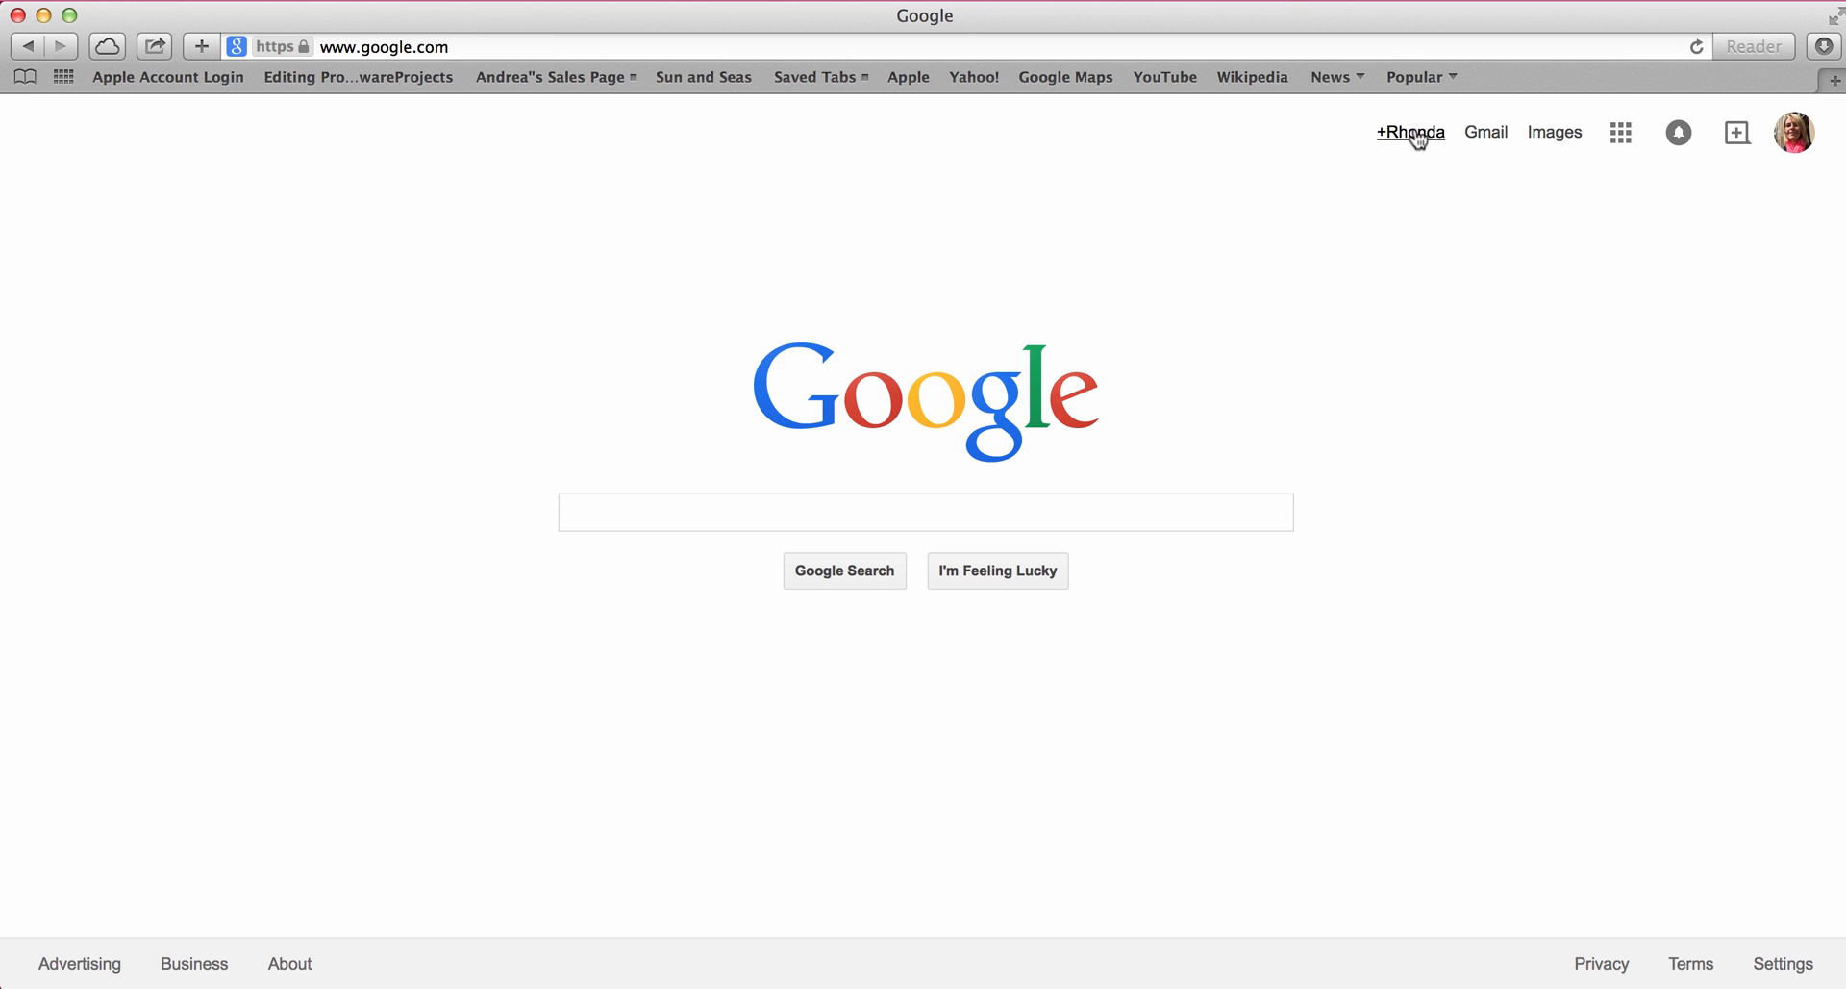
# Show the Google+ home stream with the Hangouts sidebar scrolled to more past conversations
pyautogui.click(1412, 131)
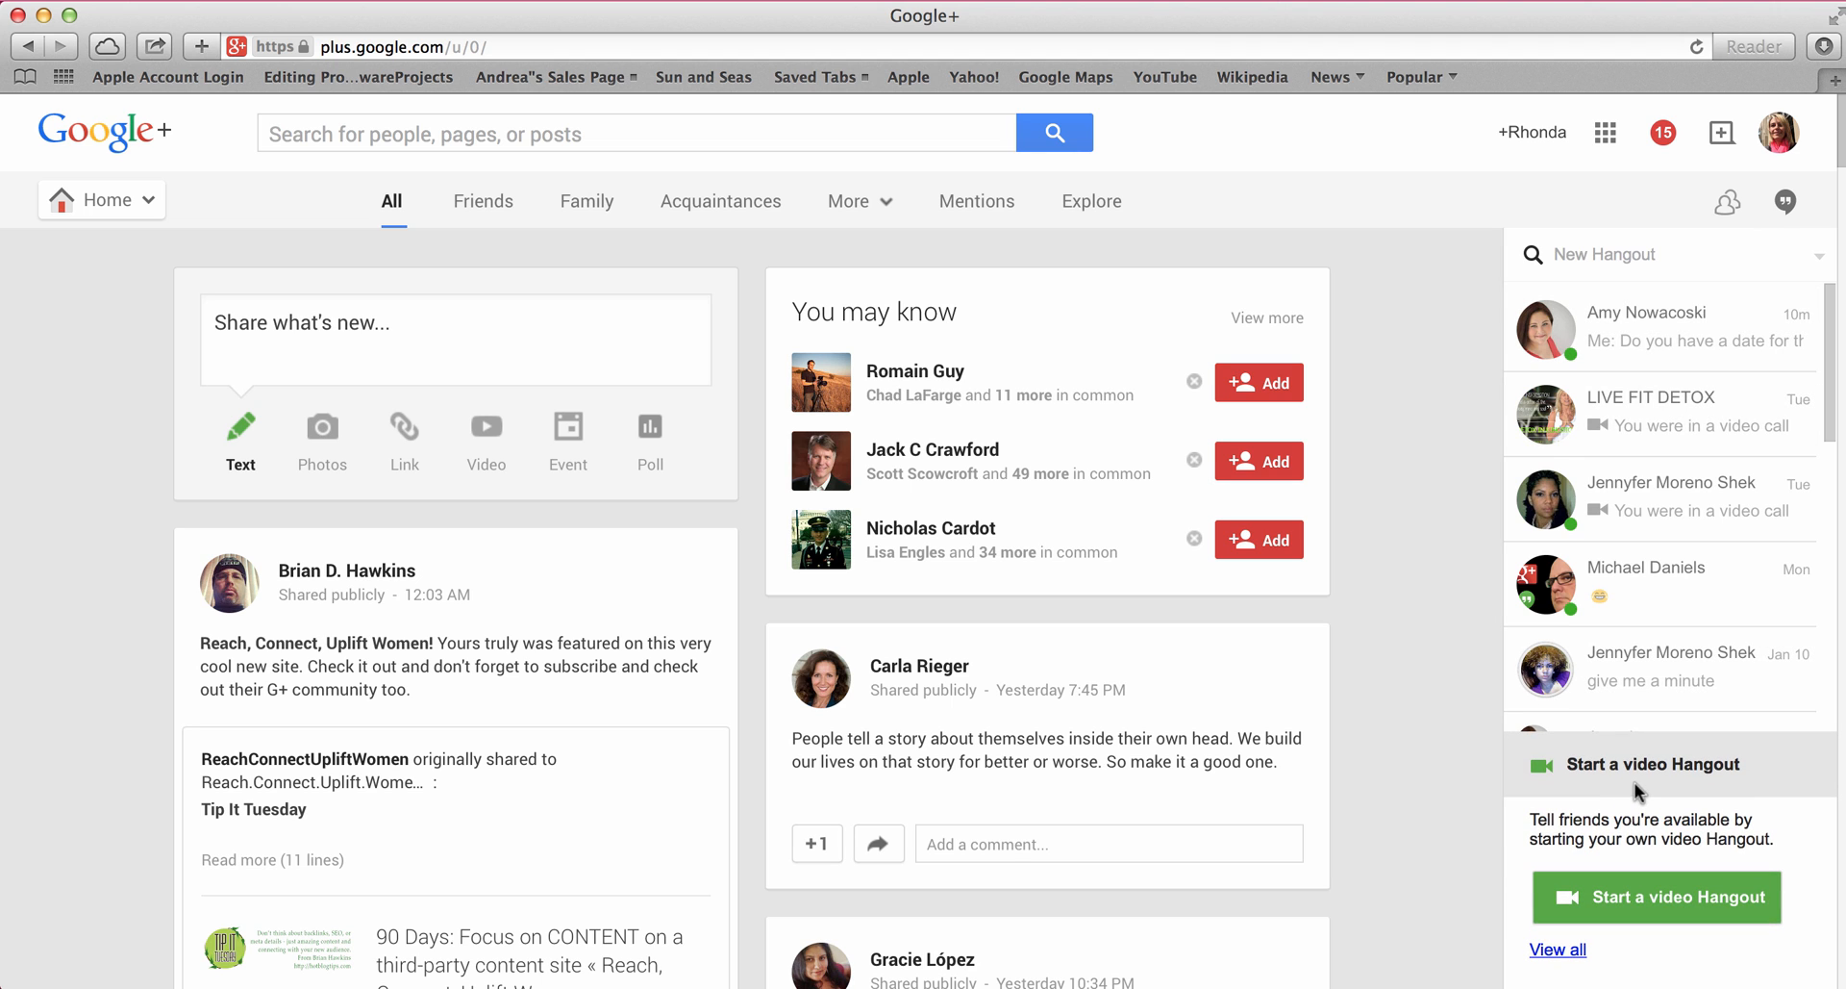
pyautogui.scroll(-3)
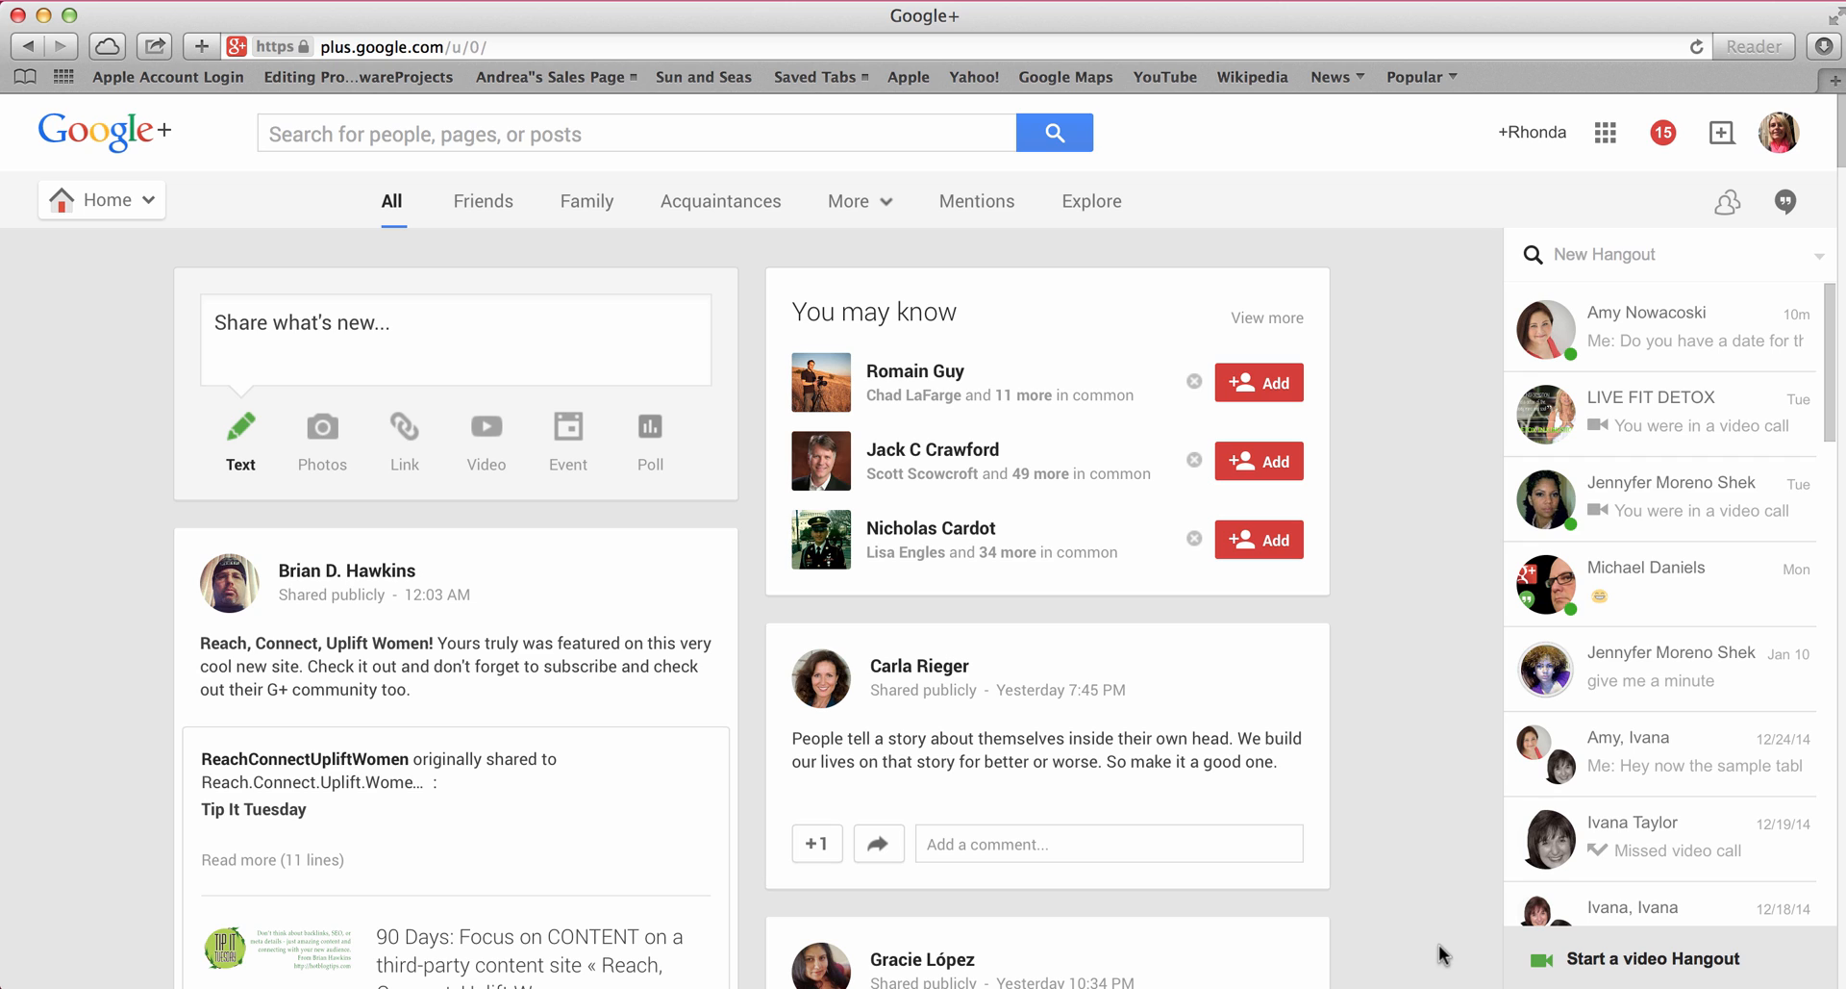
pyautogui.moveTo(1408, 506)
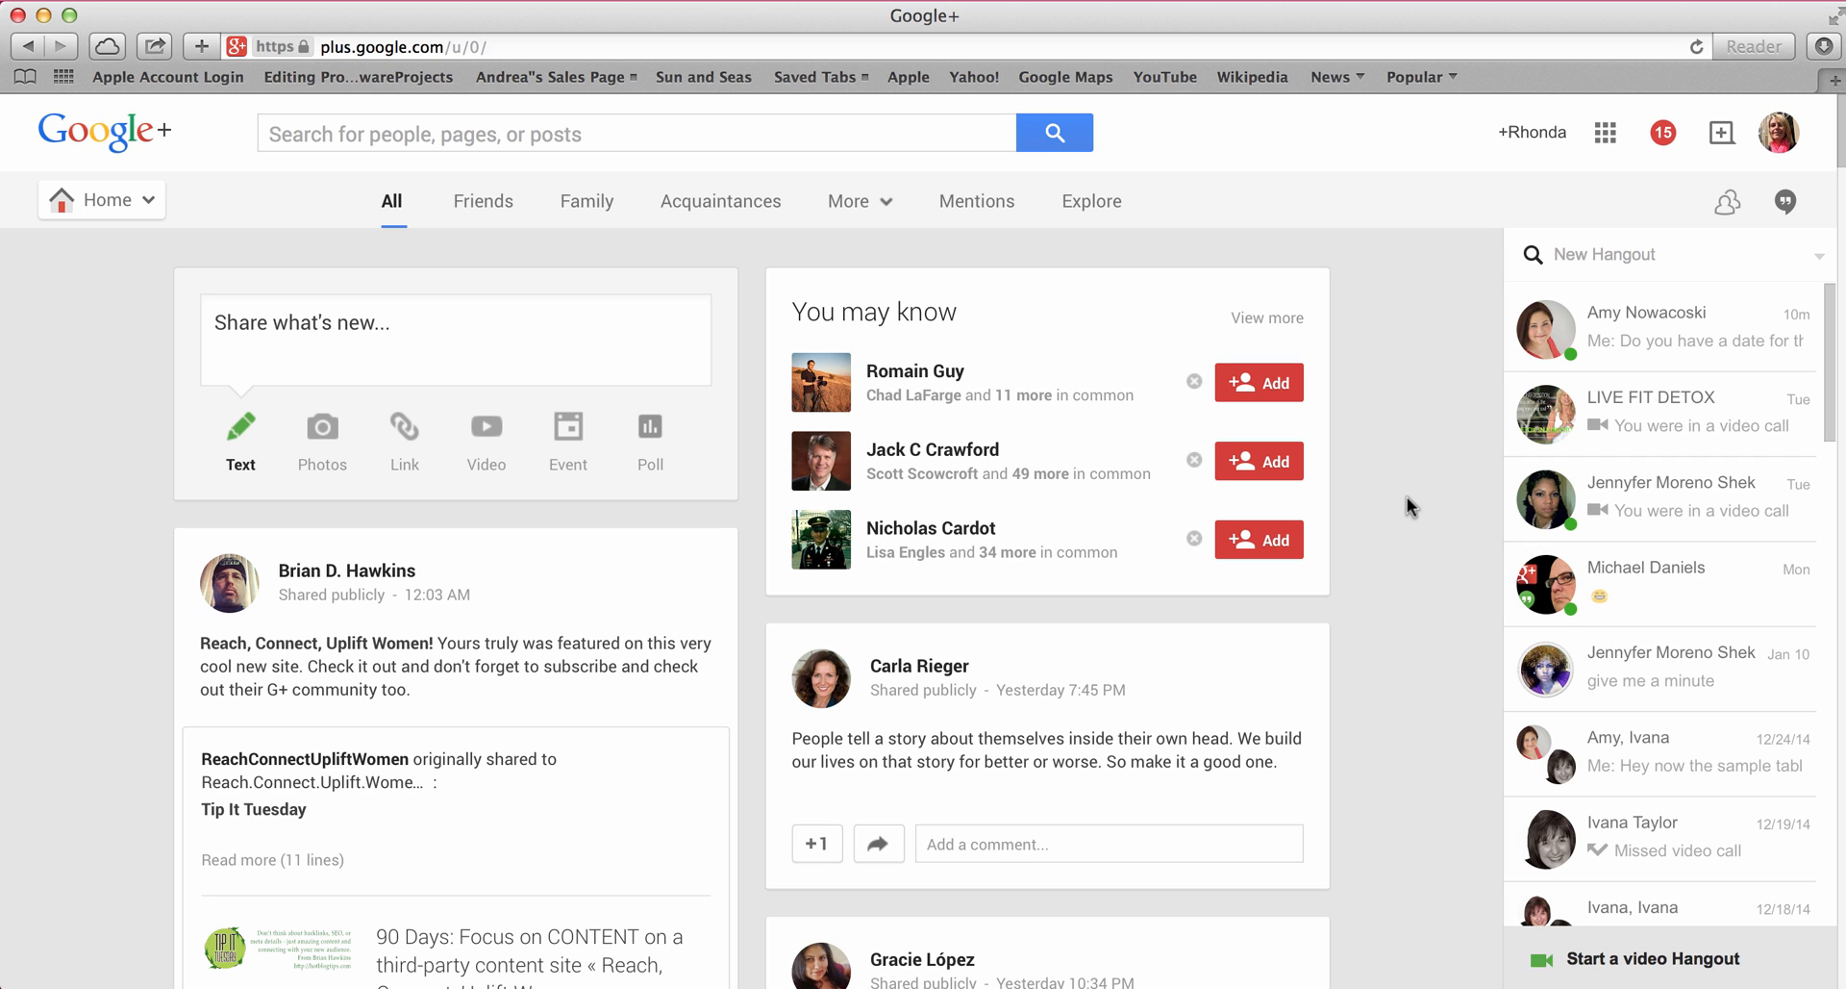
pyautogui.moveTo(1388, 377)
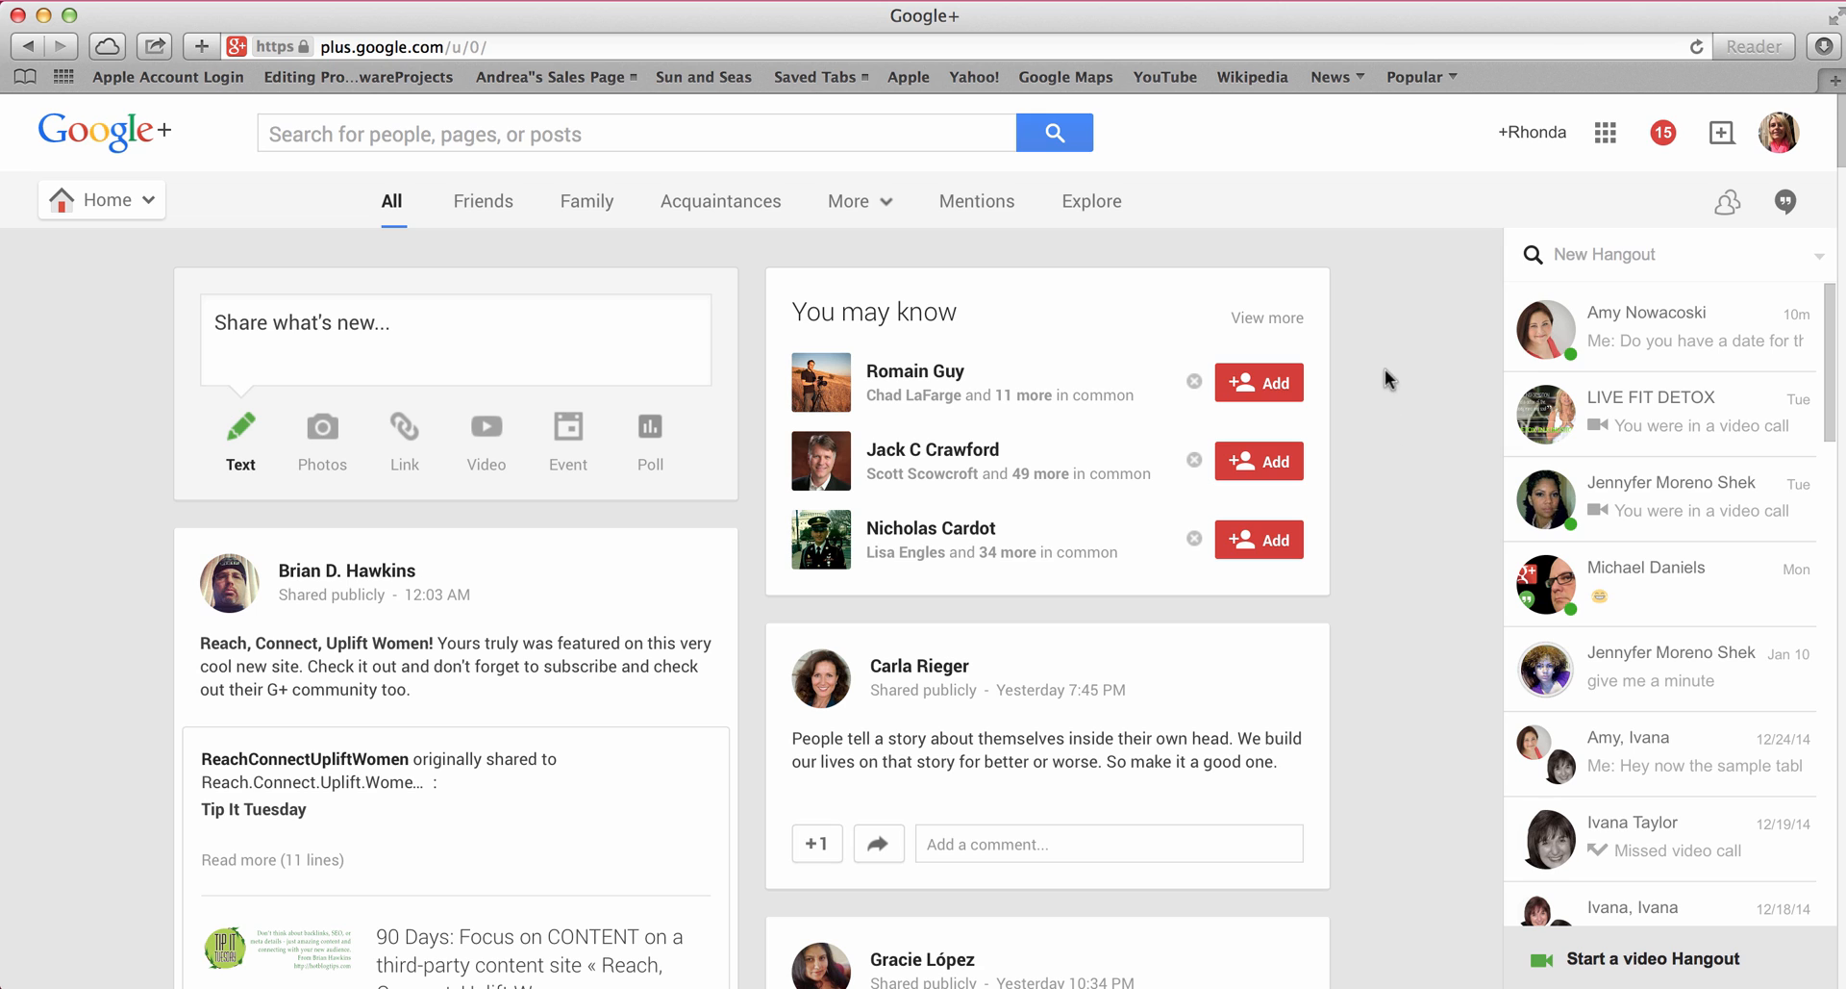
pyautogui.moveTo(1338, 454)
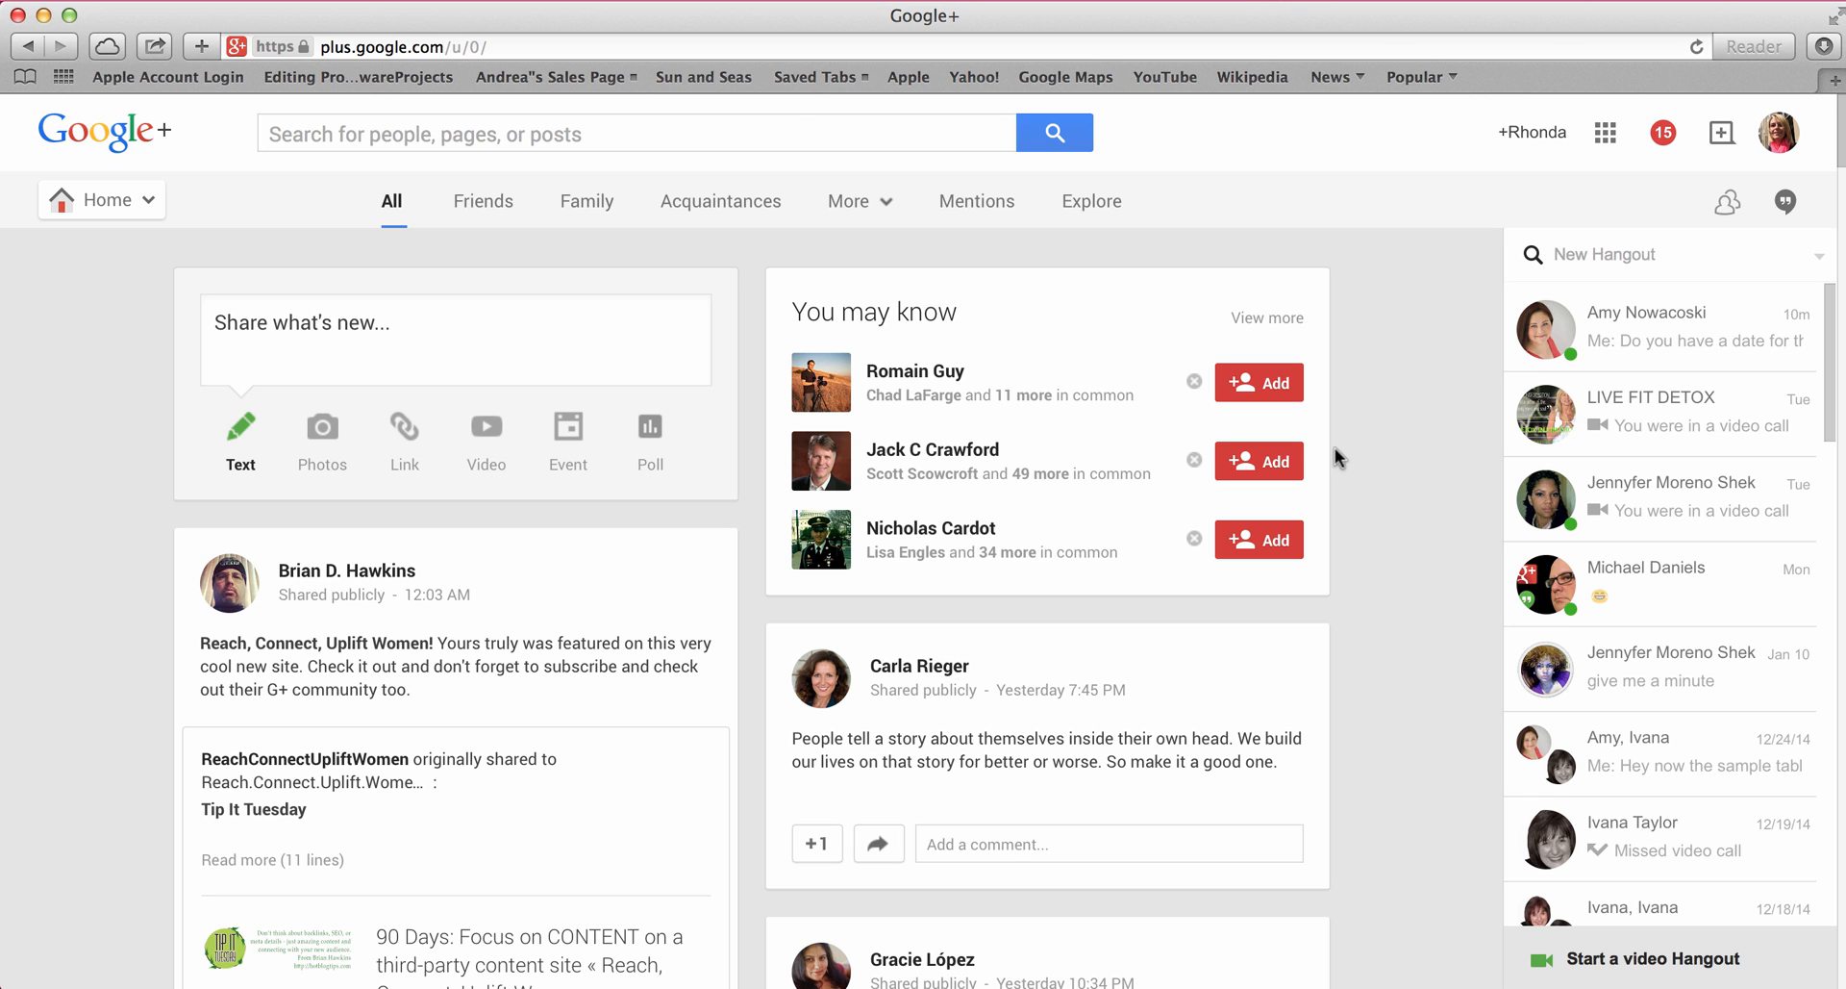
# Go to the plus.google.com Hangout On Air URL and tick the rules agreement checkbox
pyautogui.click(615, 44)
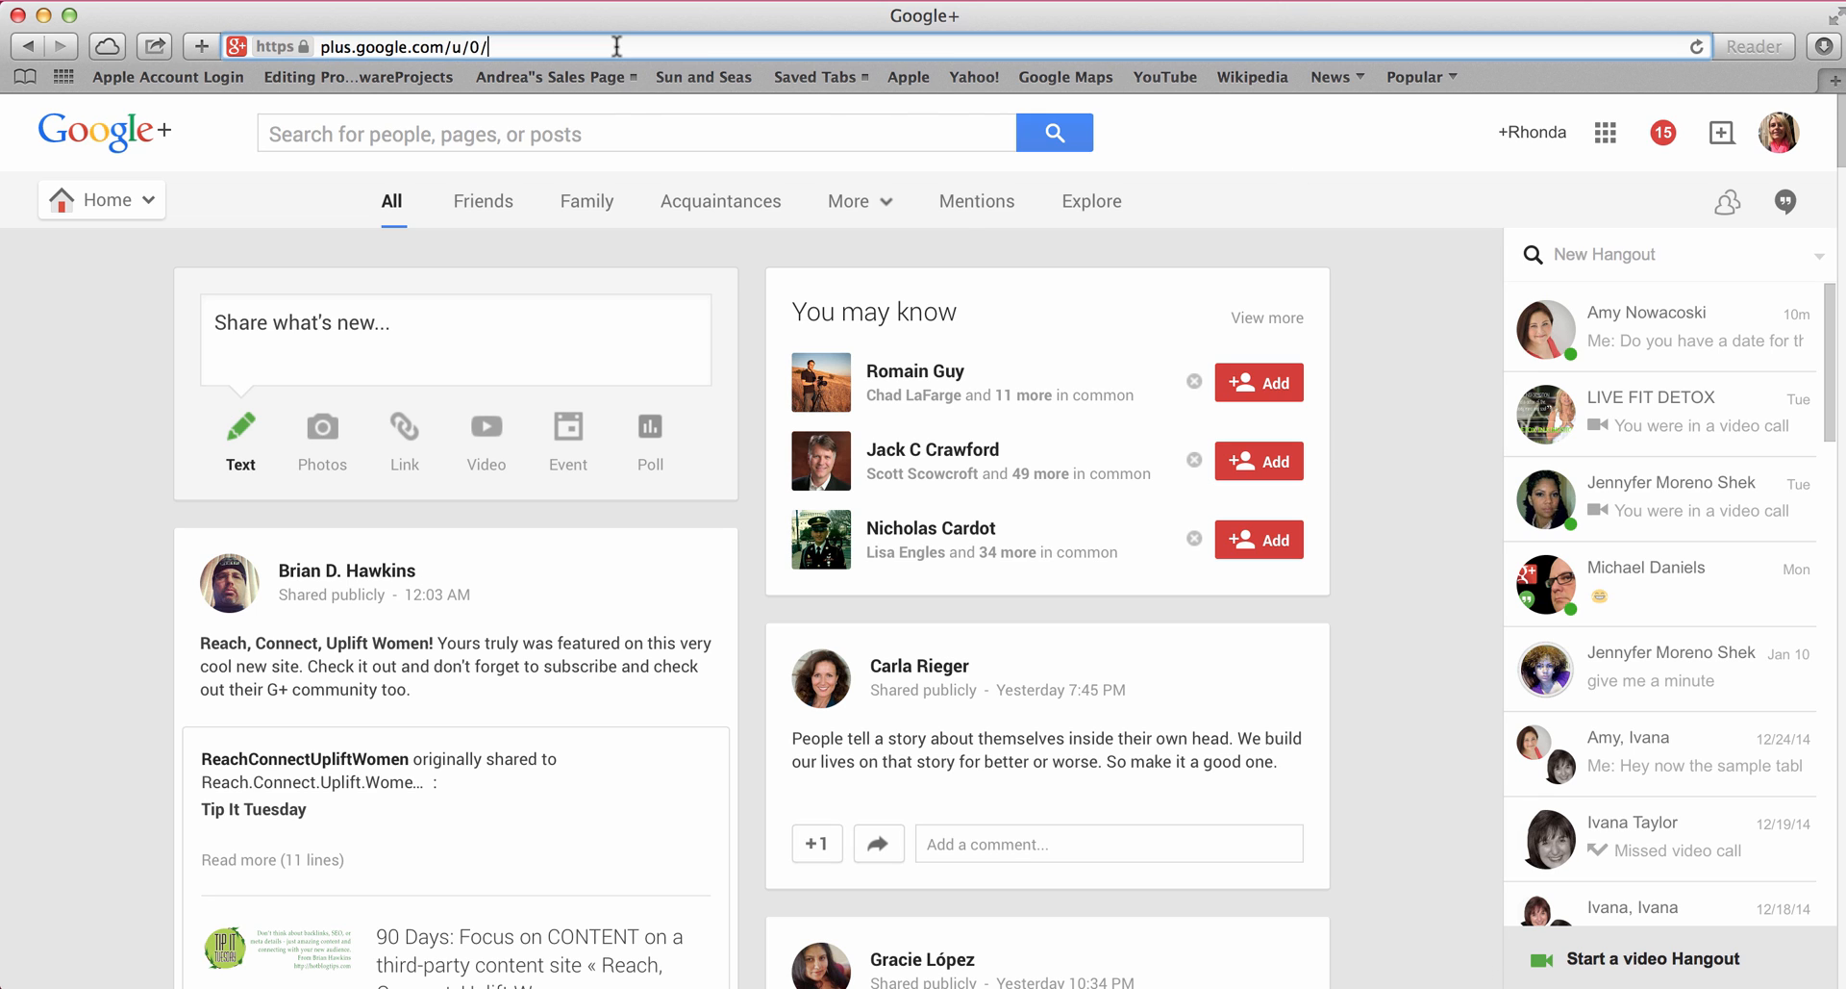
pyautogui.write('https://plus.google.com/hangouts/_/ytl/sSPRzi9D_lXdOnRU1cugYJnzWoXiBFTjSRxnxiOVrN0=')
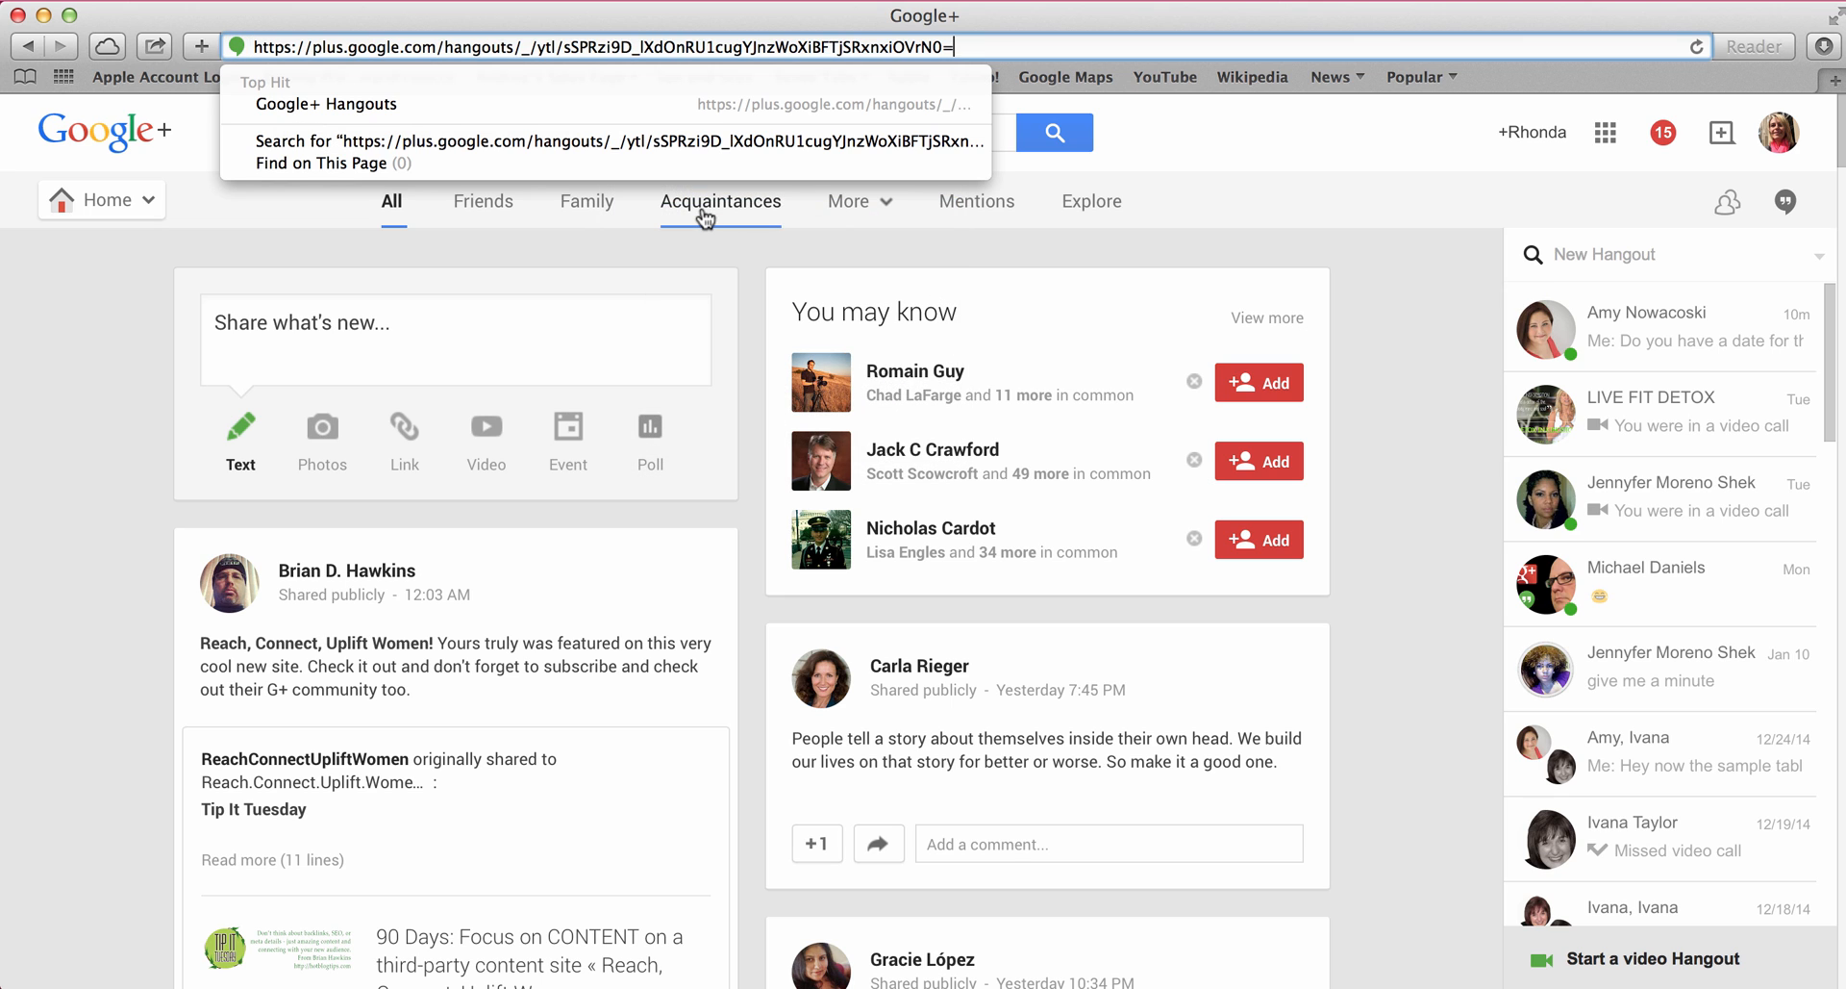
pyautogui.moveTo(1233, 218)
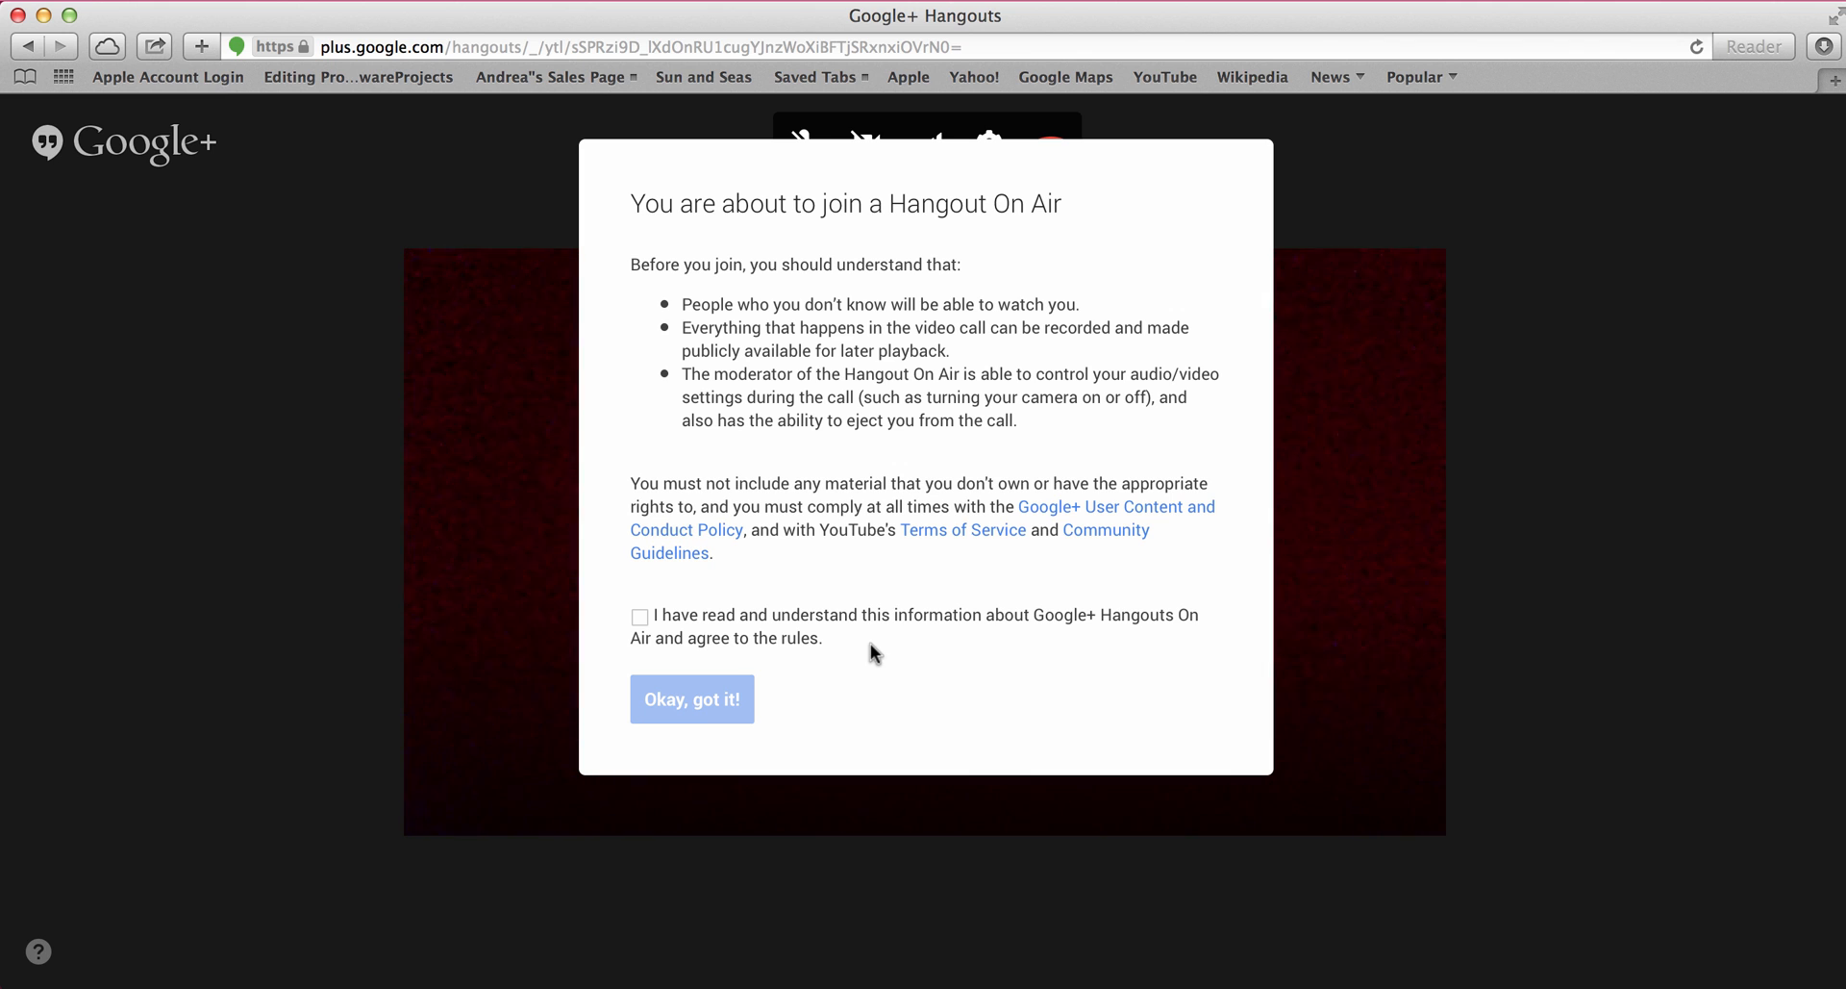
pyautogui.moveTo(907, 701)
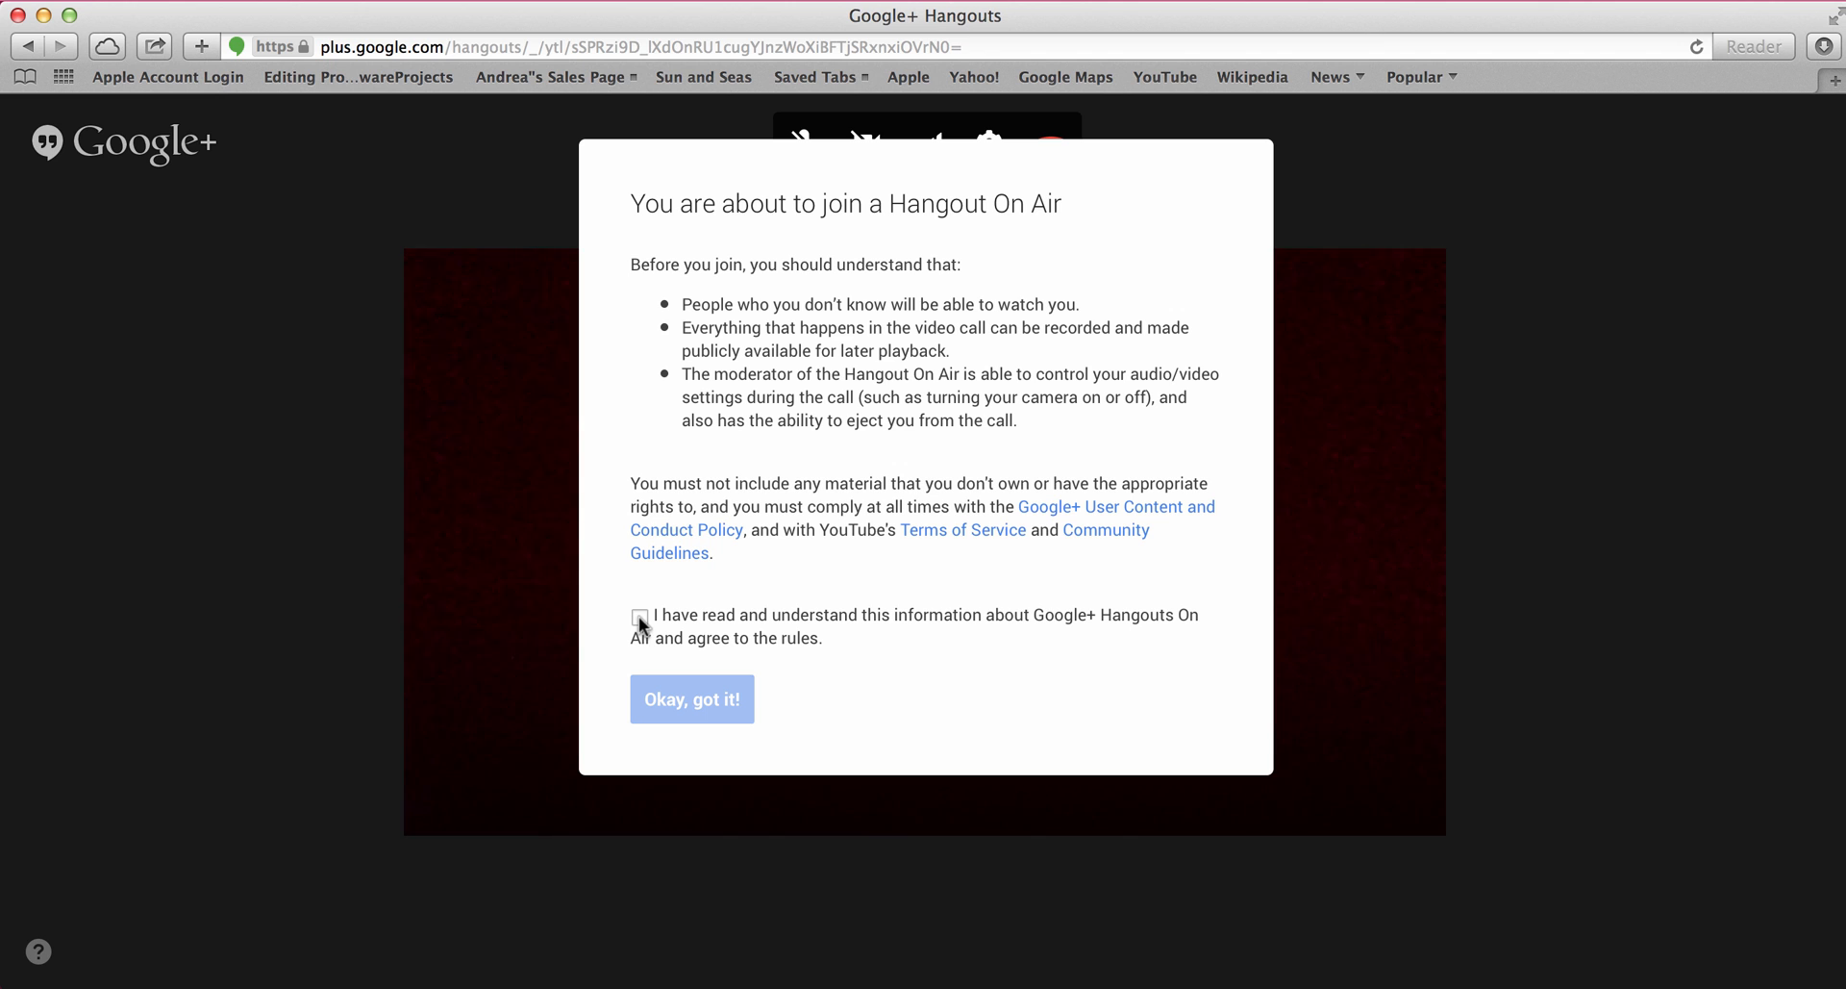
pyautogui.click(639, 615)
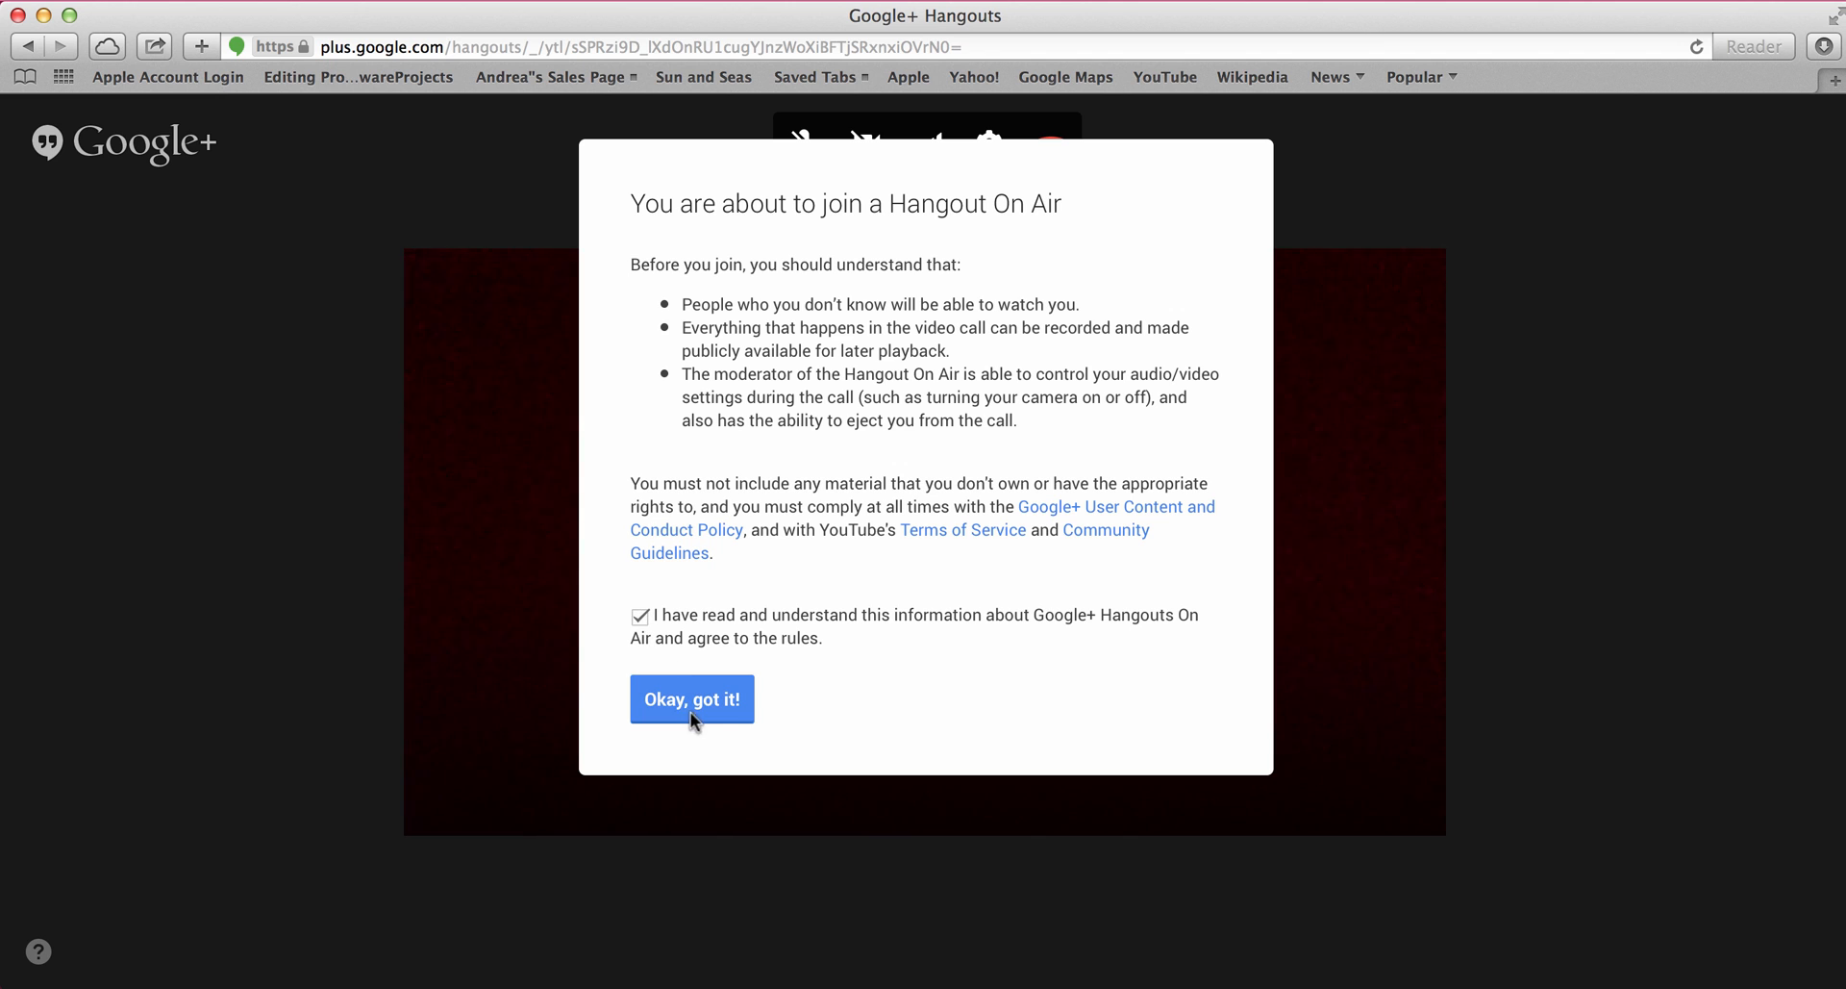
pyautogui.click(692, 698)
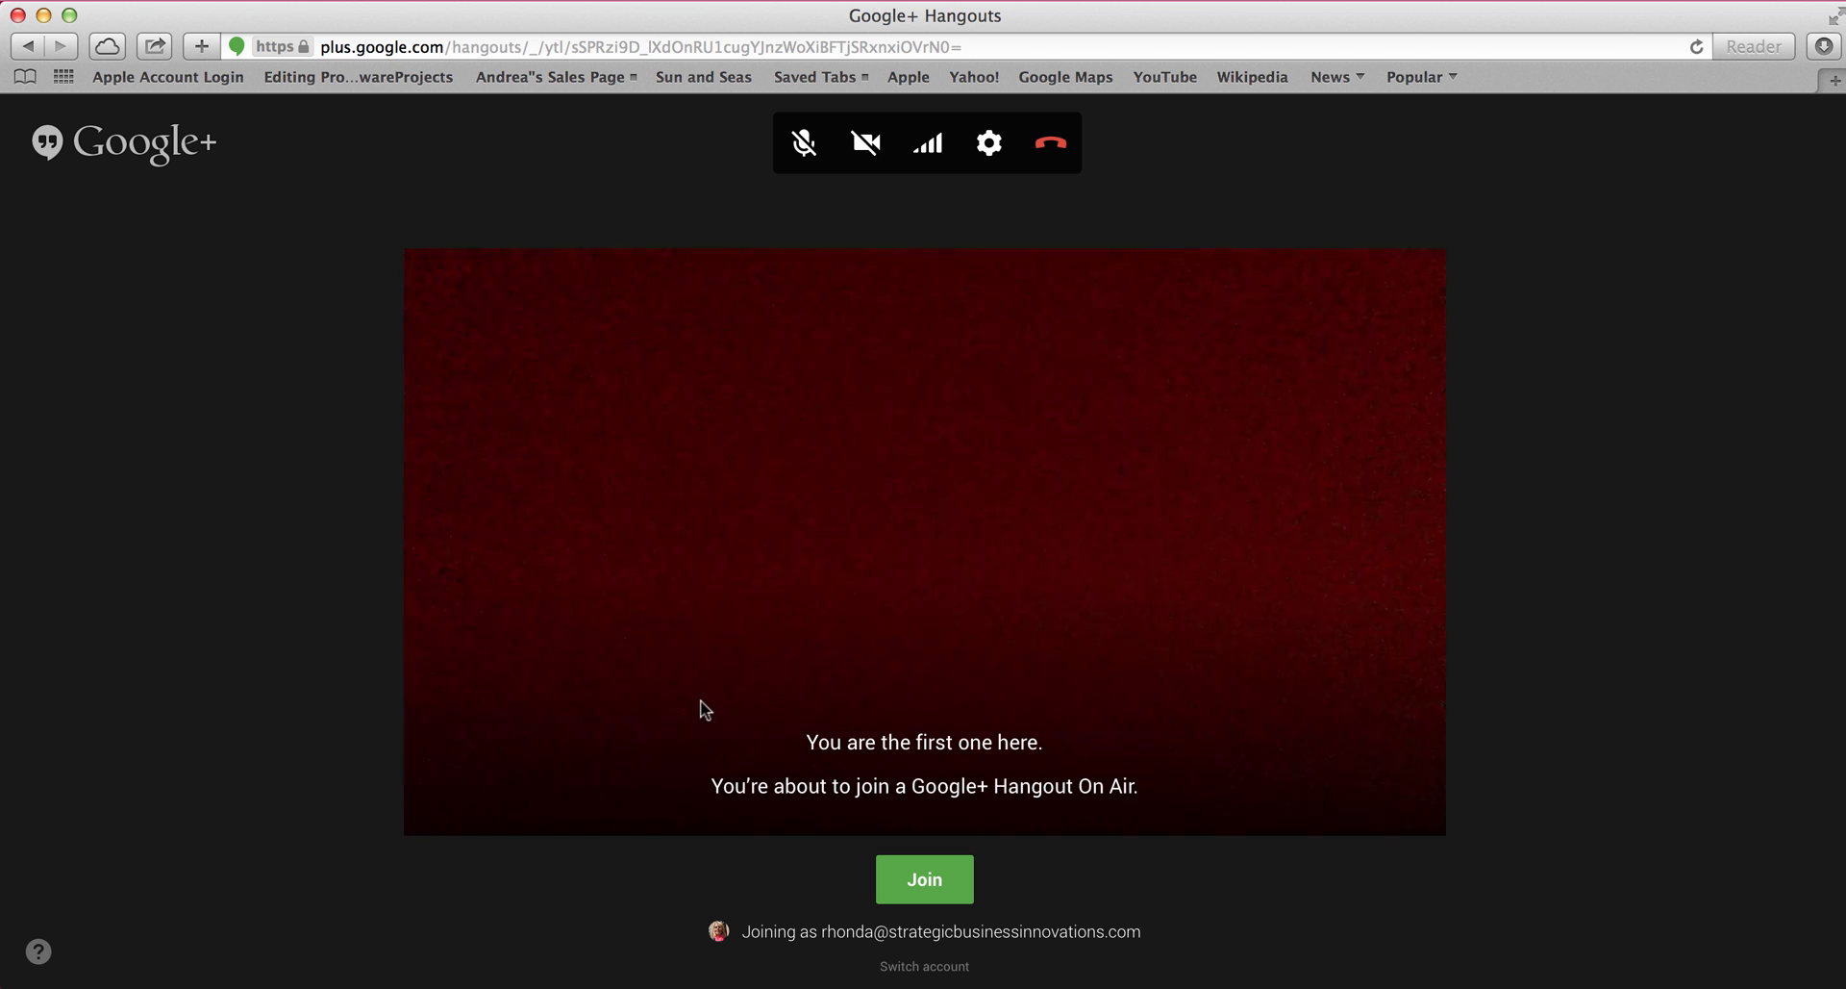
pyautogui.moveTo(890, 902)
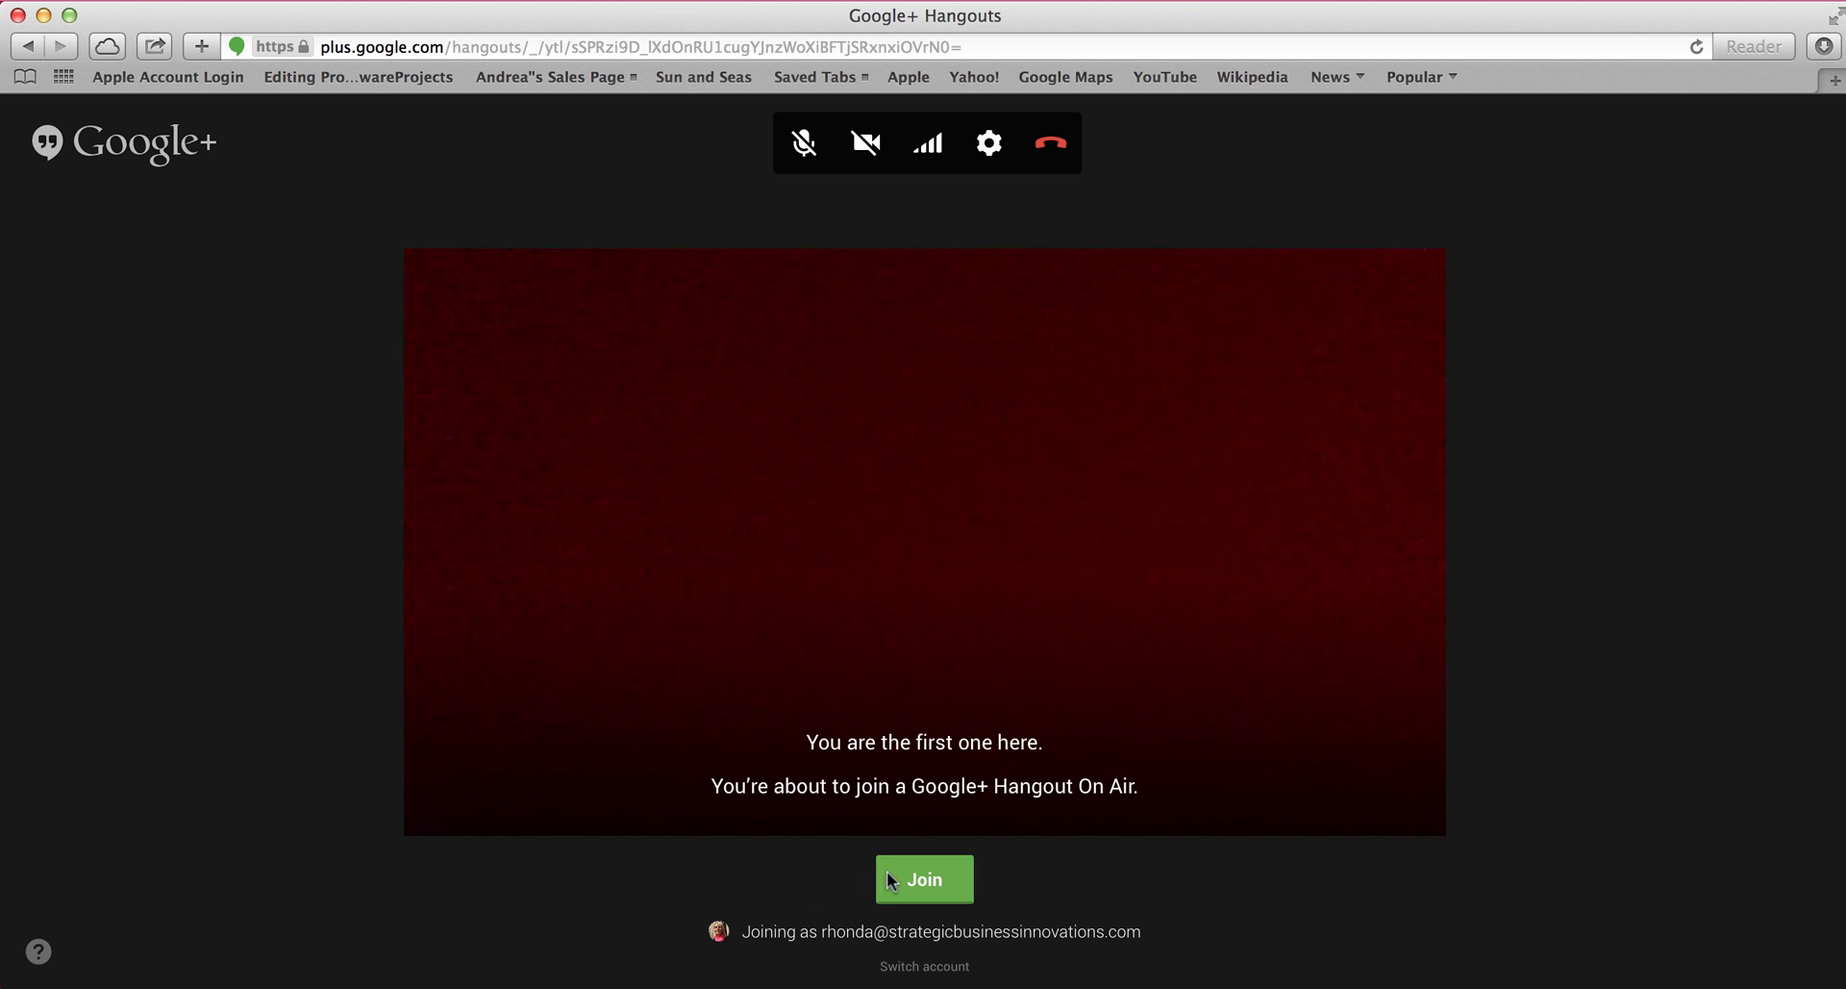
pyautogui.click(923, 879)
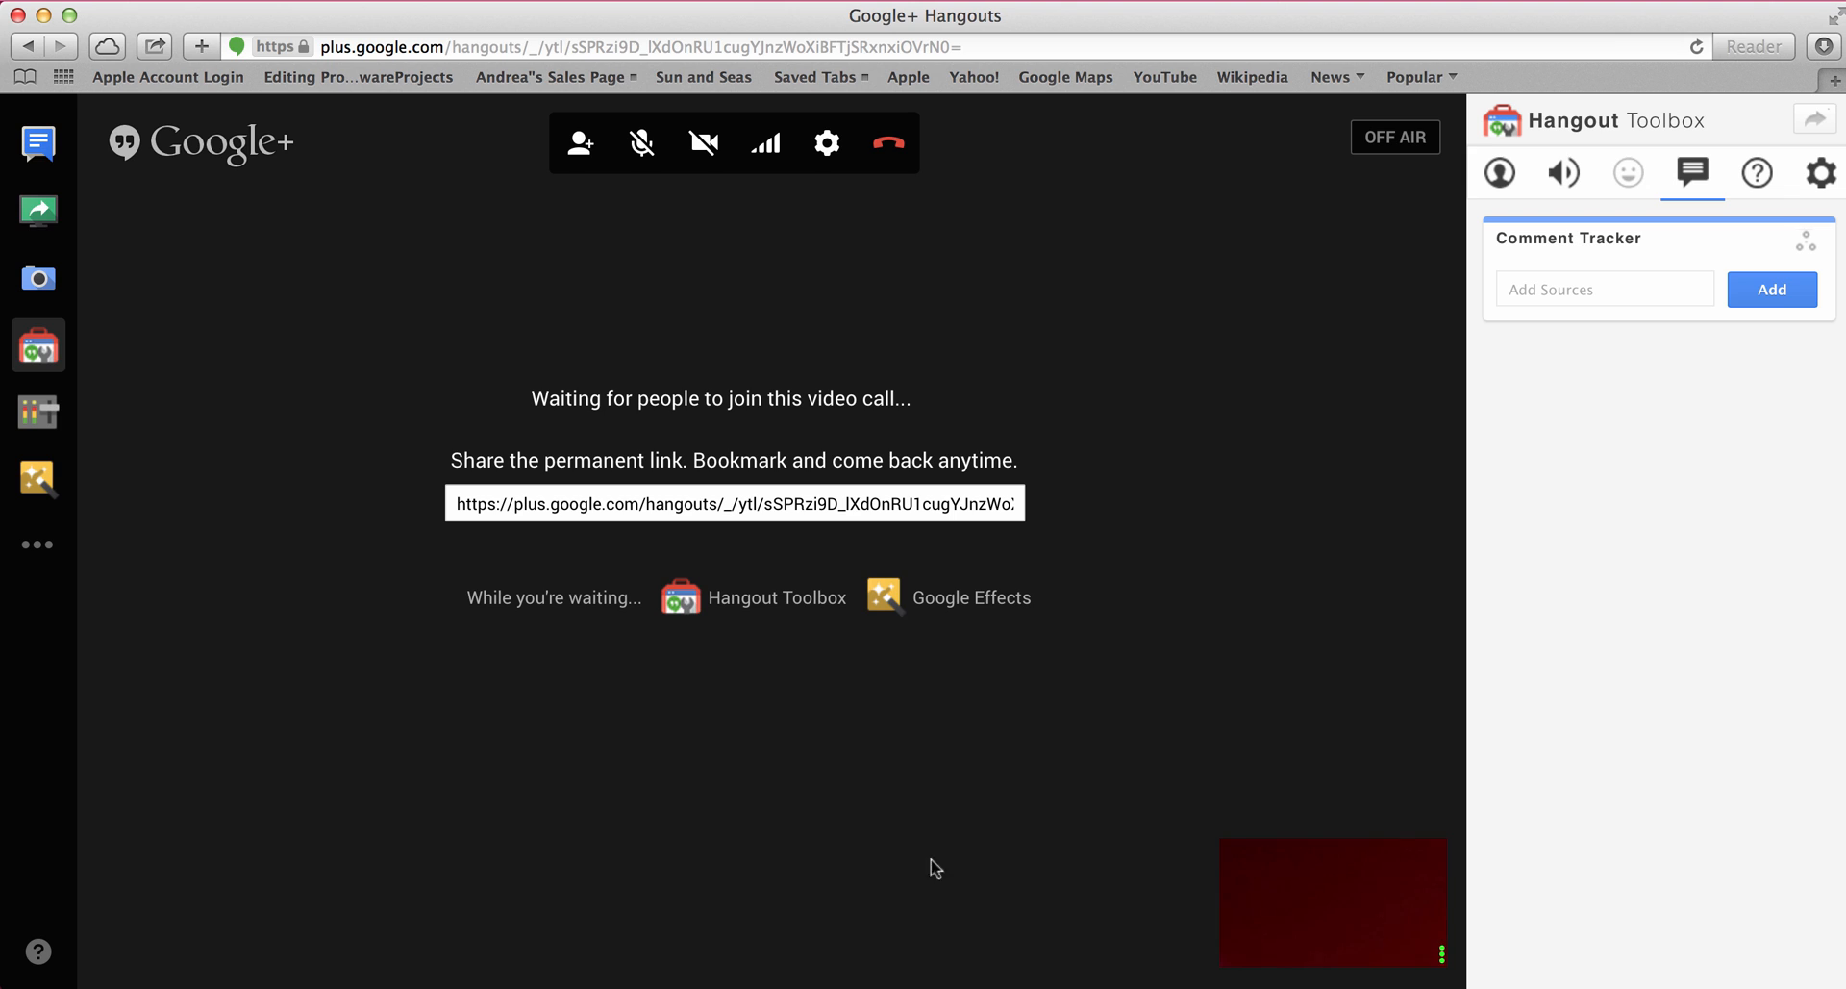
pyautogui.moveTo(929, 839)
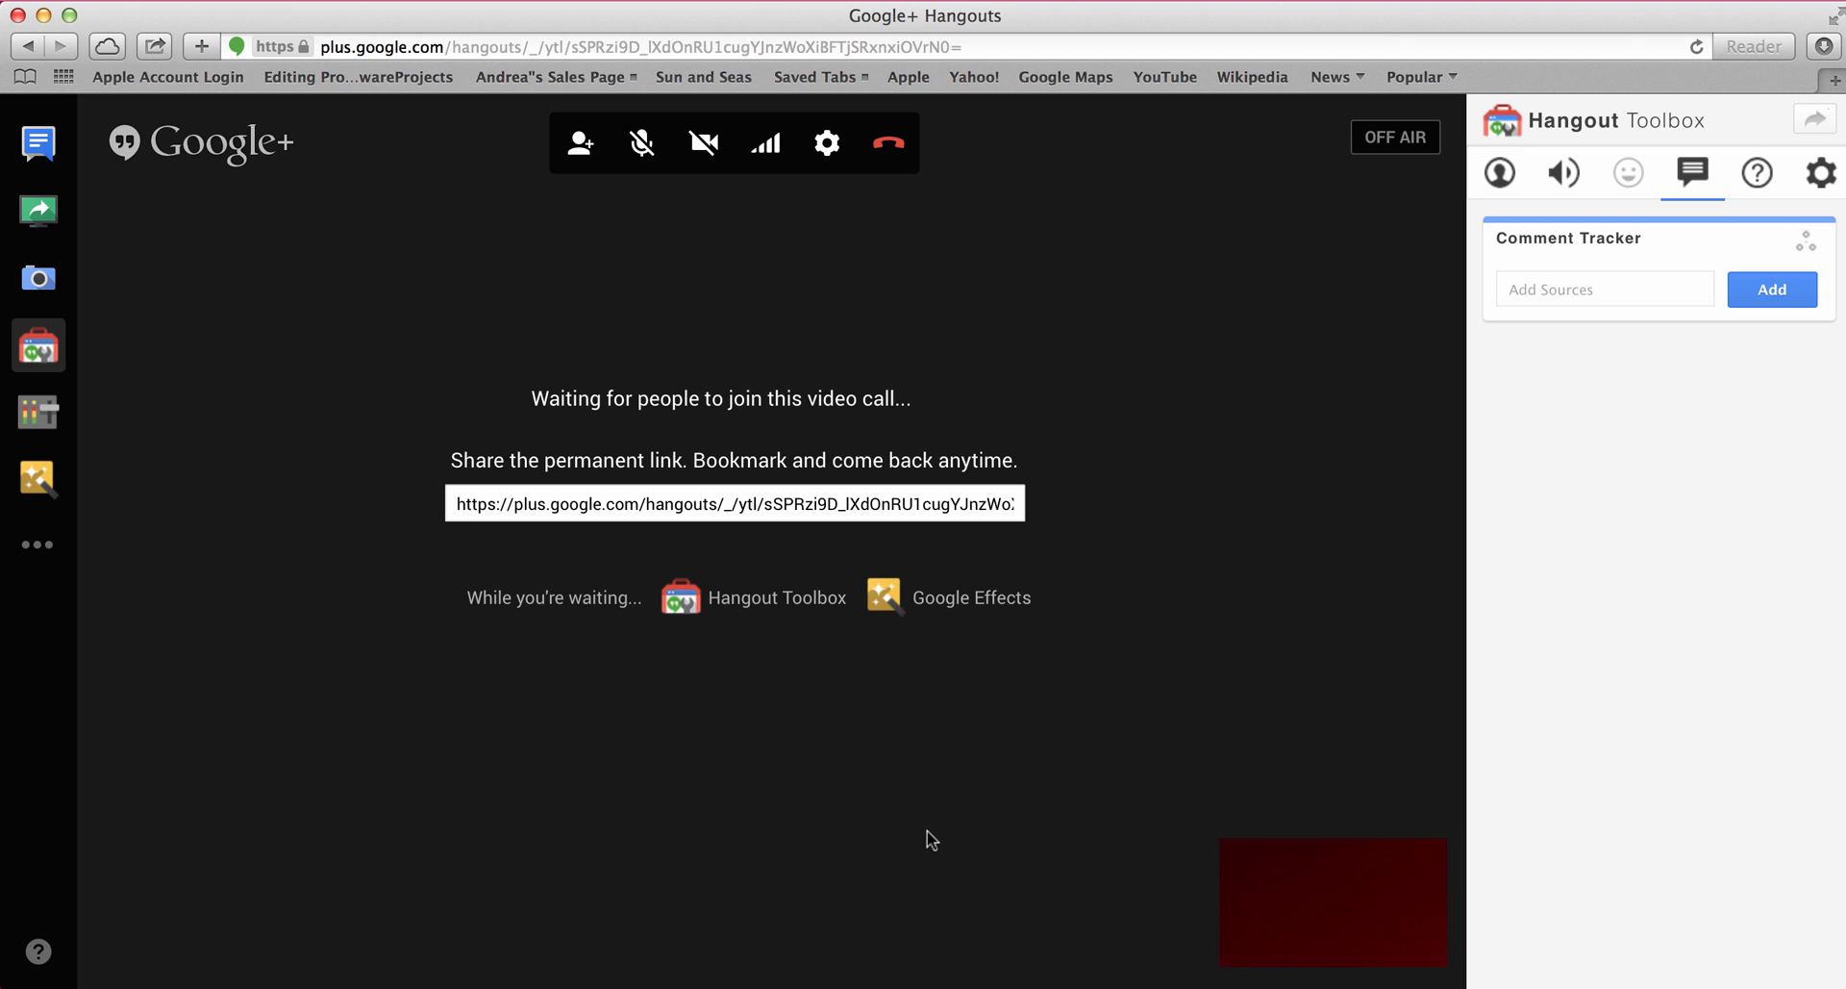
pyautogui.moveTo(708, 348)
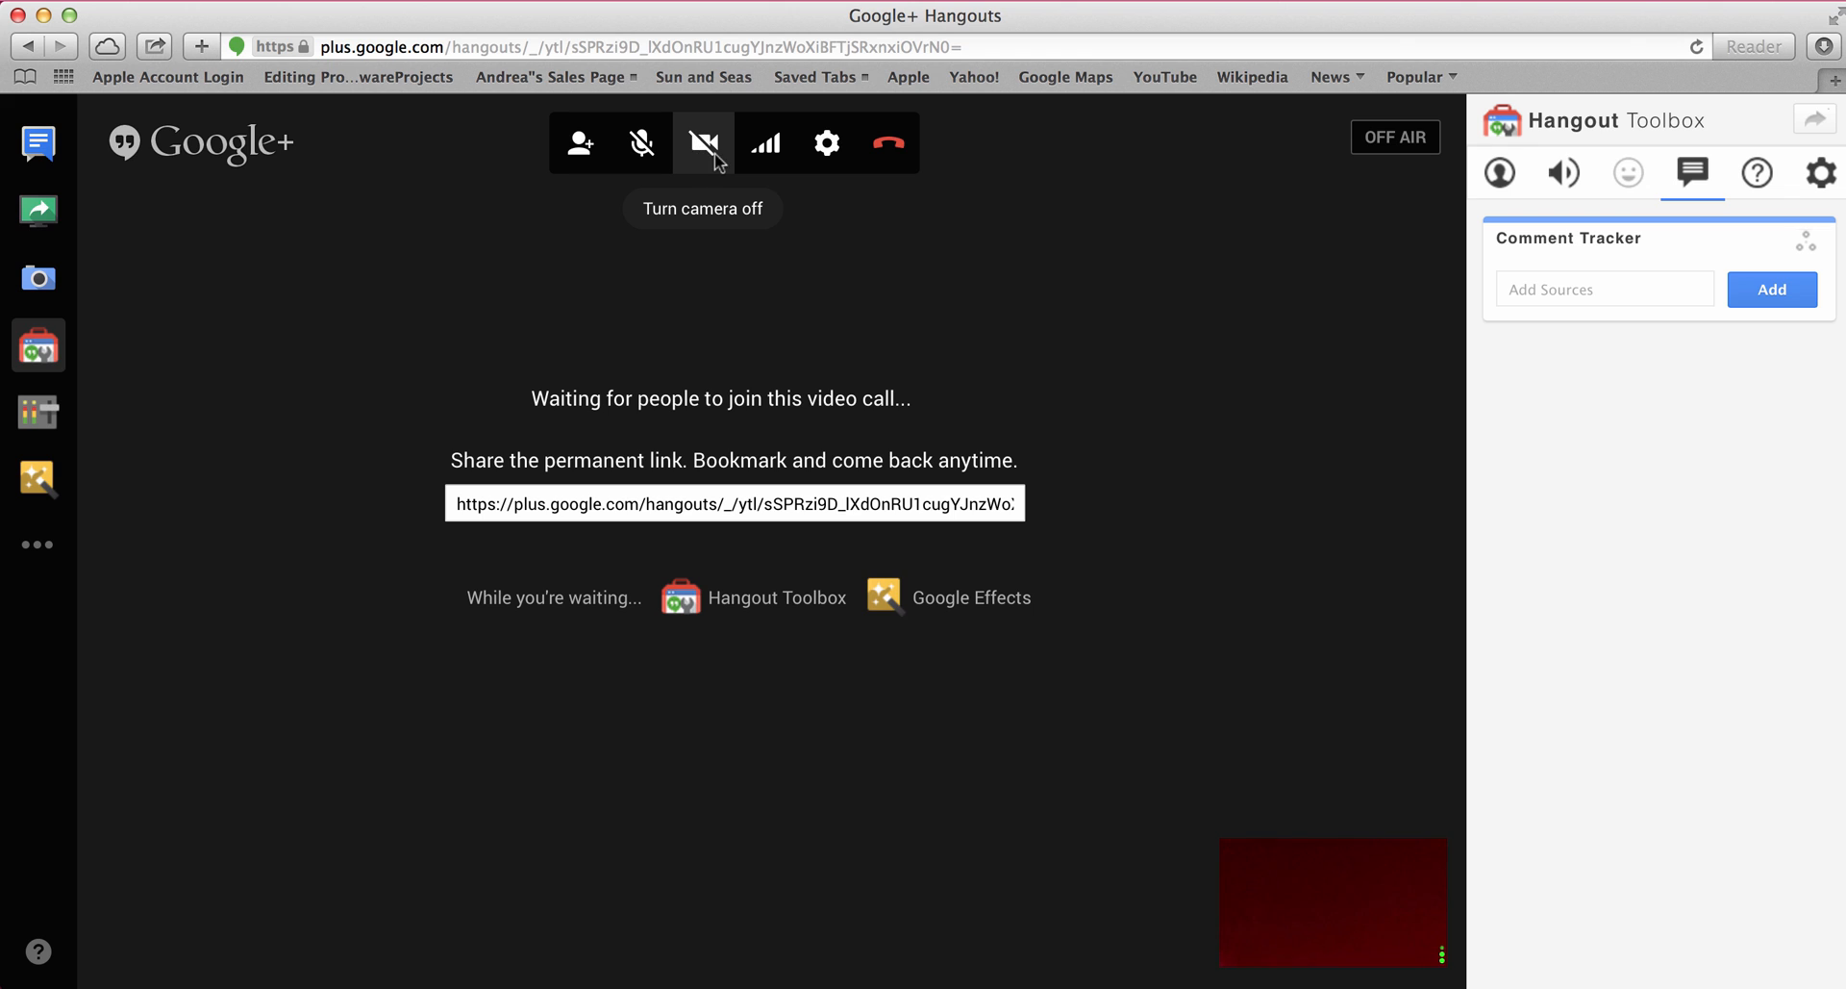
# Turn the camera on so your live video preview appears in the call
pyautogui.click(704, 142)
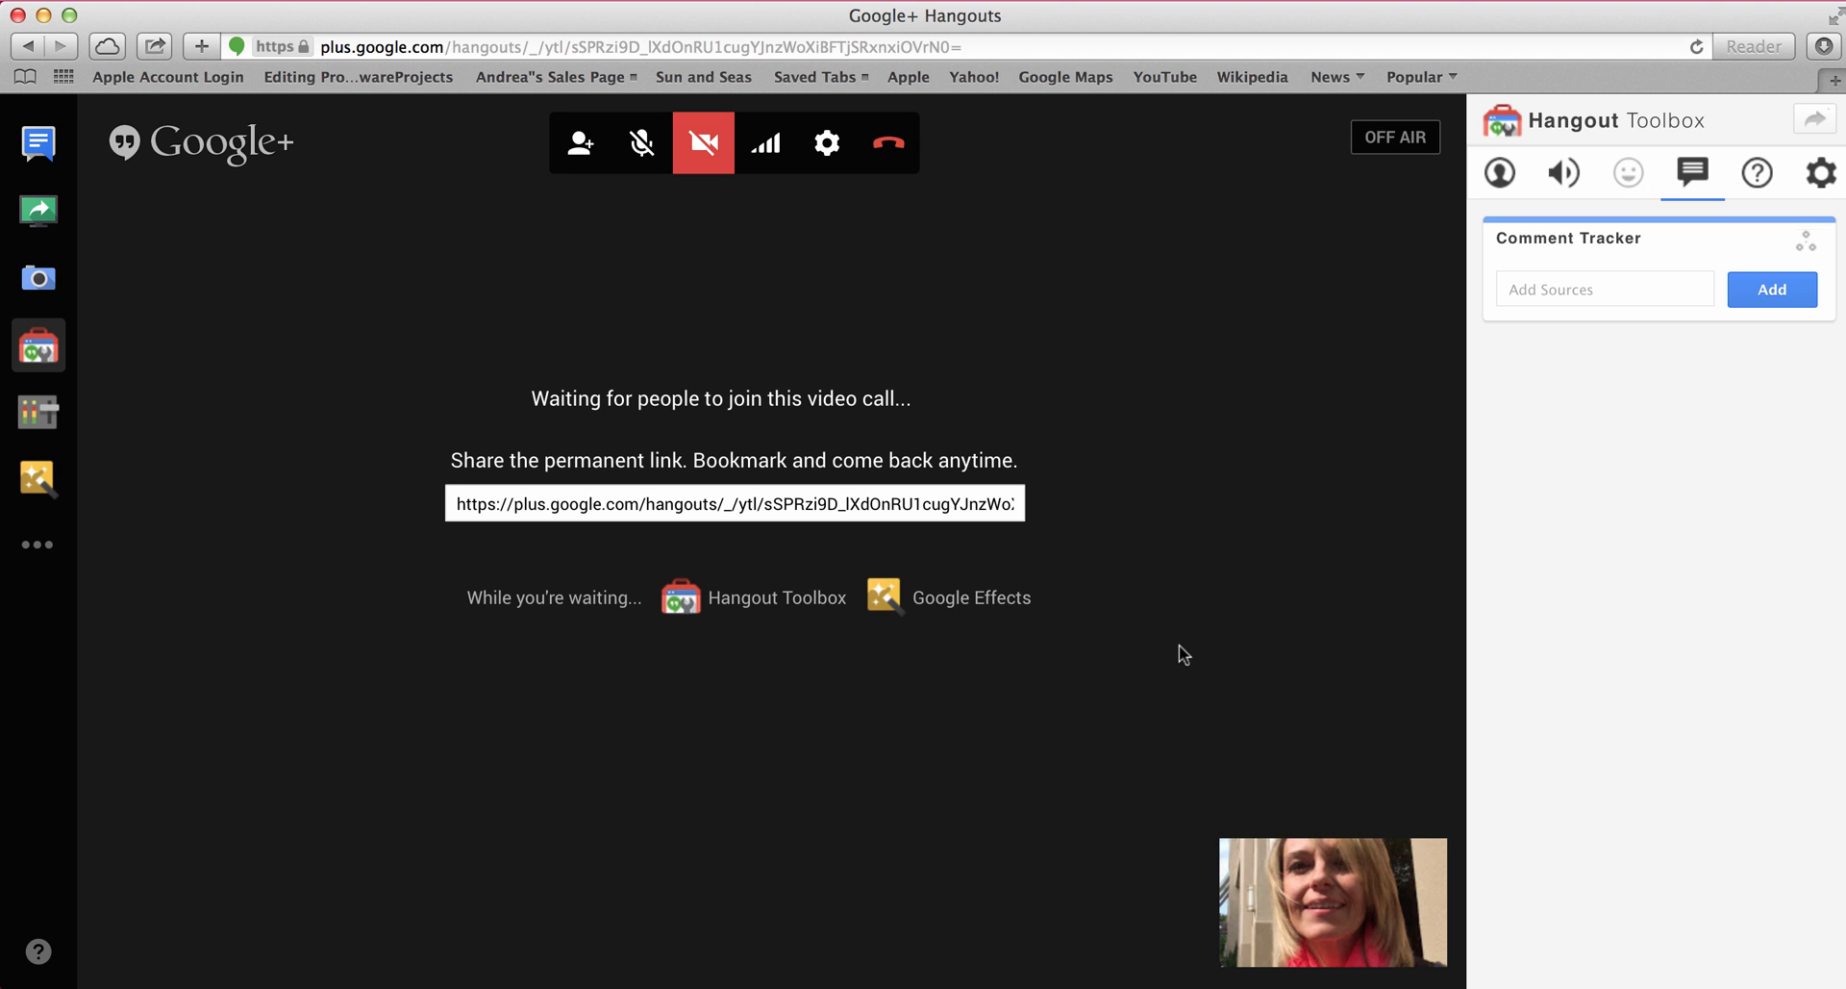
pyautogui.moveTo(539, 304)
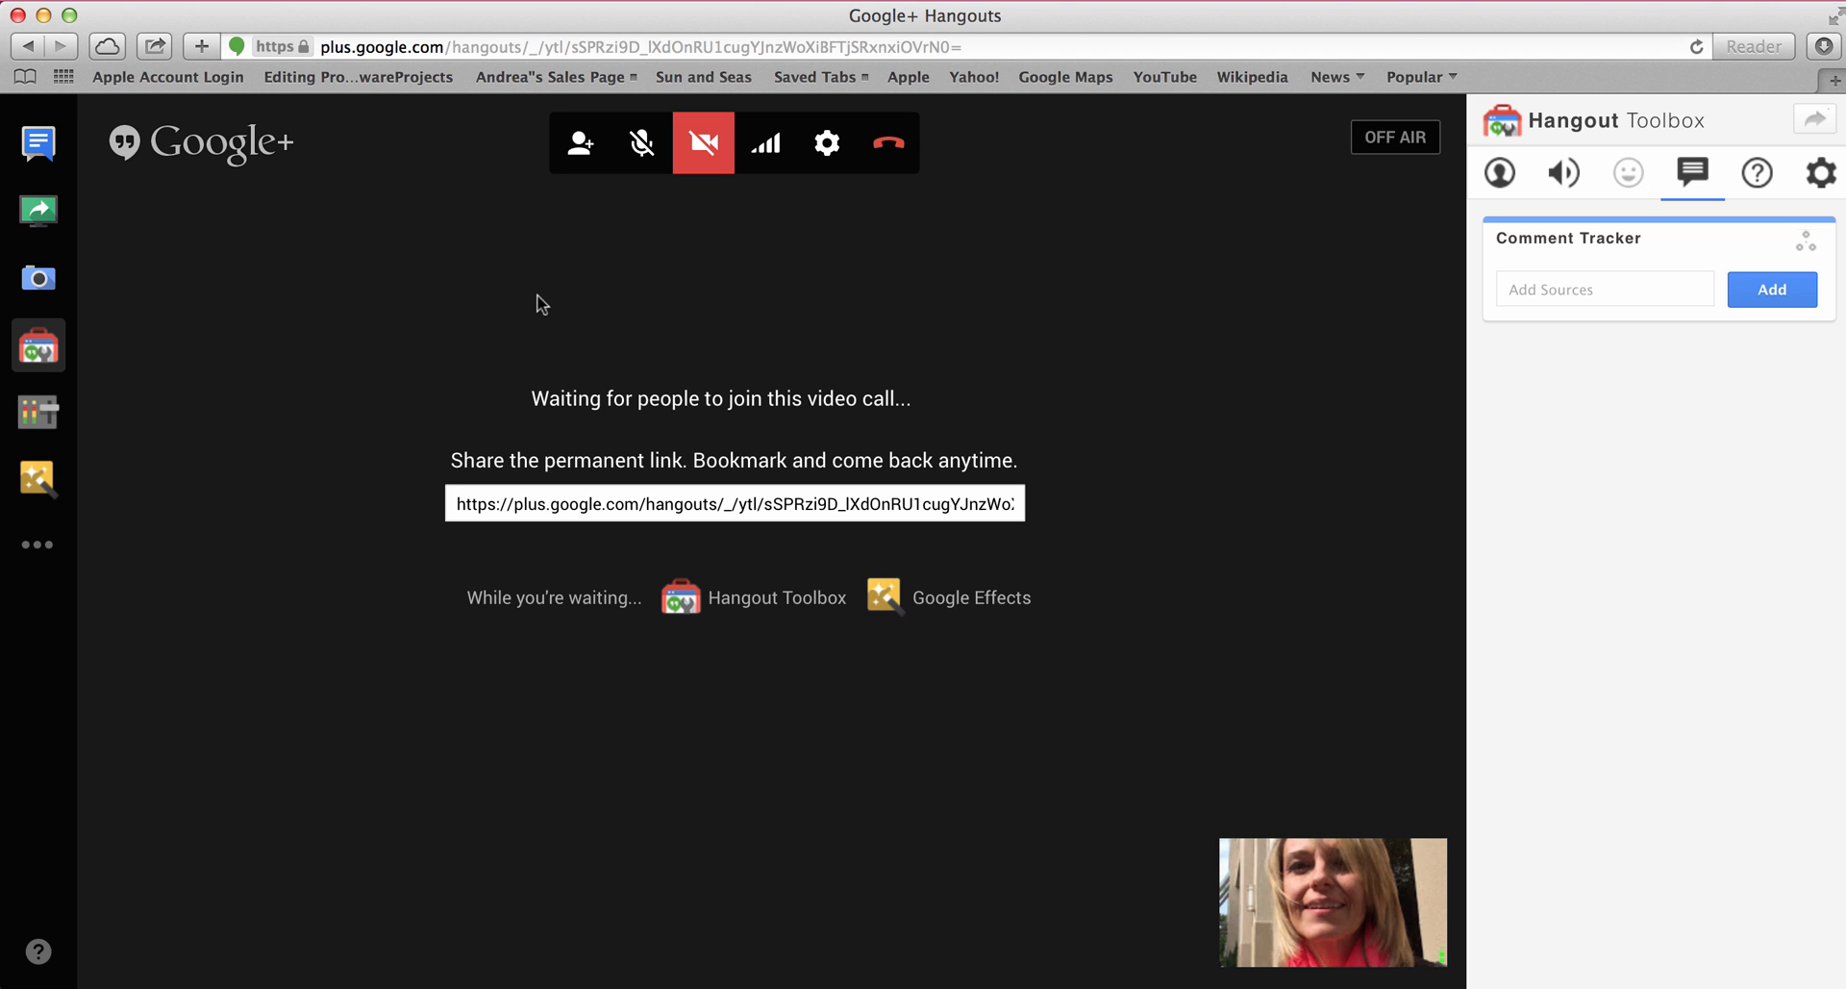
pyautogui.moveTo(631, 279)
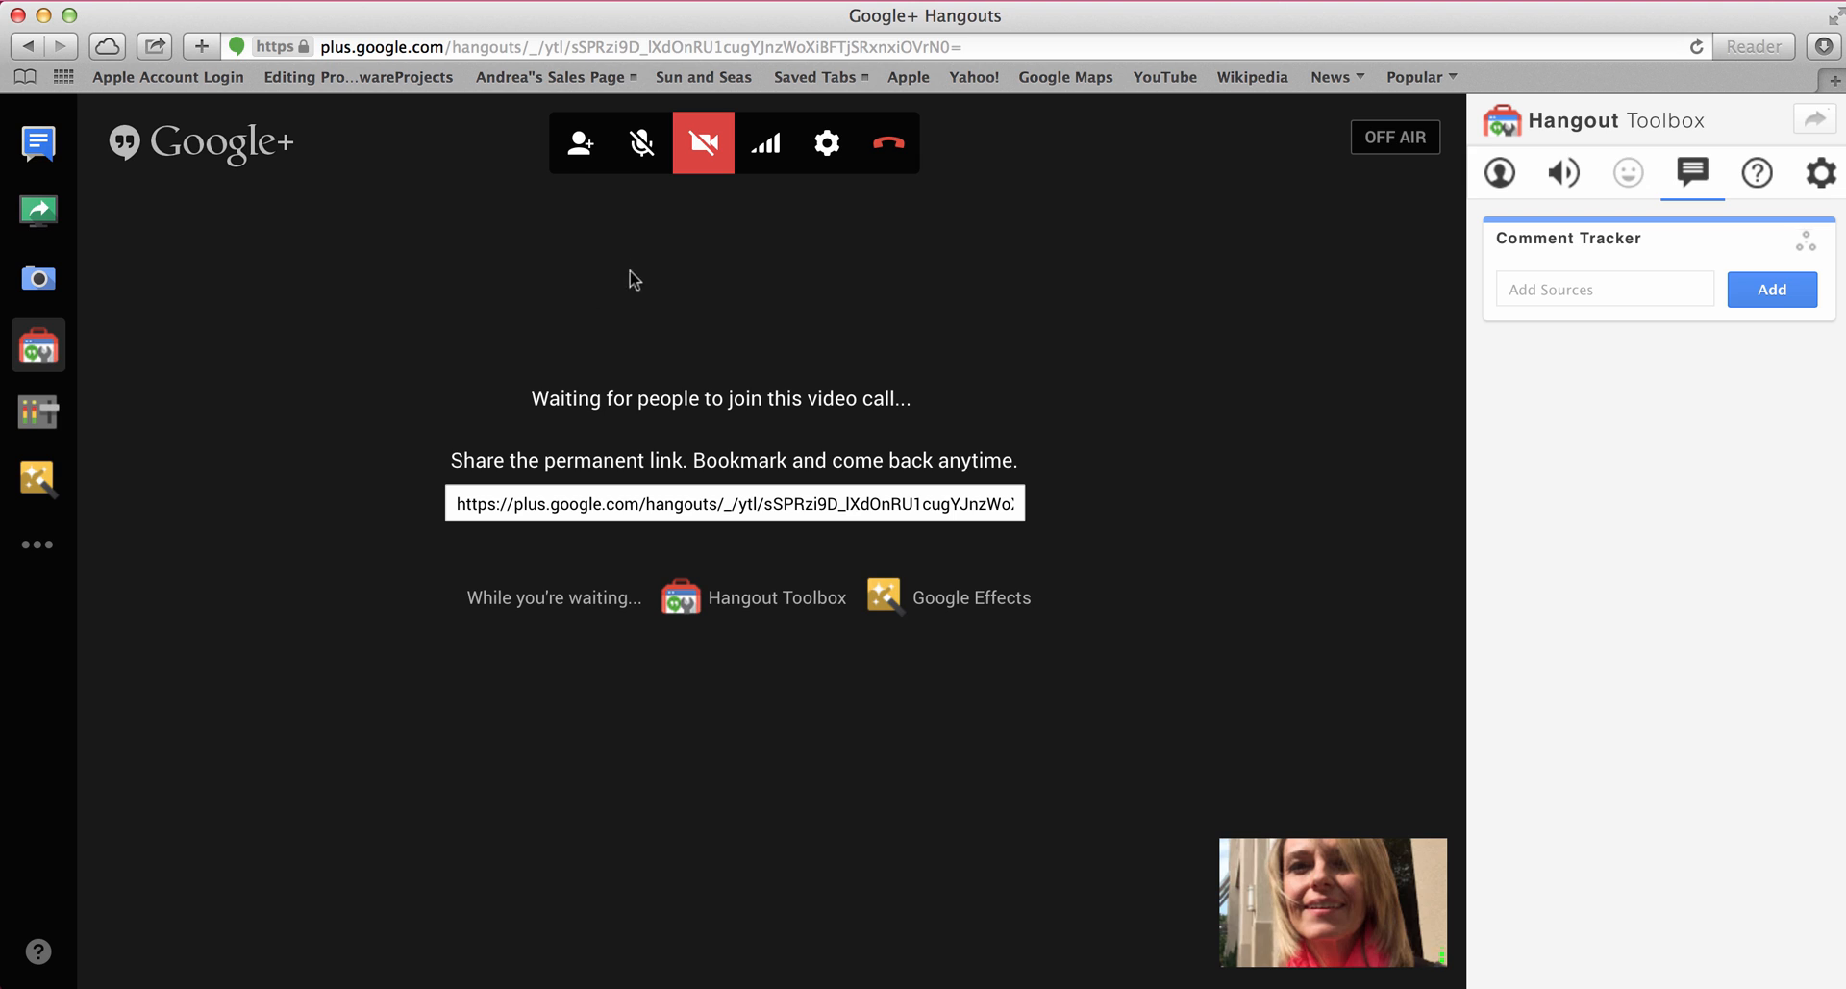
pyautogui.moveTo(642, 143)
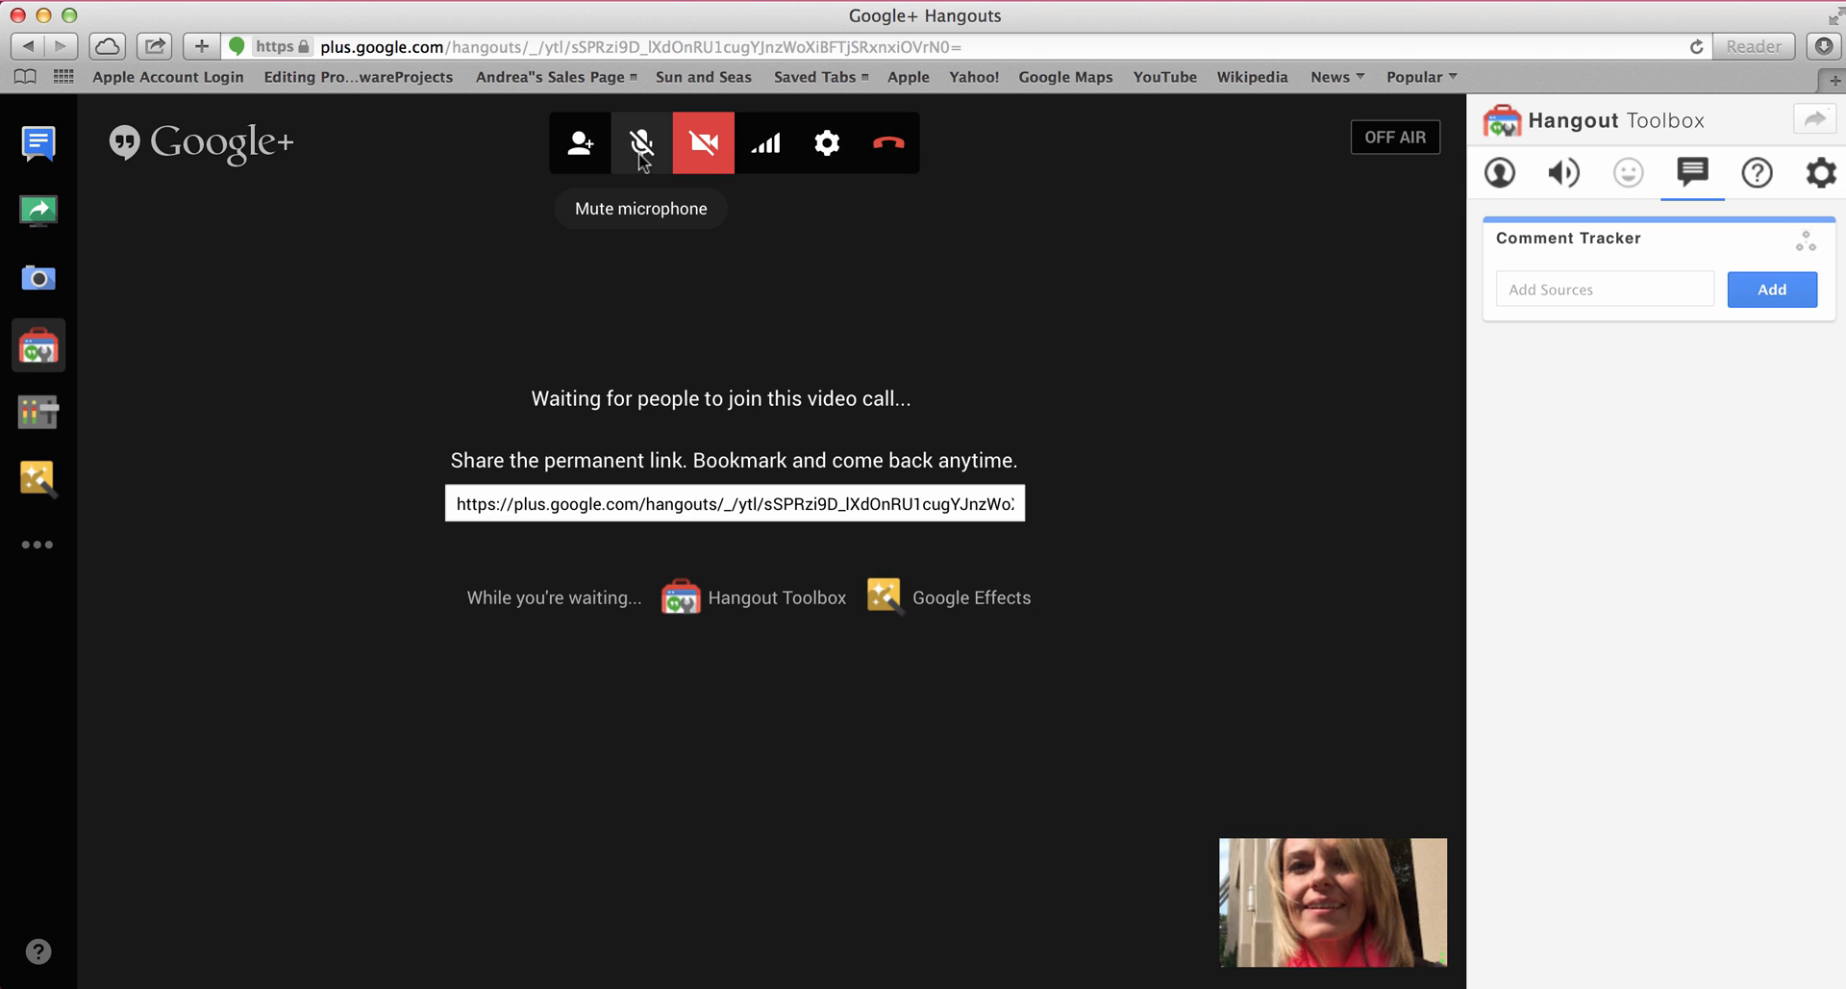
pyautogui.moveTo(644, 173)
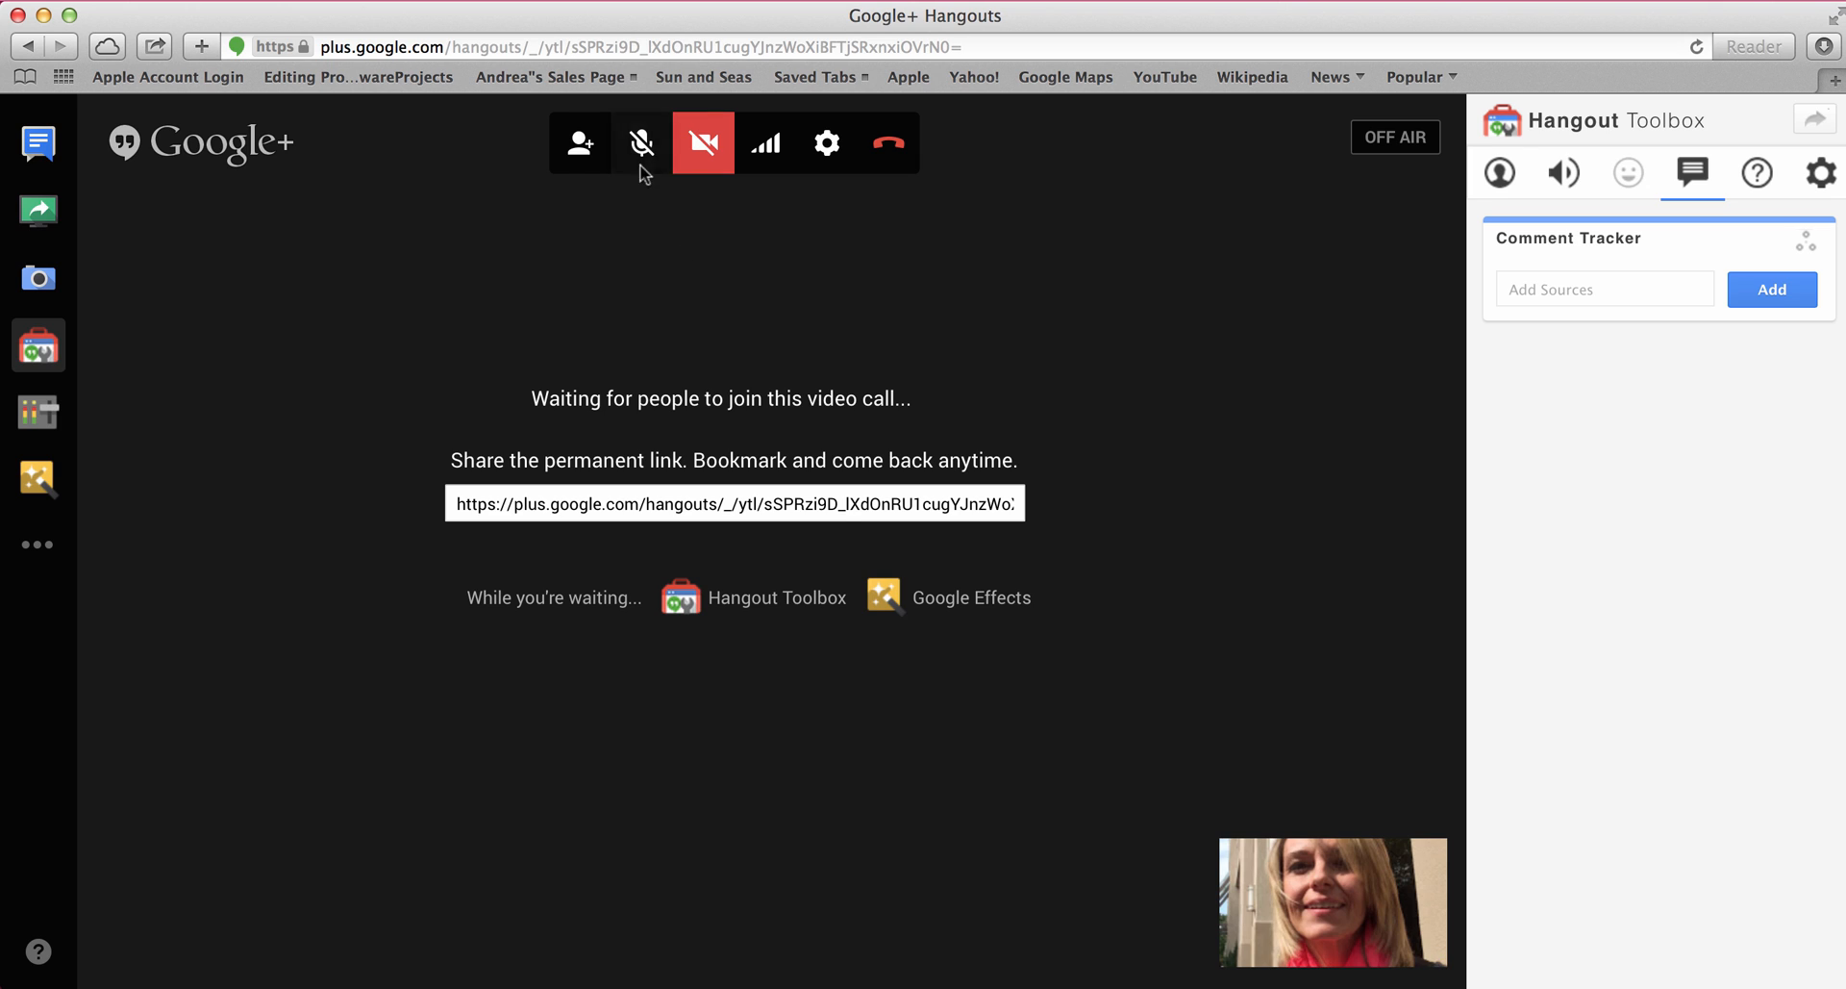
pyautogui.moveTo(642, 142)
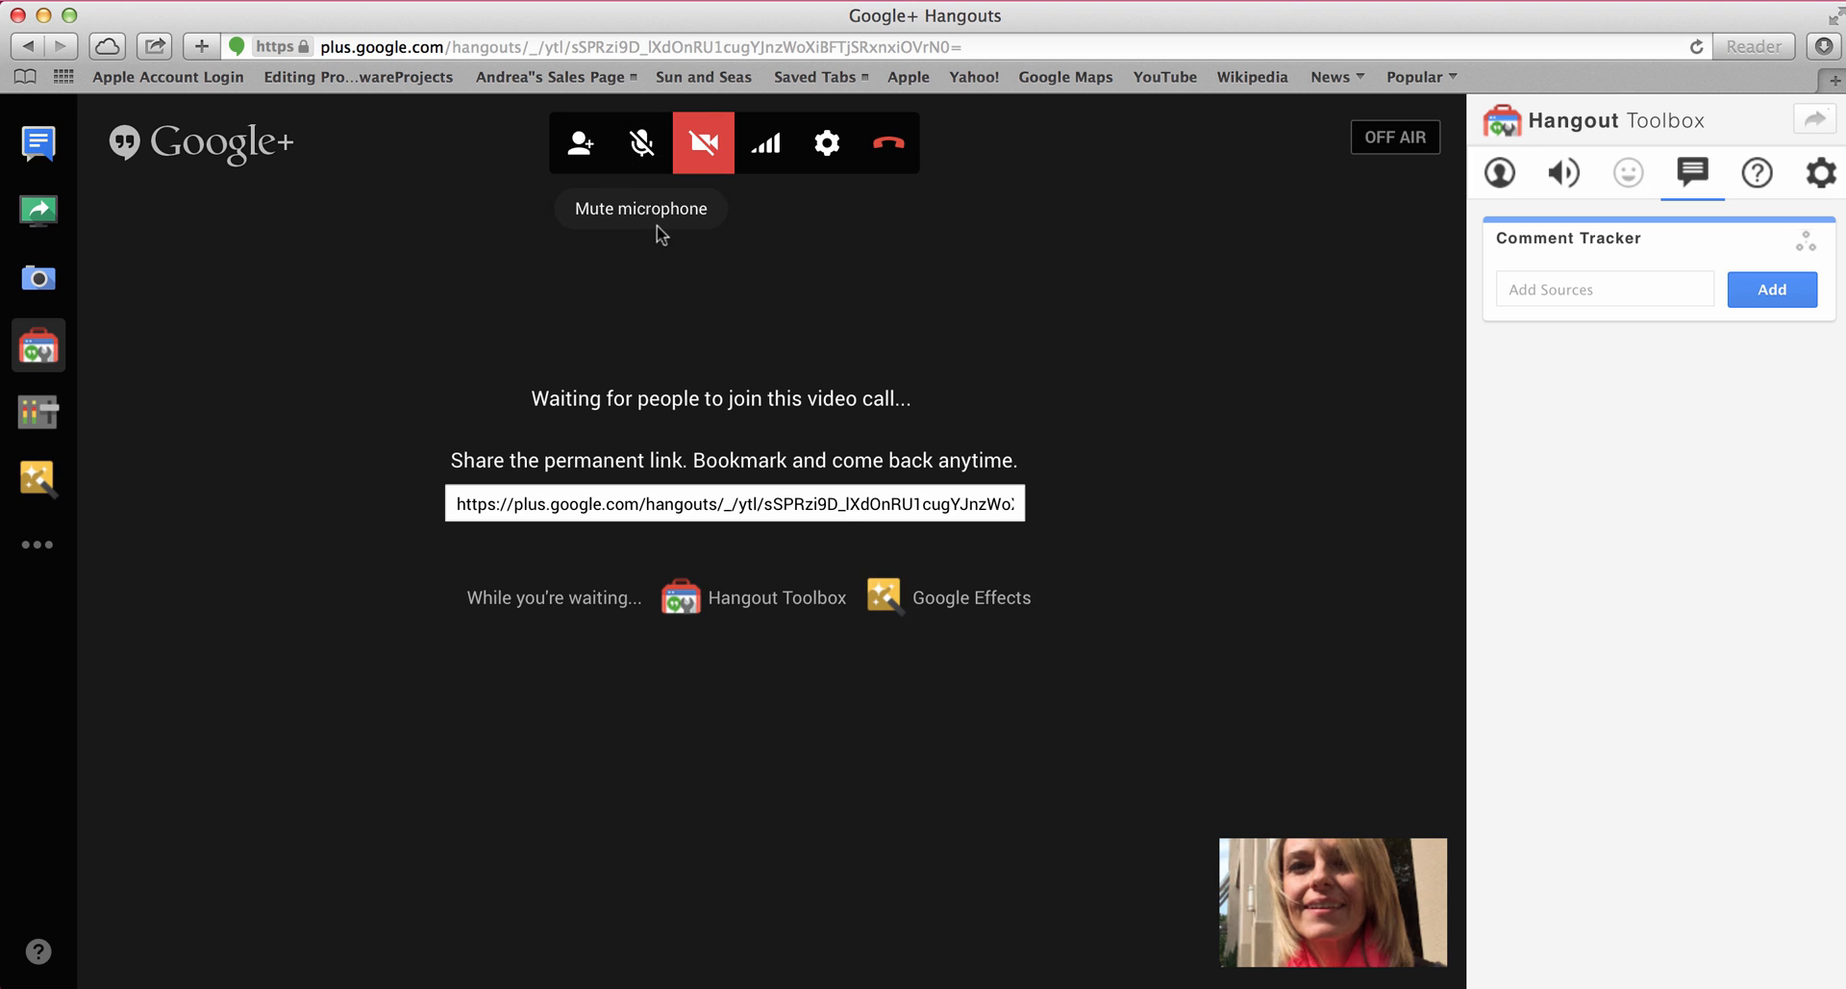
pyautogui.moveTo(865, 350)
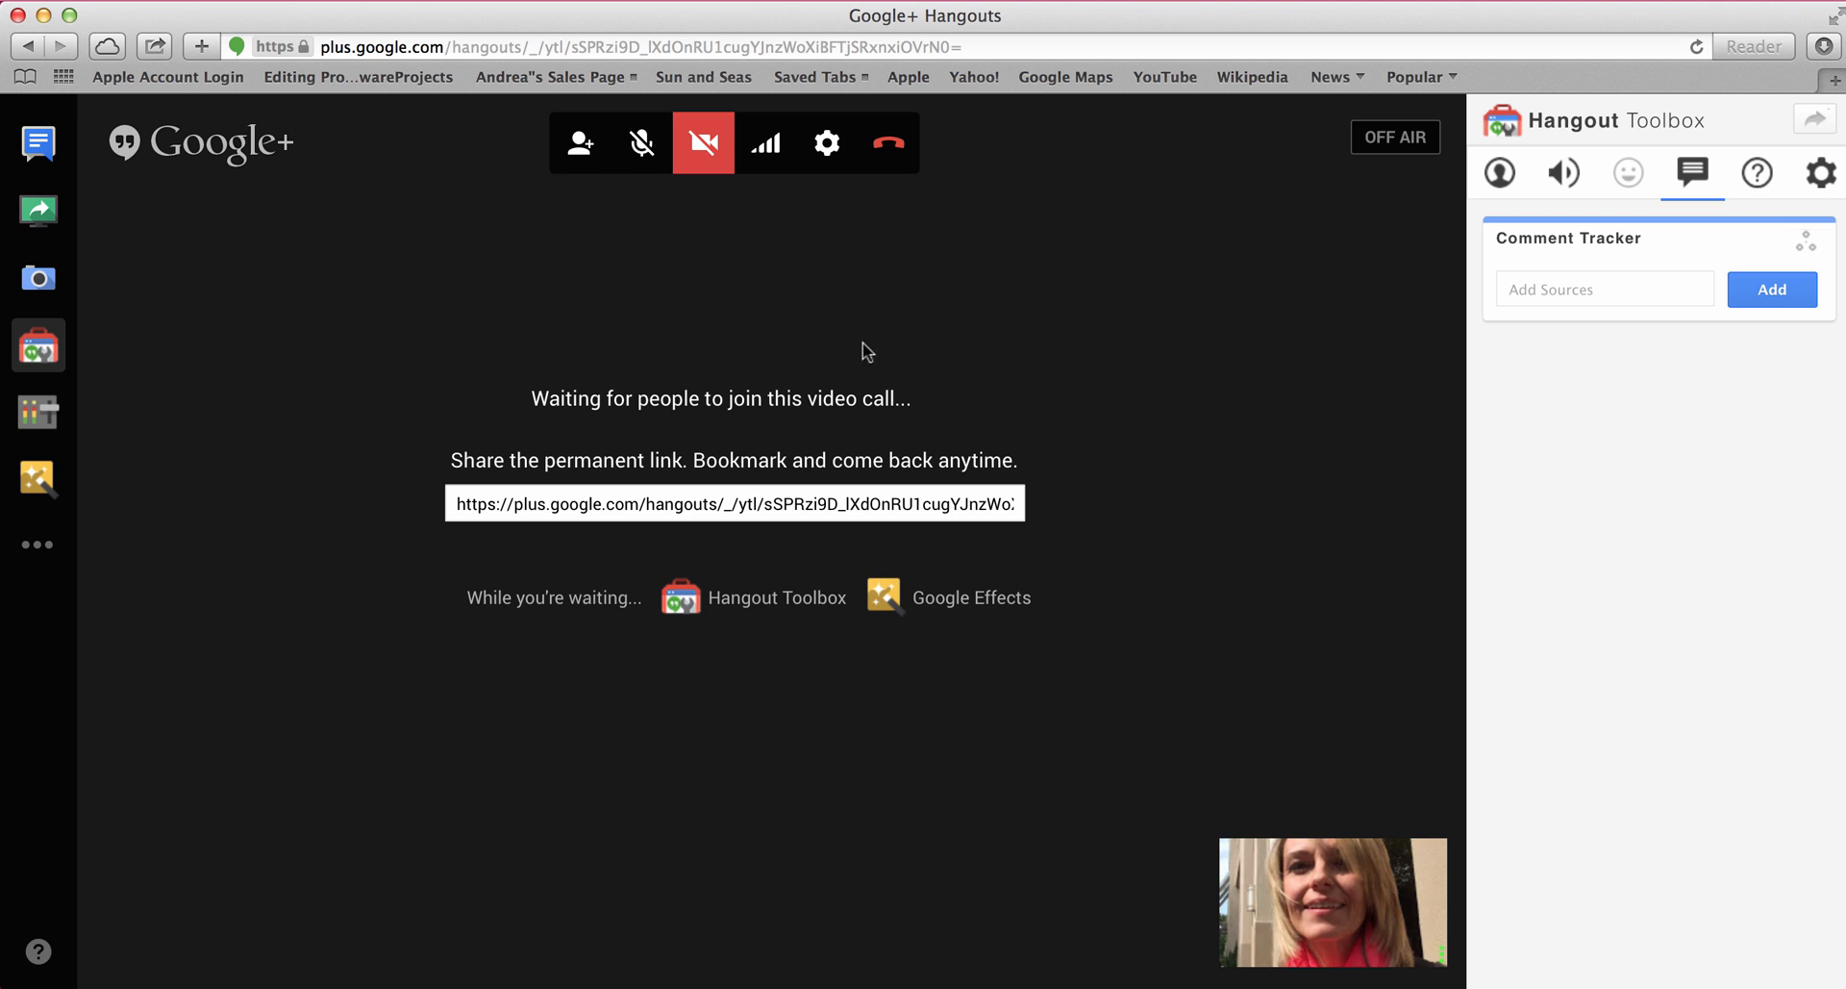
pyautogui.moveTo(765, 144)
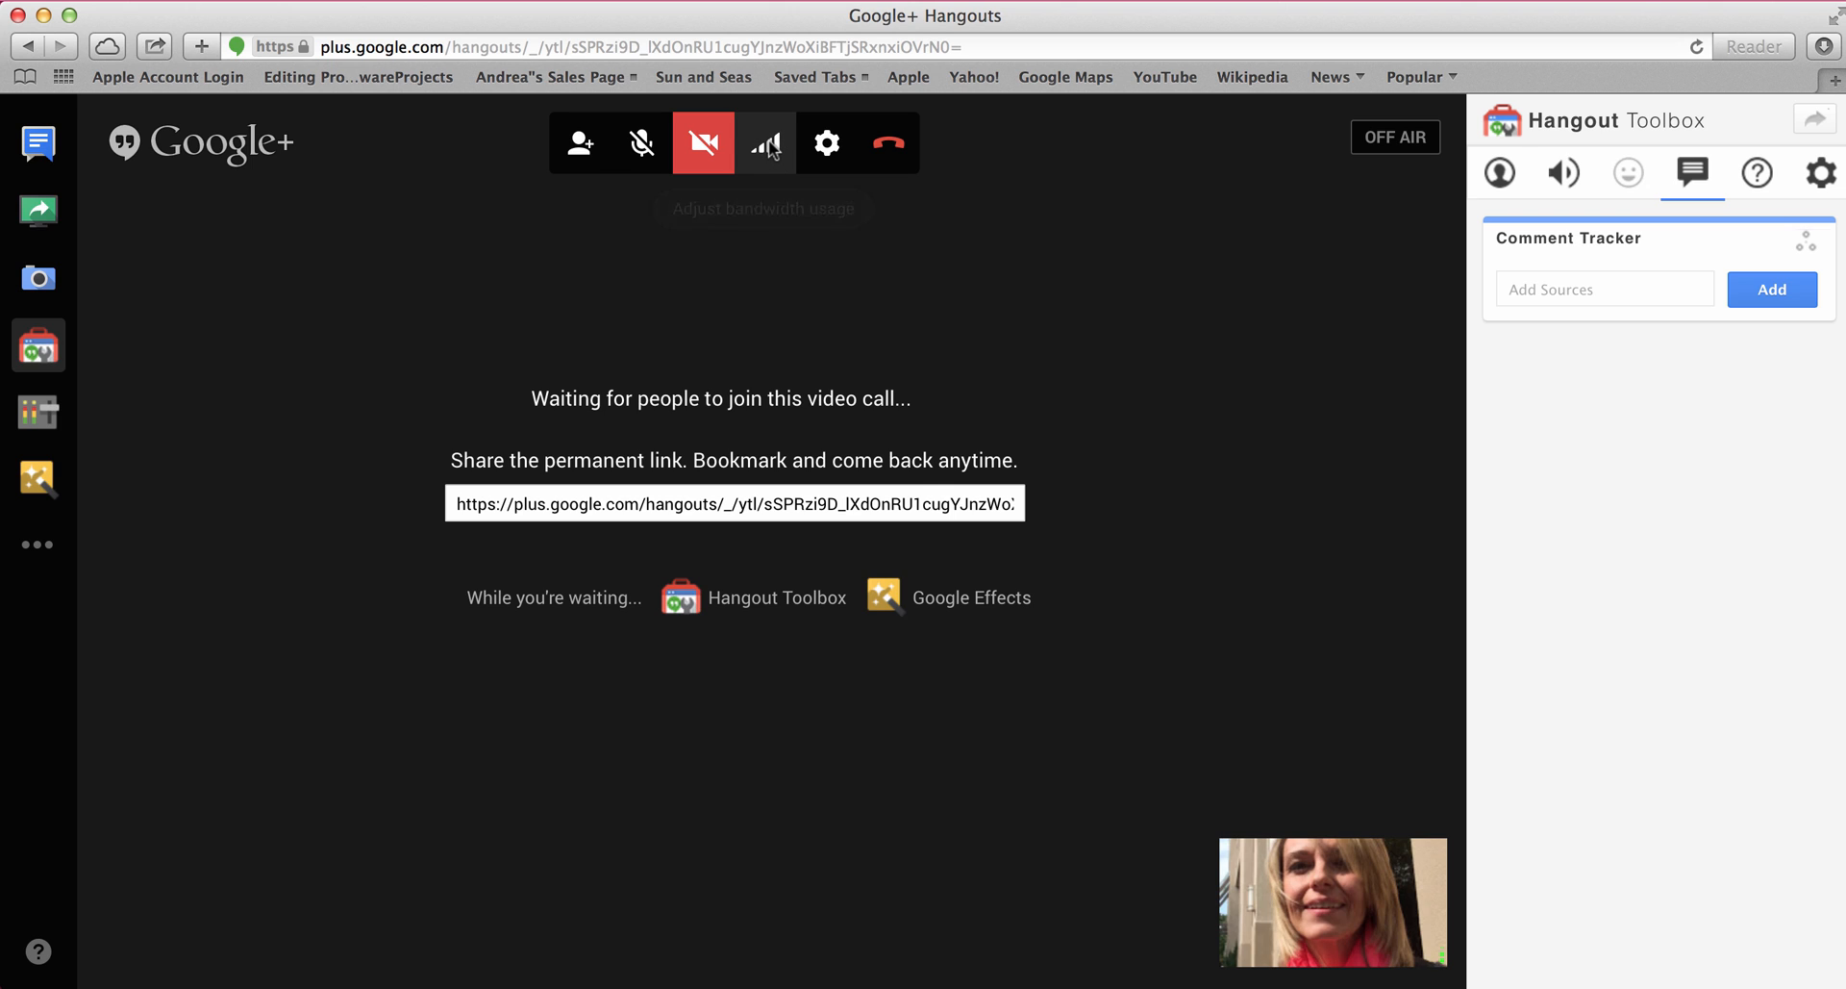
pyautogui.click(765, 143)
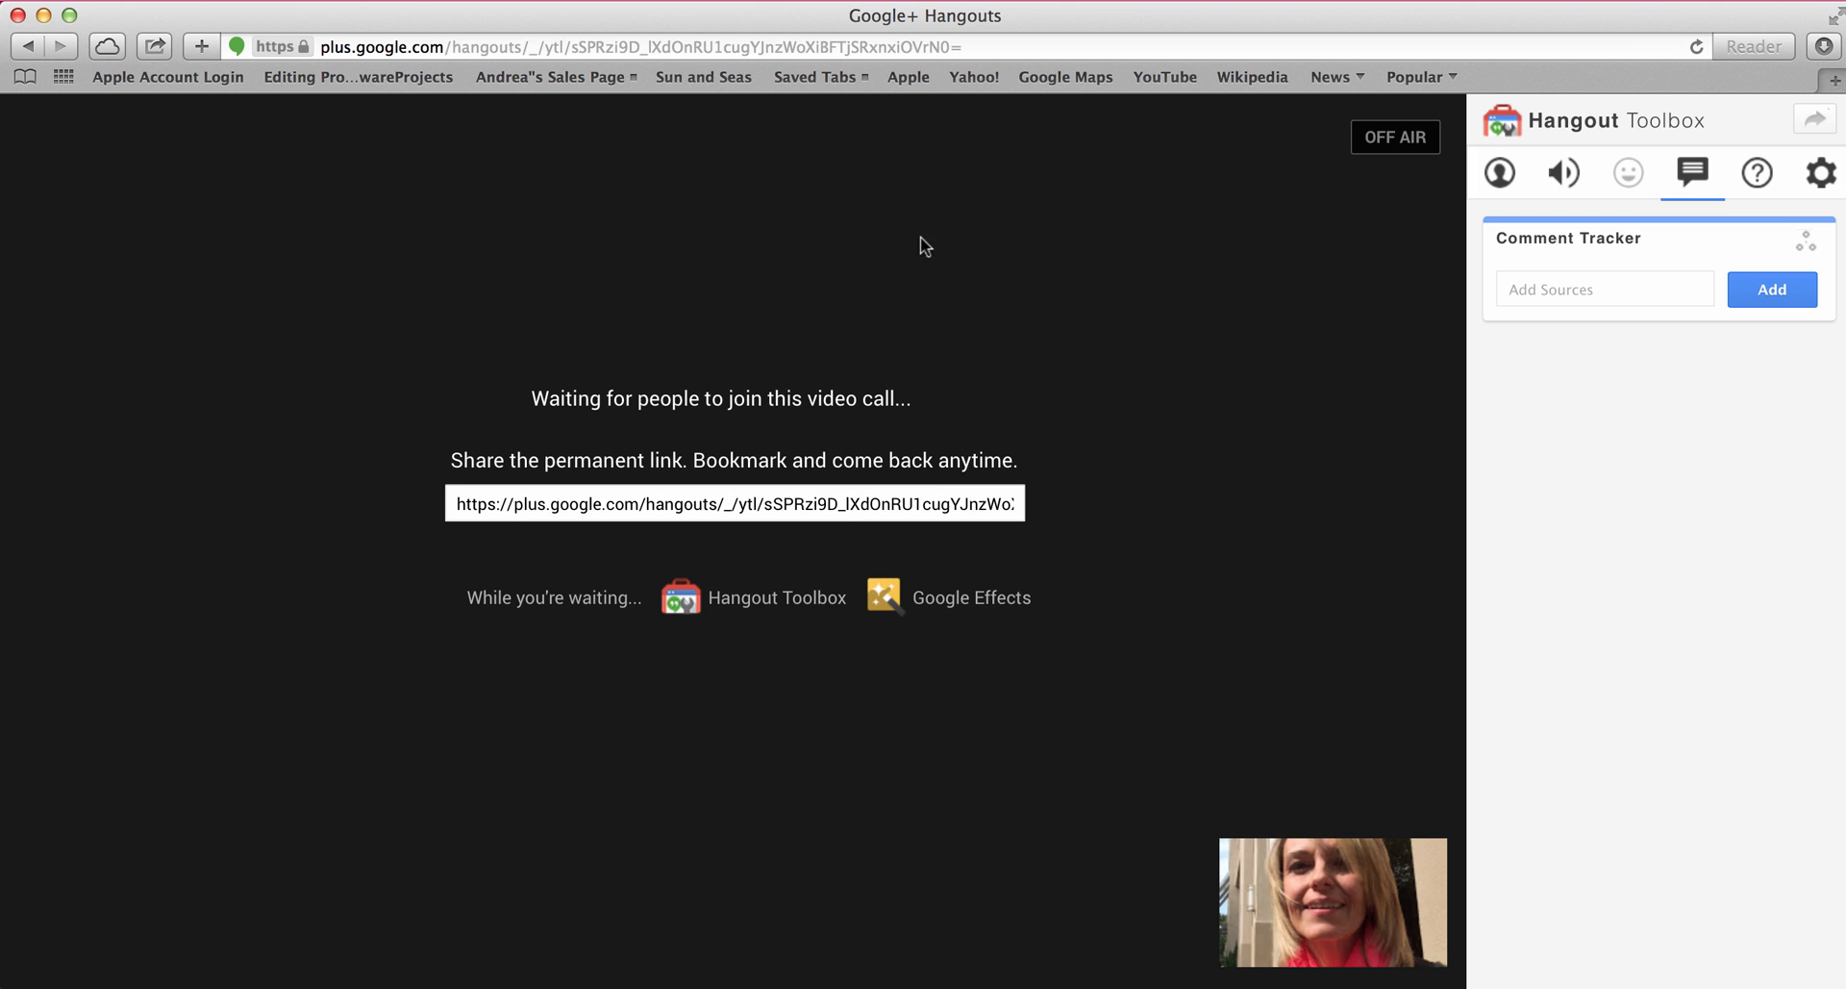
pyautogui.moveTo(723, 146)
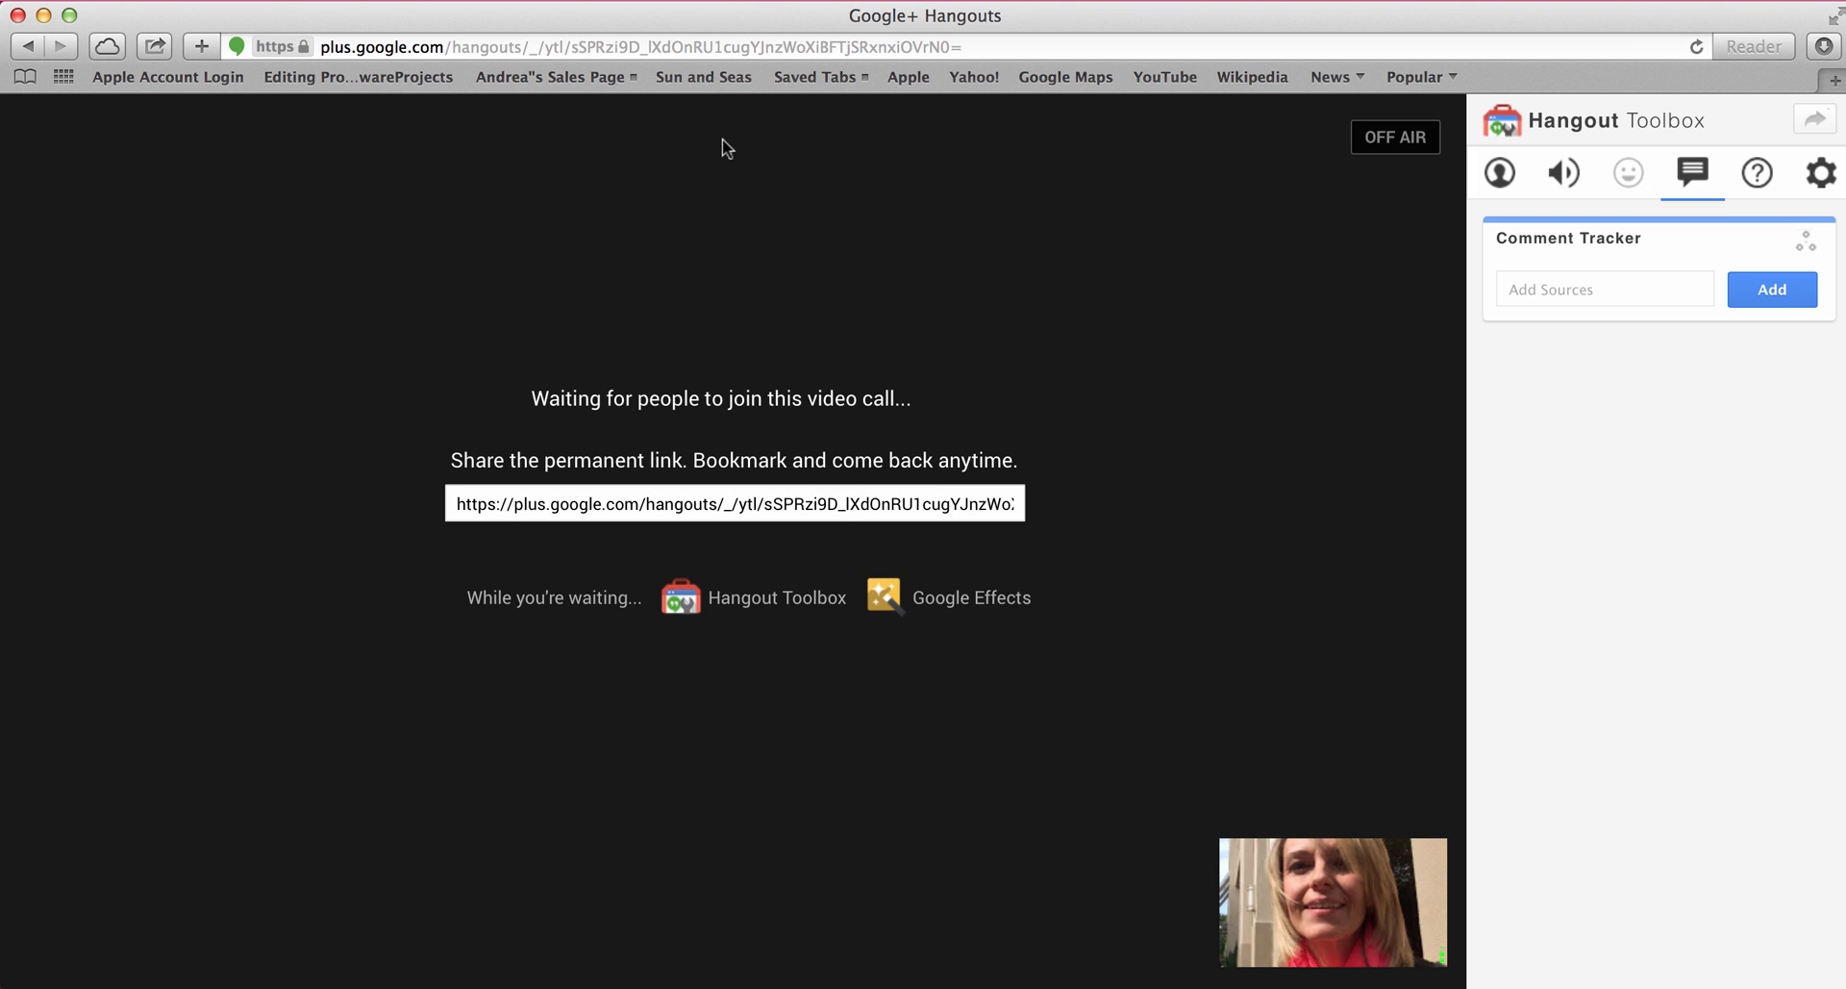
pyautogui.moveTo(765, 291)
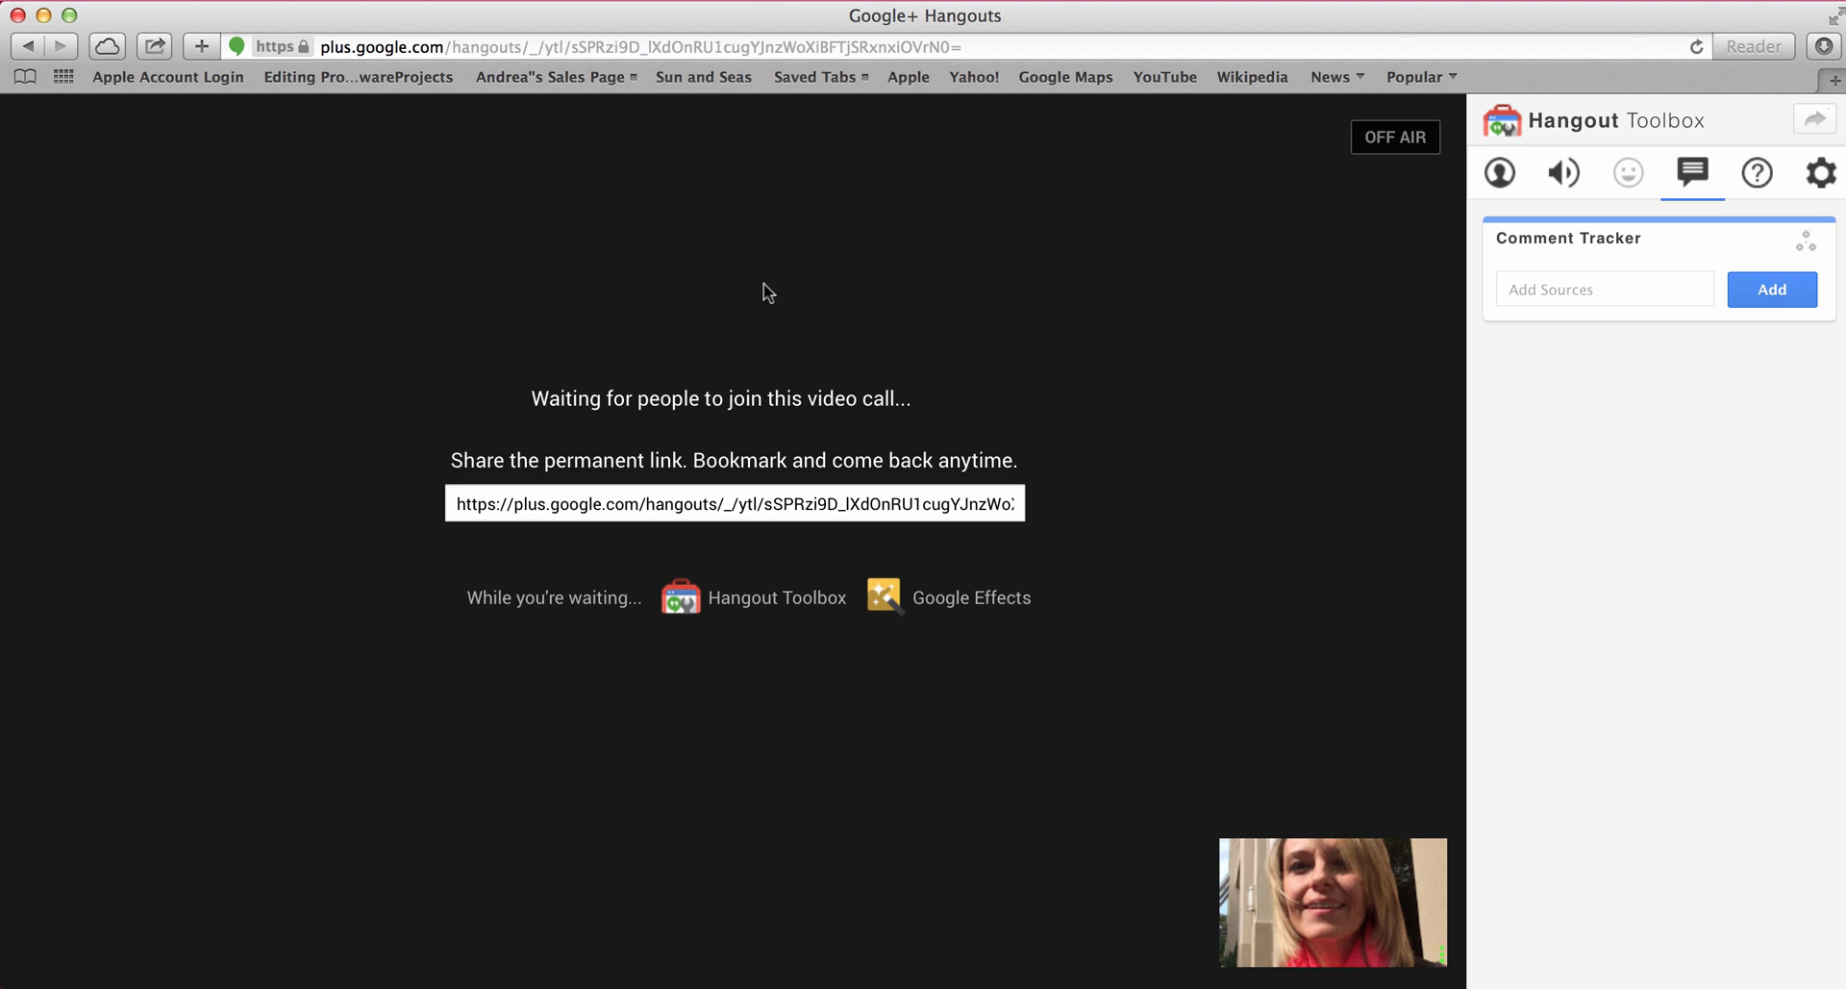
pyautogui.moveTo(750, 242)
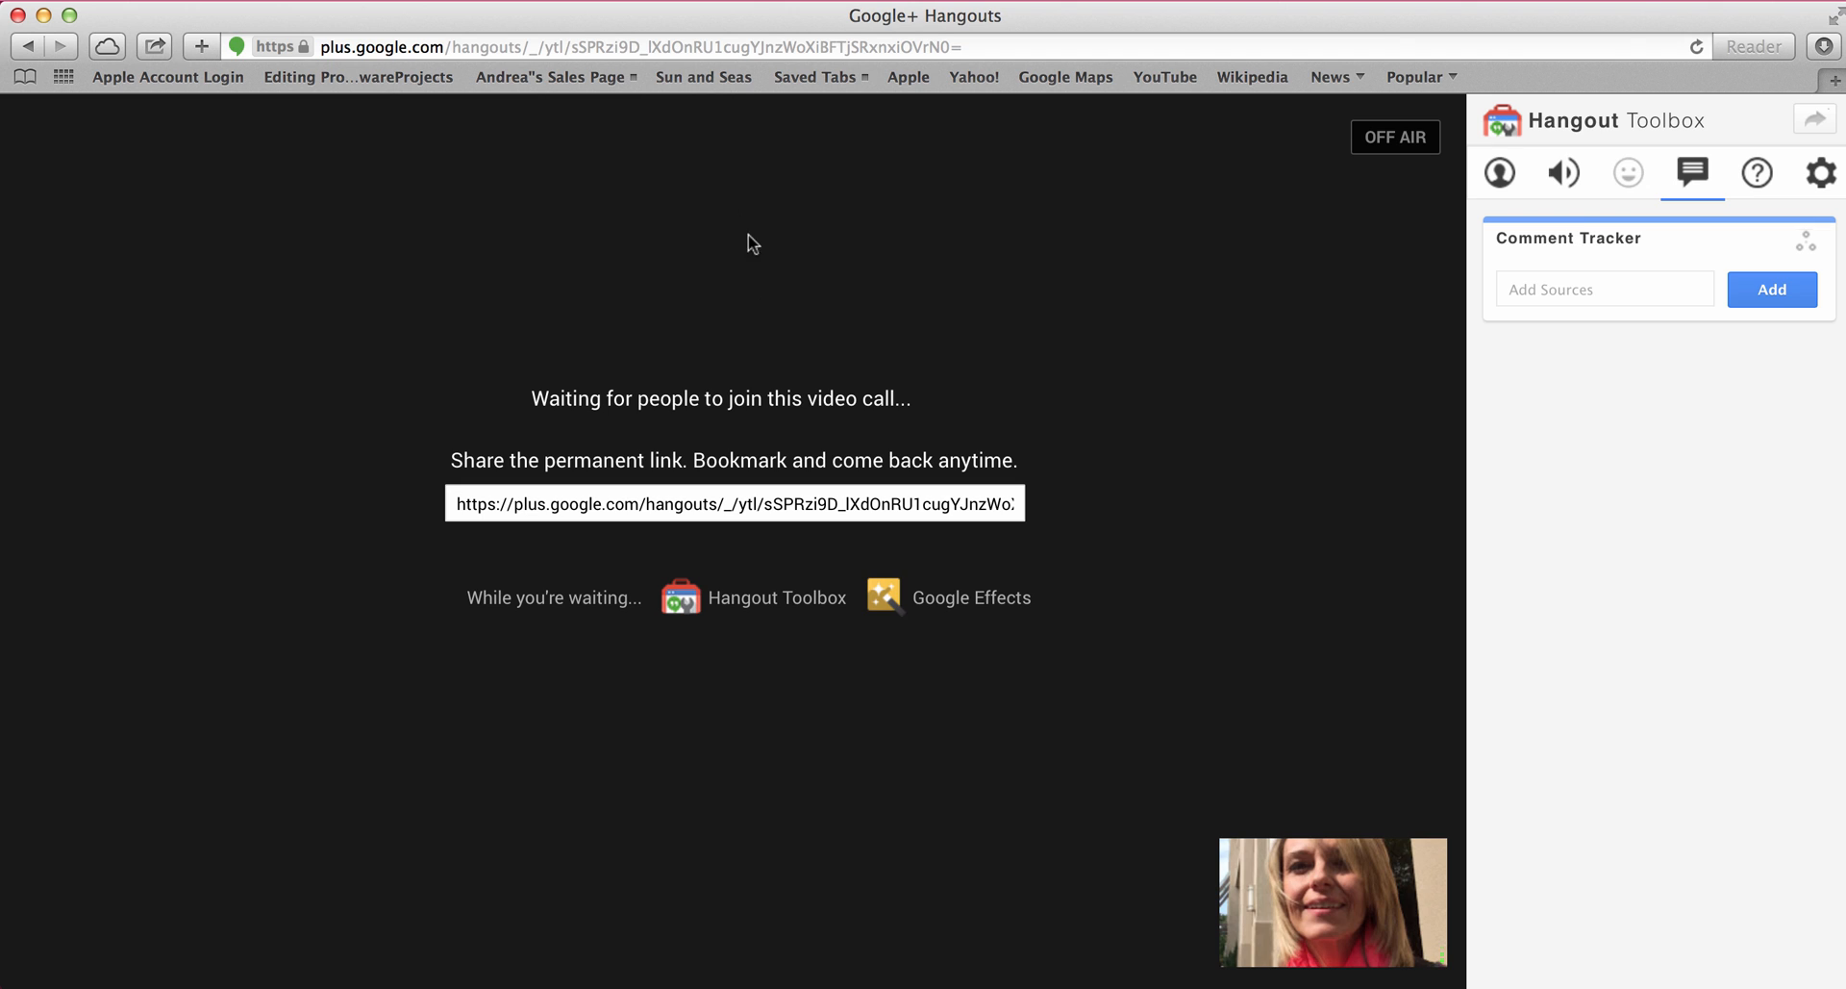
pyautogui.moveTo(691, 158)
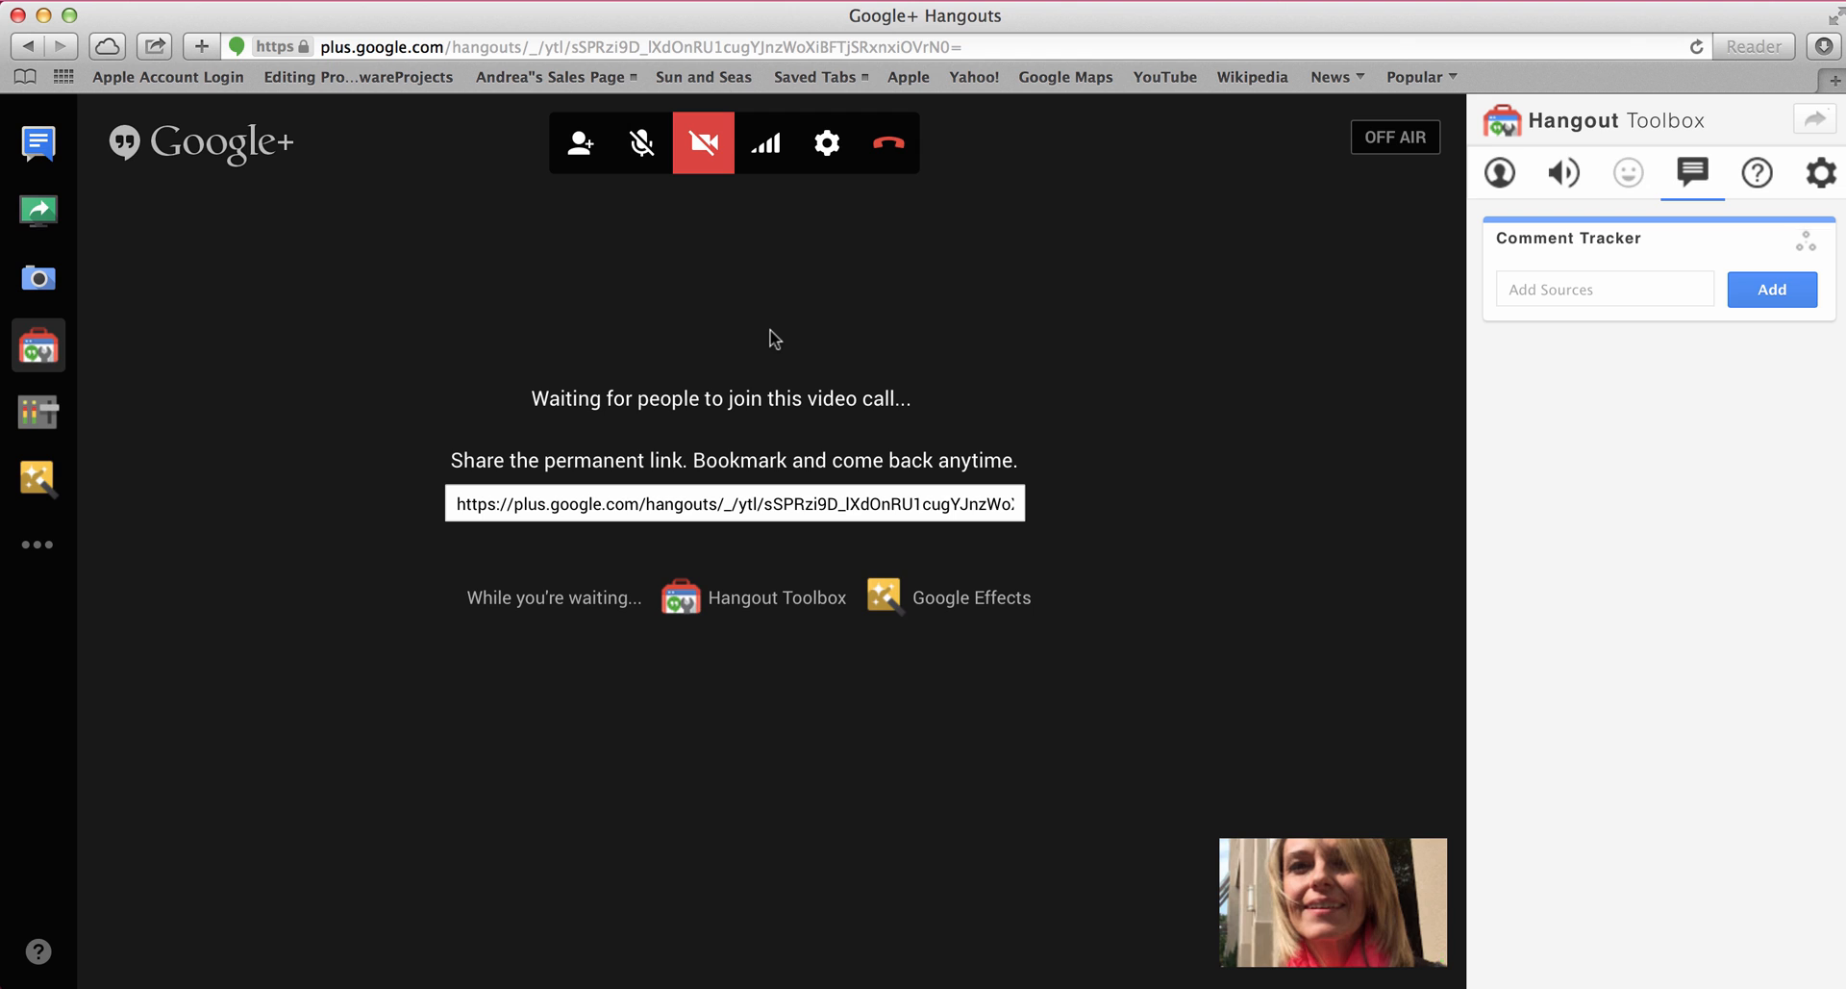
pyautogui.moveTo(970, 573)
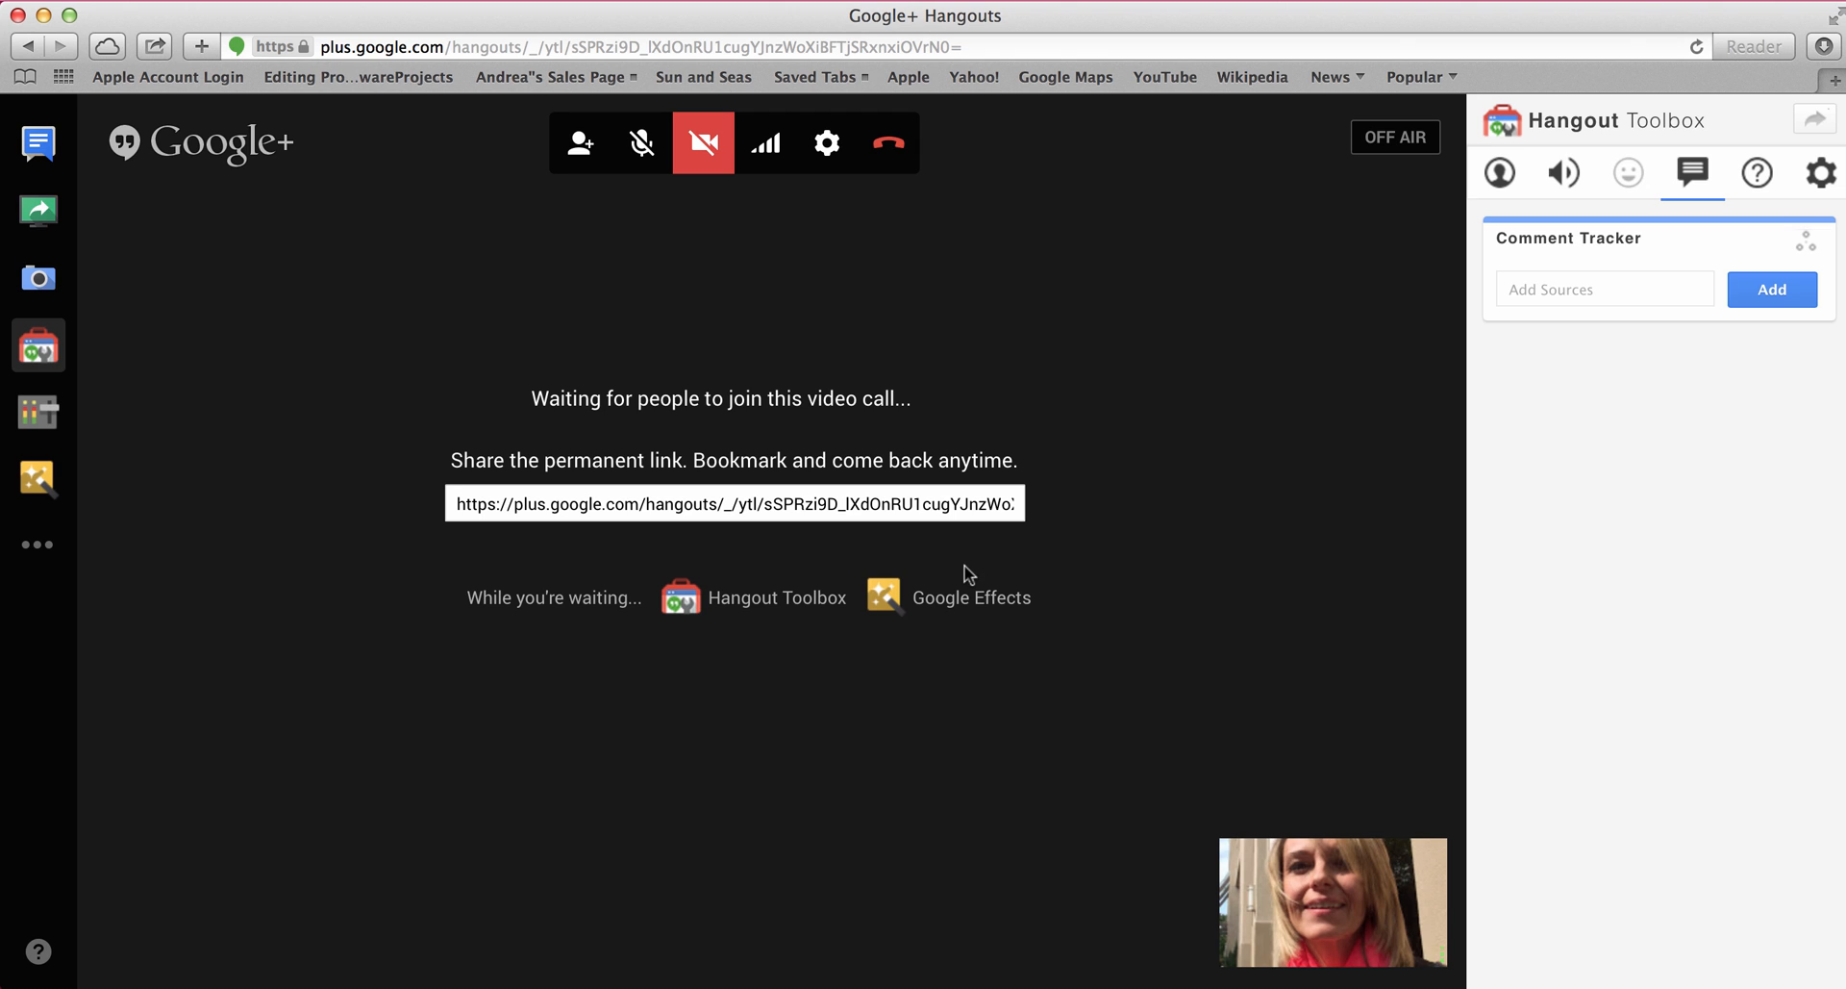
pyautogui.moveTo(1127, 927)
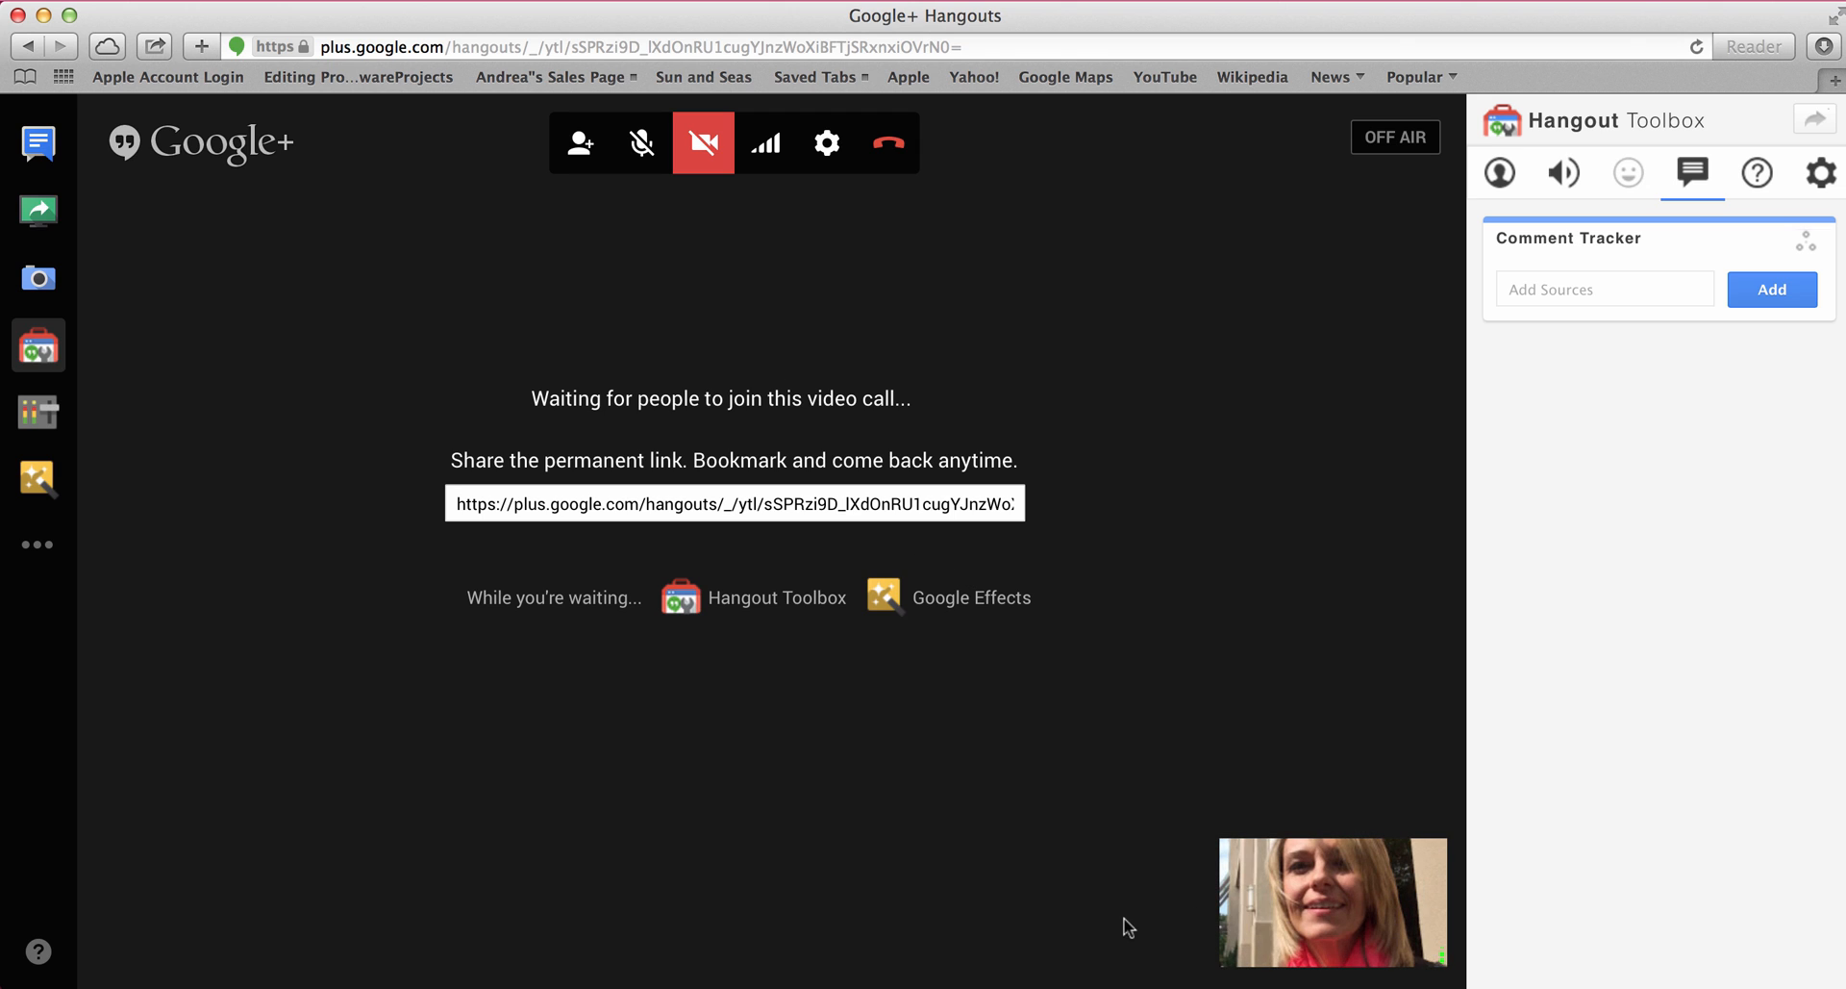
pyautogui.moveTo(1174, 918)
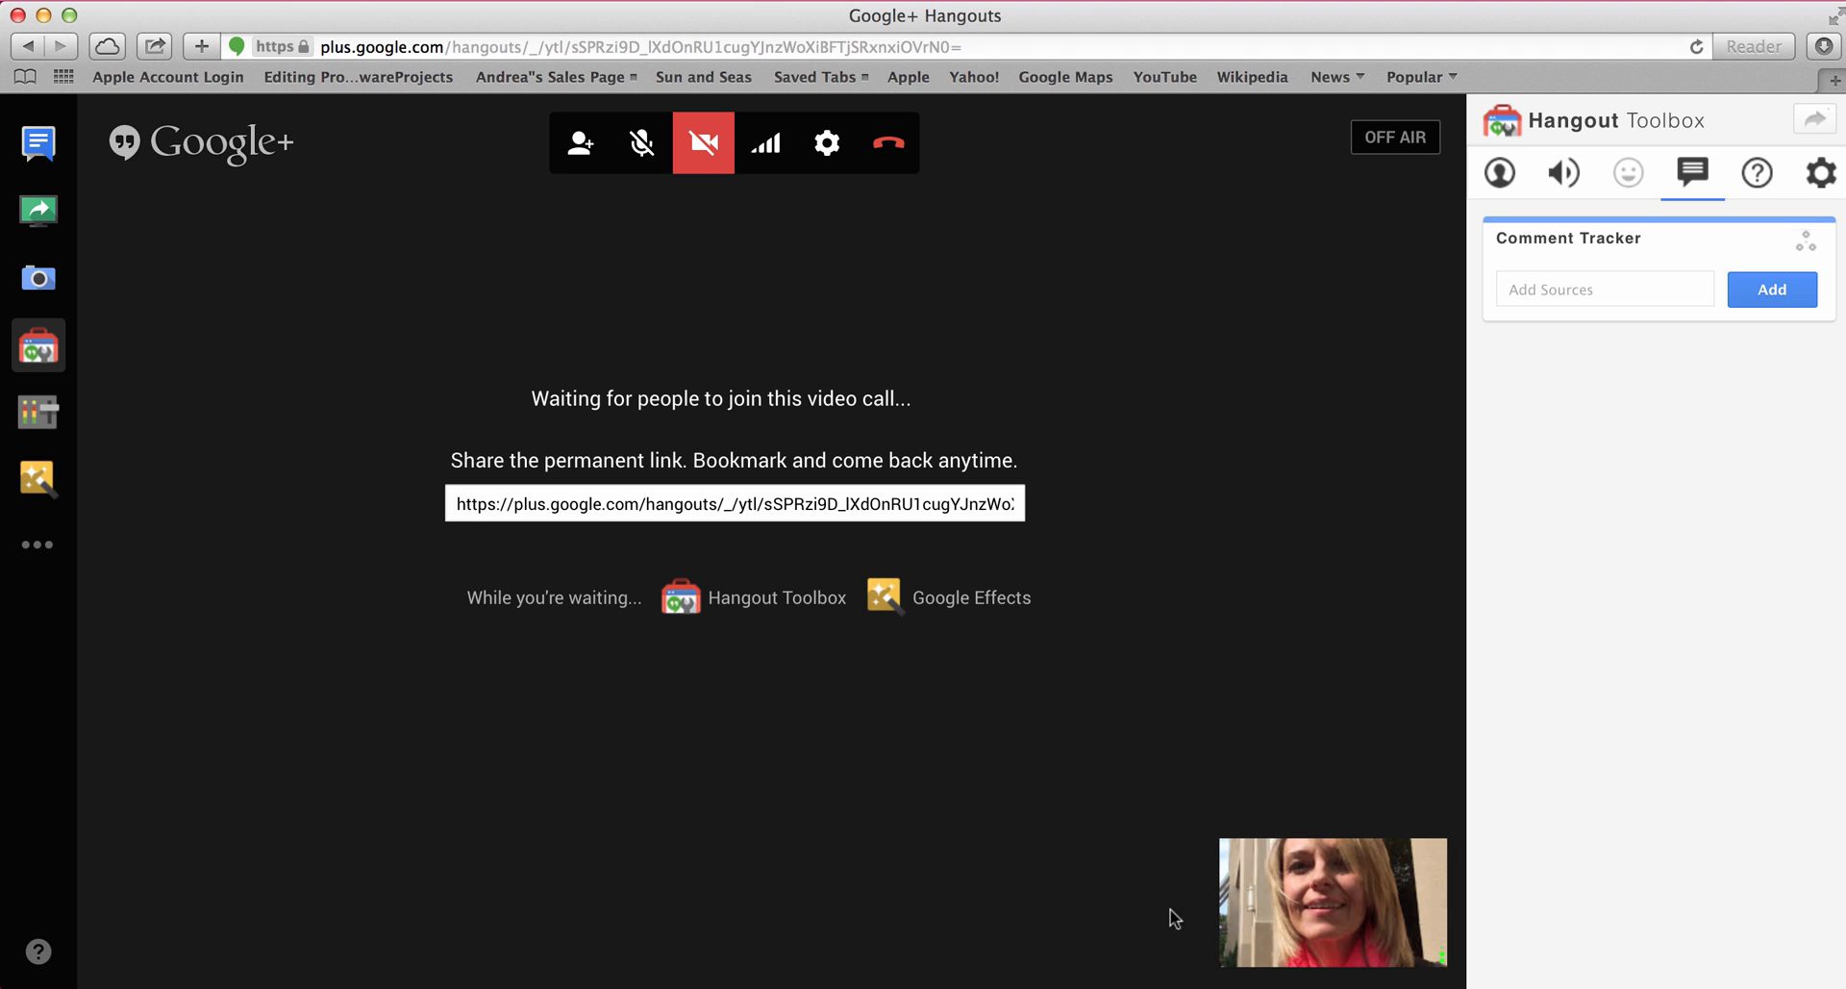
pyautogui.moveTo(1165, 889)
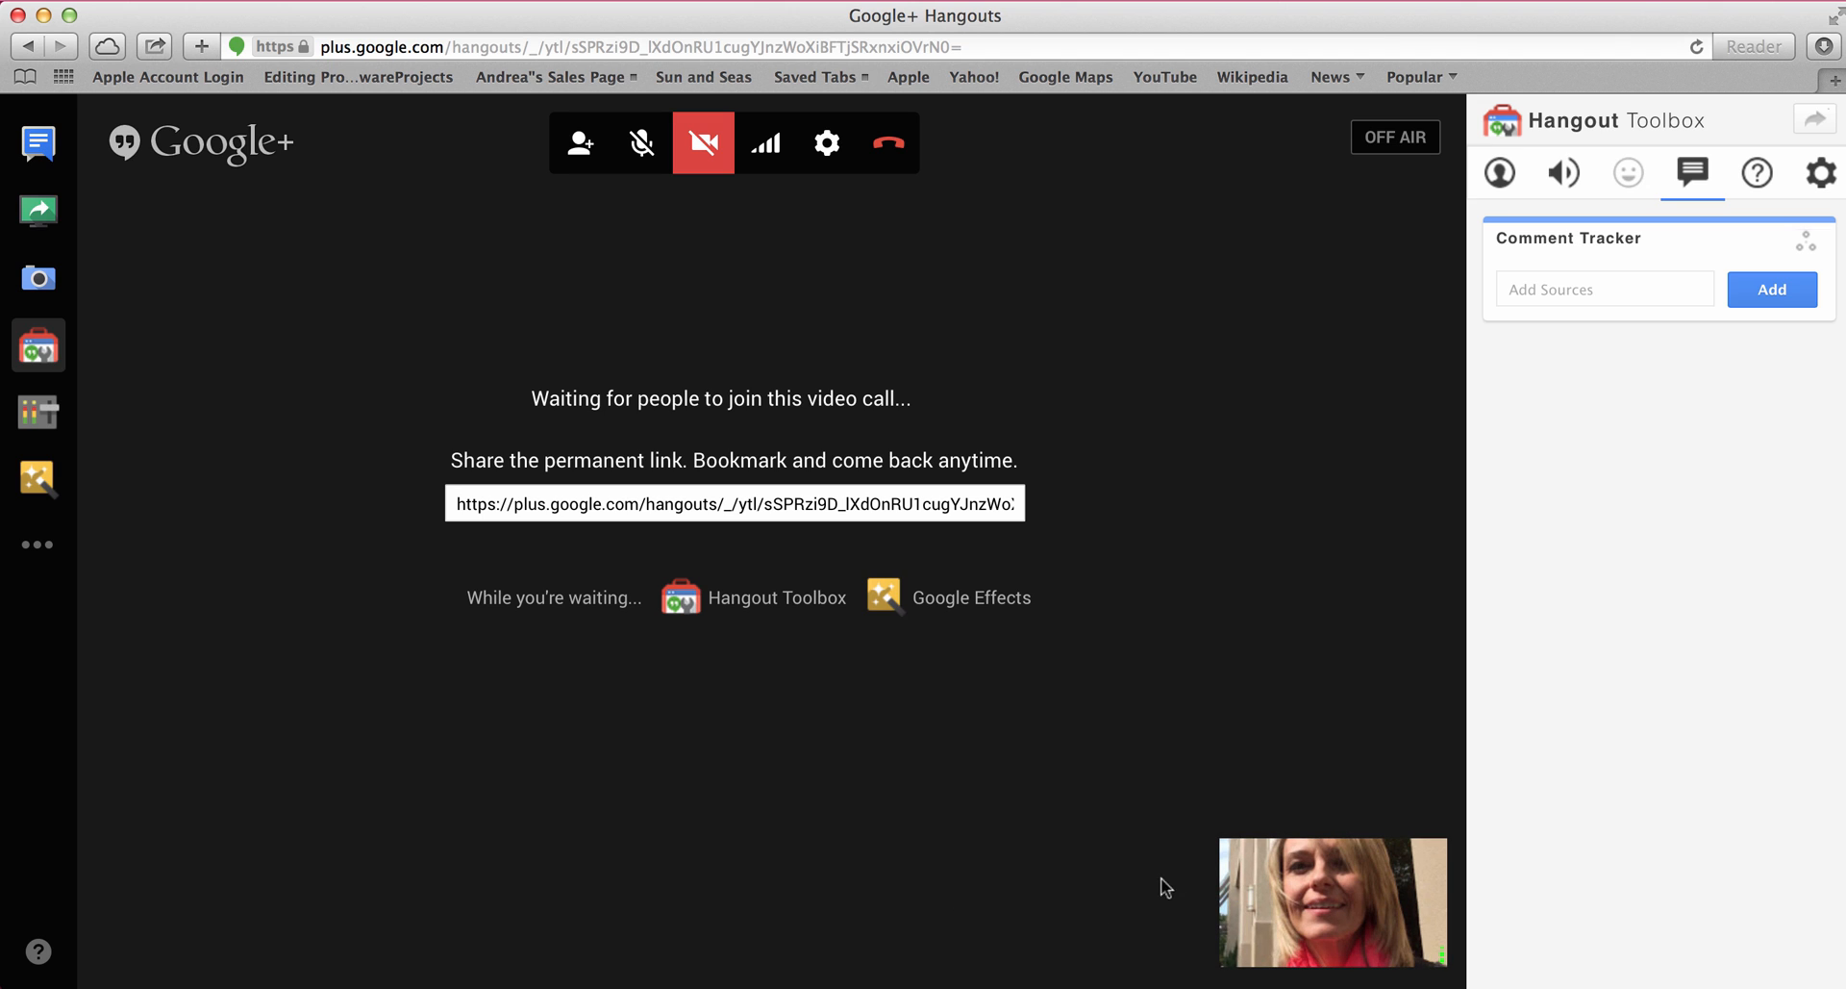
pyautogui.moveTo(1090, 937)
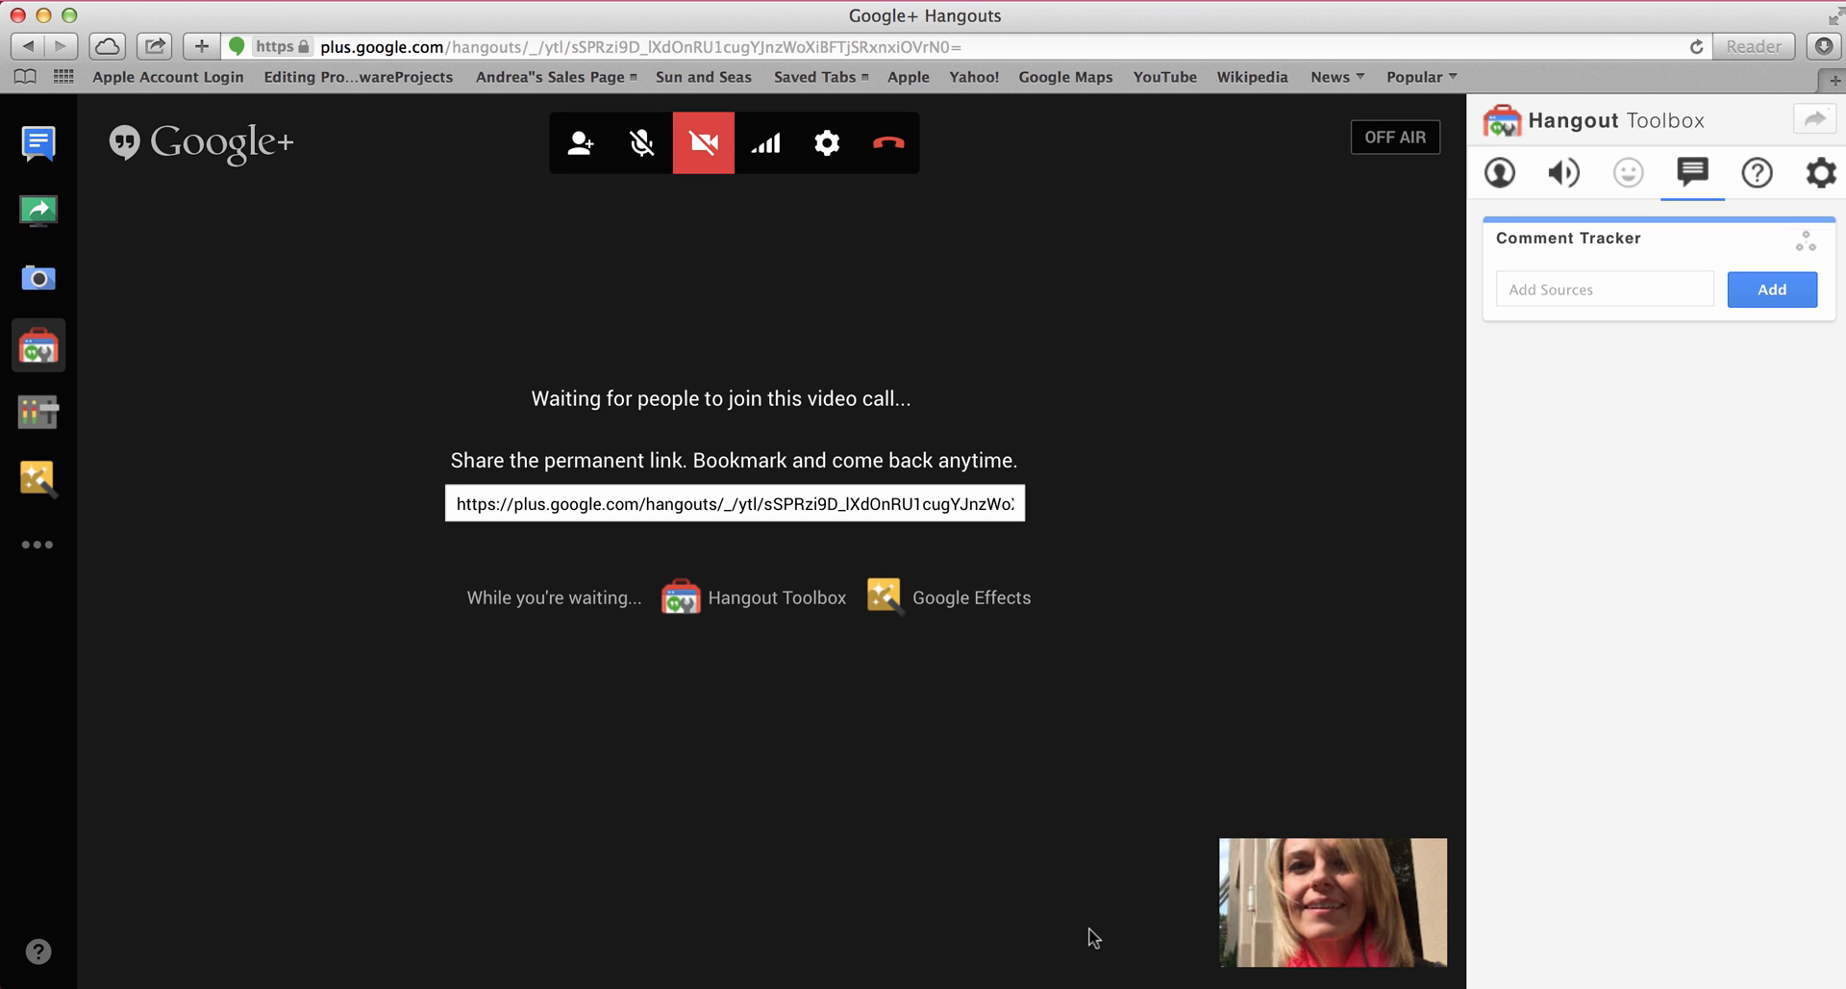
pyautogui.moveTo(273, 421)
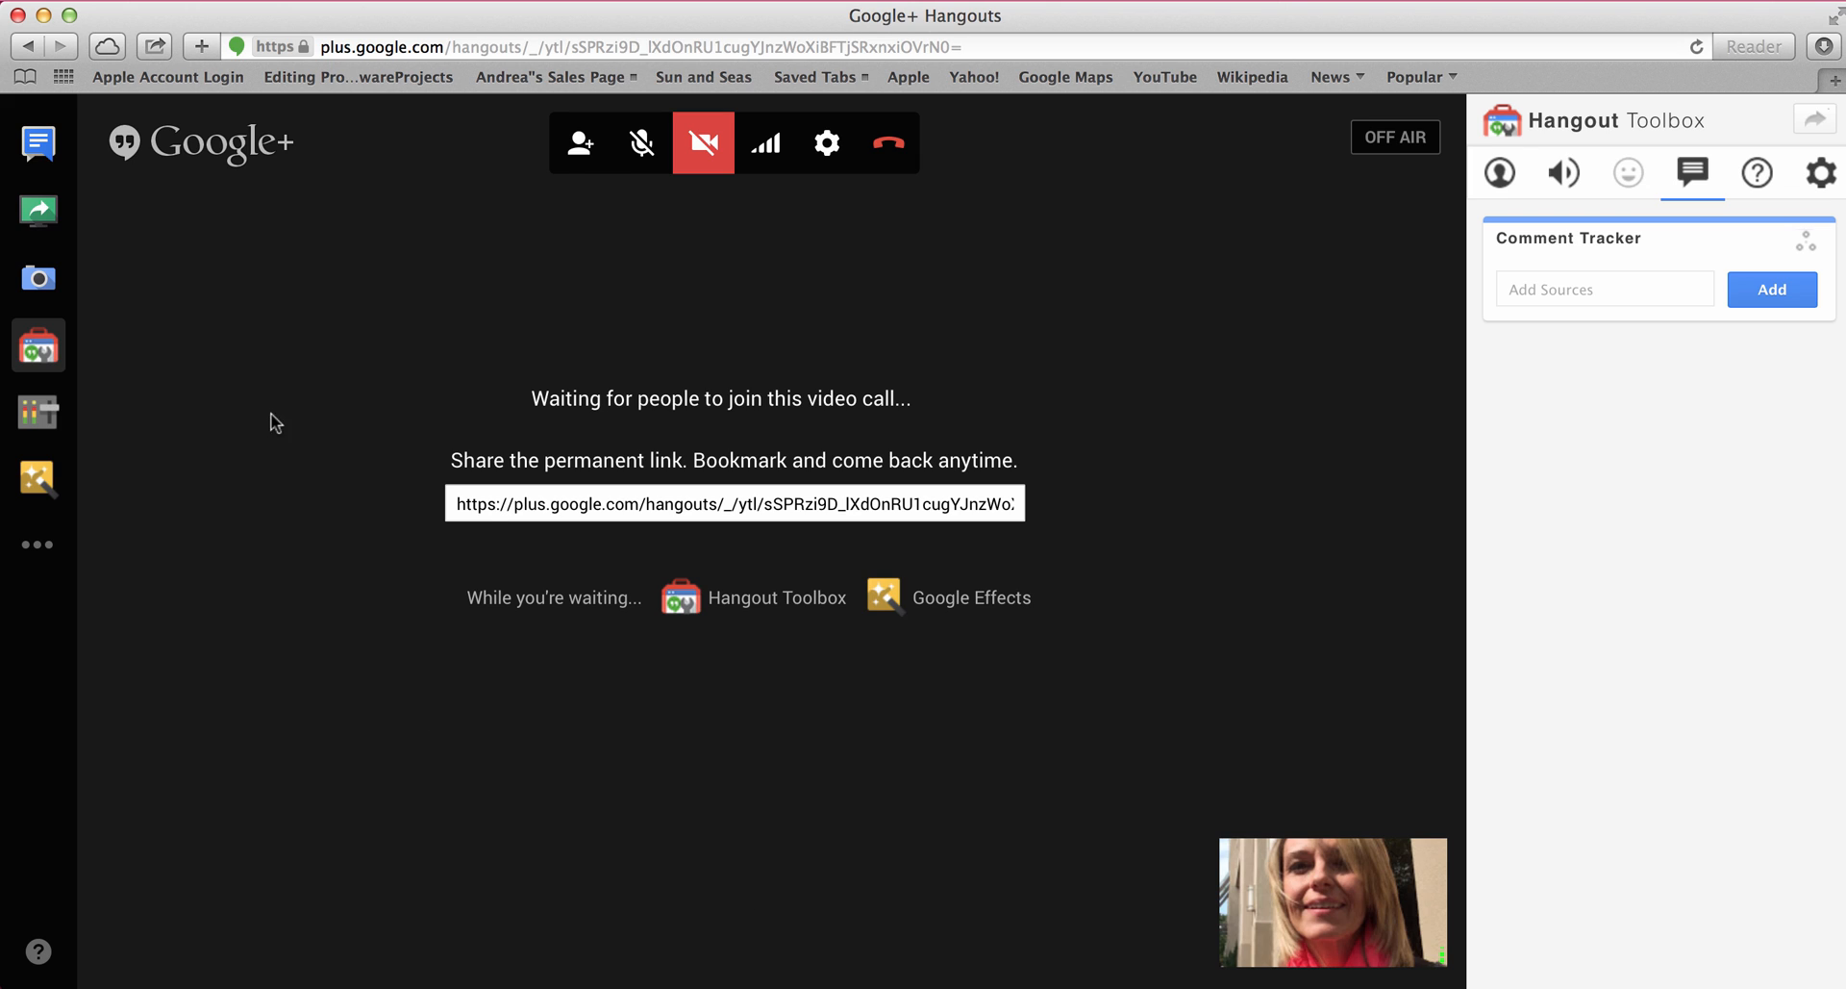
pyautogui.moveTo(39, 150)
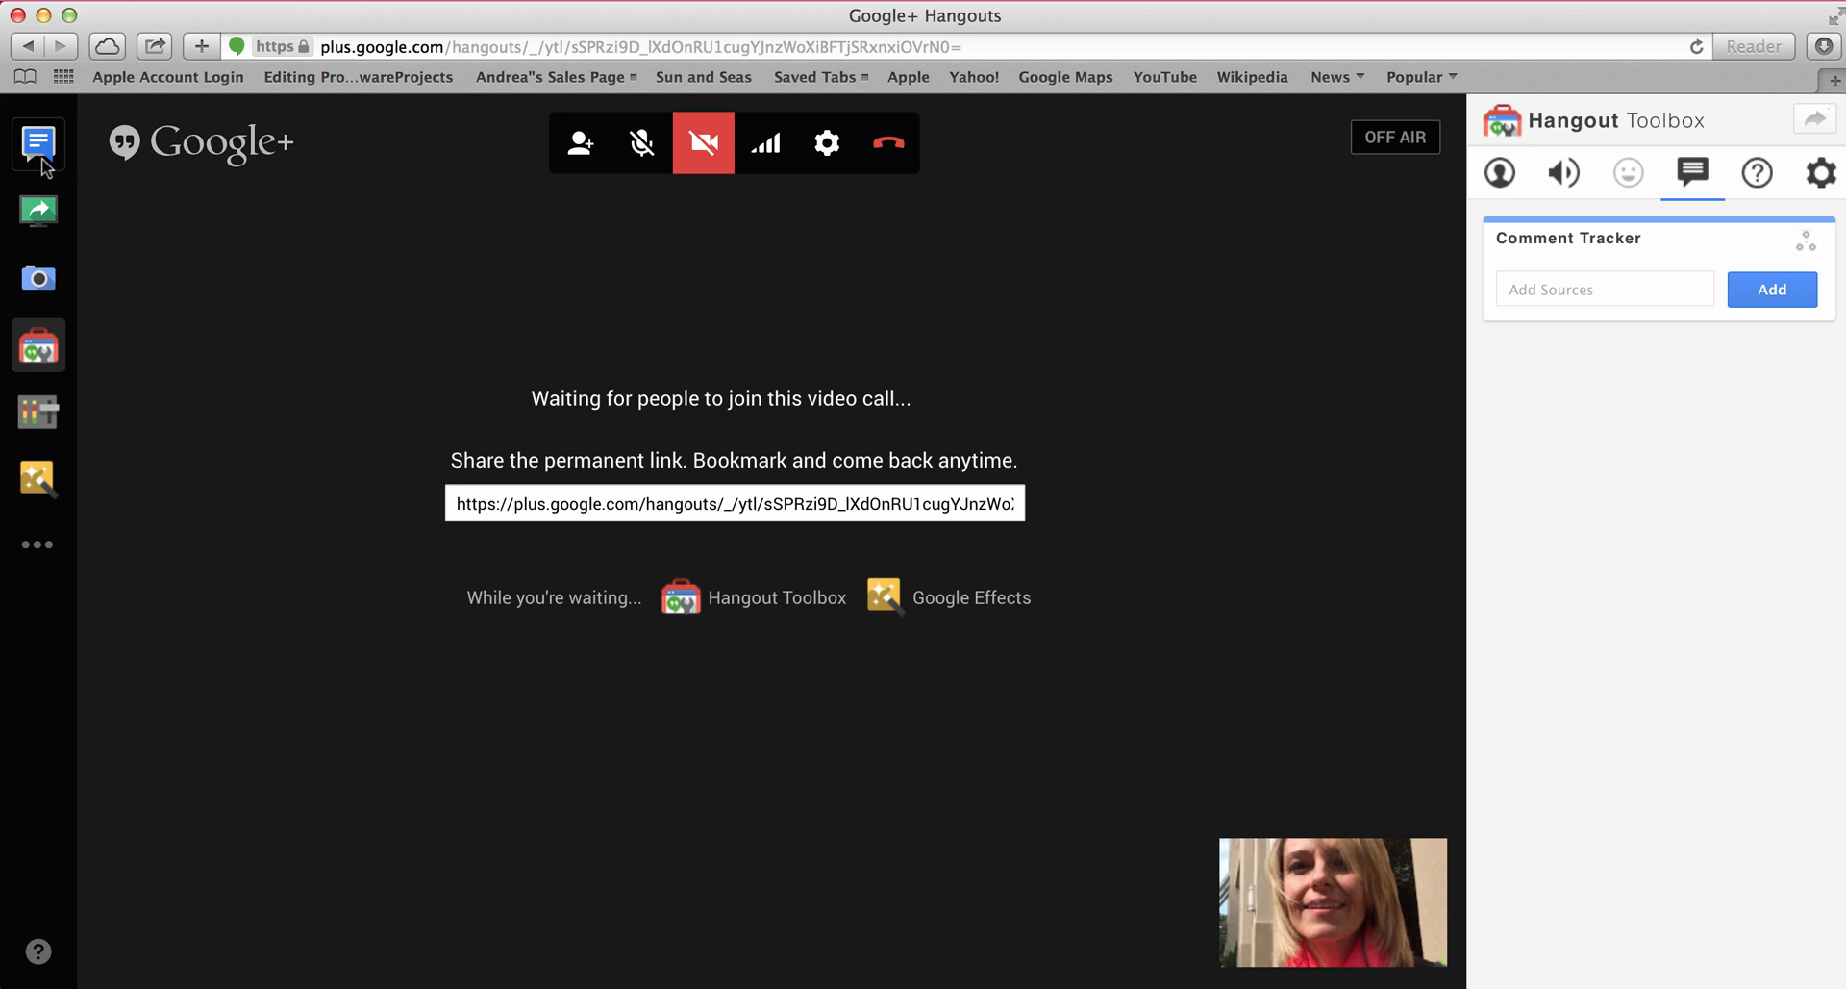
pyautogui.moveTo(48, 162)
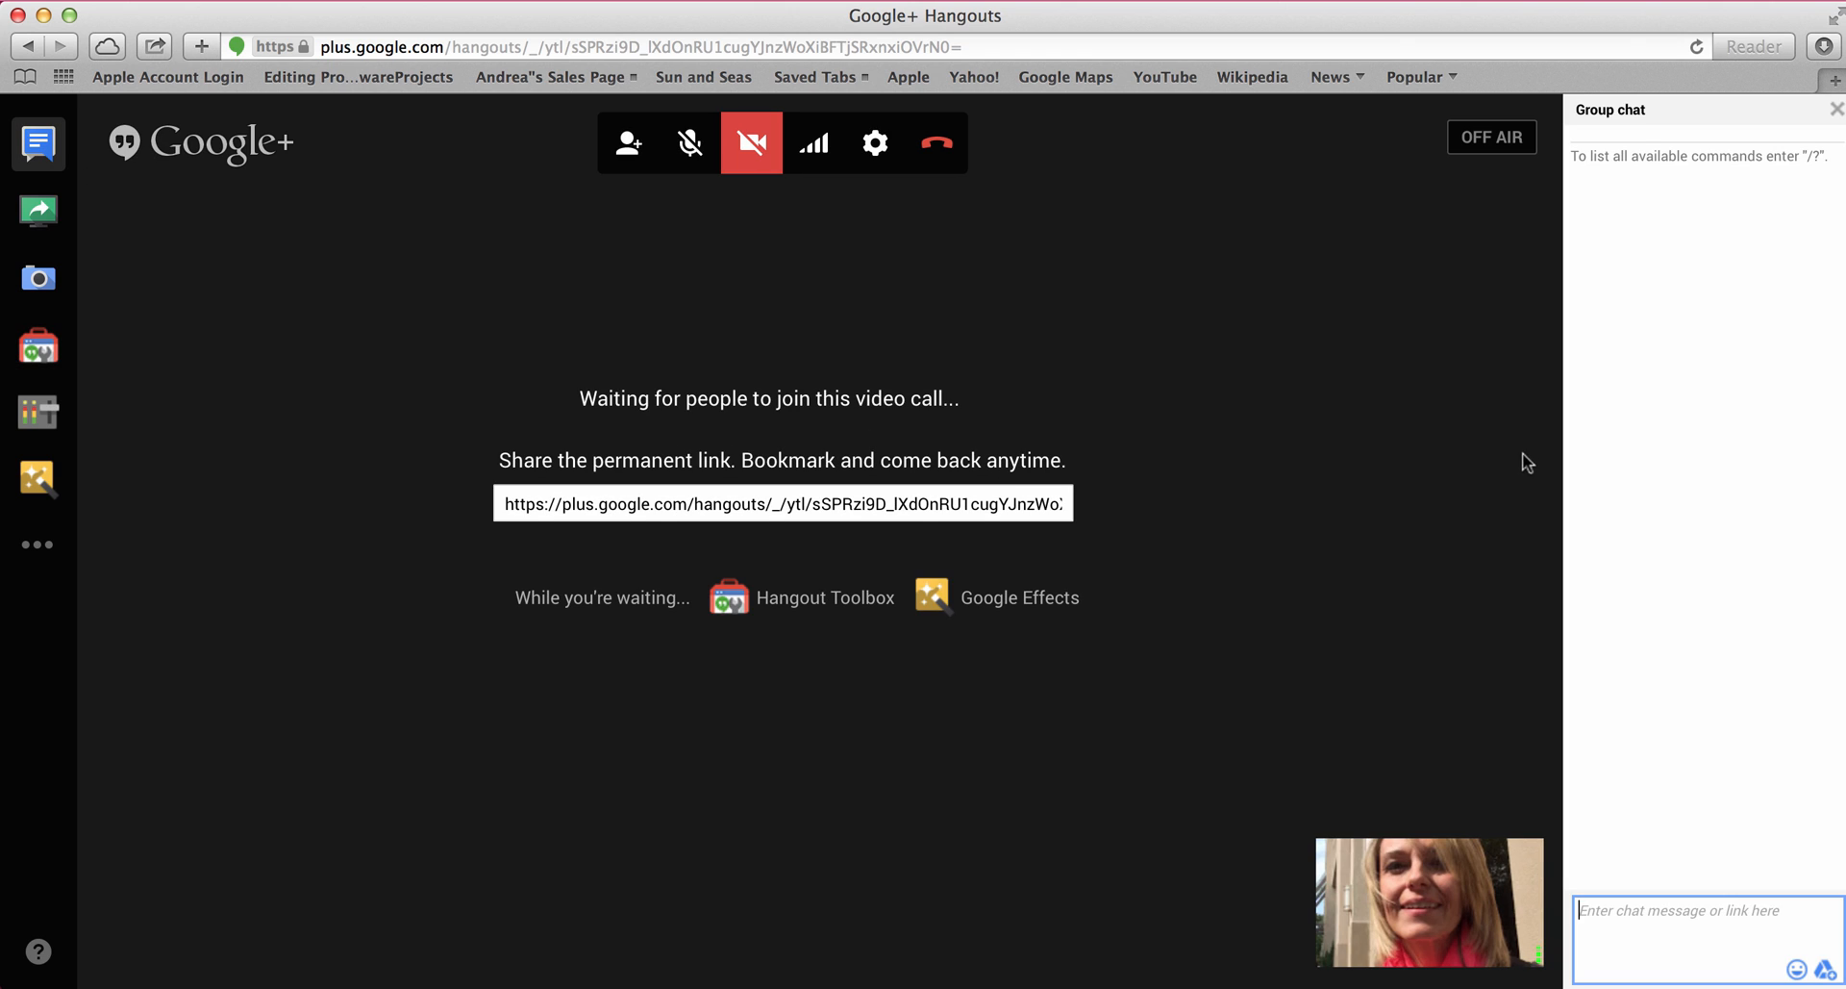
pyautogui.moveTo(1742, 917)
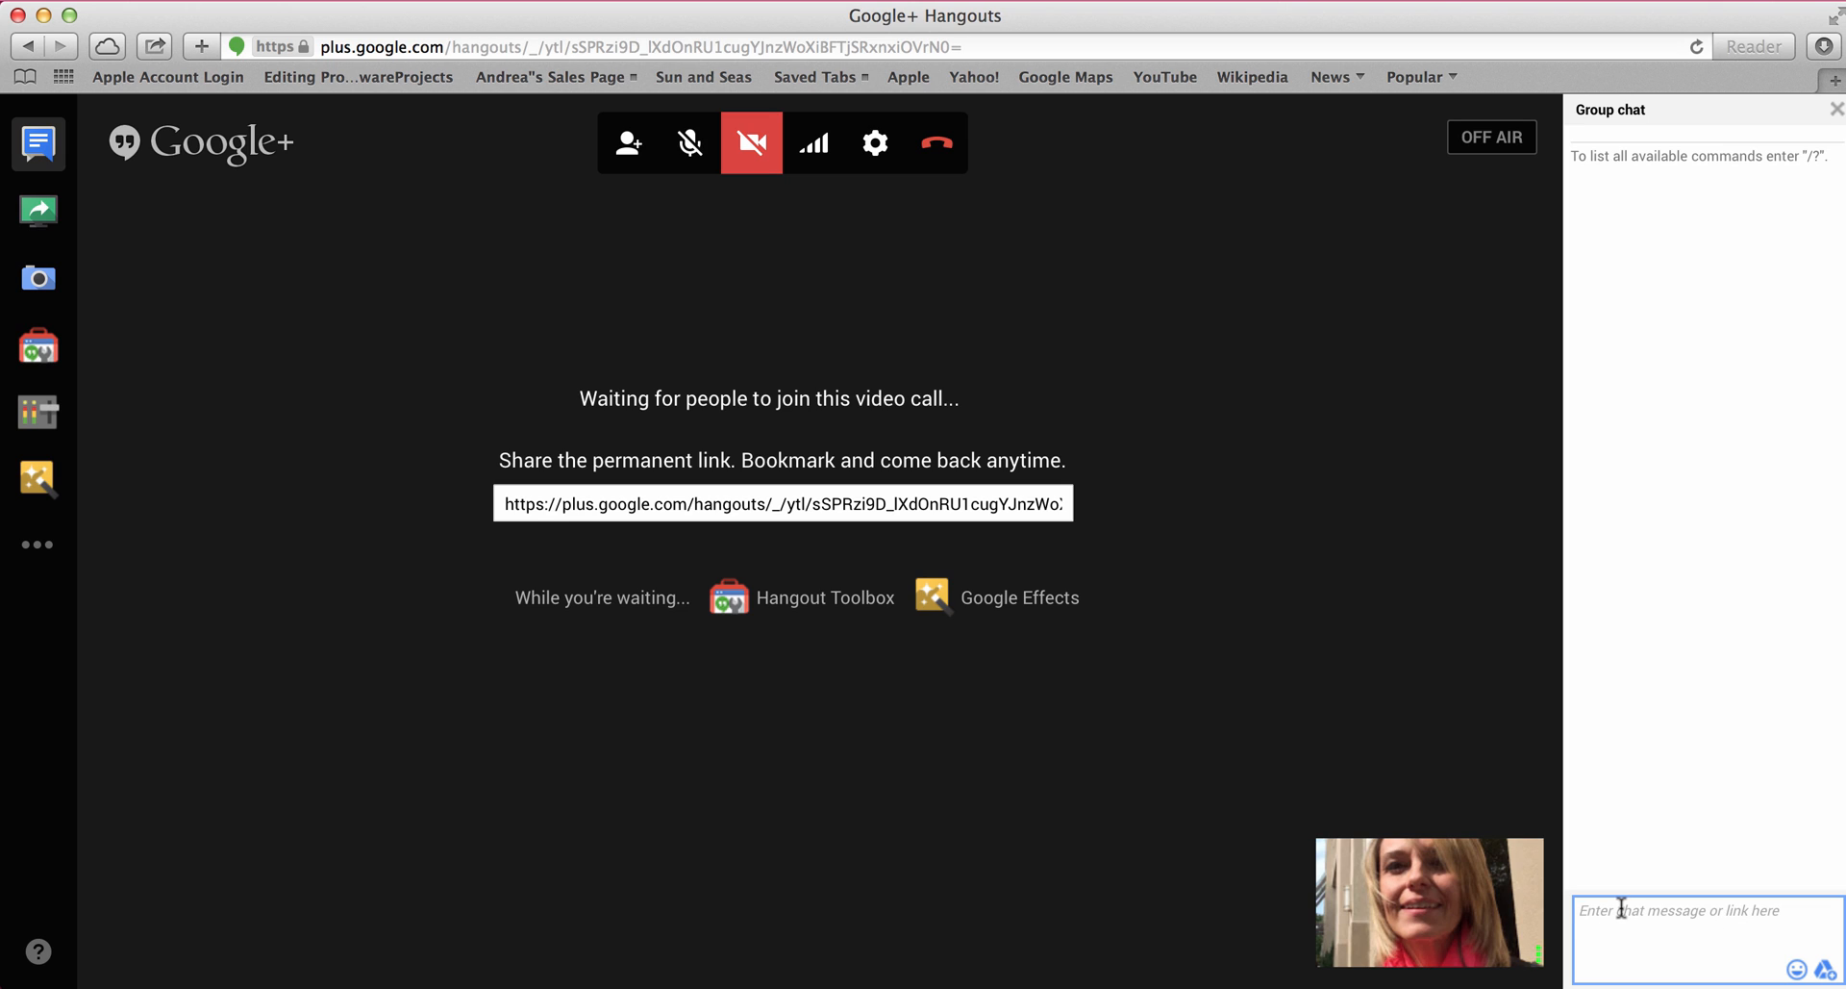
pyautogui.write('Hi')
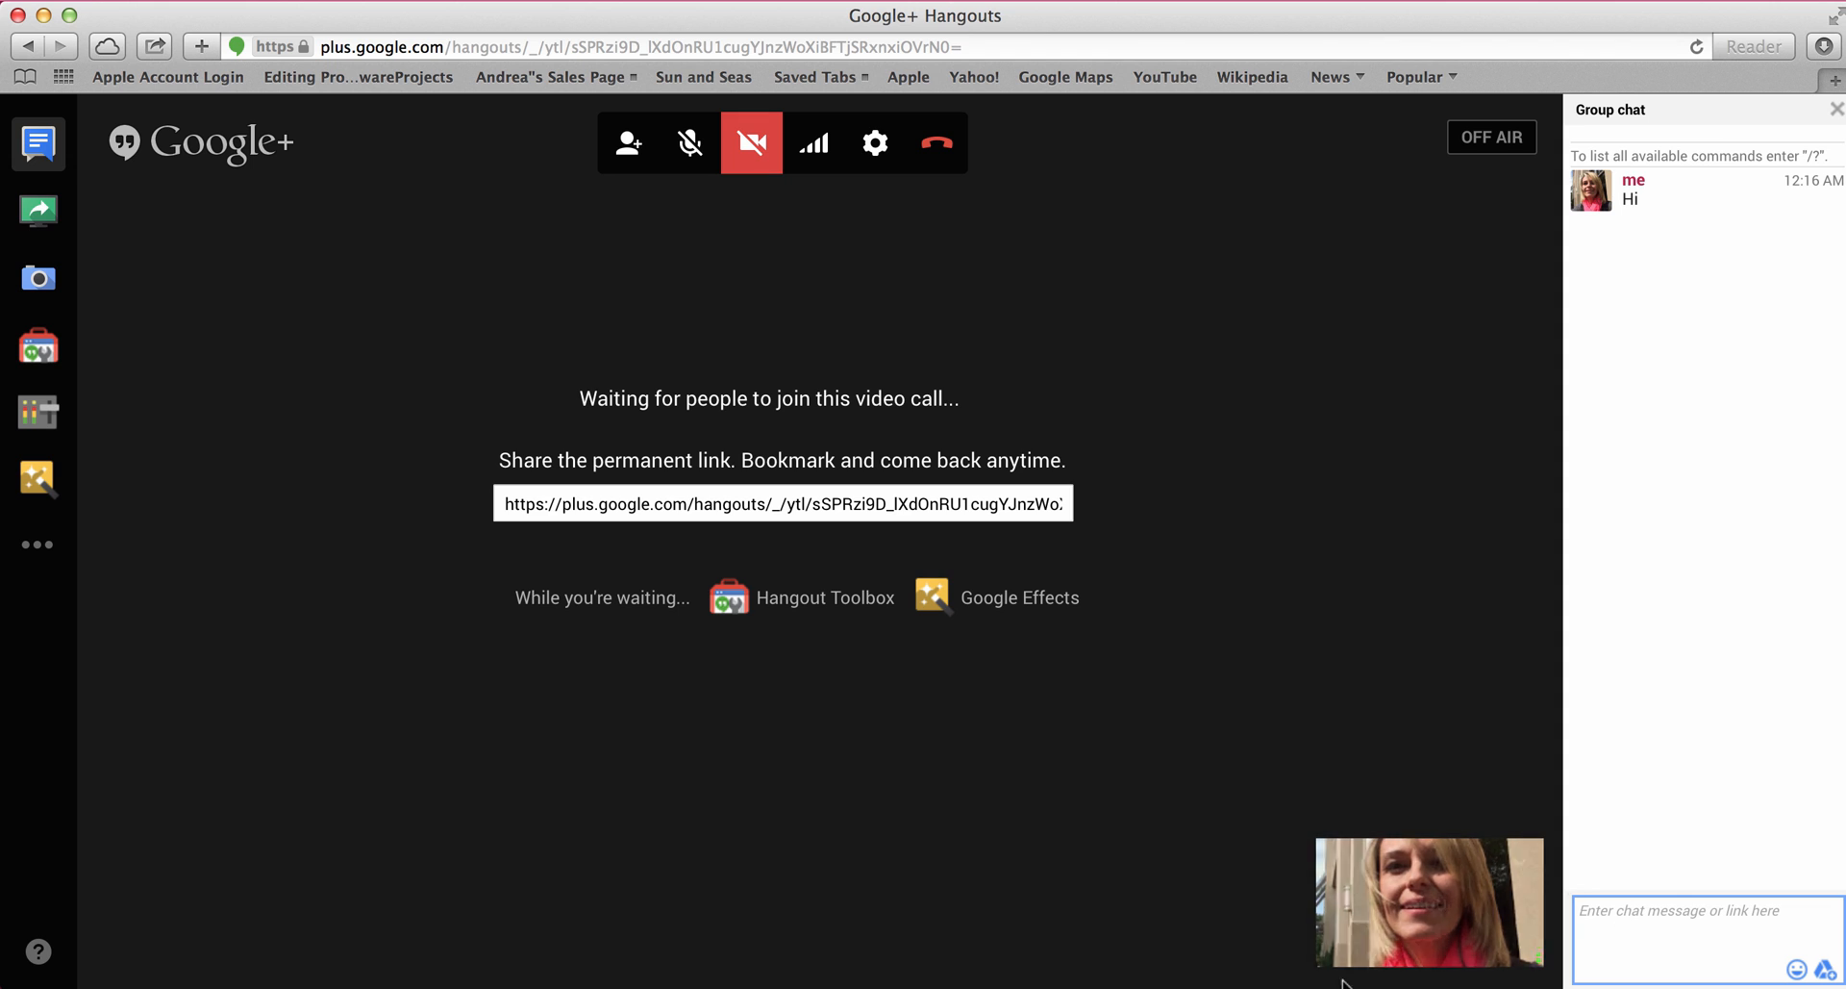
pyautogui.moveTo(965, 944)
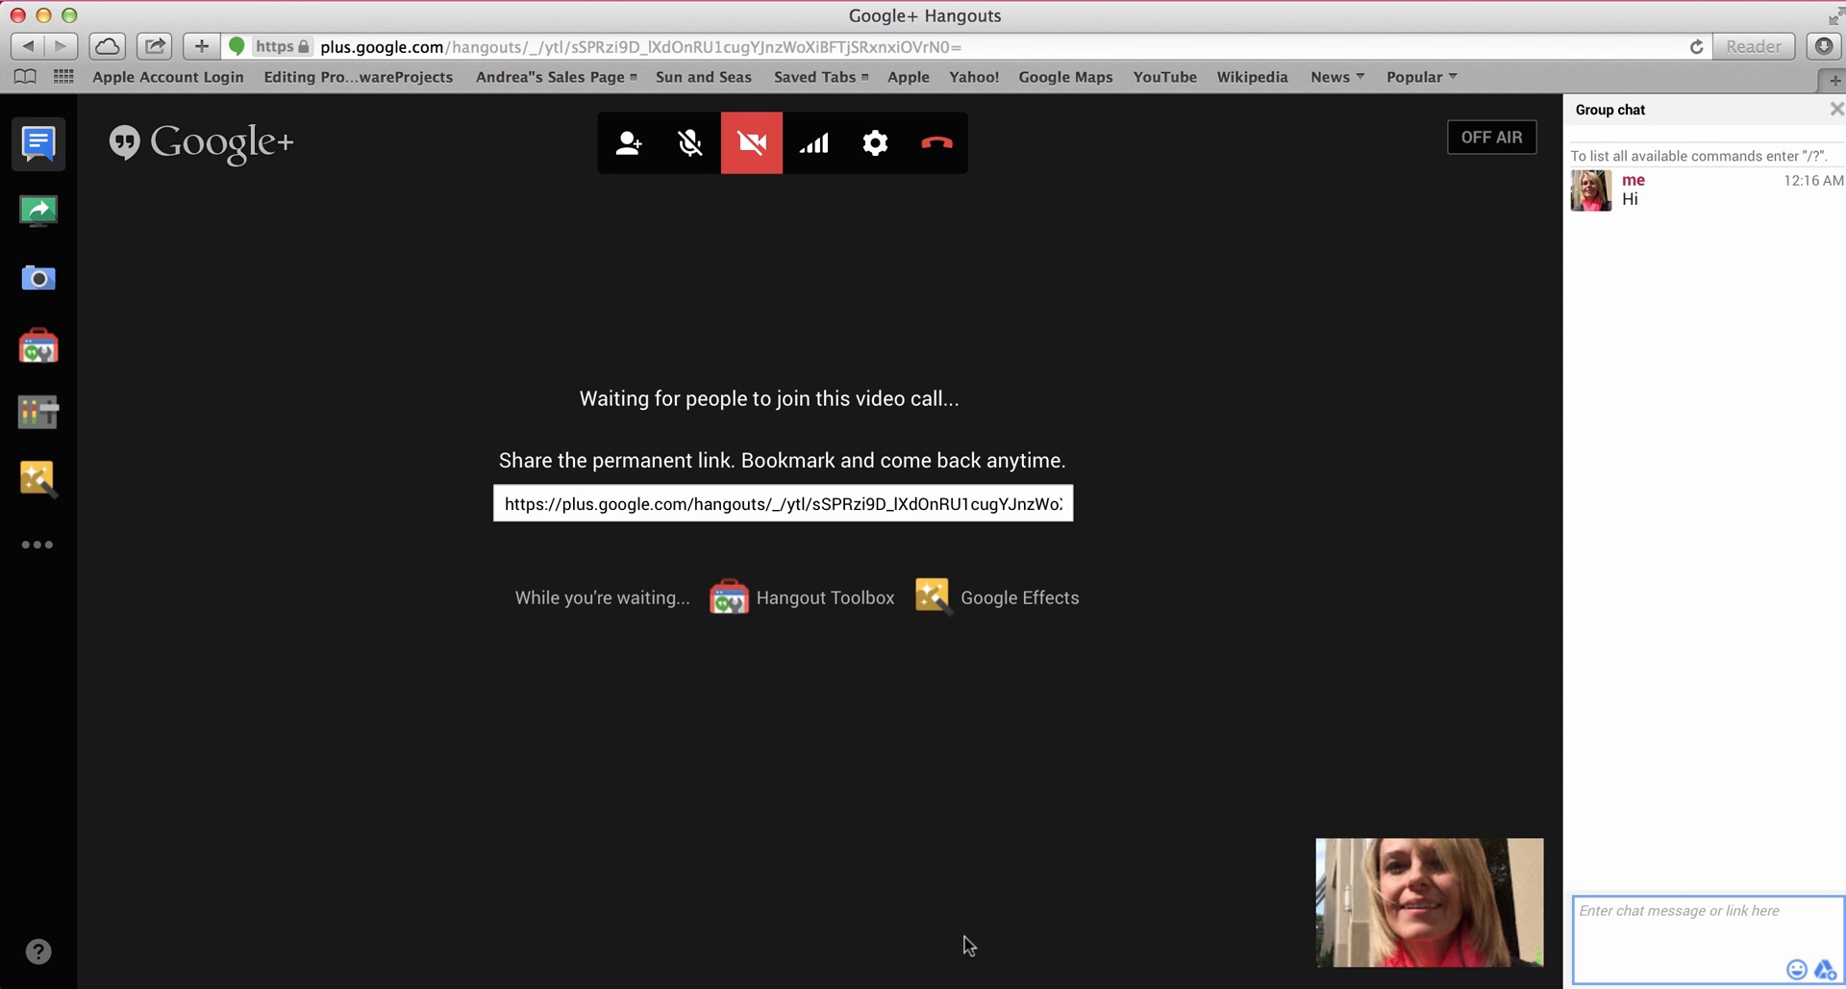
pyautogui.moveTo(742, 918)
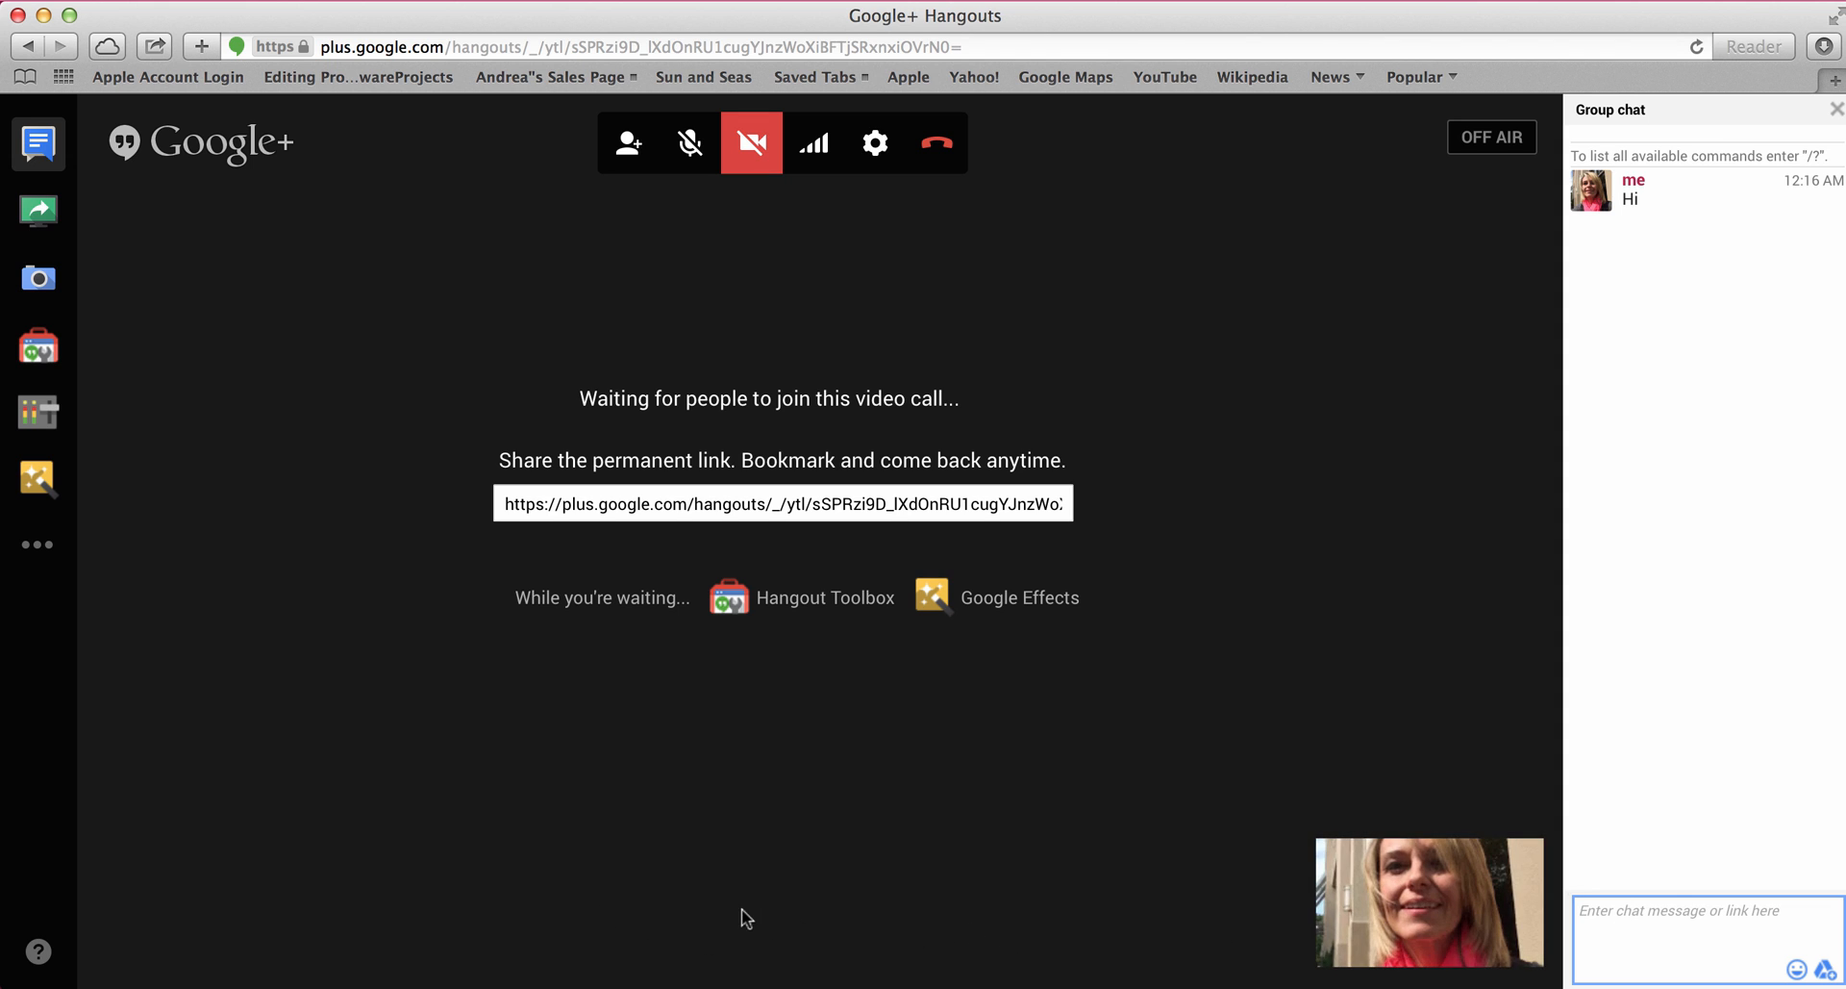
pyautogui.moveTo(1716, 691)
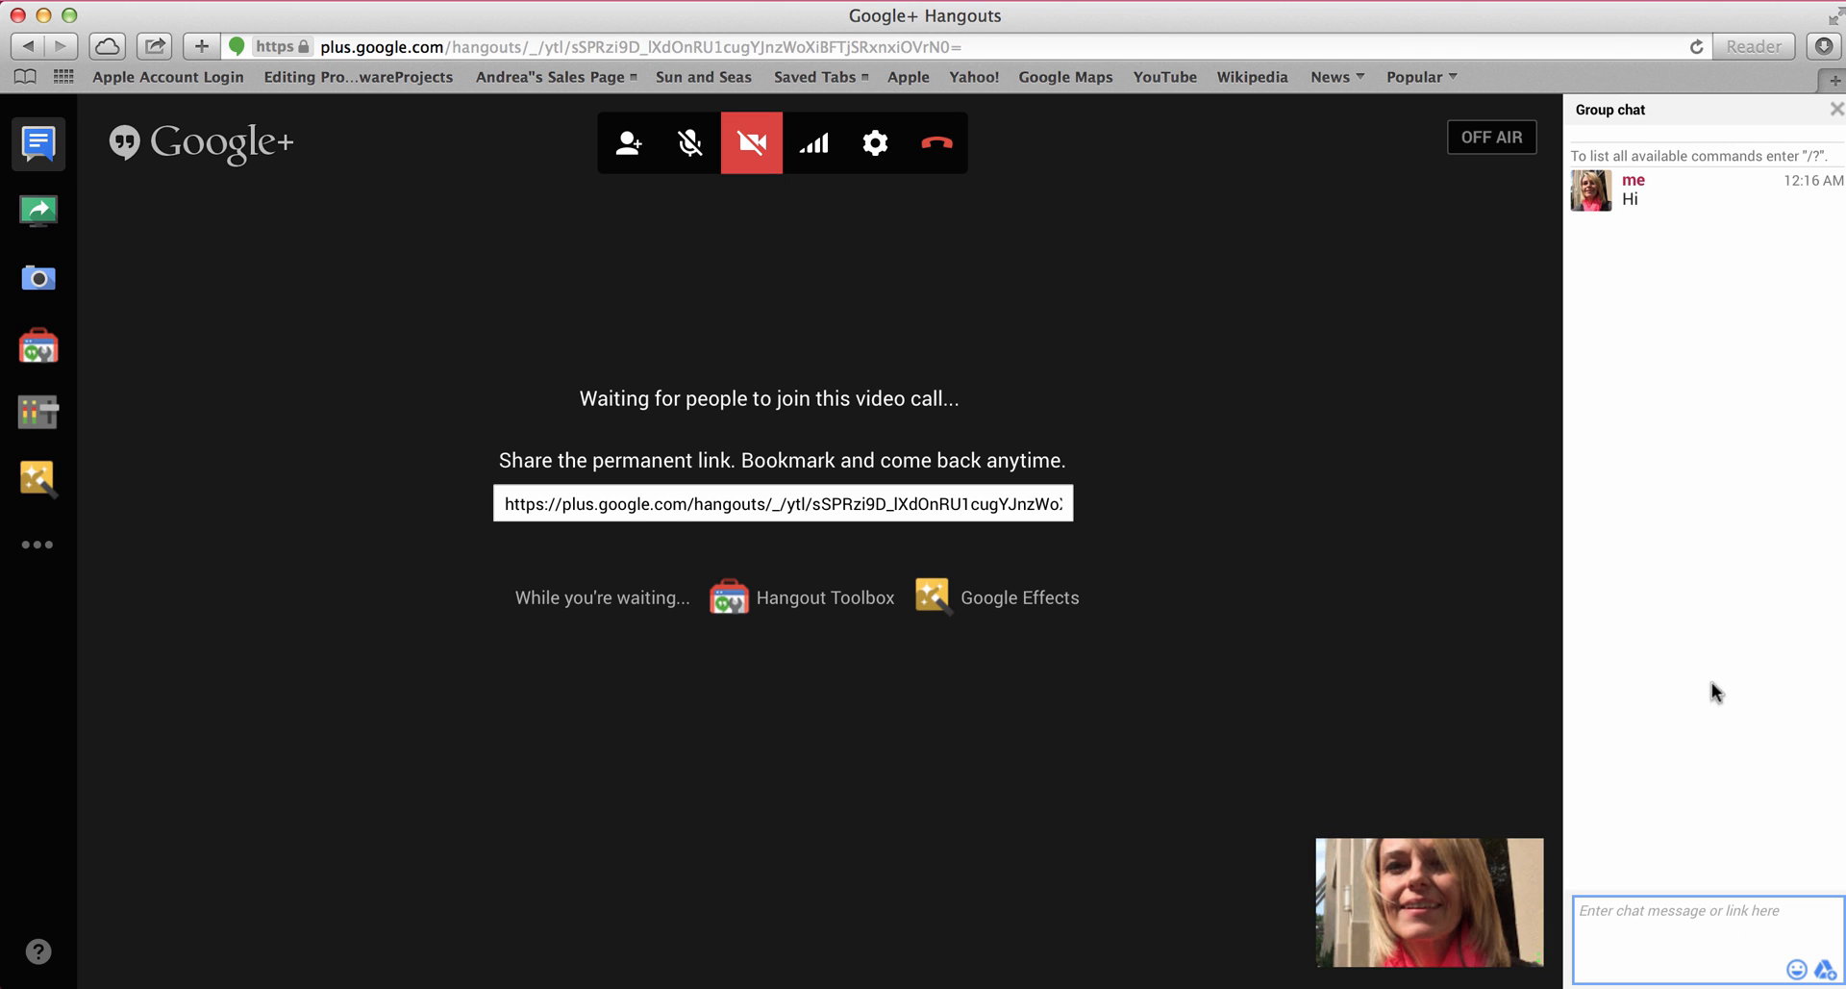
pyautogui.moveTo(1554, 908)
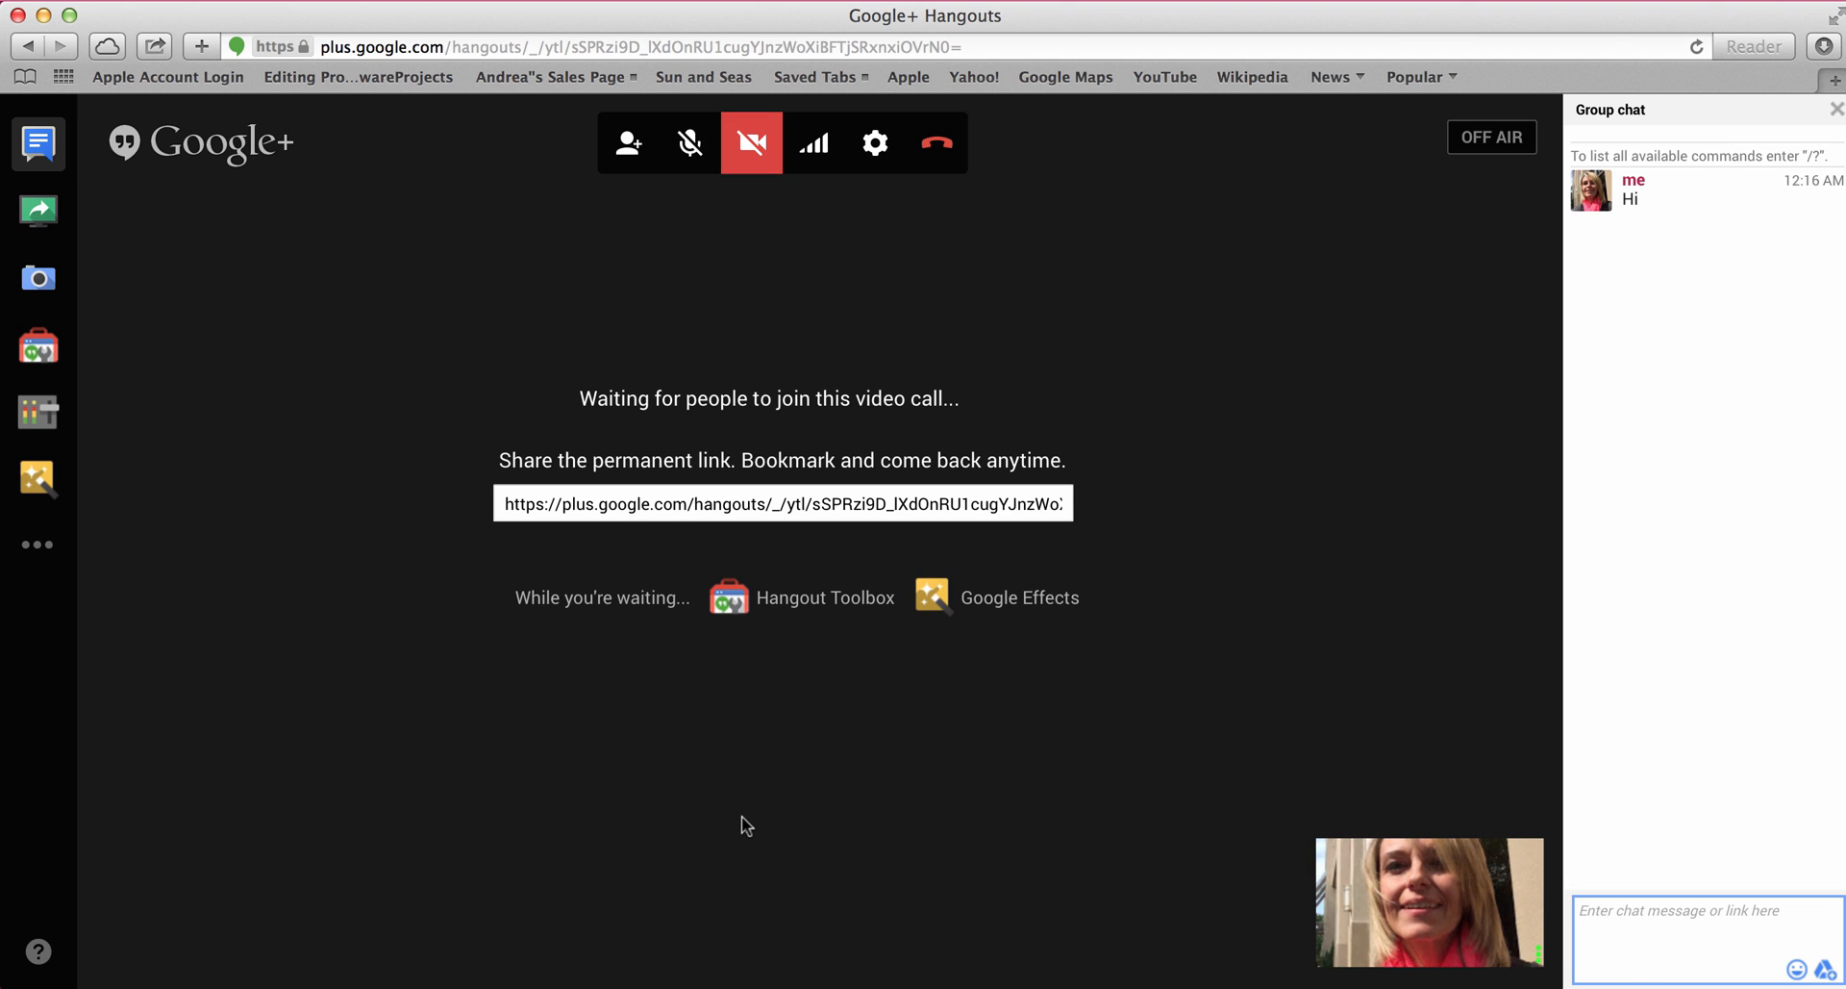
pyautogui.moveTo(723, 432)
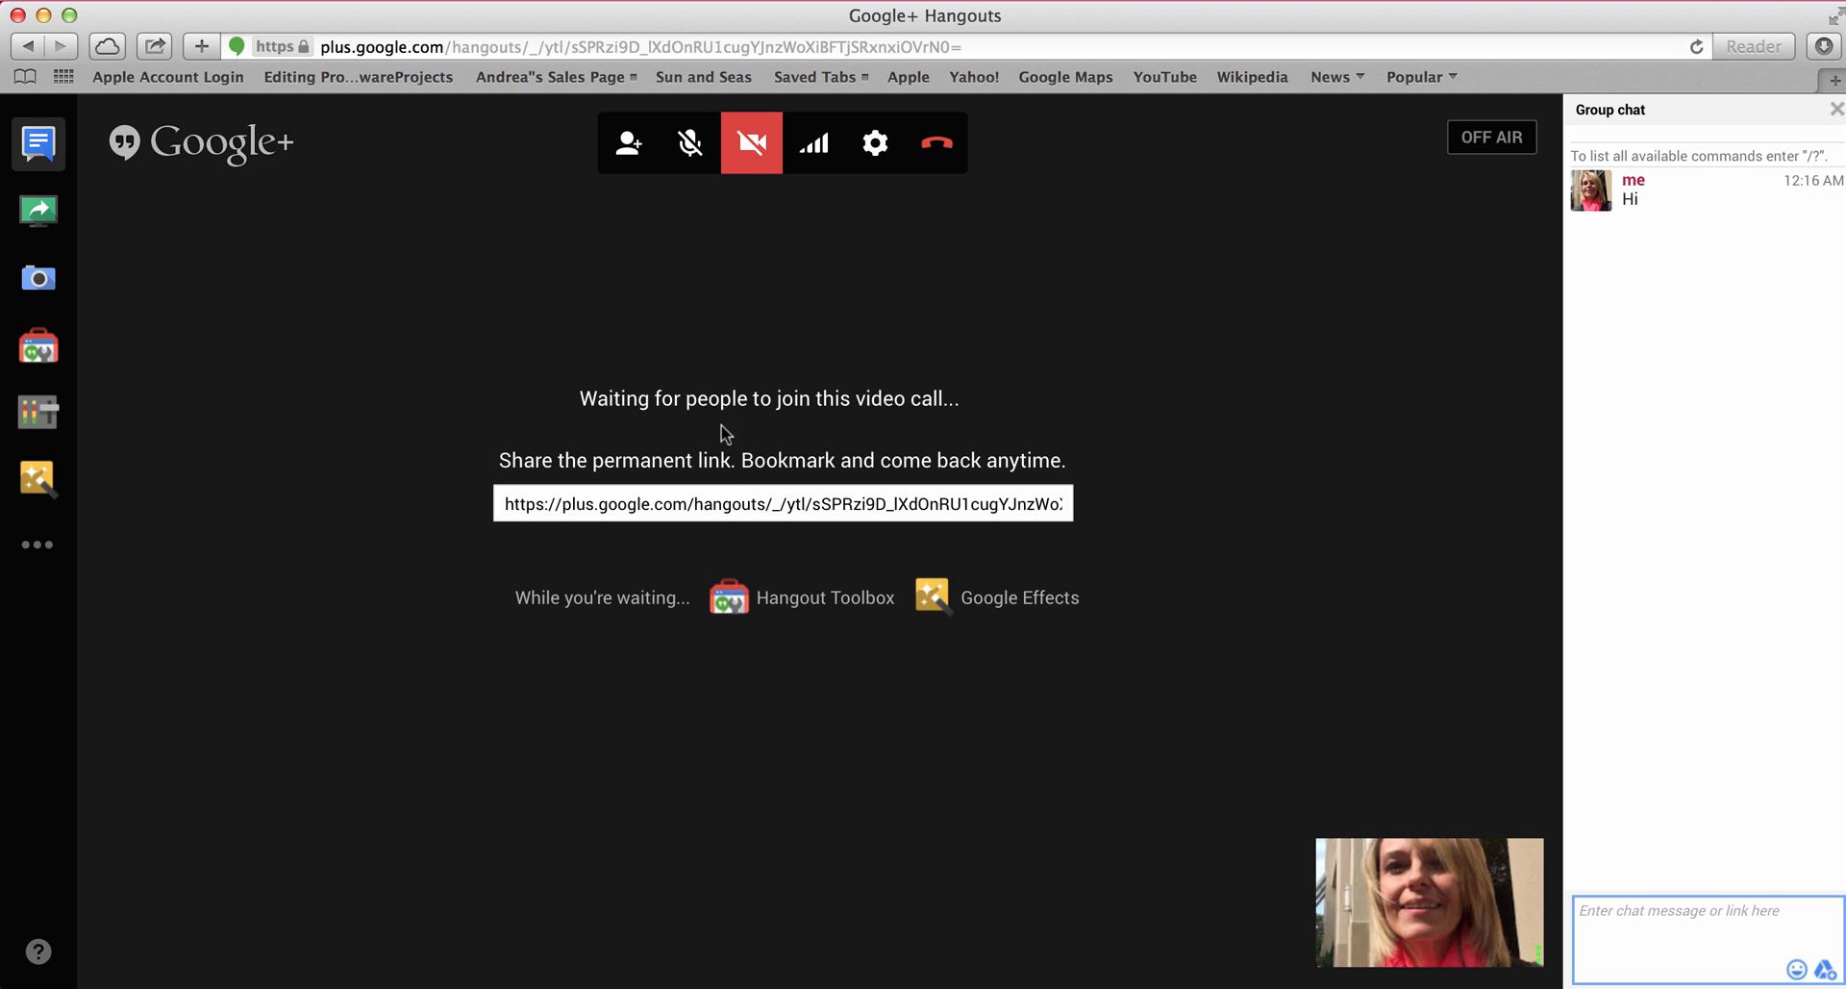
pyautogui.moveTo(965, 431)
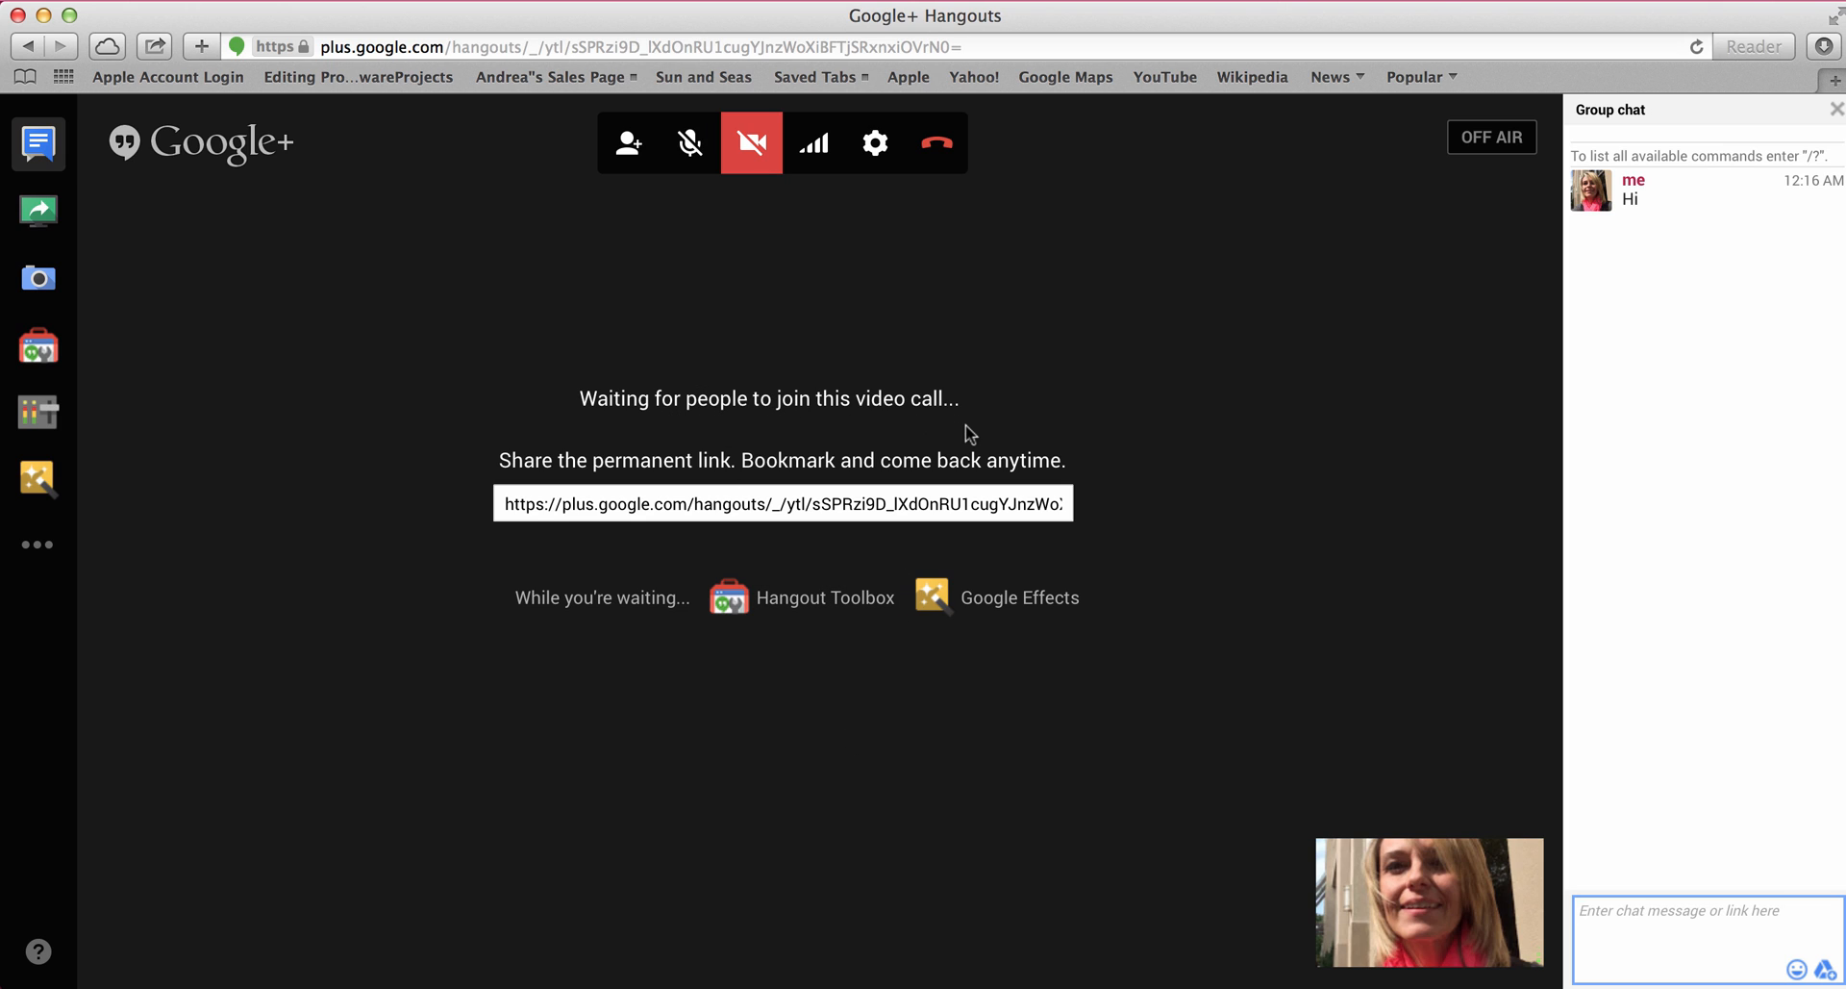
pyautogui.moveTo(1161, 827)
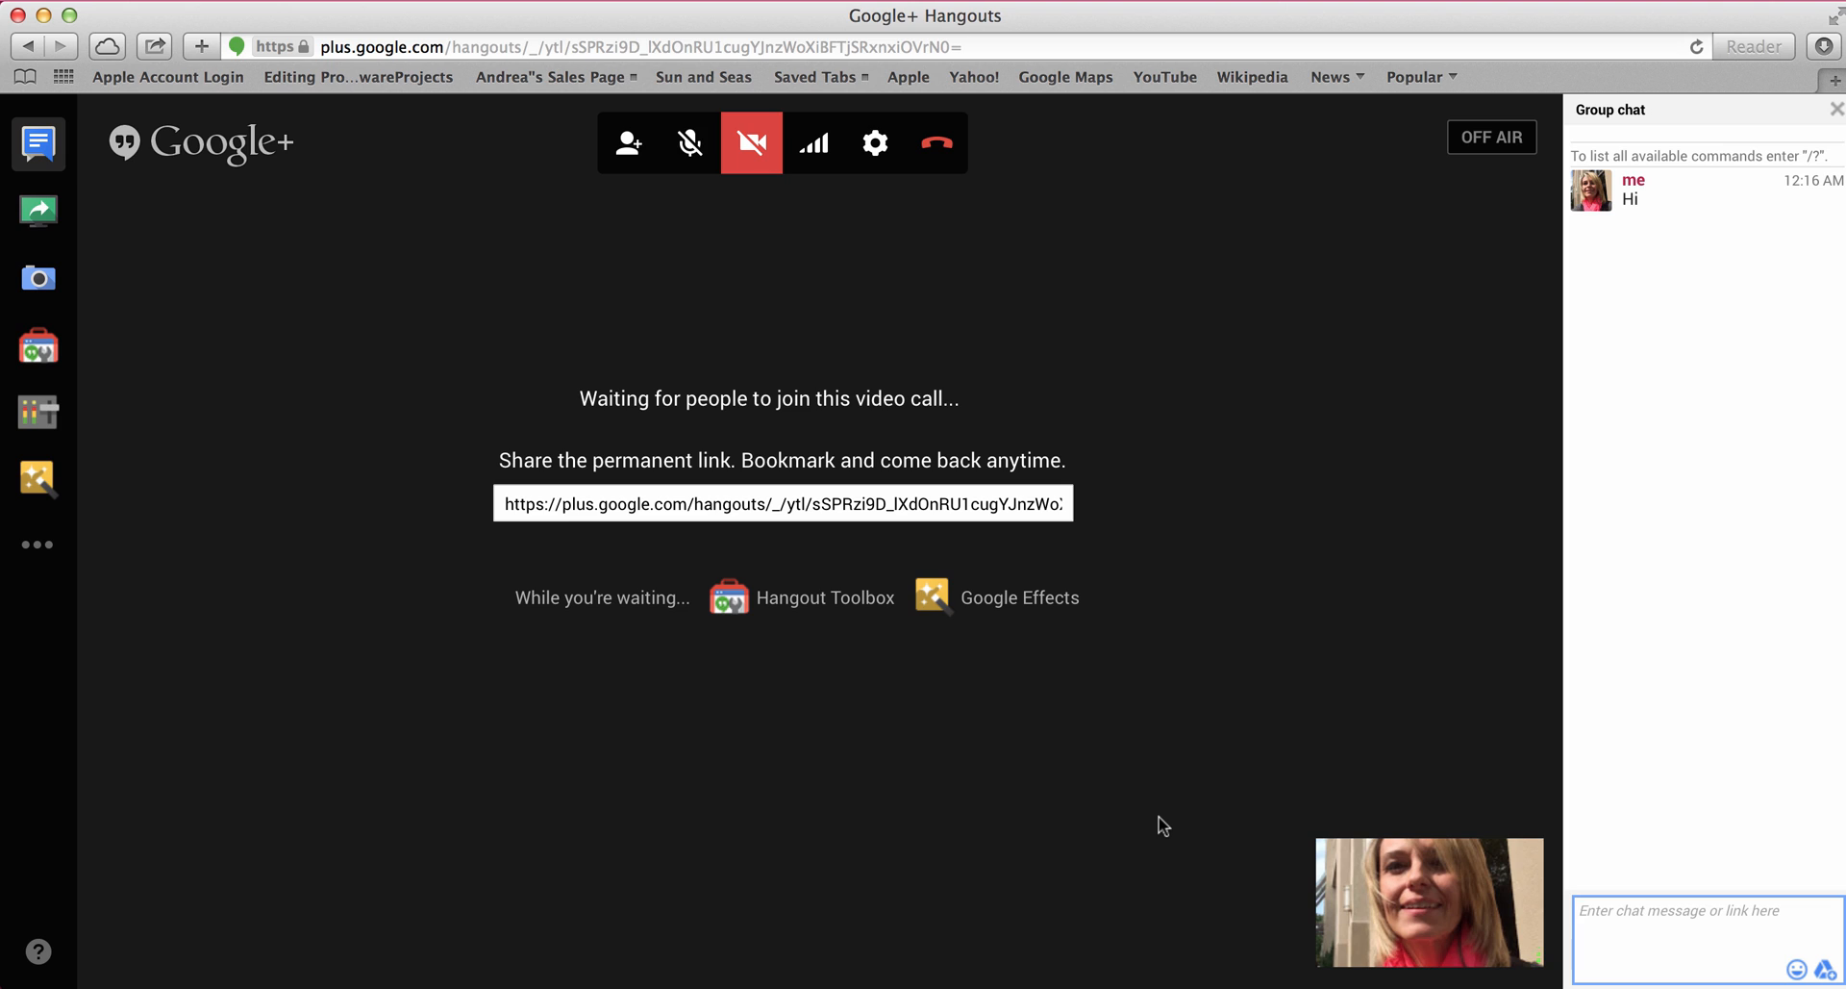
pyautogui.moveTo(721, 175)
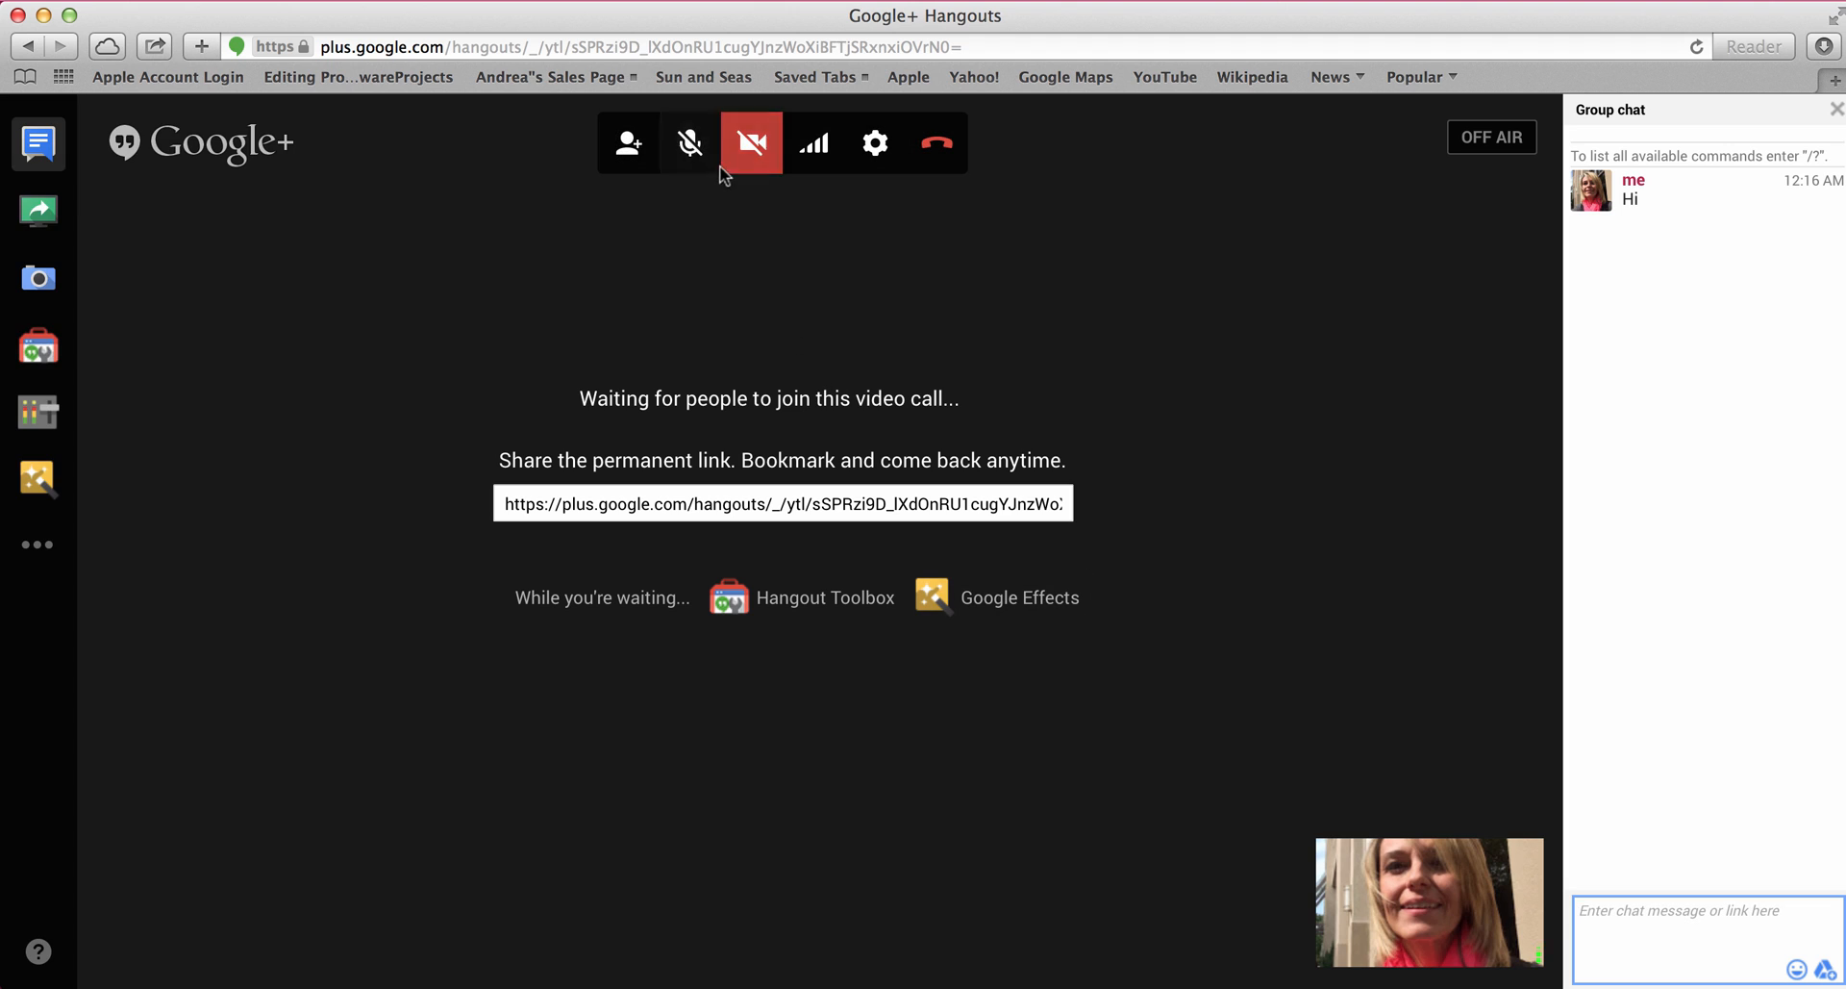
pyautogui.moveTo(688, 147)
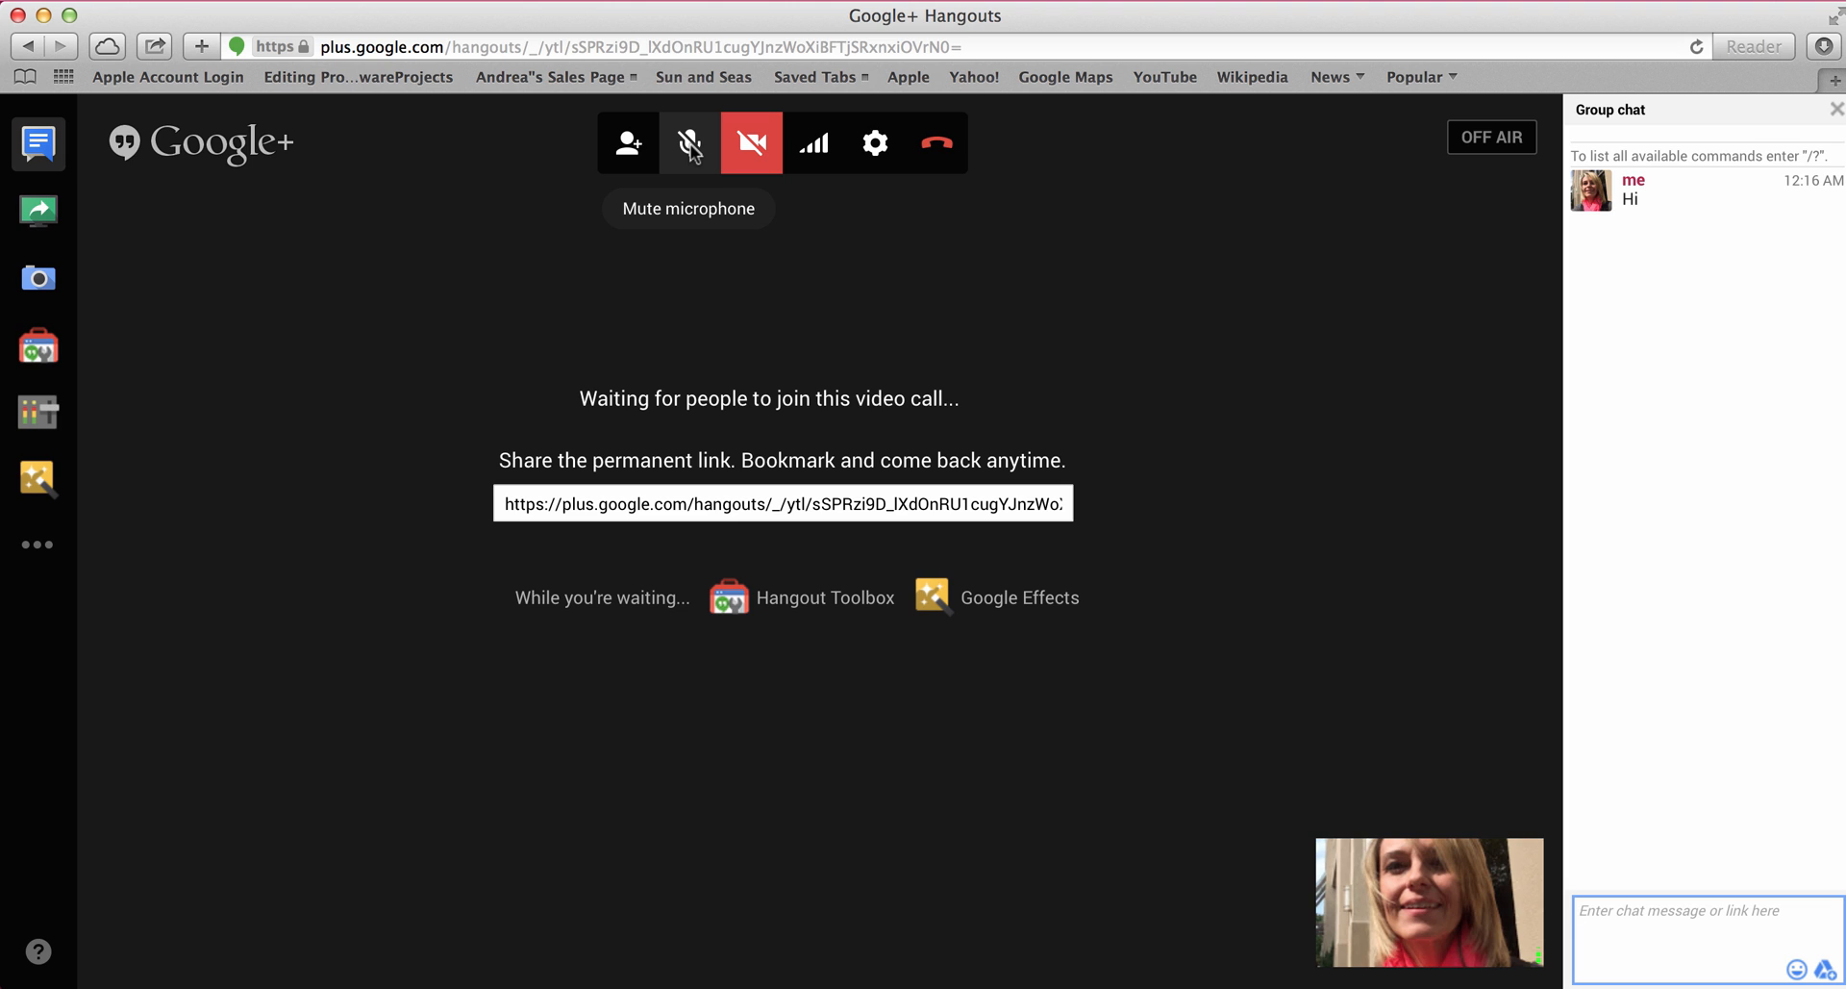
pyautogui.moveTo(806, 321)
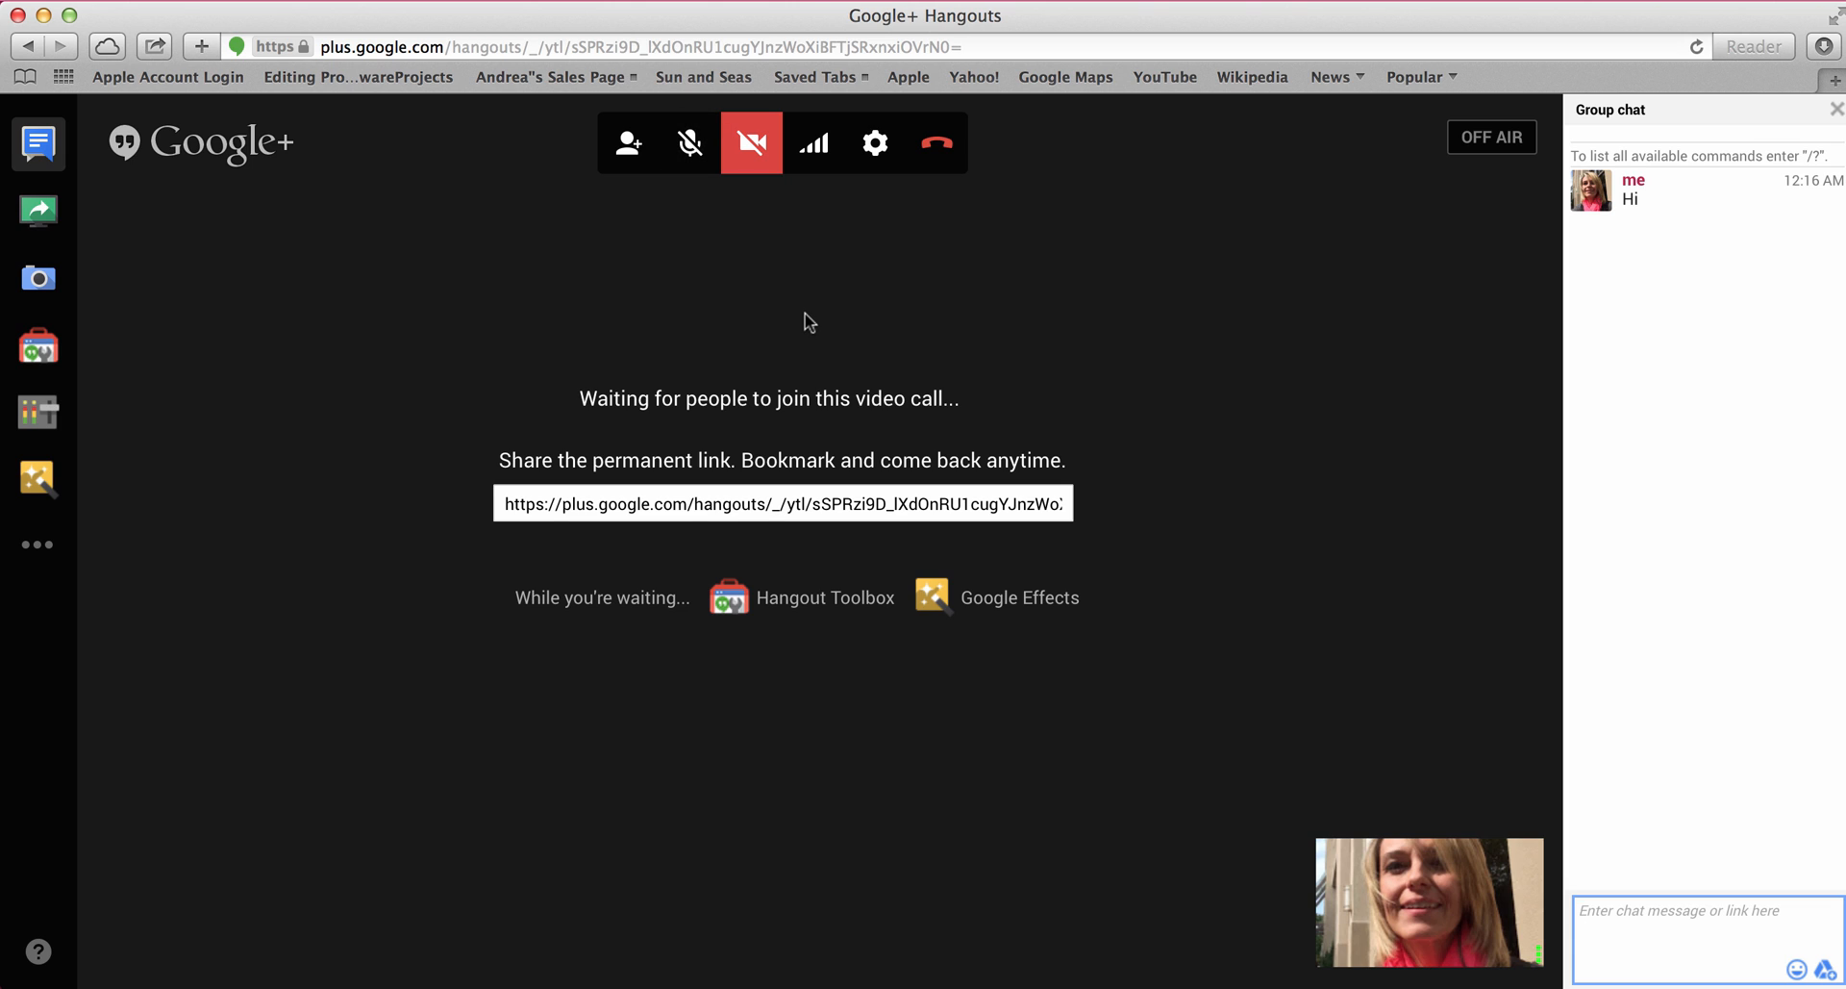
pyautogui.moveTo(689, 144)
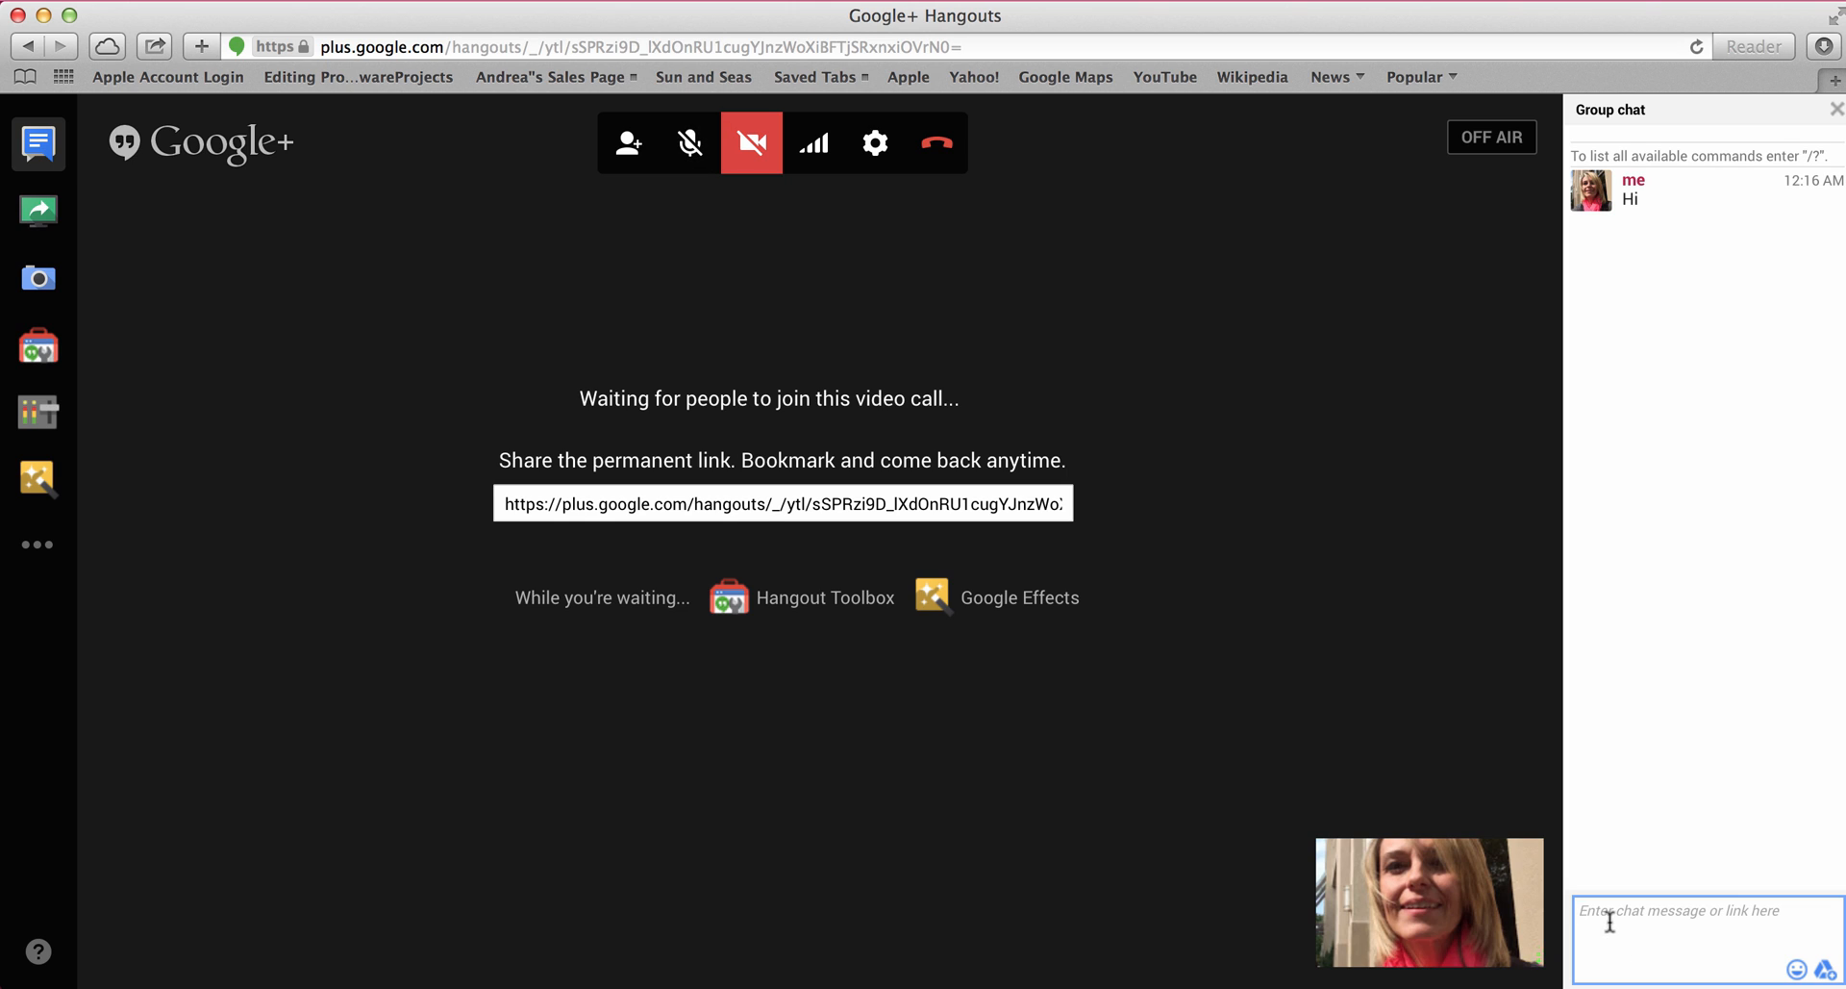
pyautogui.moveTo(1704, 277)
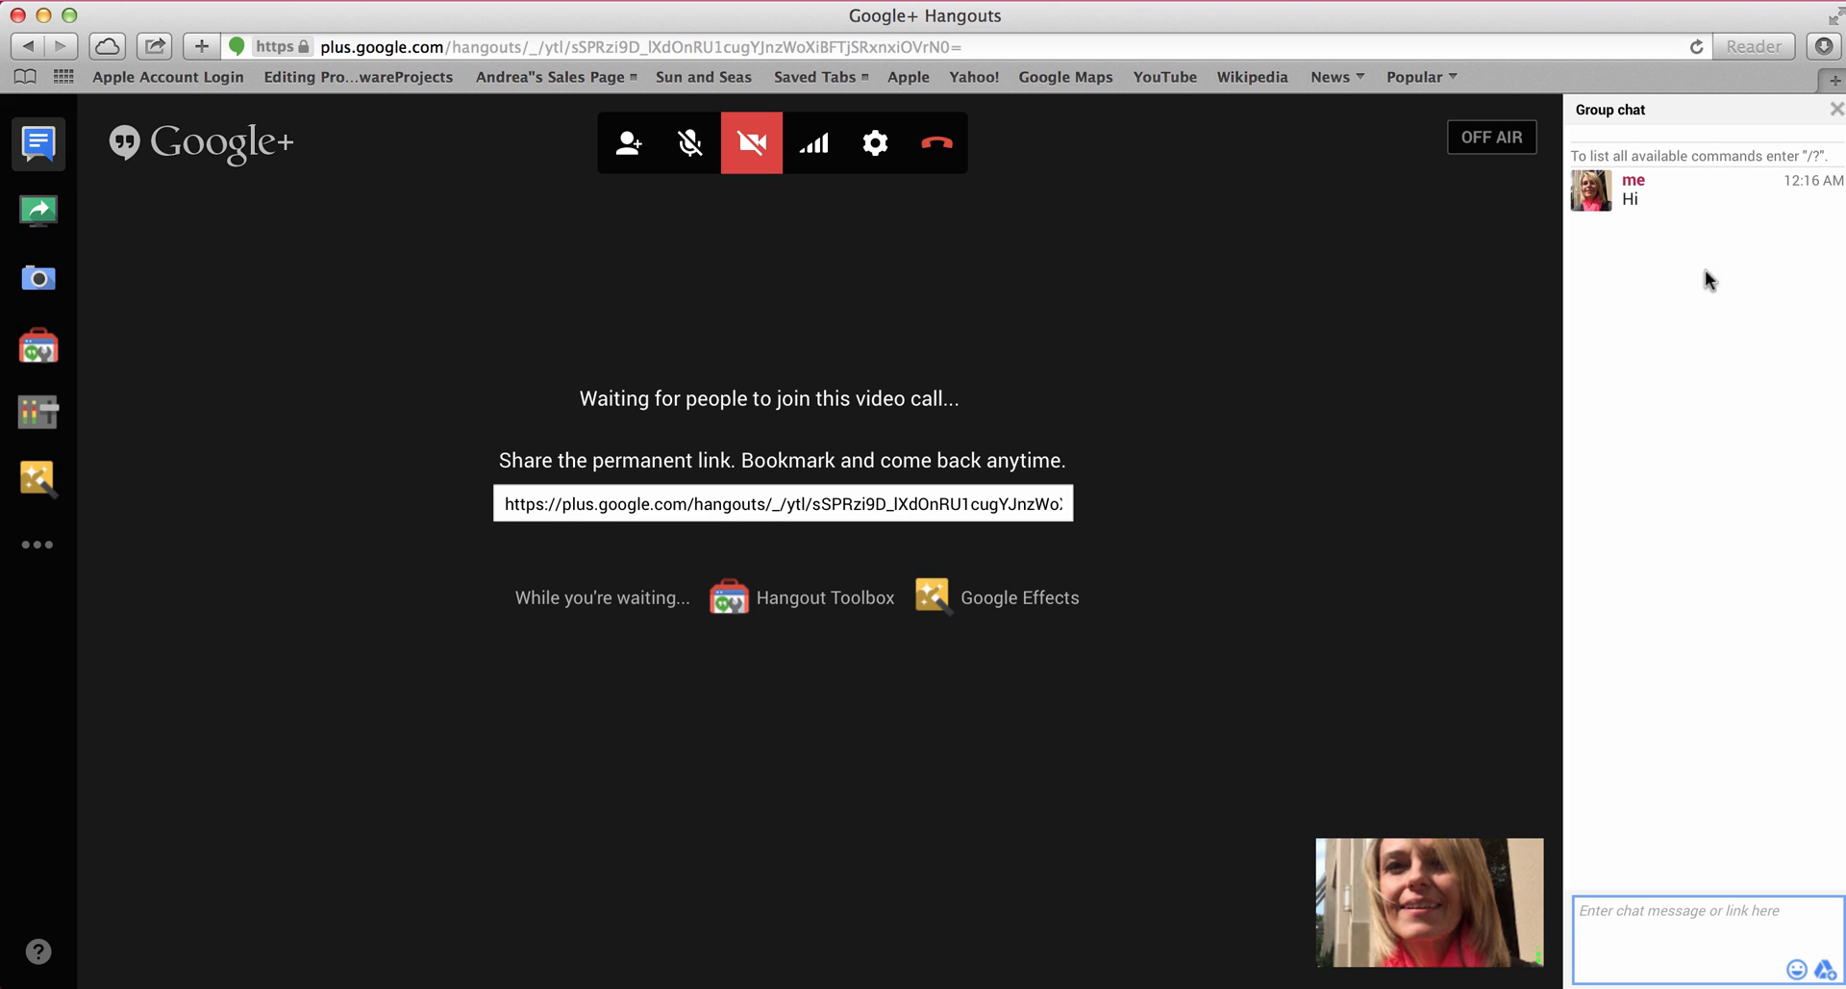
pyautogui.moveTo(1719, 487)
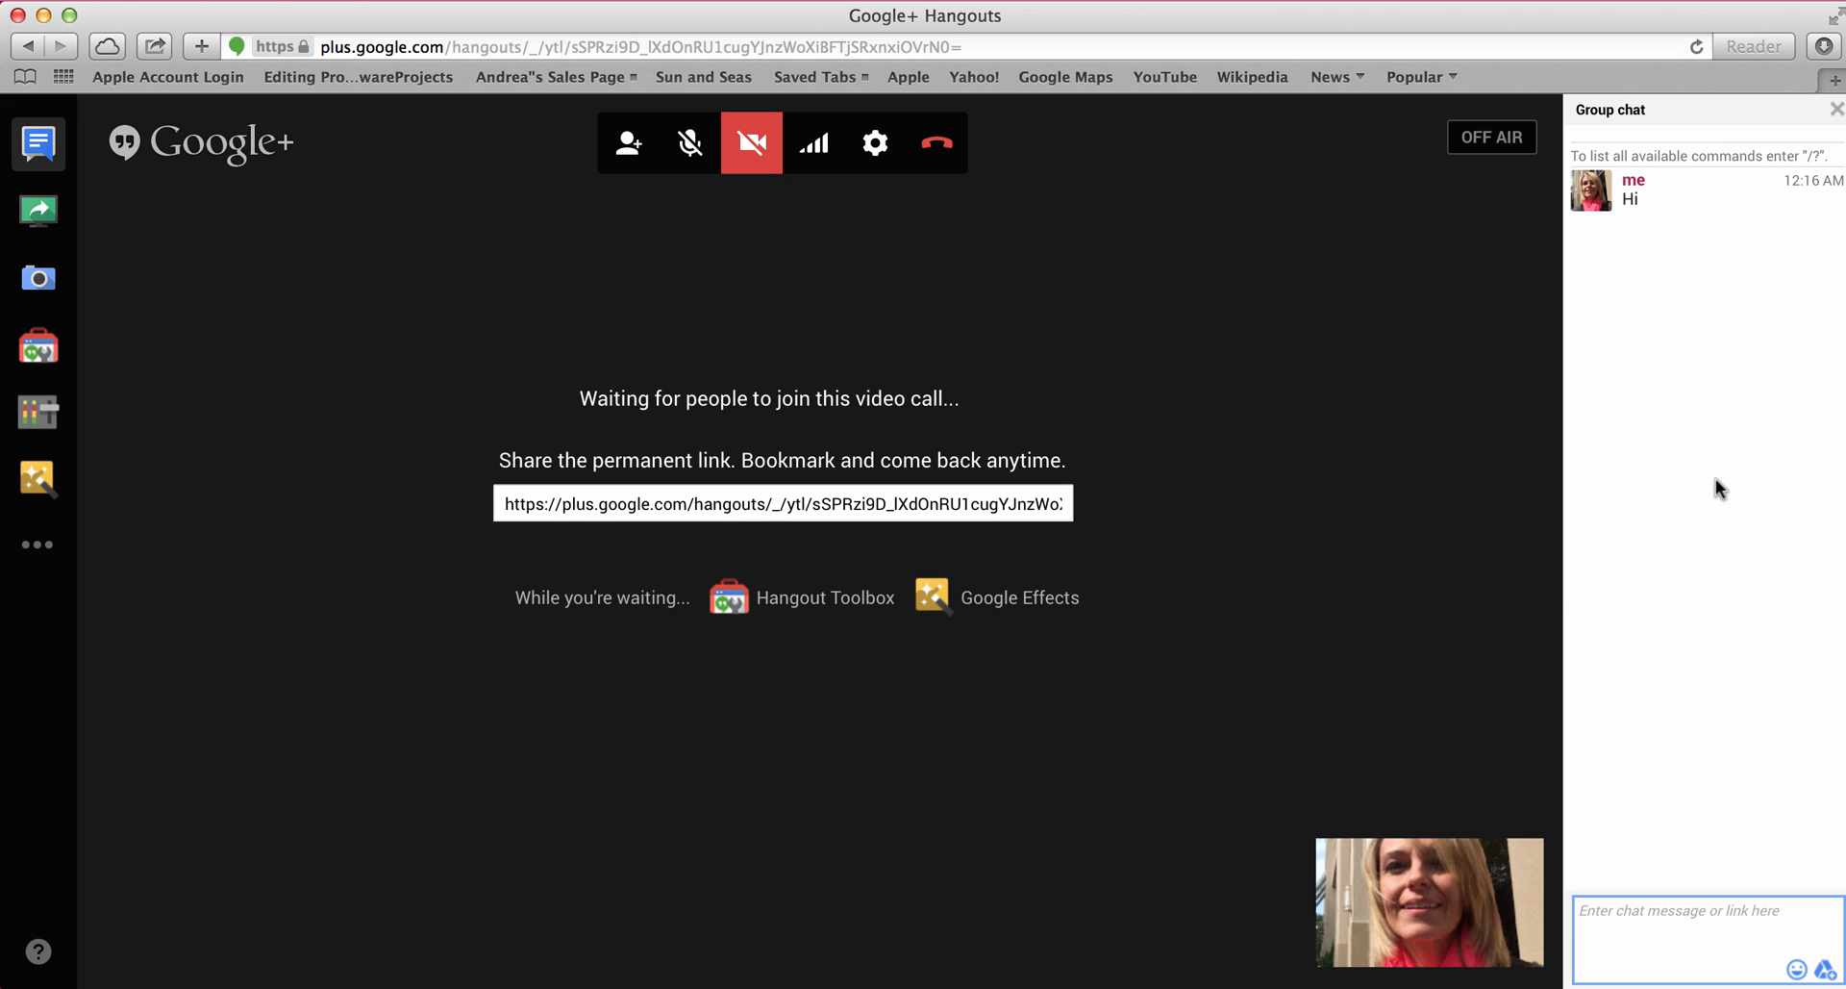
pyautogui.moveTo(244, 575)
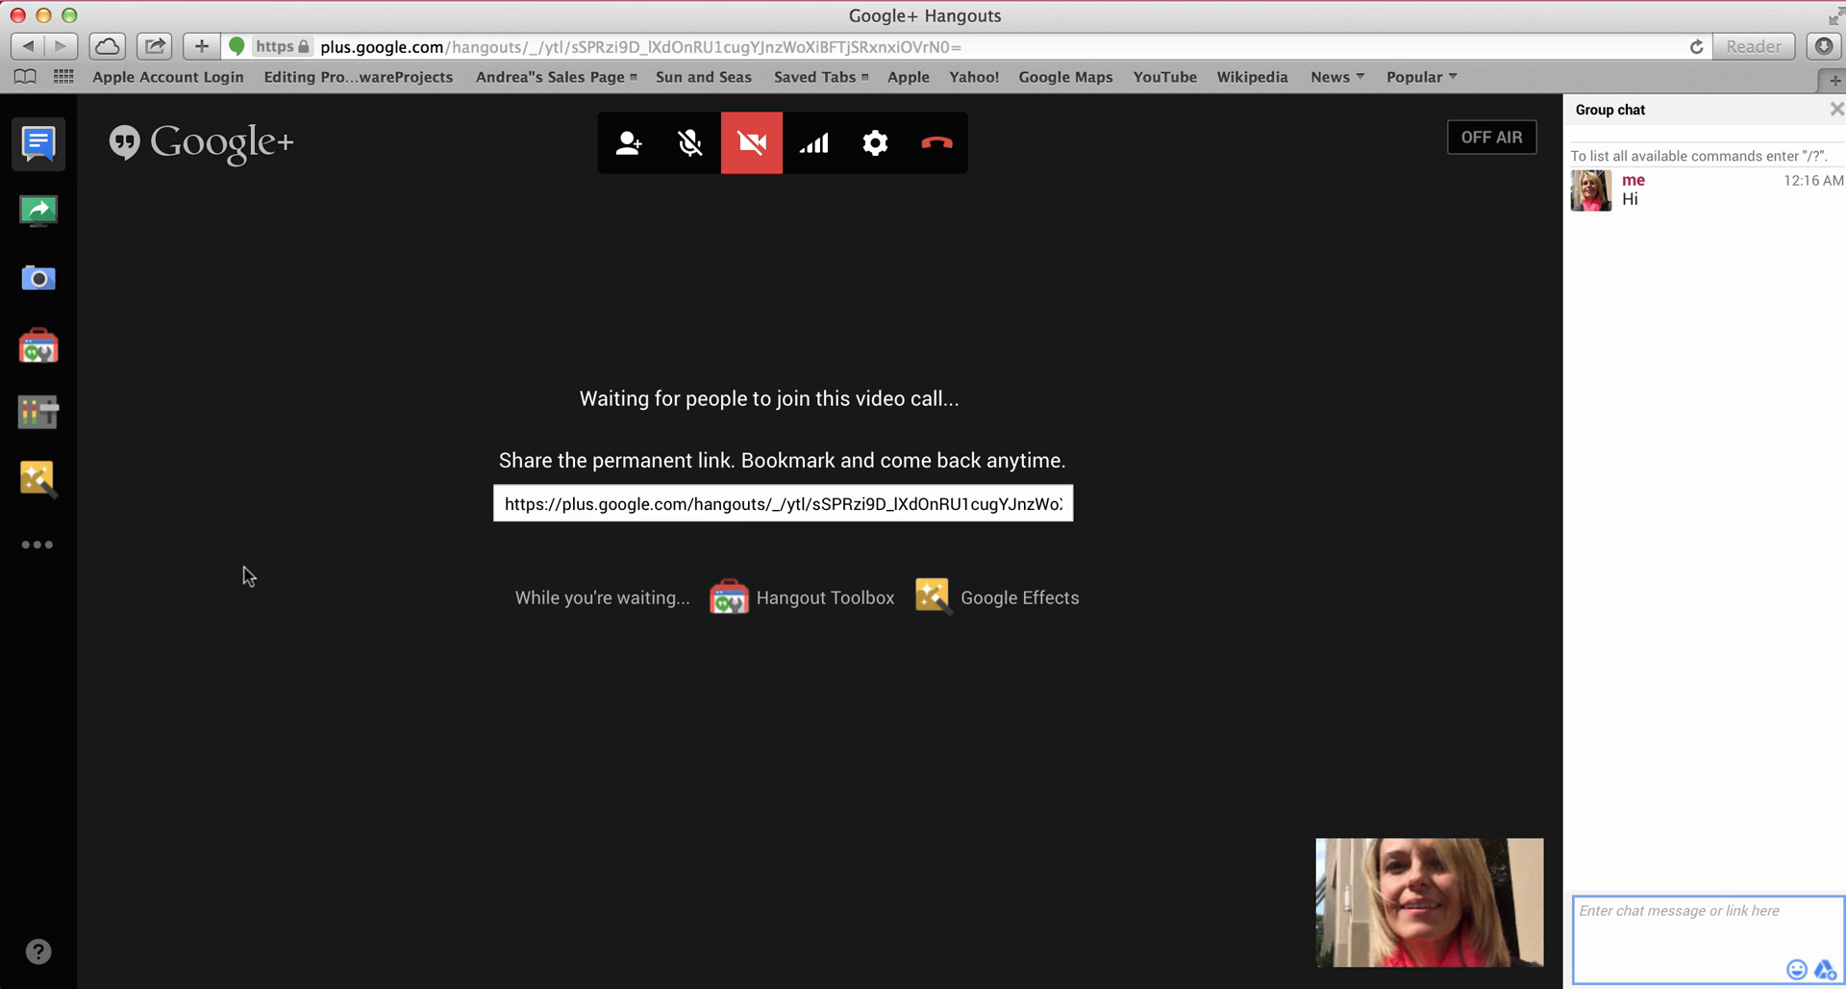
pyautogui.moveTo(265, 260)
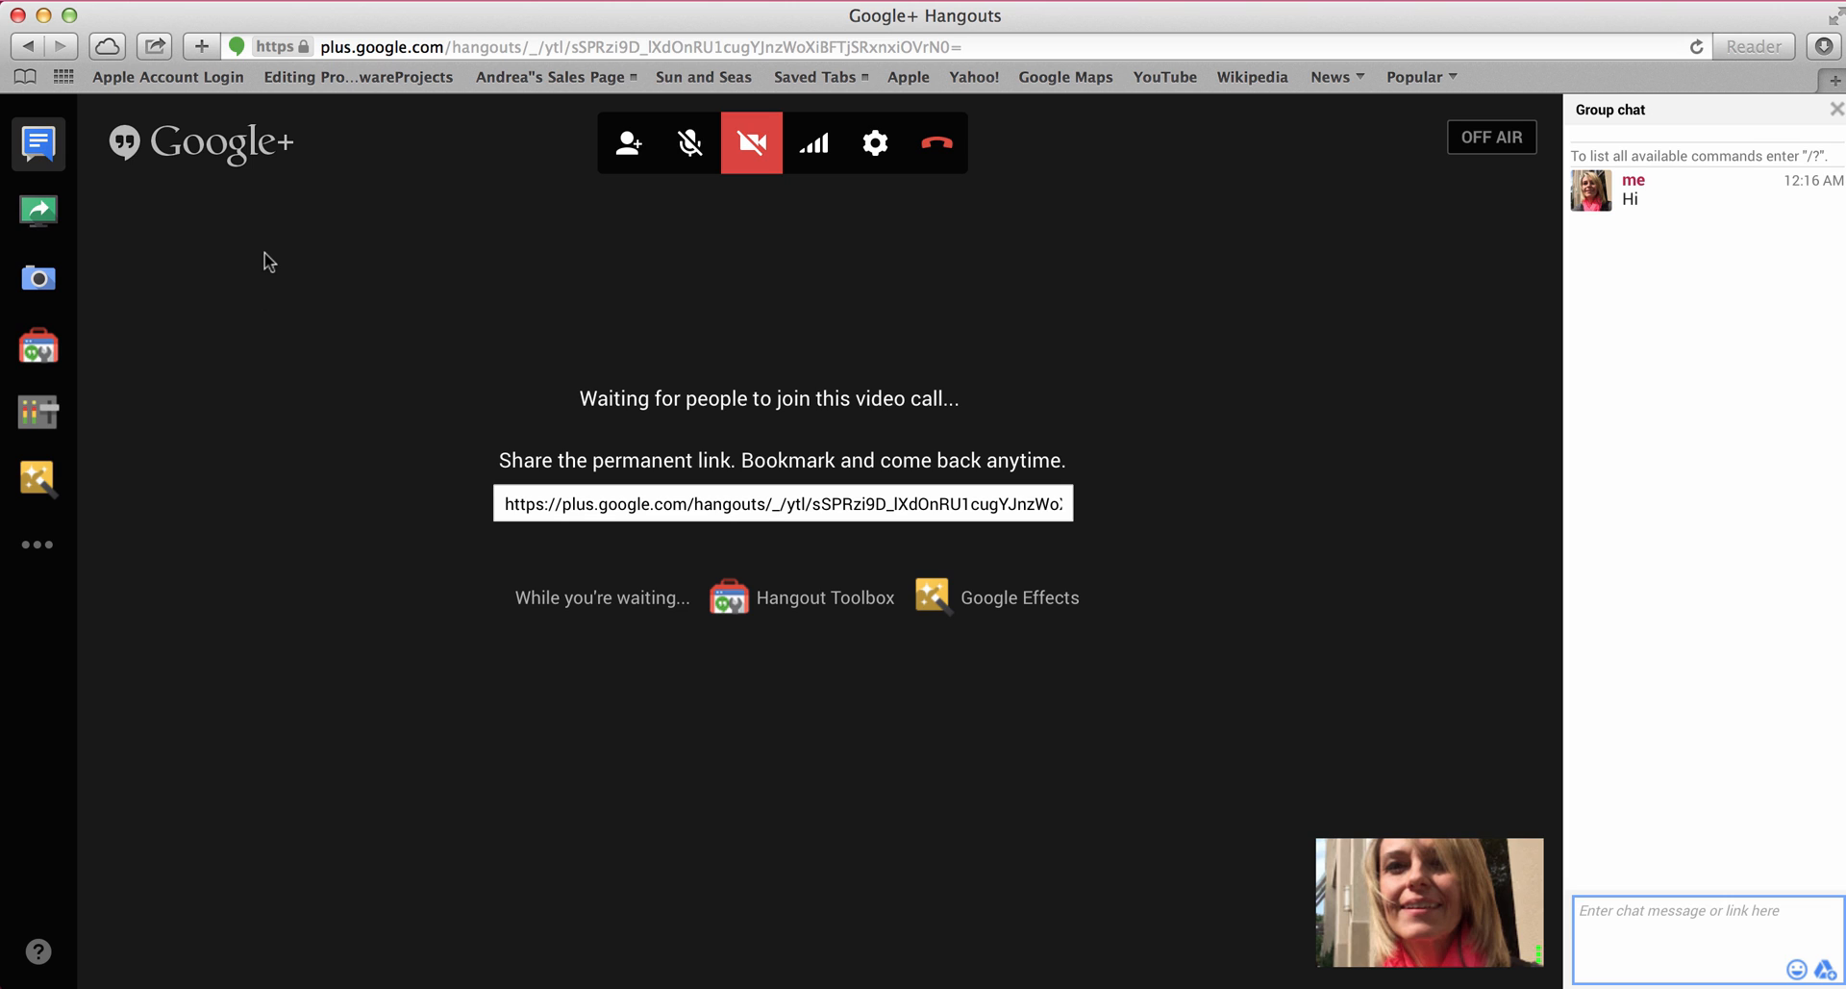
pyautogui.moveTo(791, 746)
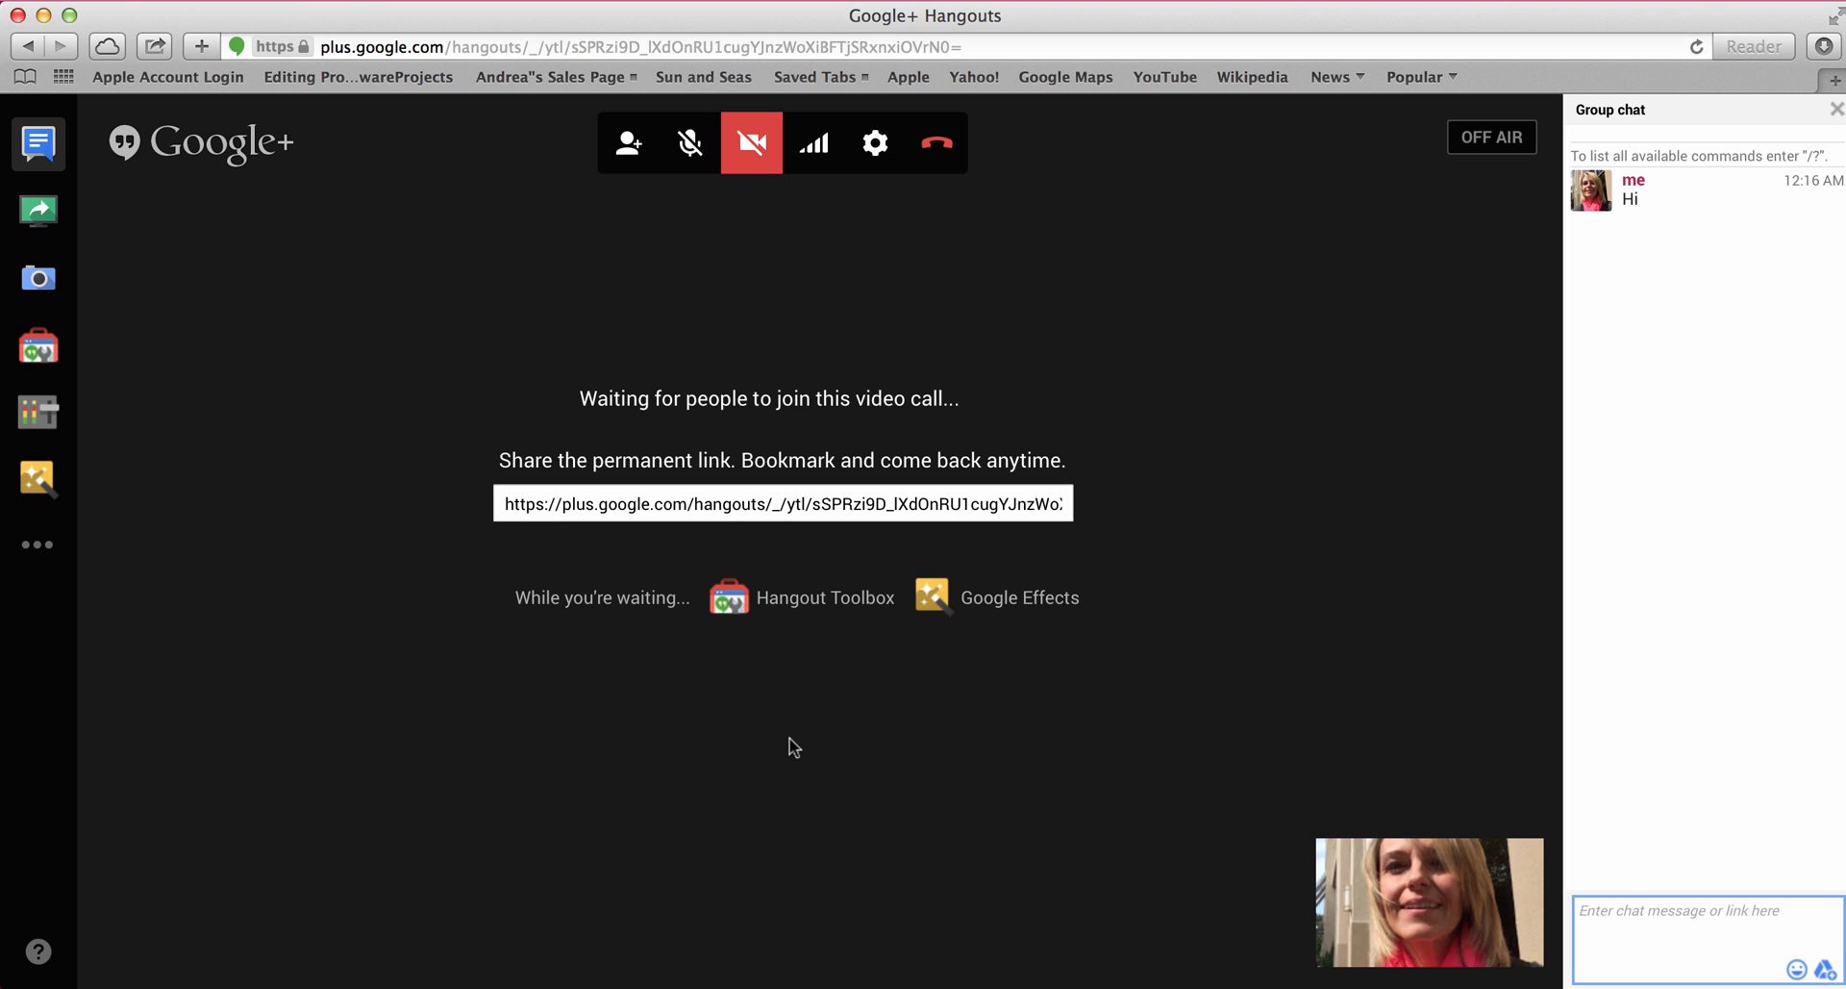
pyautogui.moveTo(919, 286)
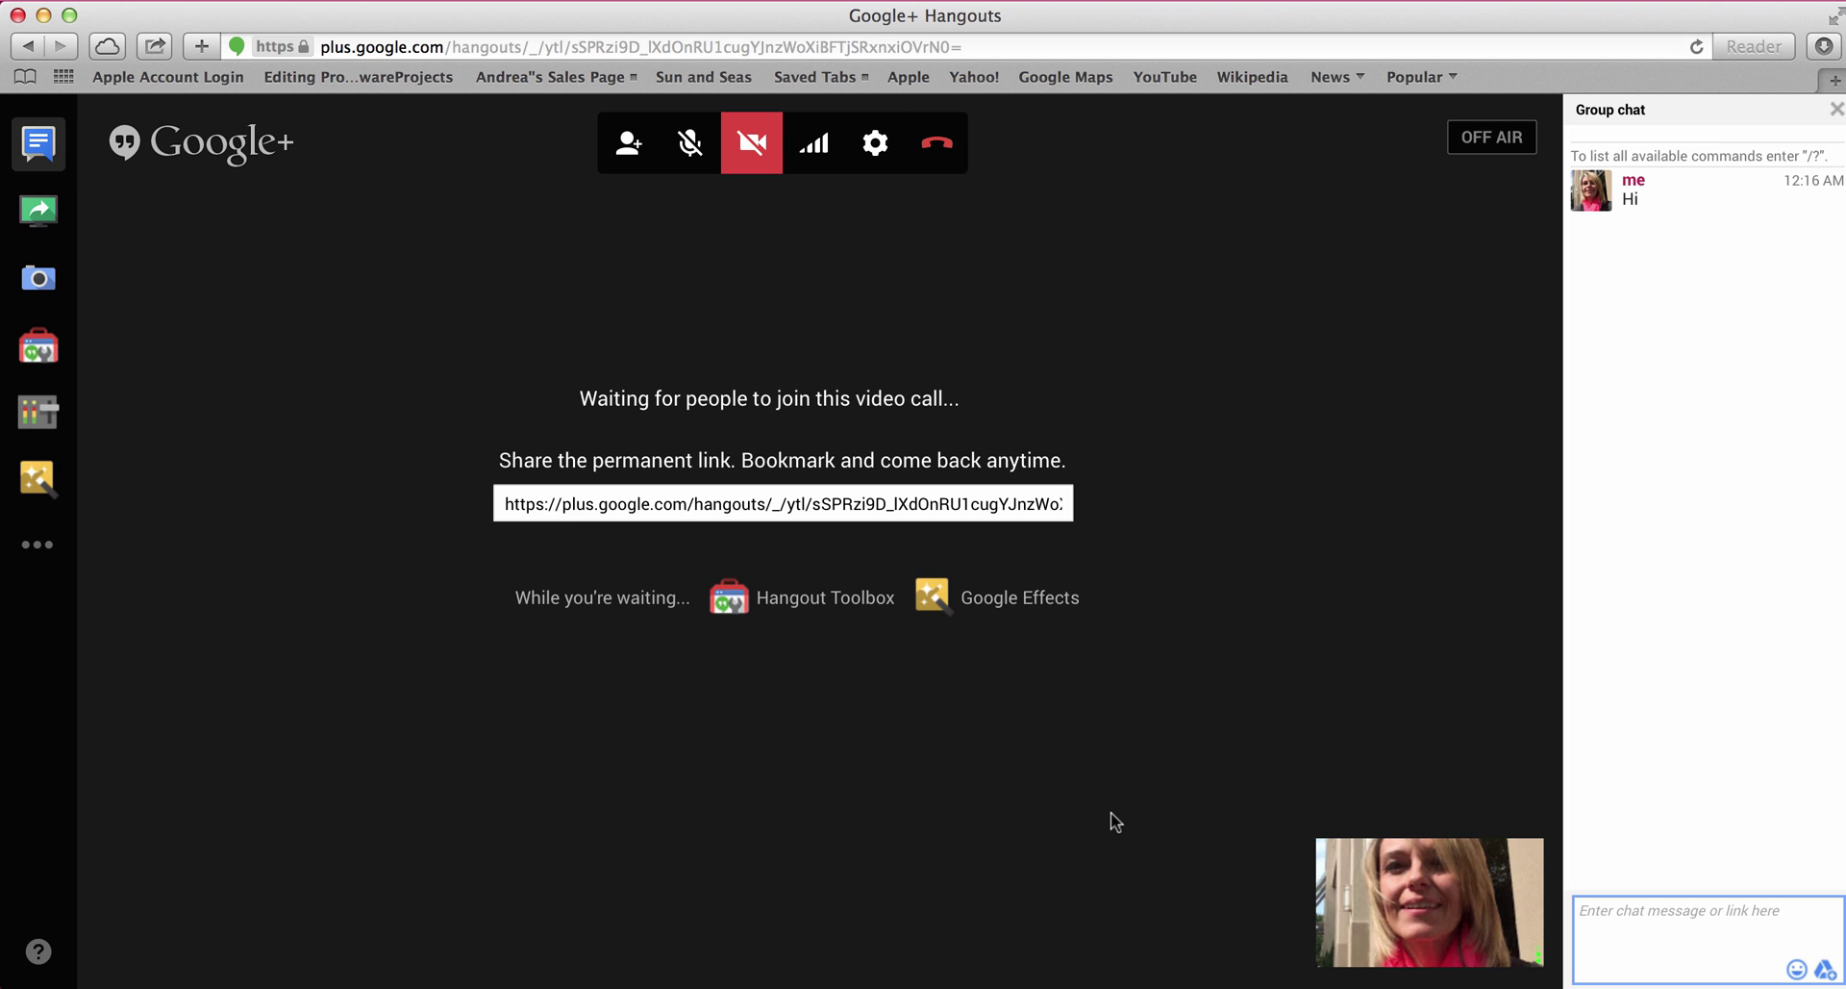
pyautogui.moveTo(1012, 868)
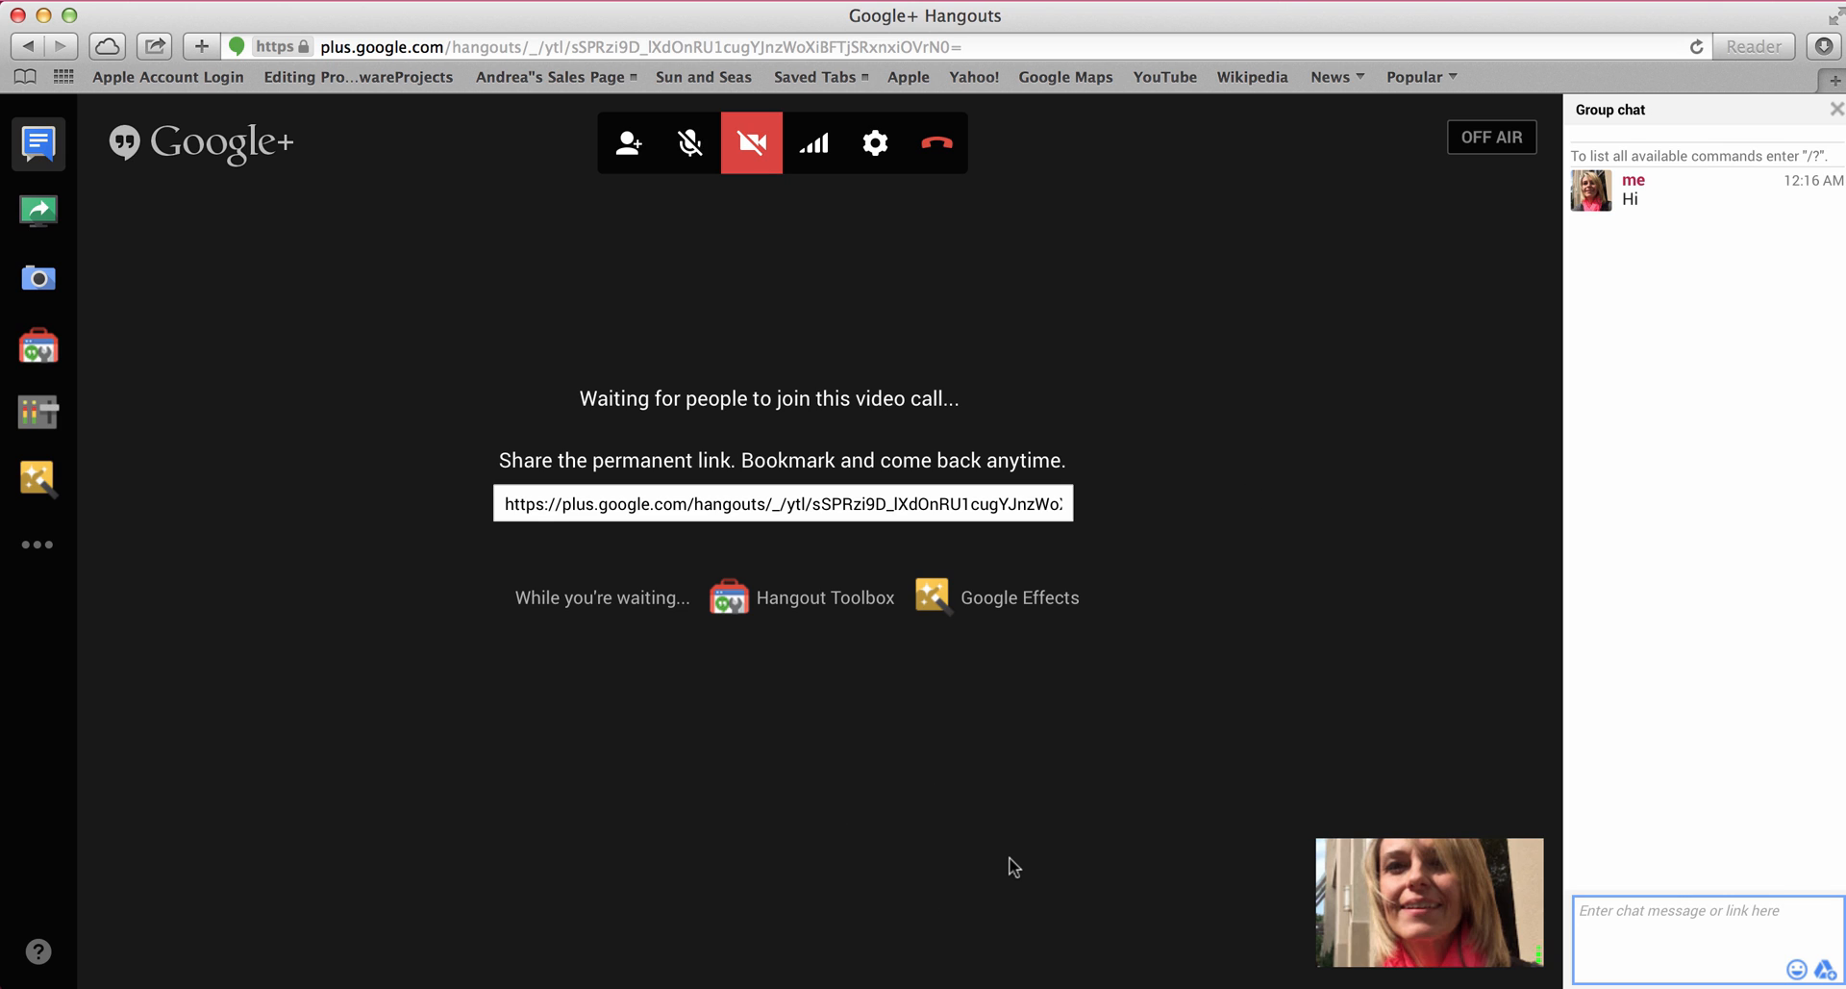
pyautogui.moveTo(1000, 831)
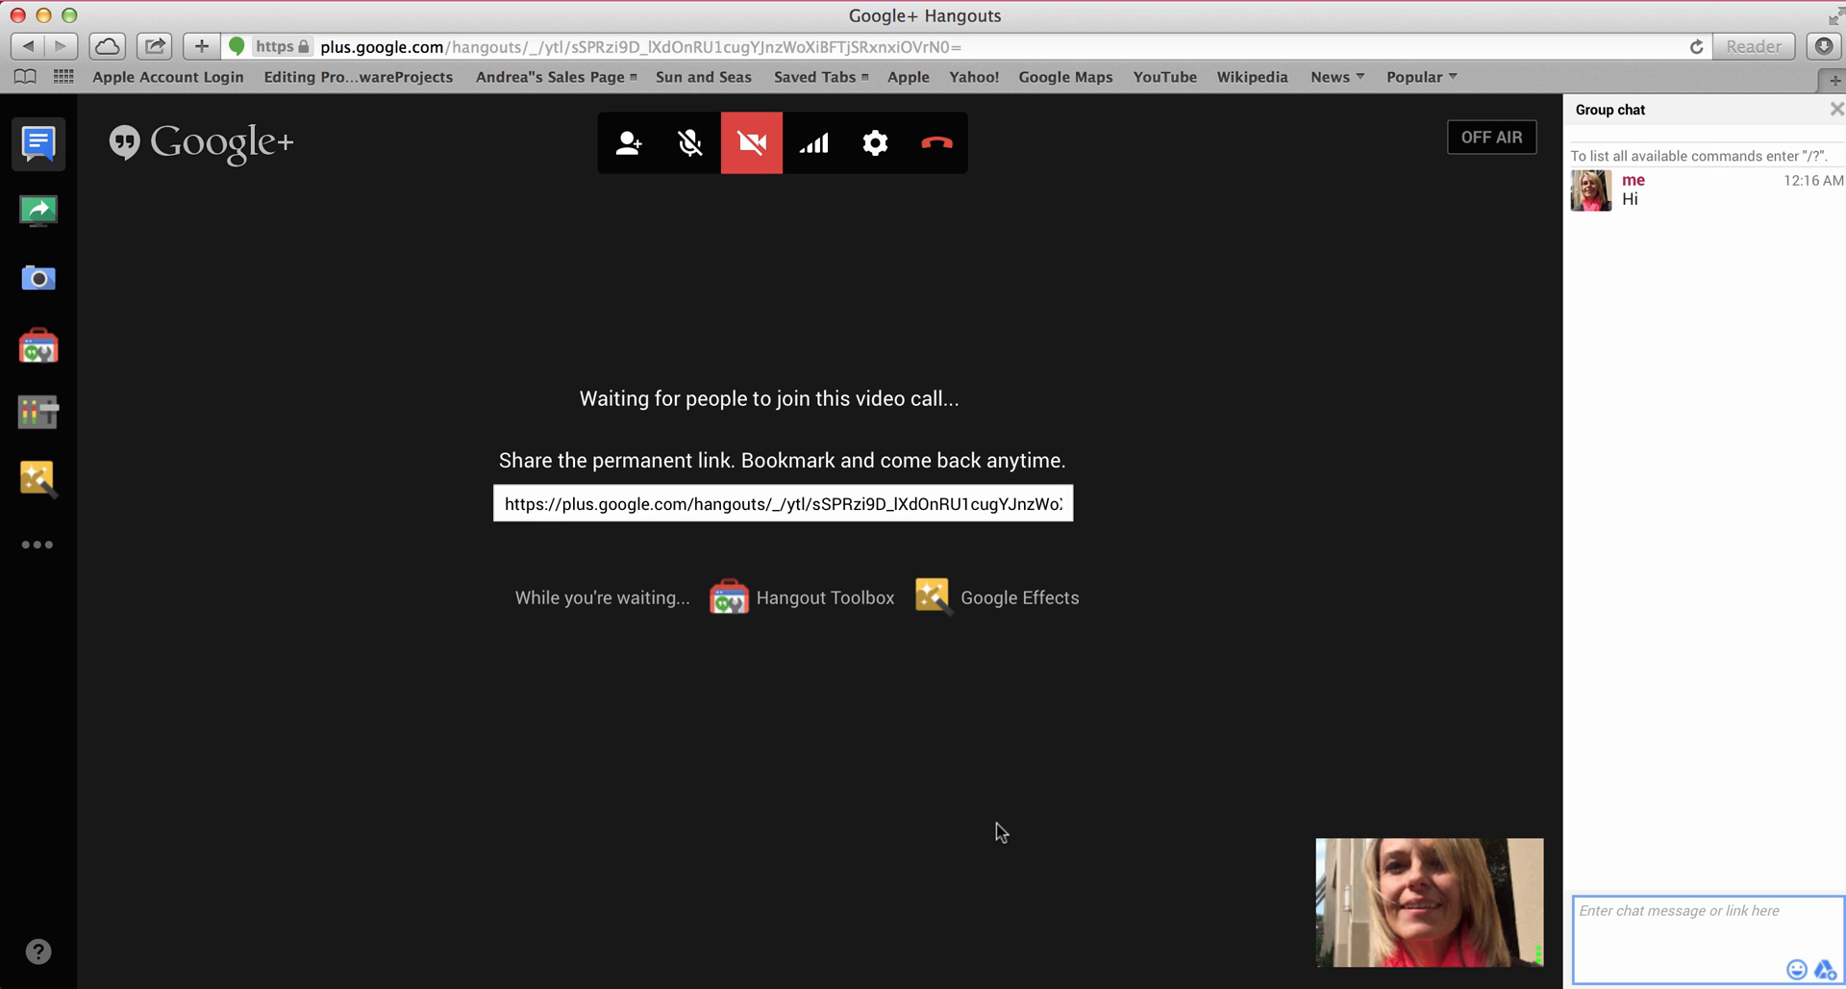
pyautogui.moveTo(983, 368)
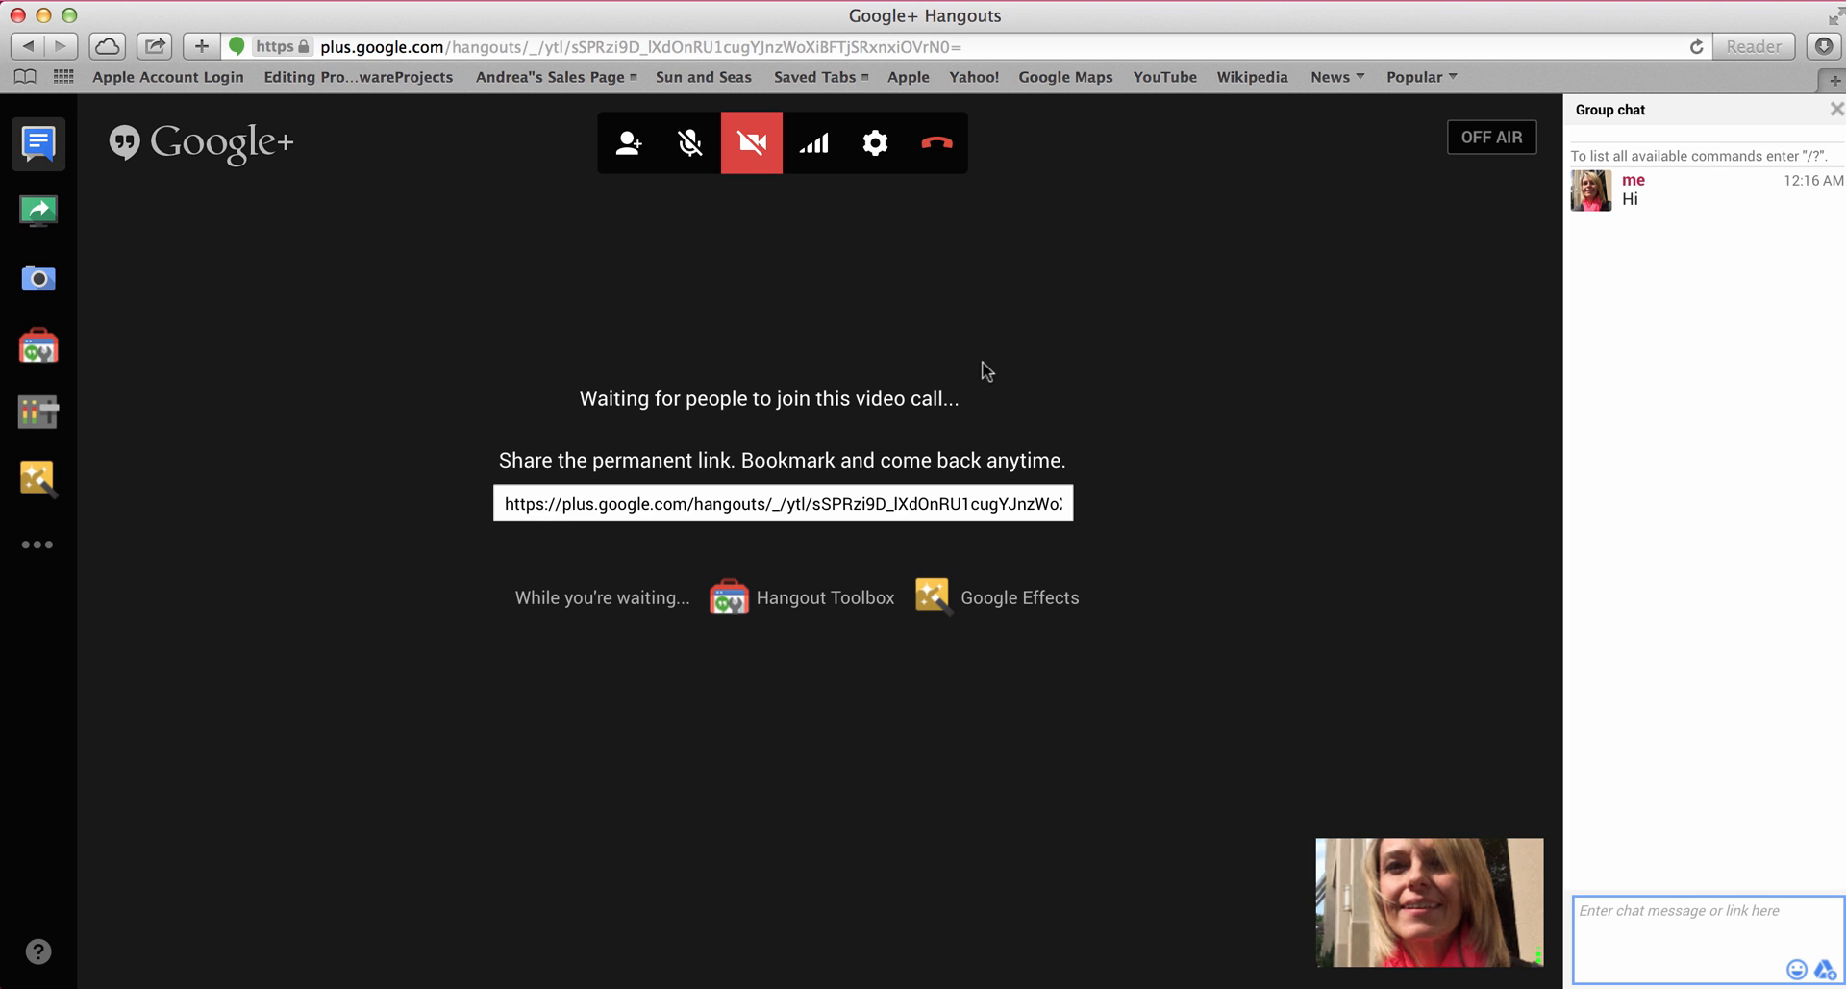
pyautogui.moveTo(689, 144)
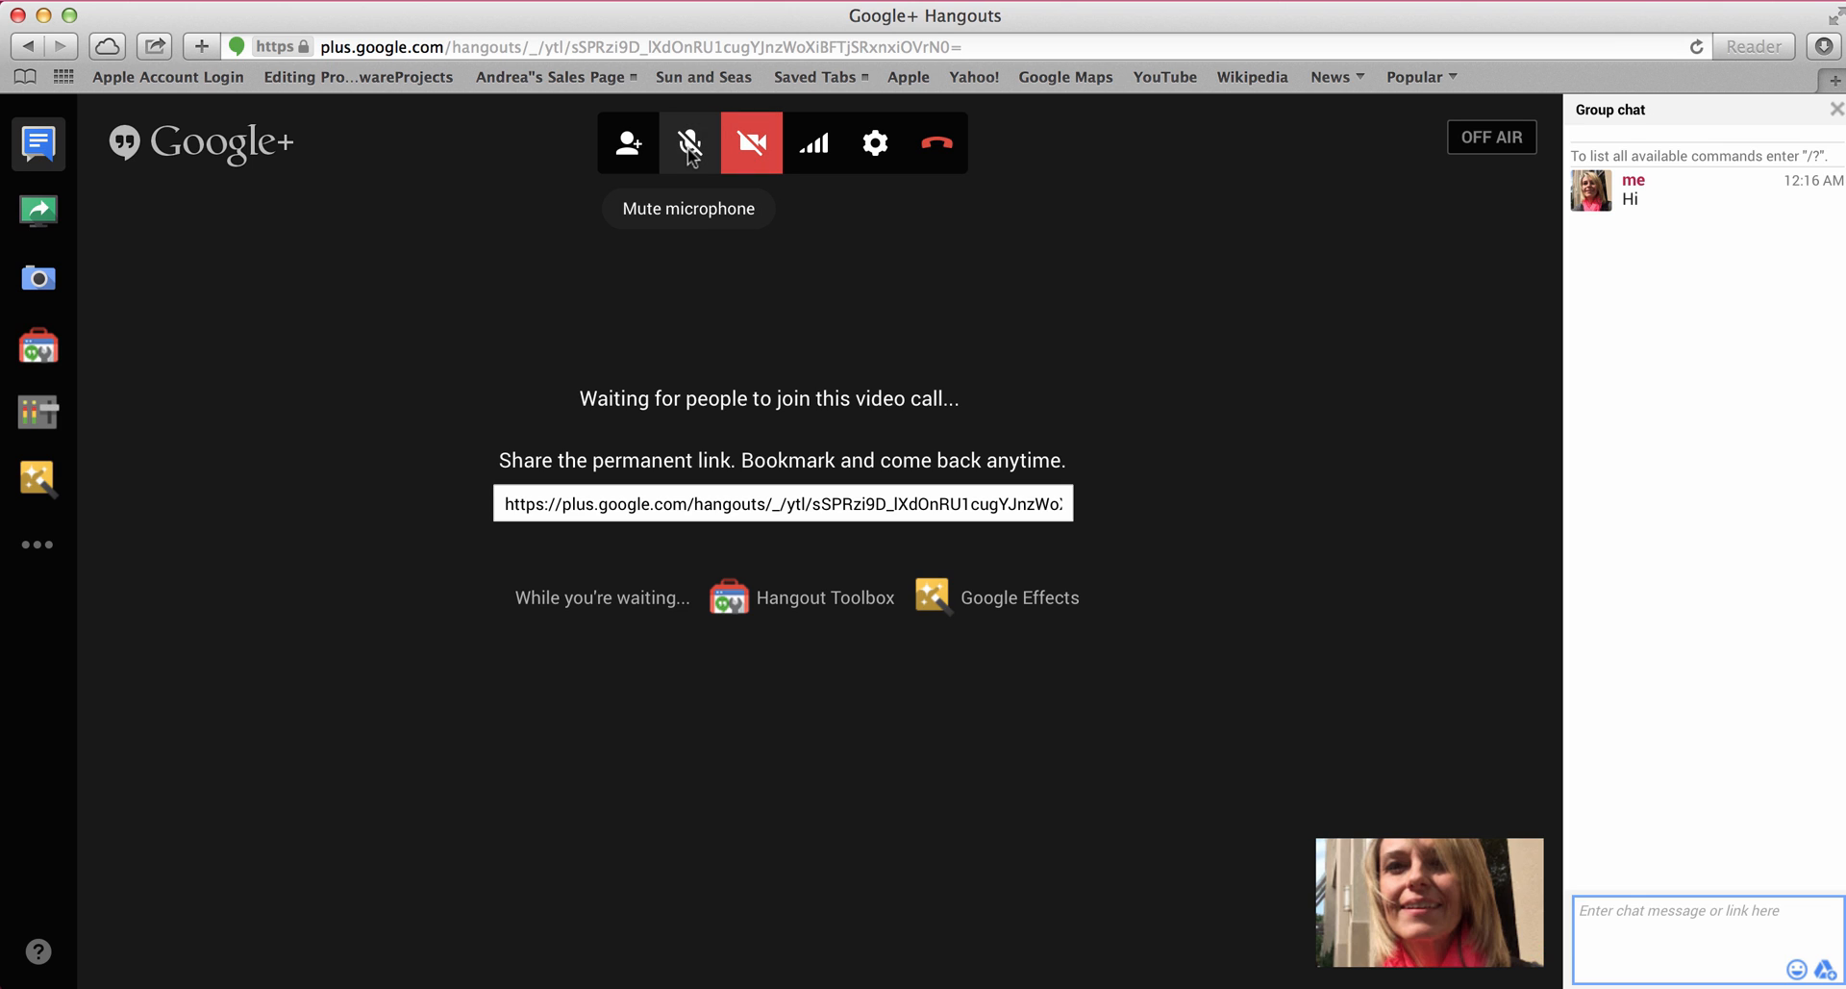
pyautogui.moveTo(1266, 460)
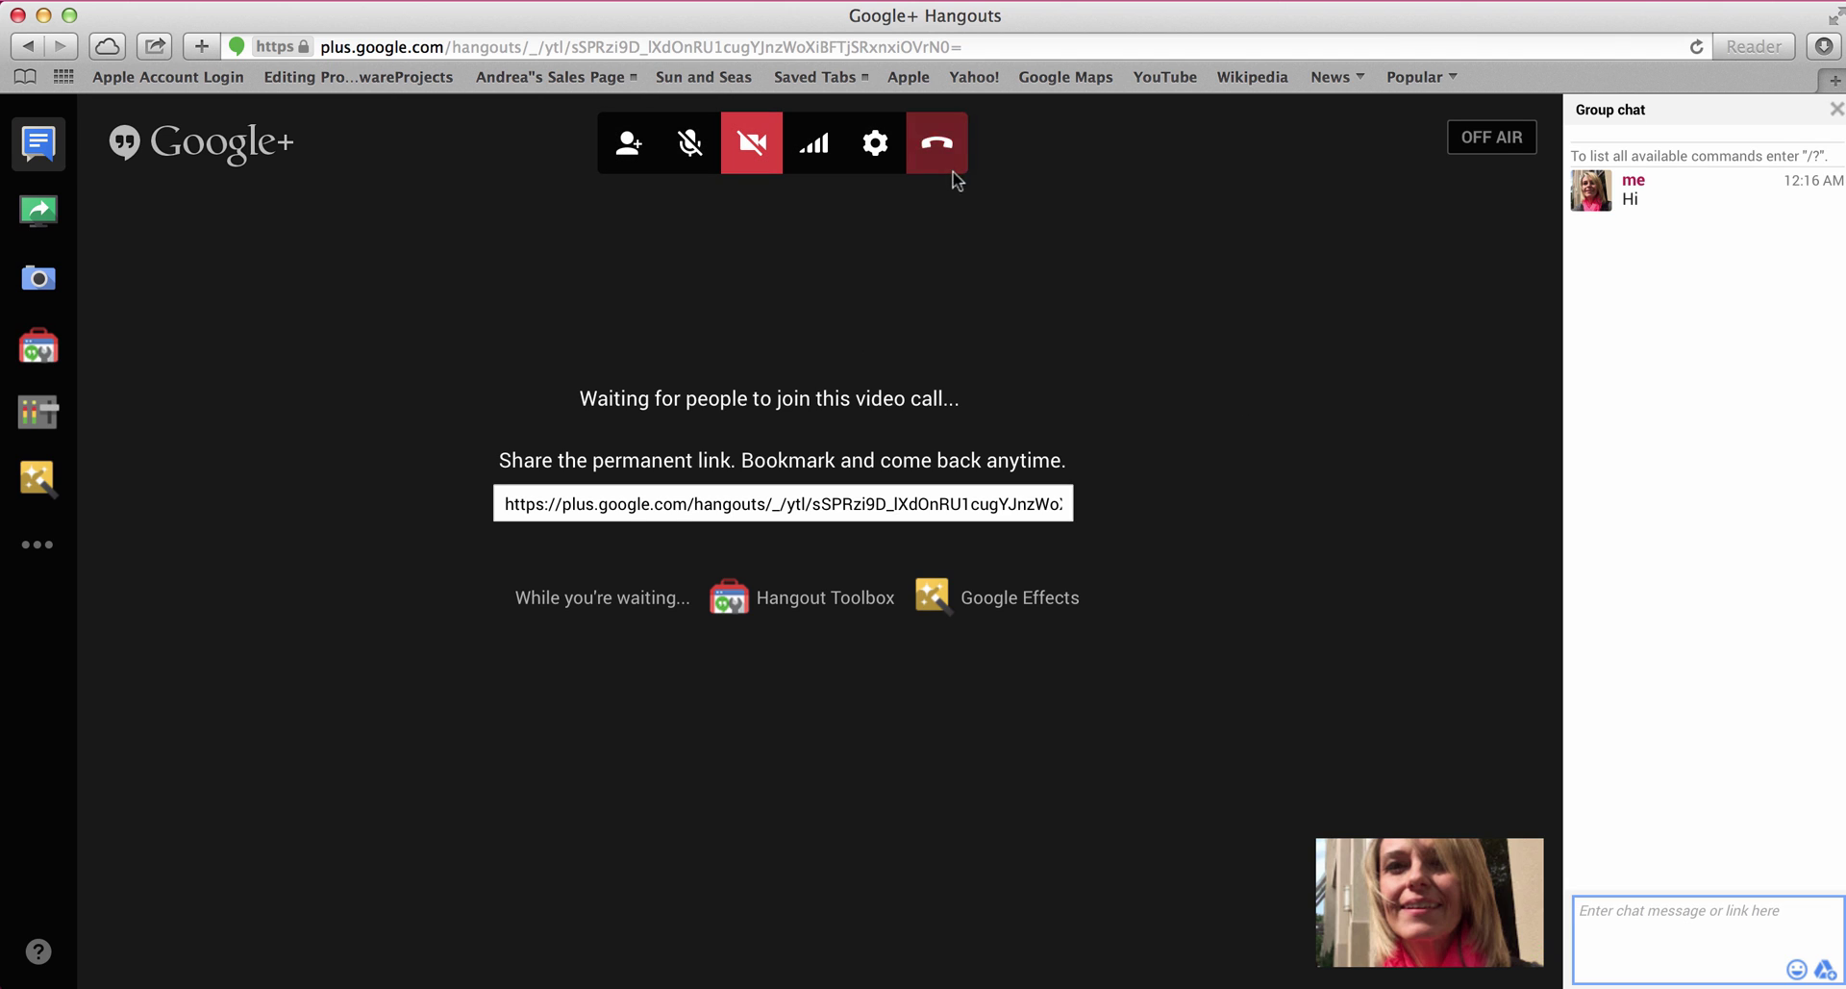
pyautogui.moveTo(946, 149)
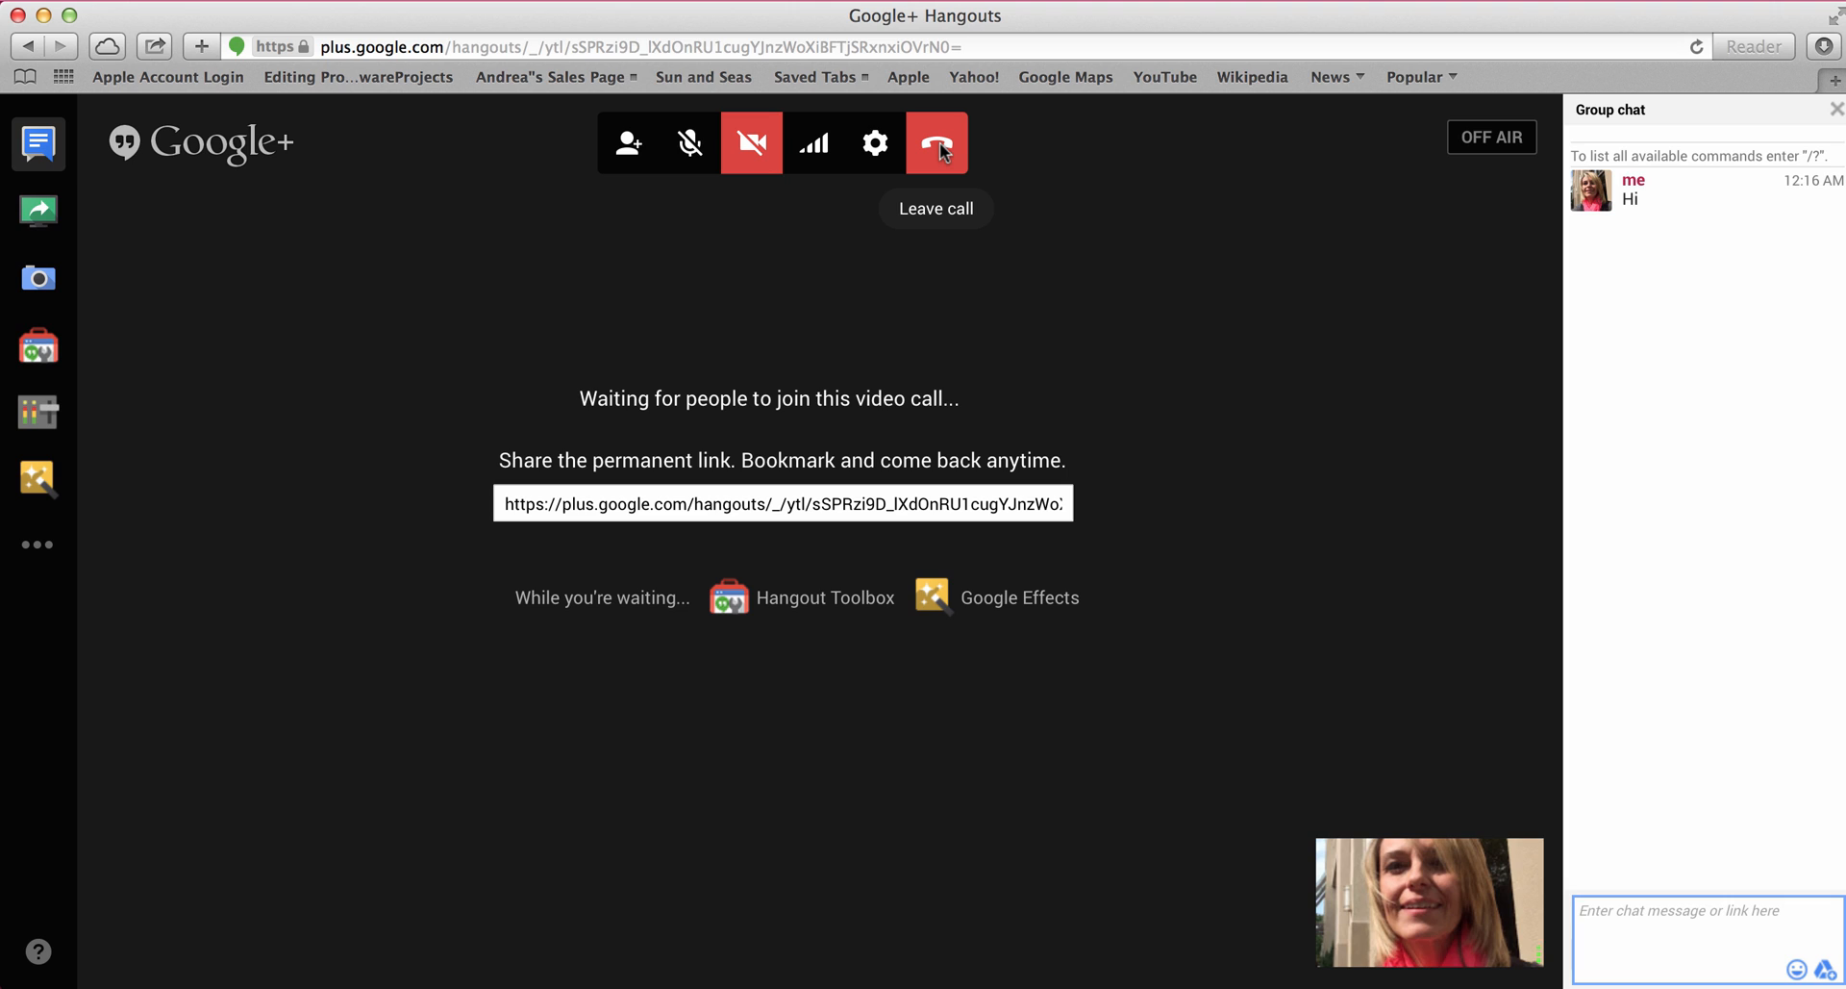
pyautogui.moveTo(1255, 464)
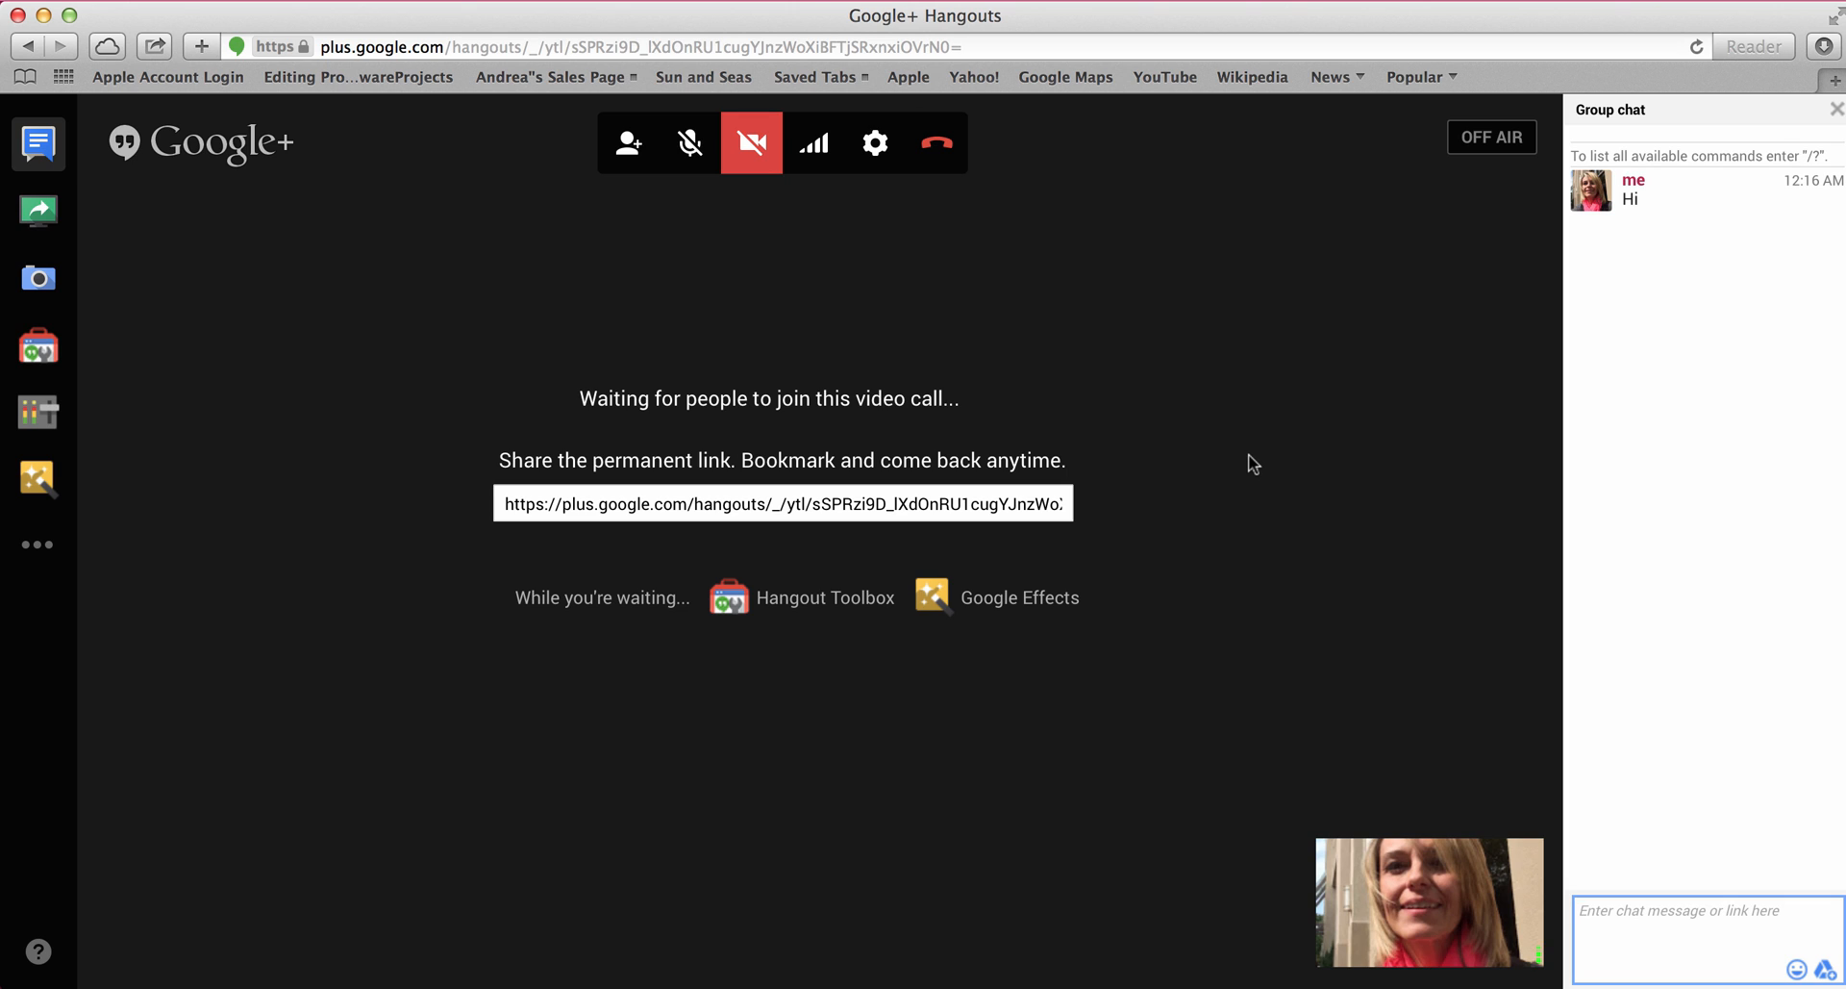
pyautogui.moveTo(448, 348)
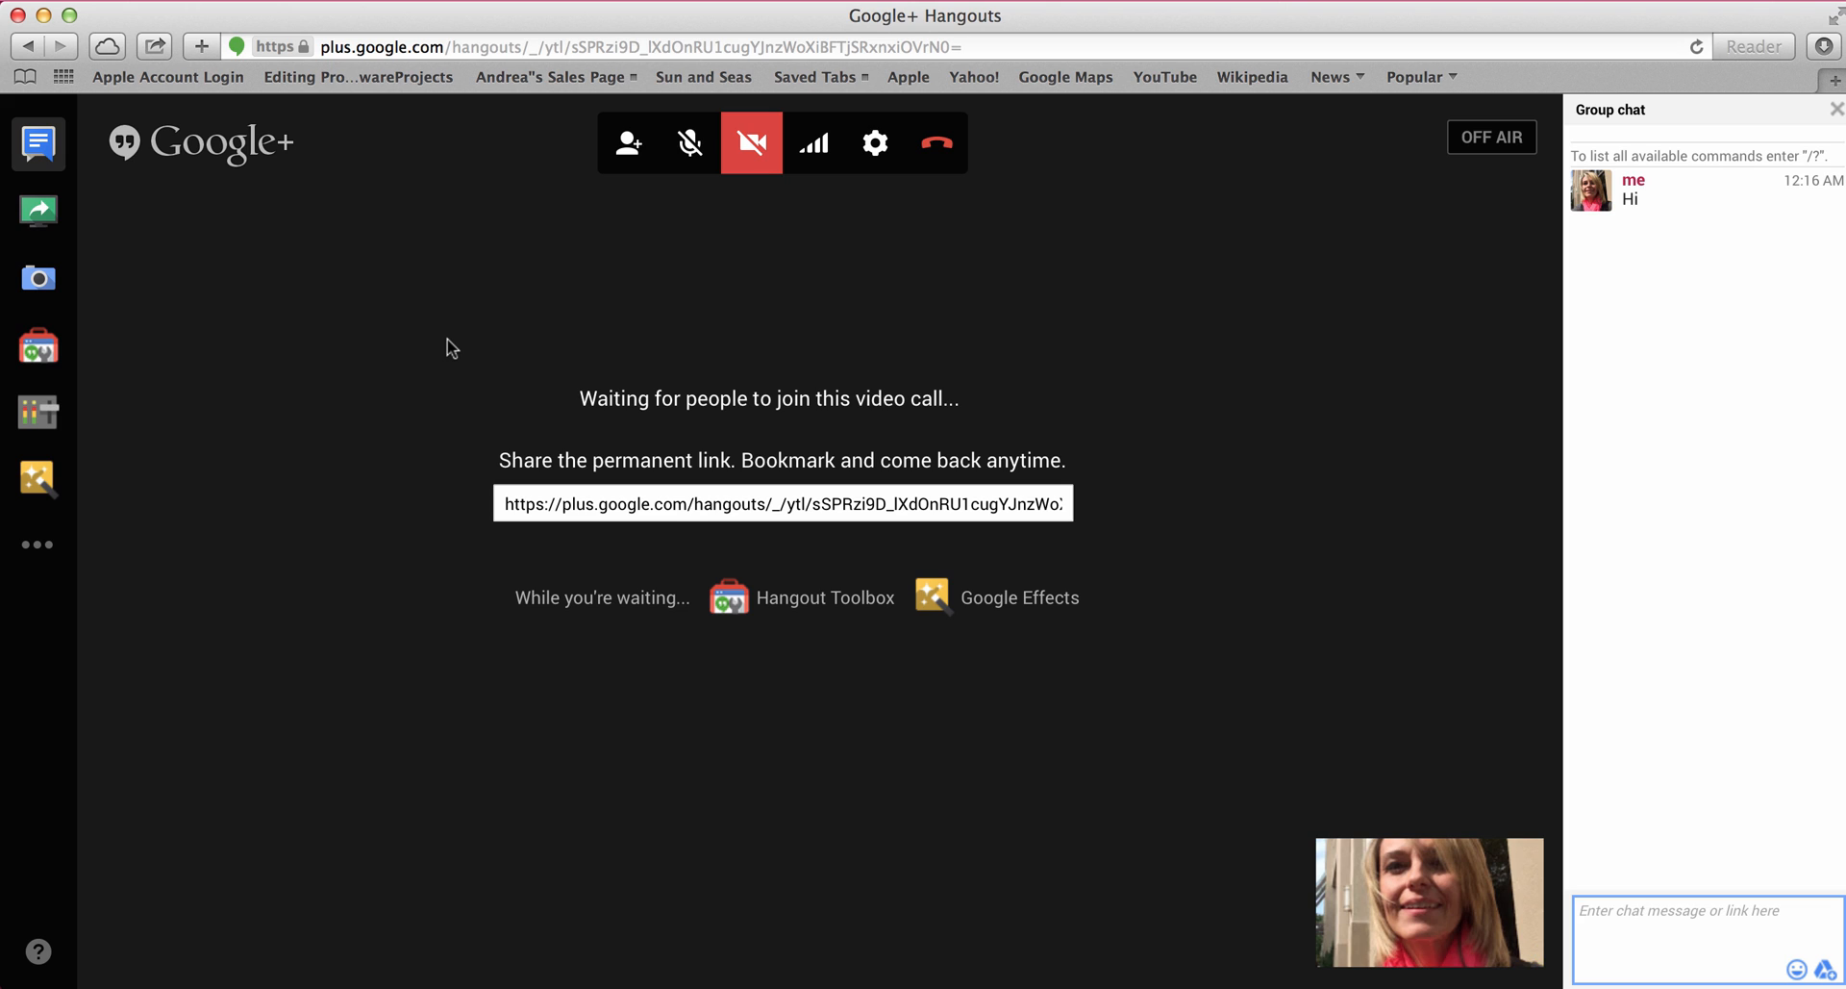
pyautogui.moveTo(798, 517)
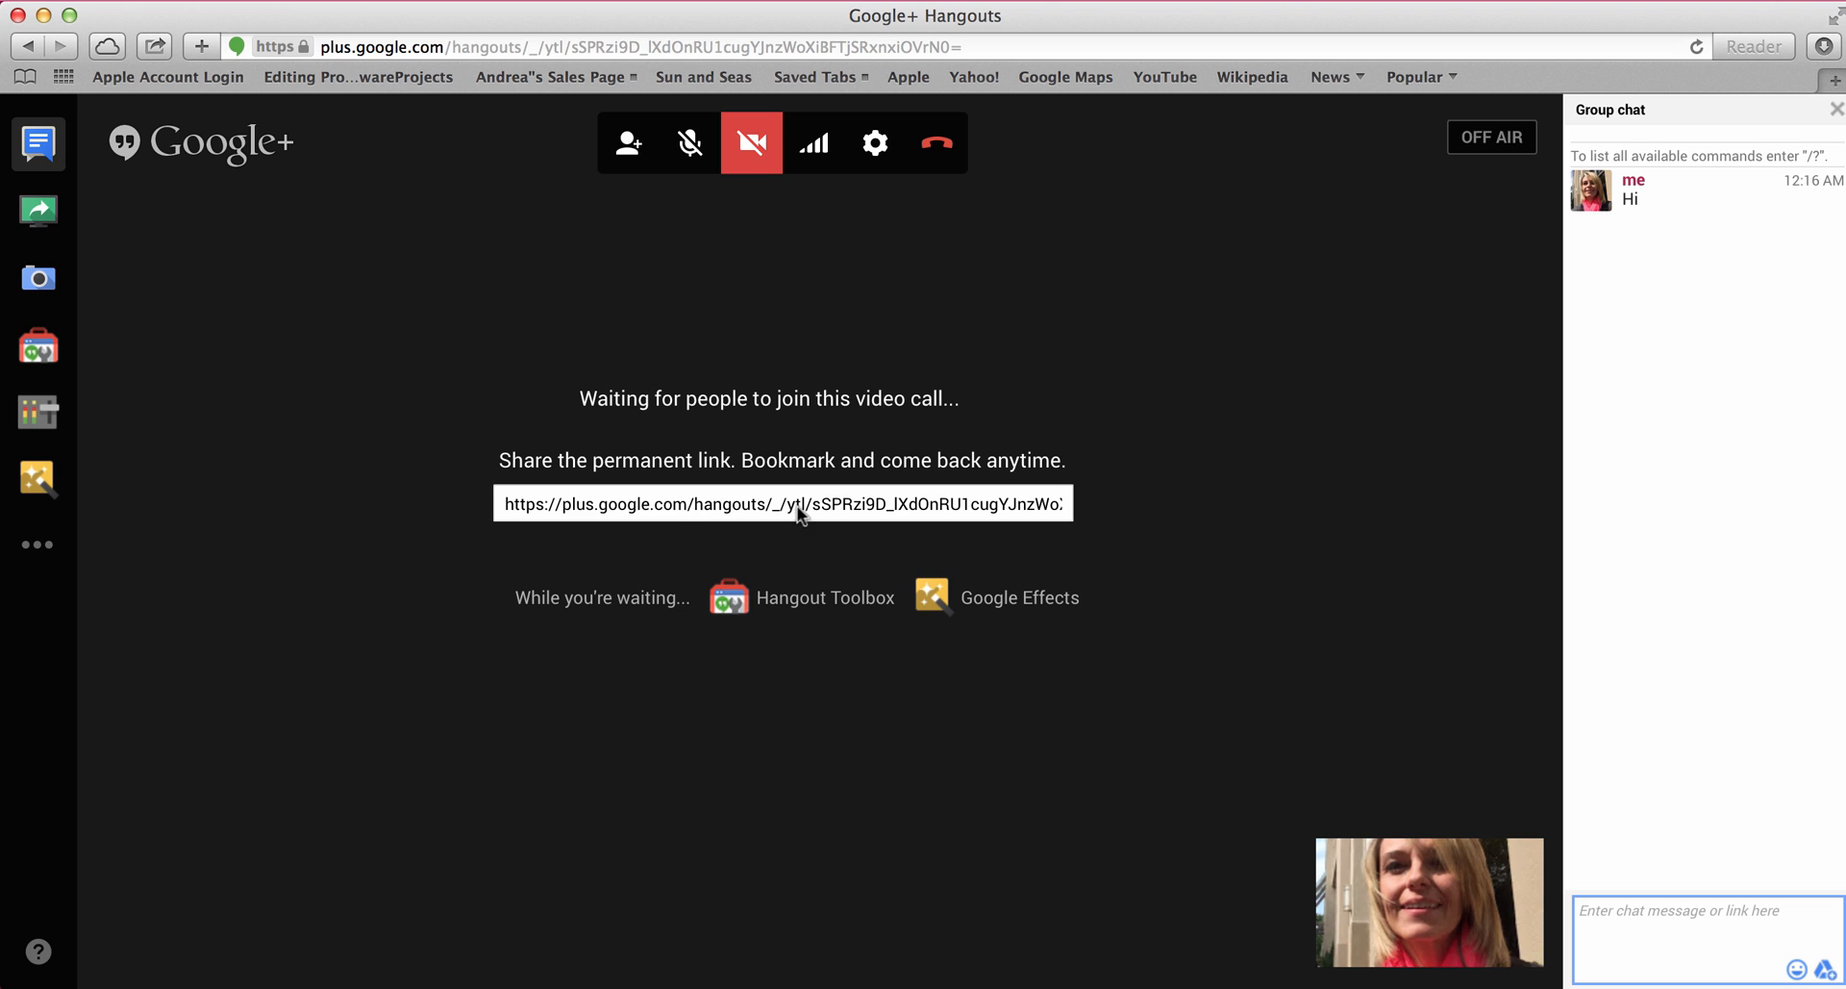
# Select the hangout's permanent link URL in its text box for copying
pyautogui.click(794, 503)
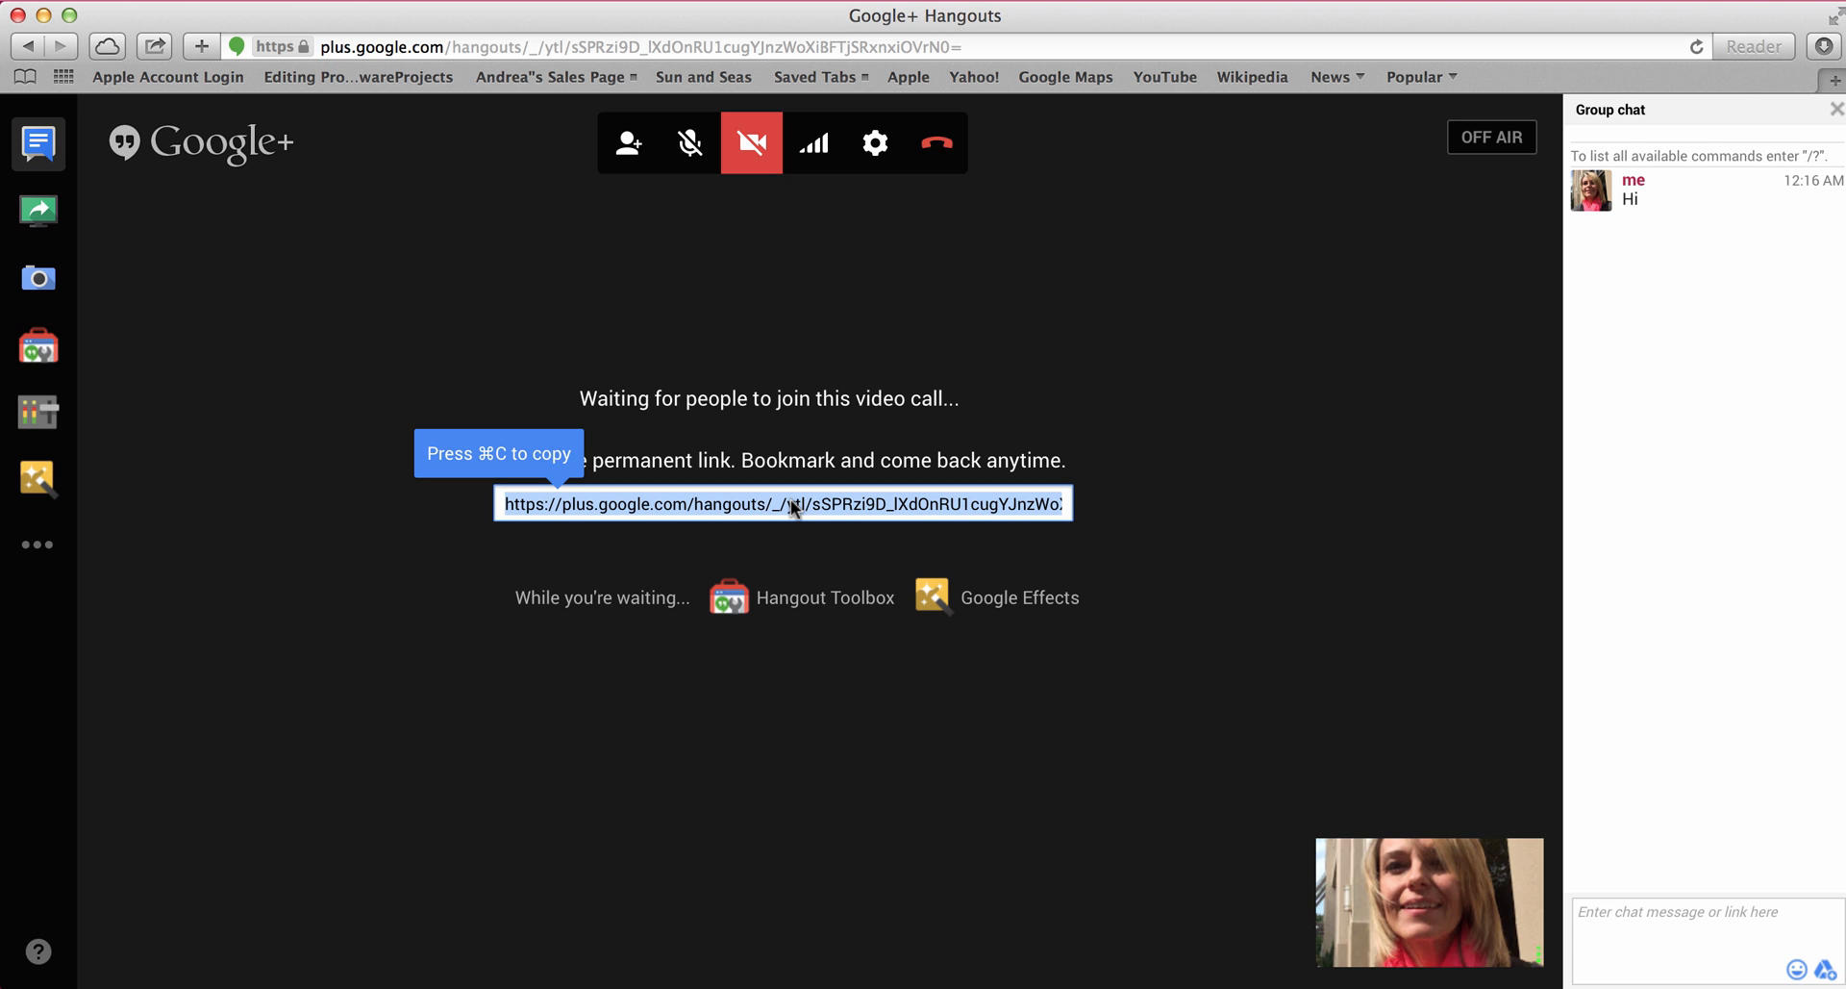
pyautogui.moveTo(838, 503)
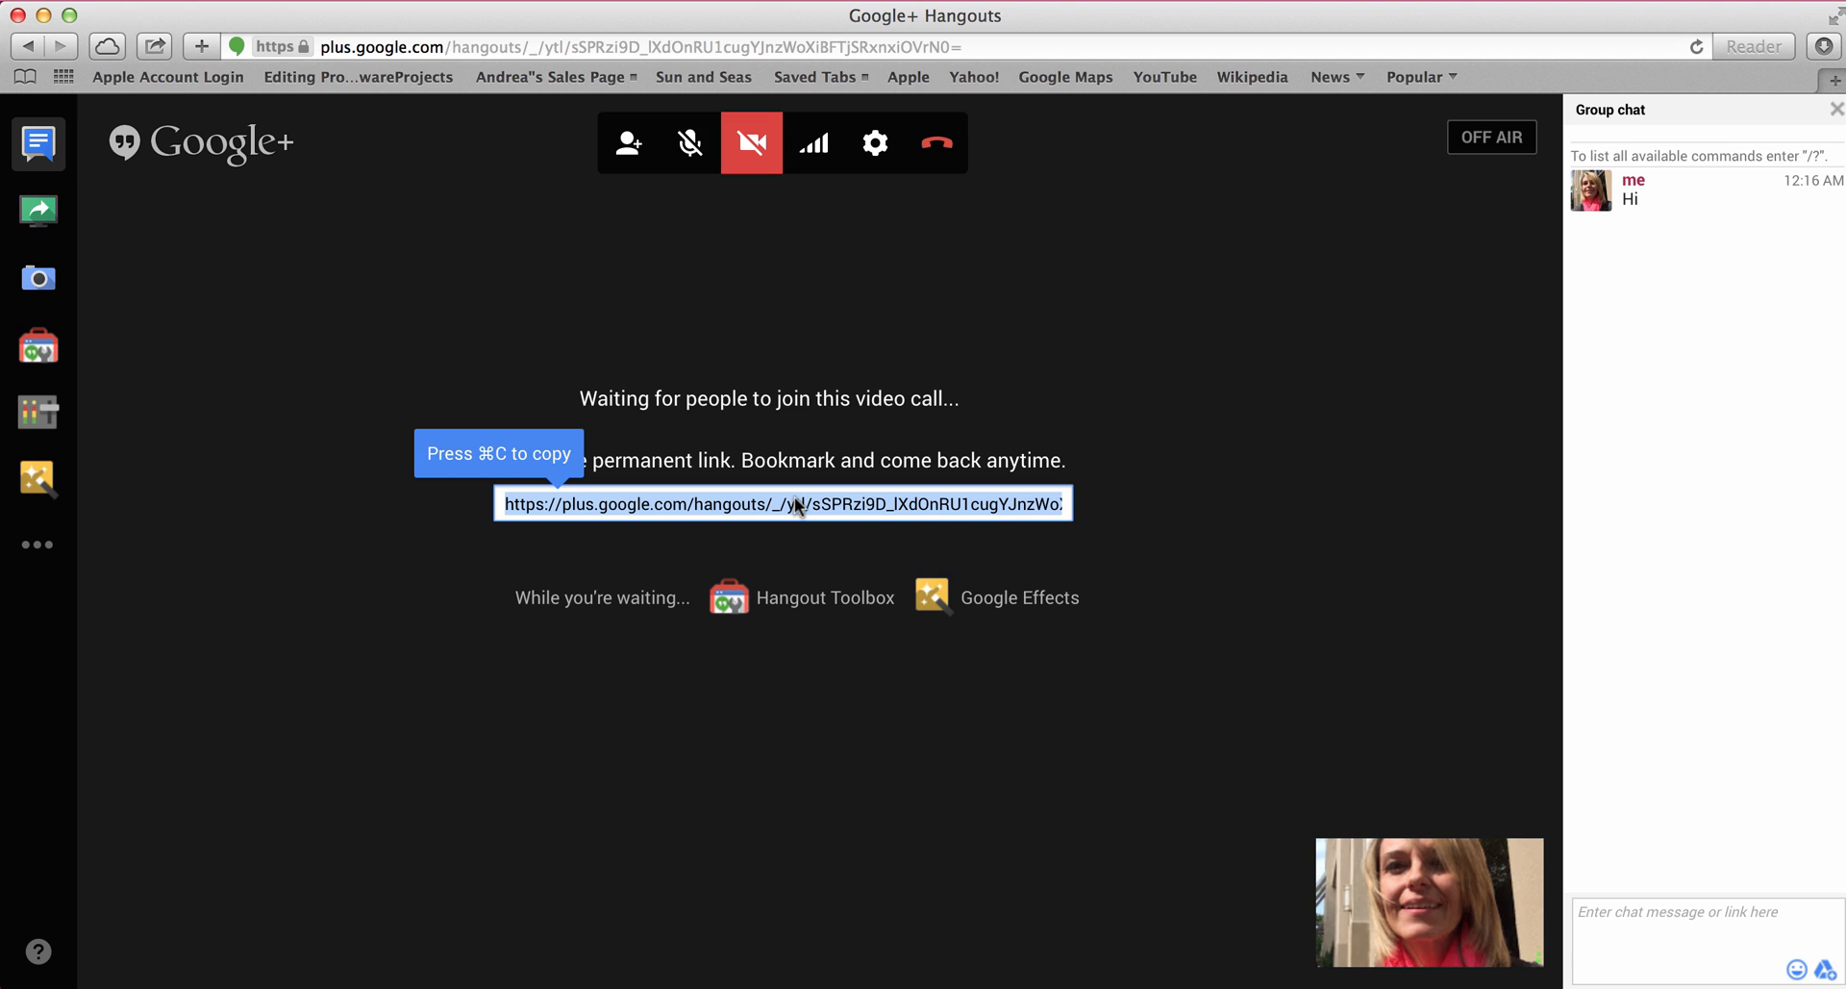
pyautogui.moveTo(1138, 467)
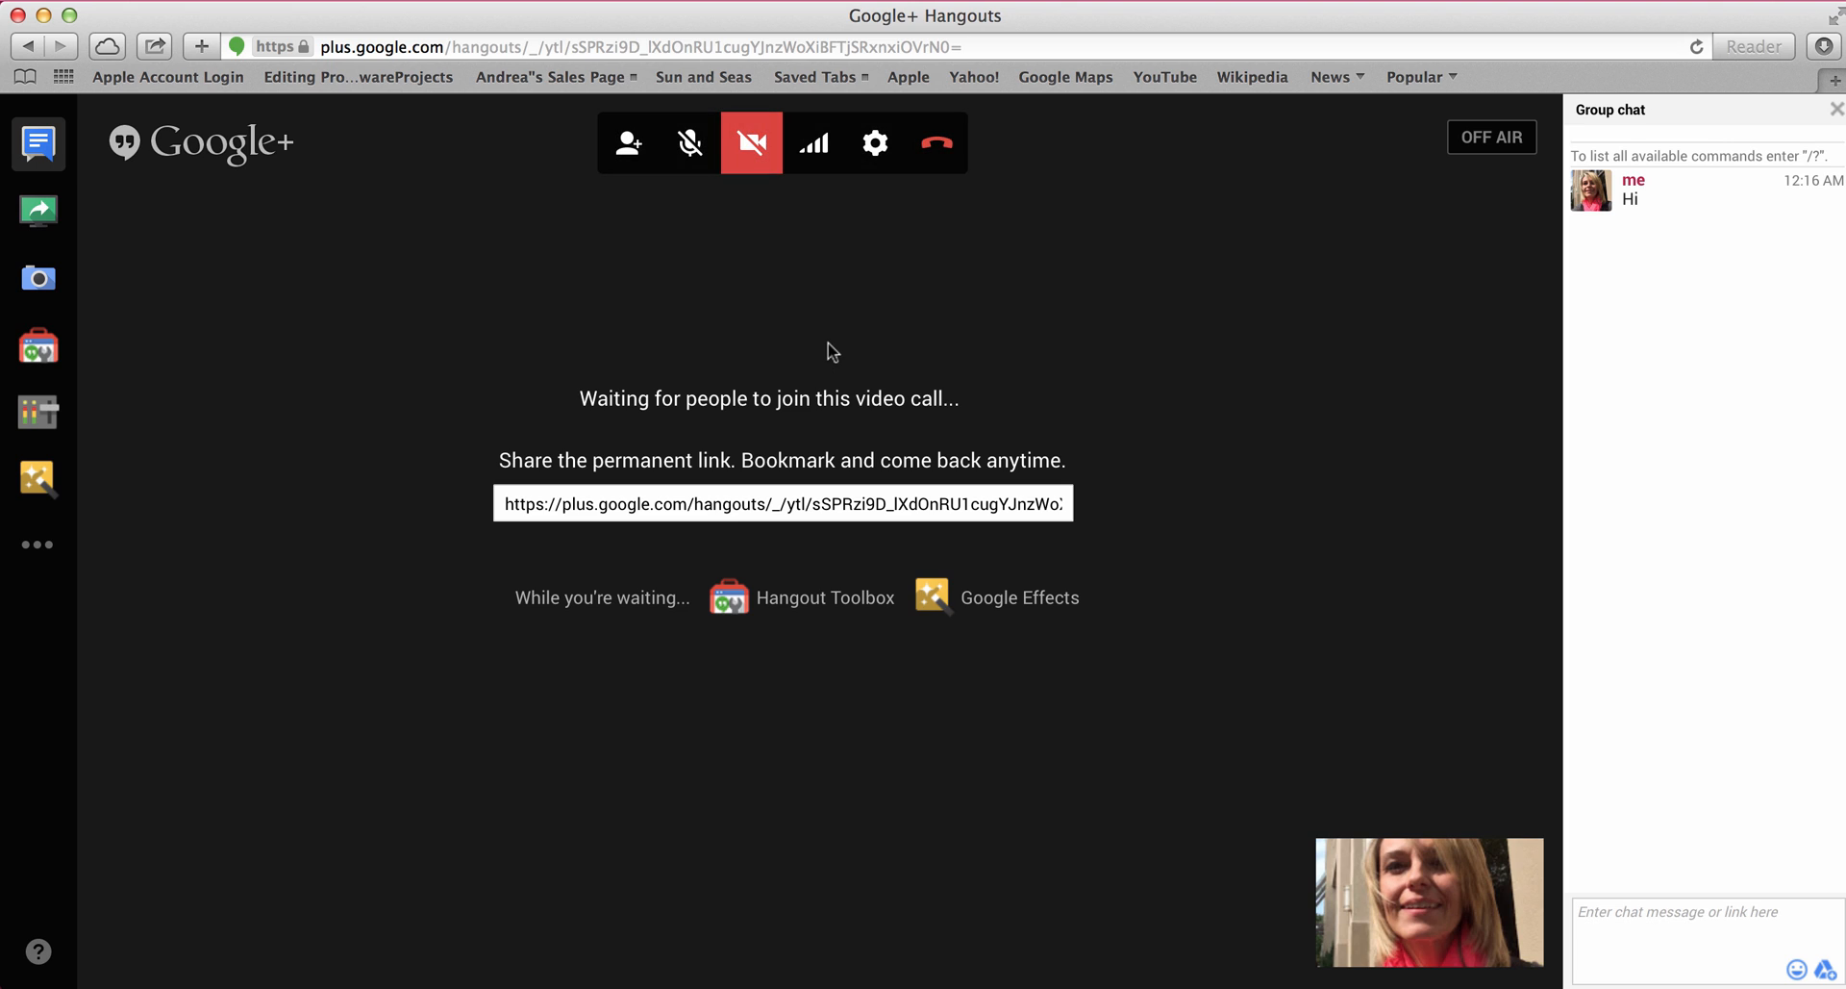
pyautogui.moveTo(820, 319)
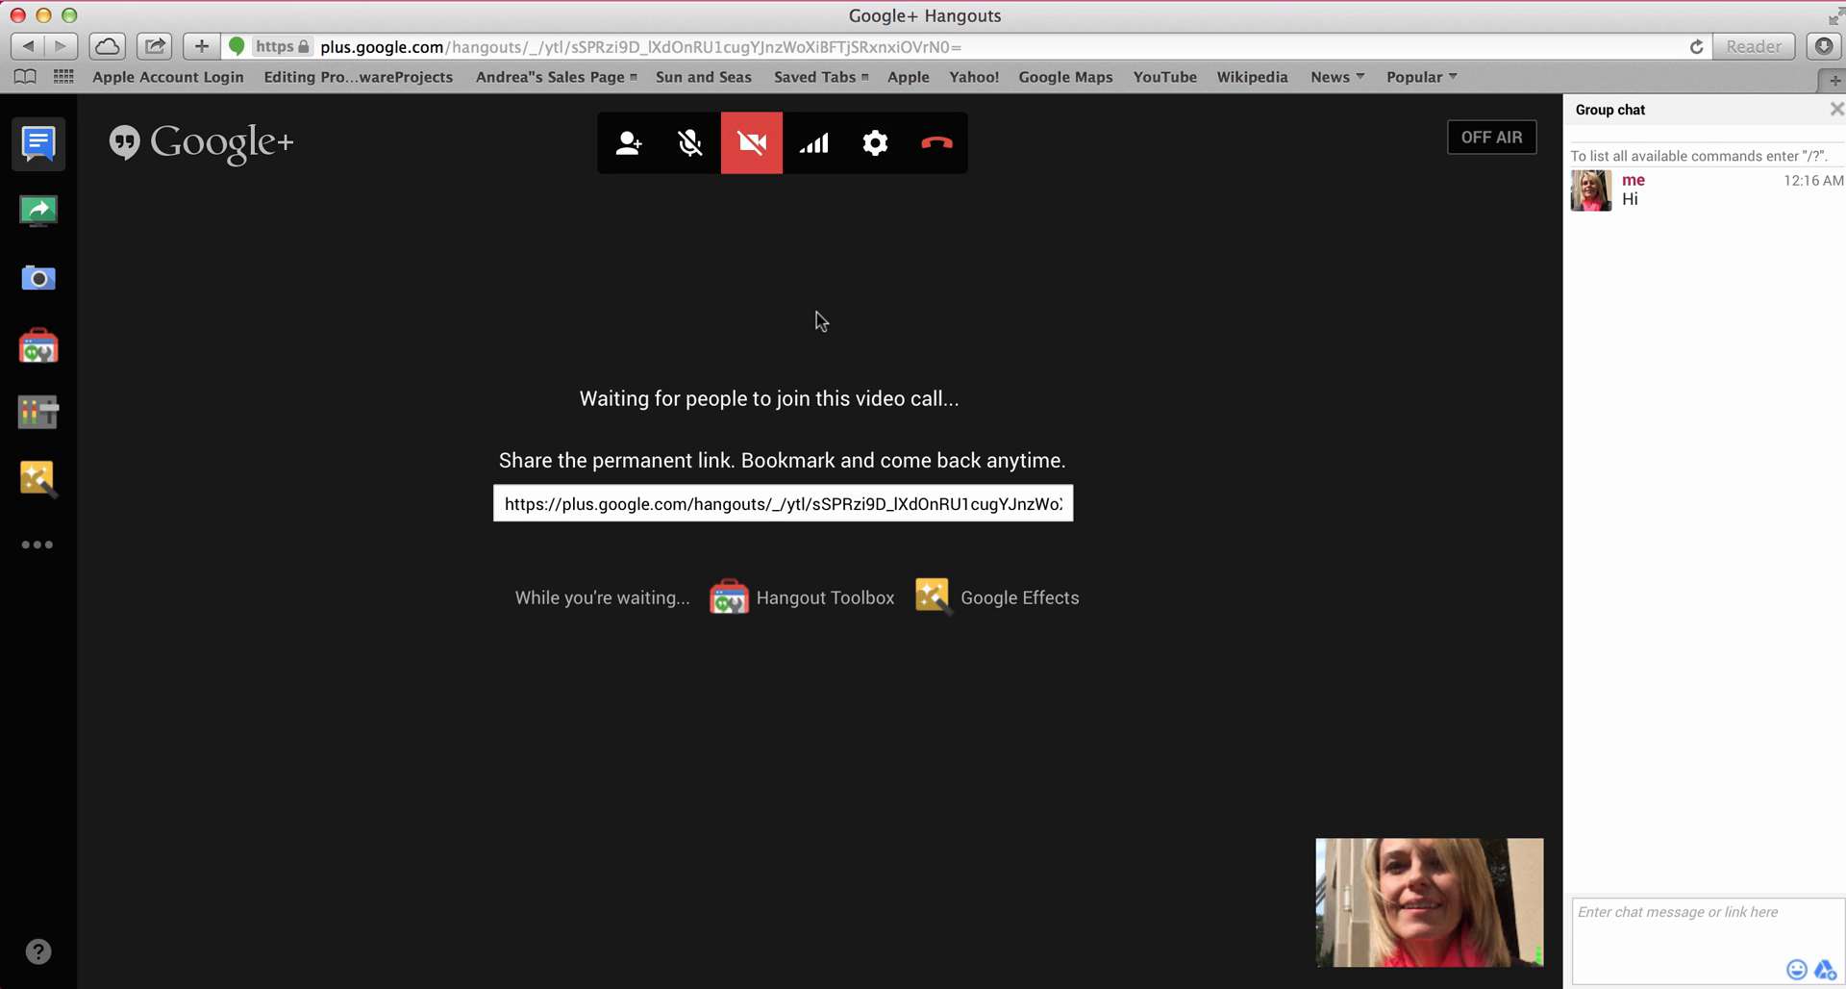